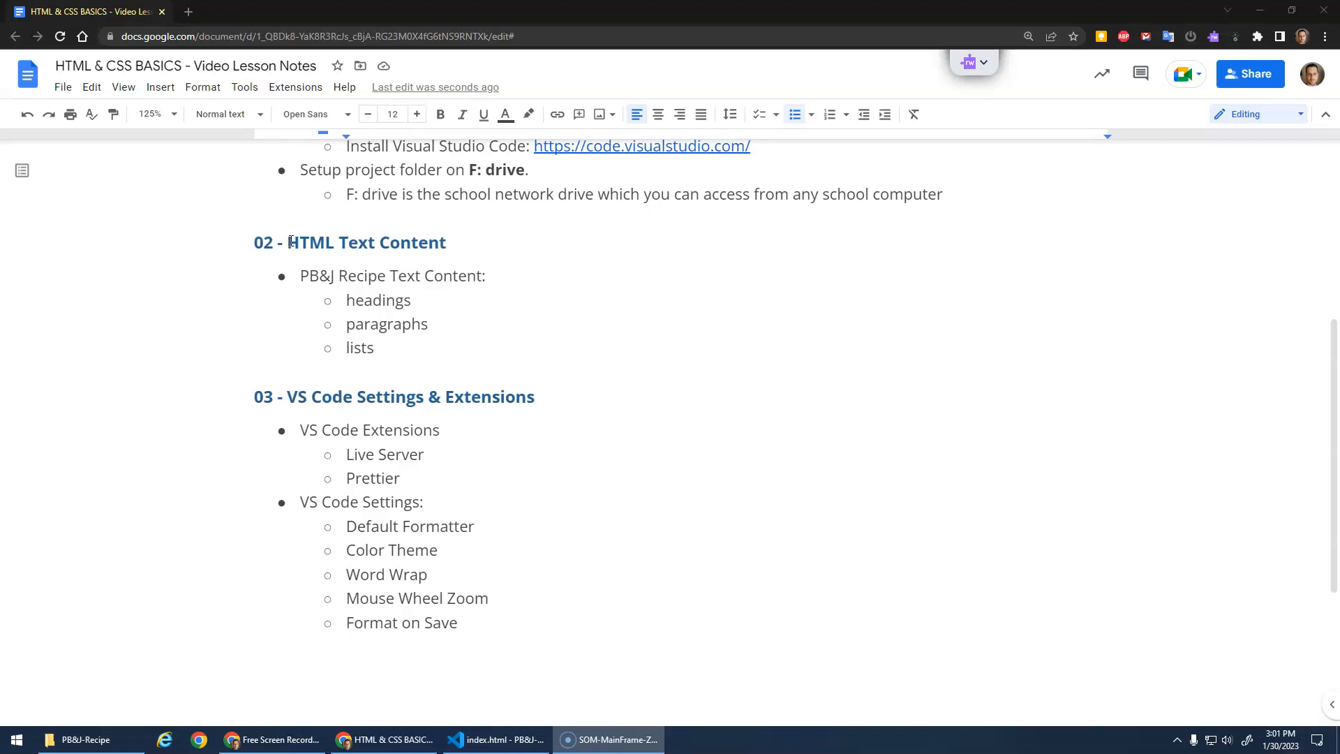
Select the 'HTML Text Content' heading, then the word 'lists' in the notes
double_click(358, 242)
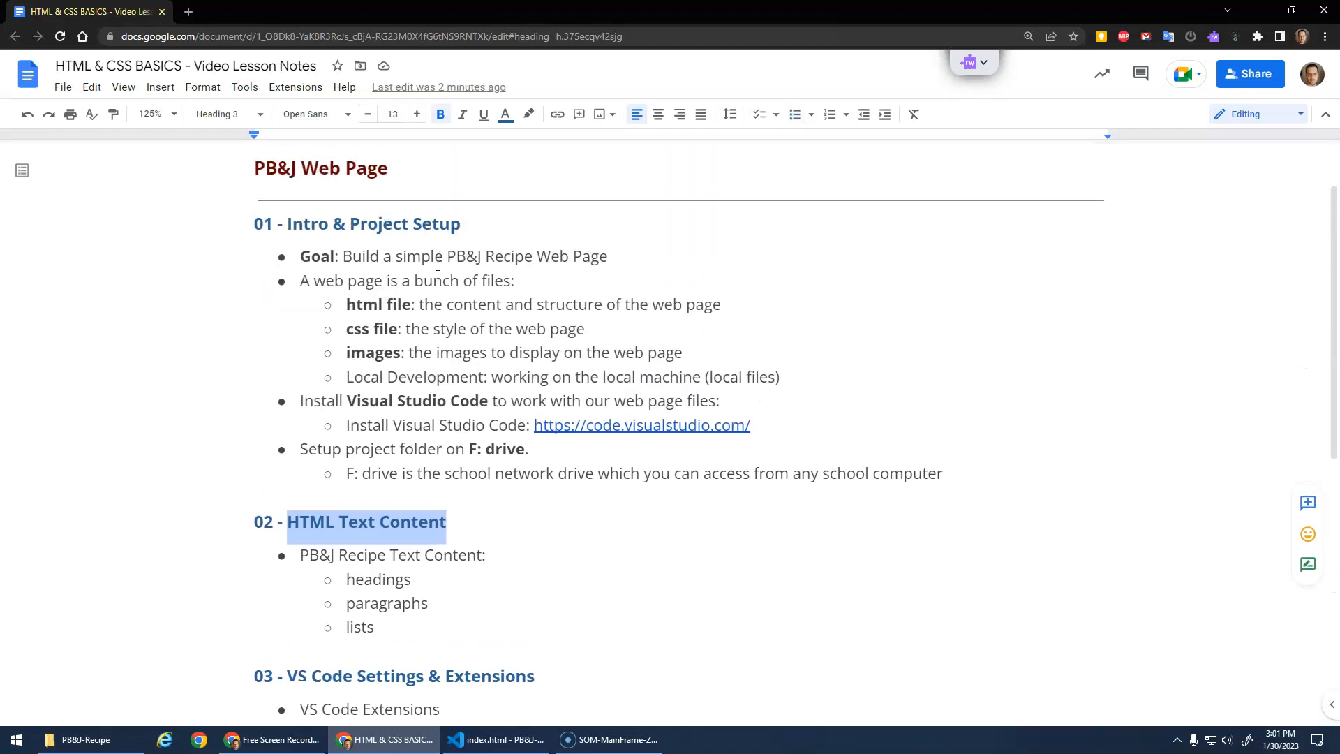
scroll(down, 3)
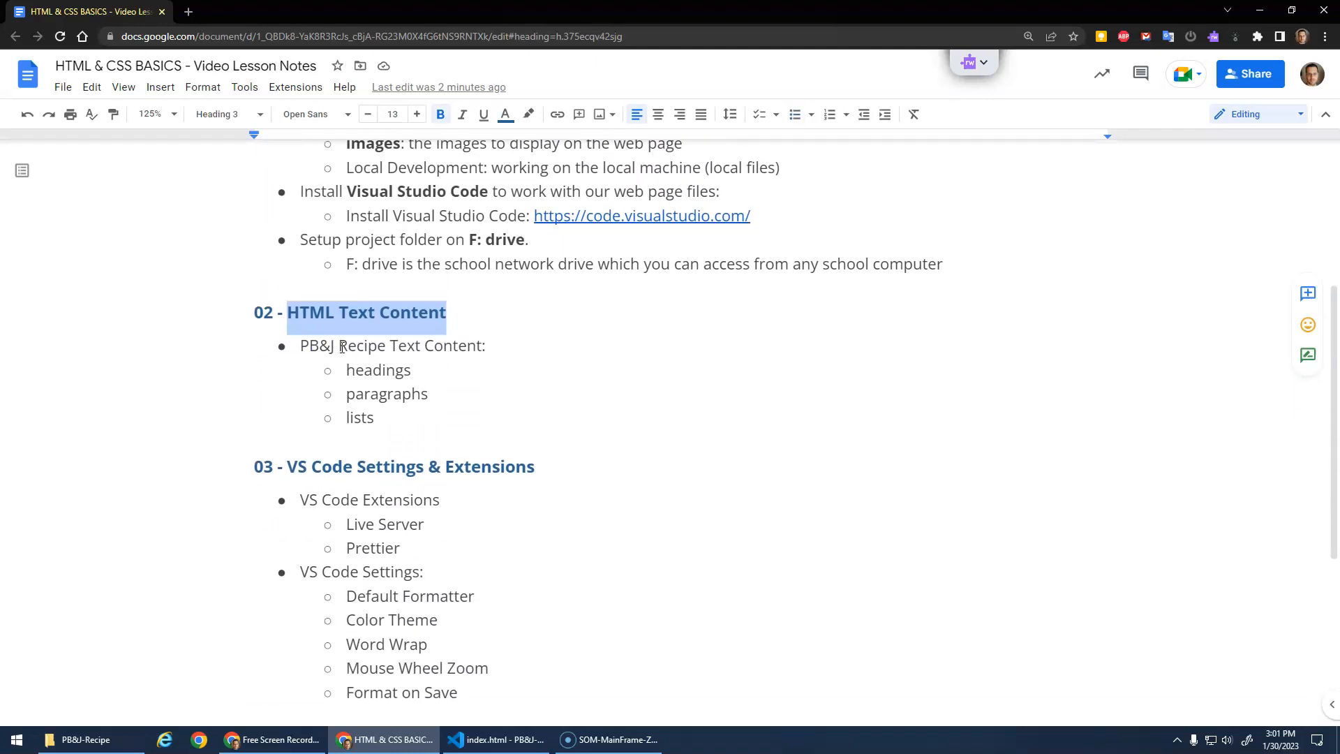
click(352, 417)
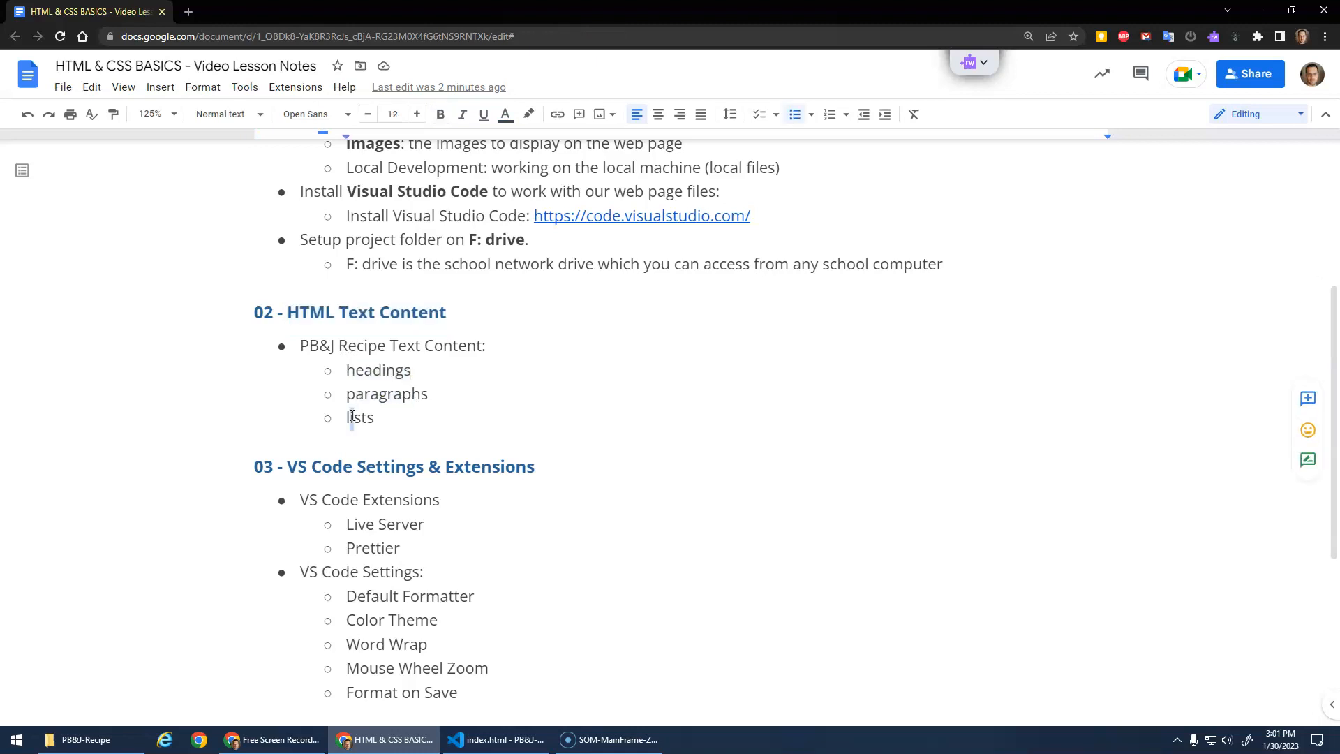
double_click(360, 418)
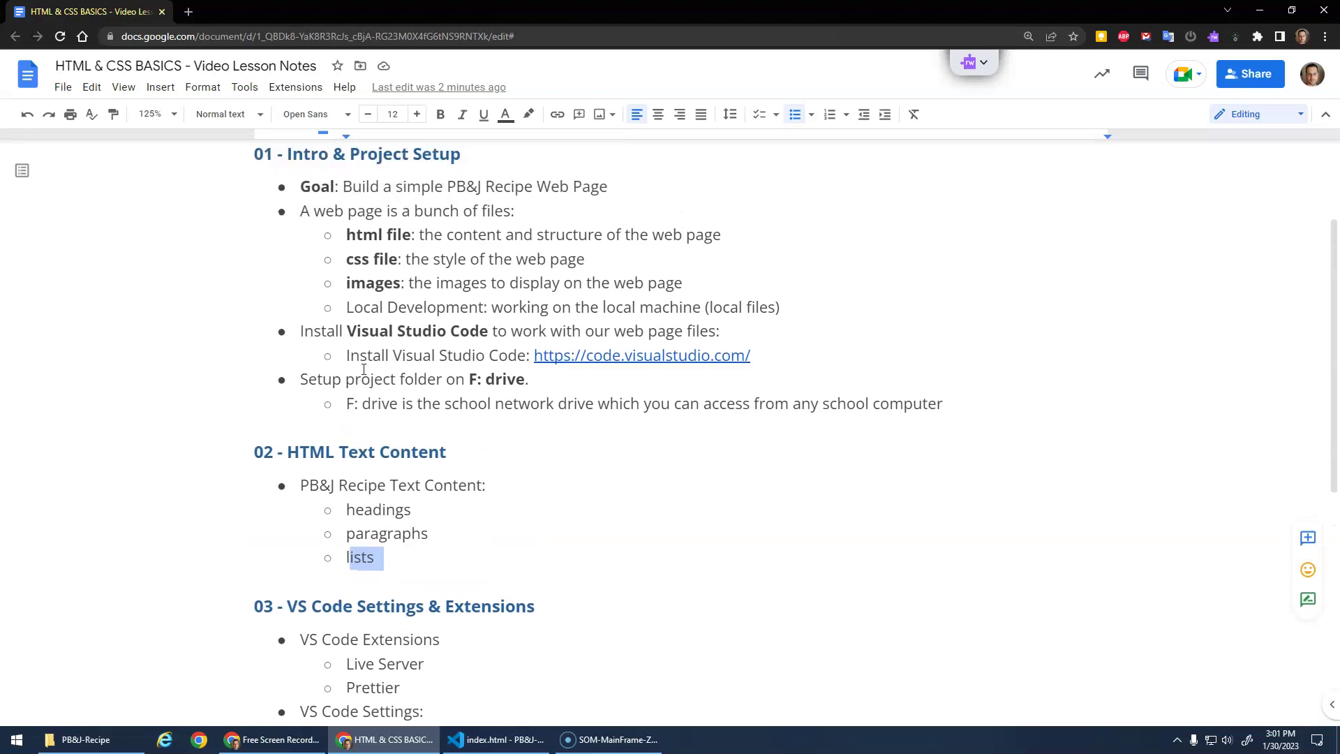
mouse_move(493, 379)
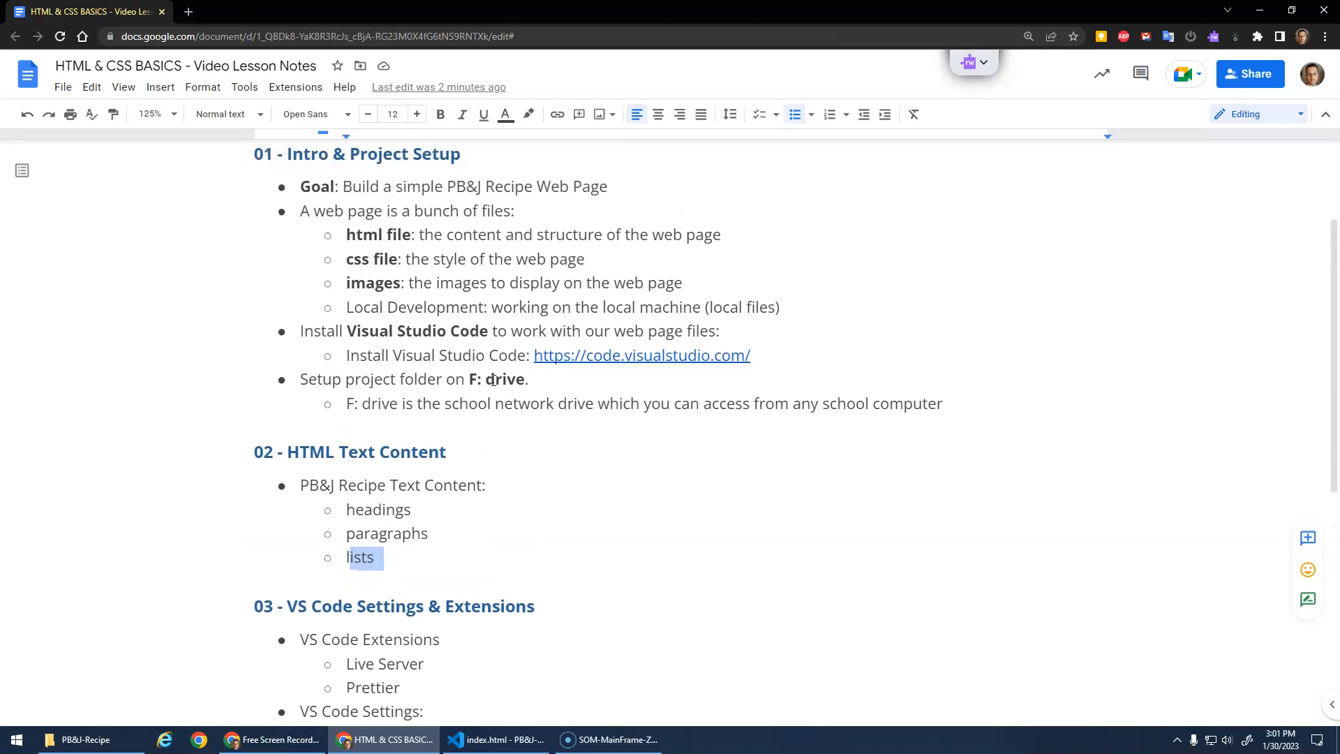
Open the CS10-Veldkamp class folder and right-click the PB&J-Recipe folder
click(75, 740)
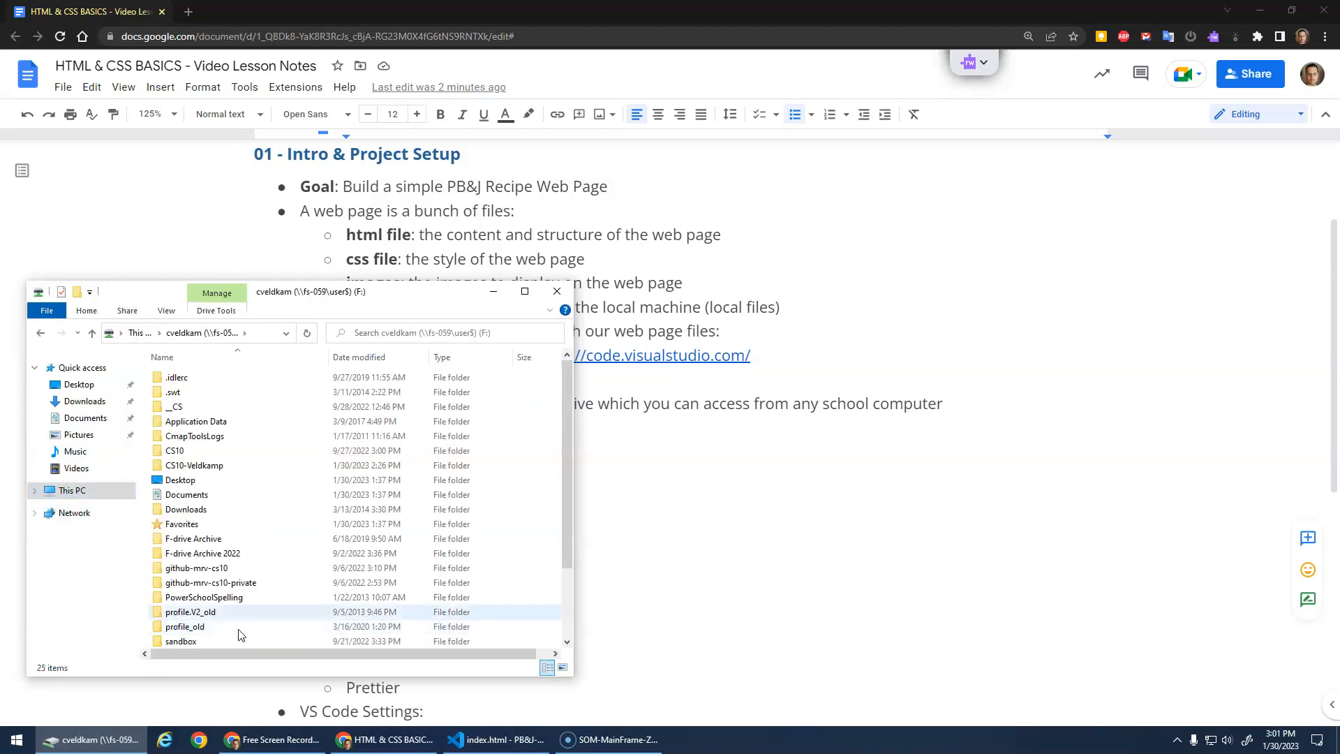
click(194, 465)
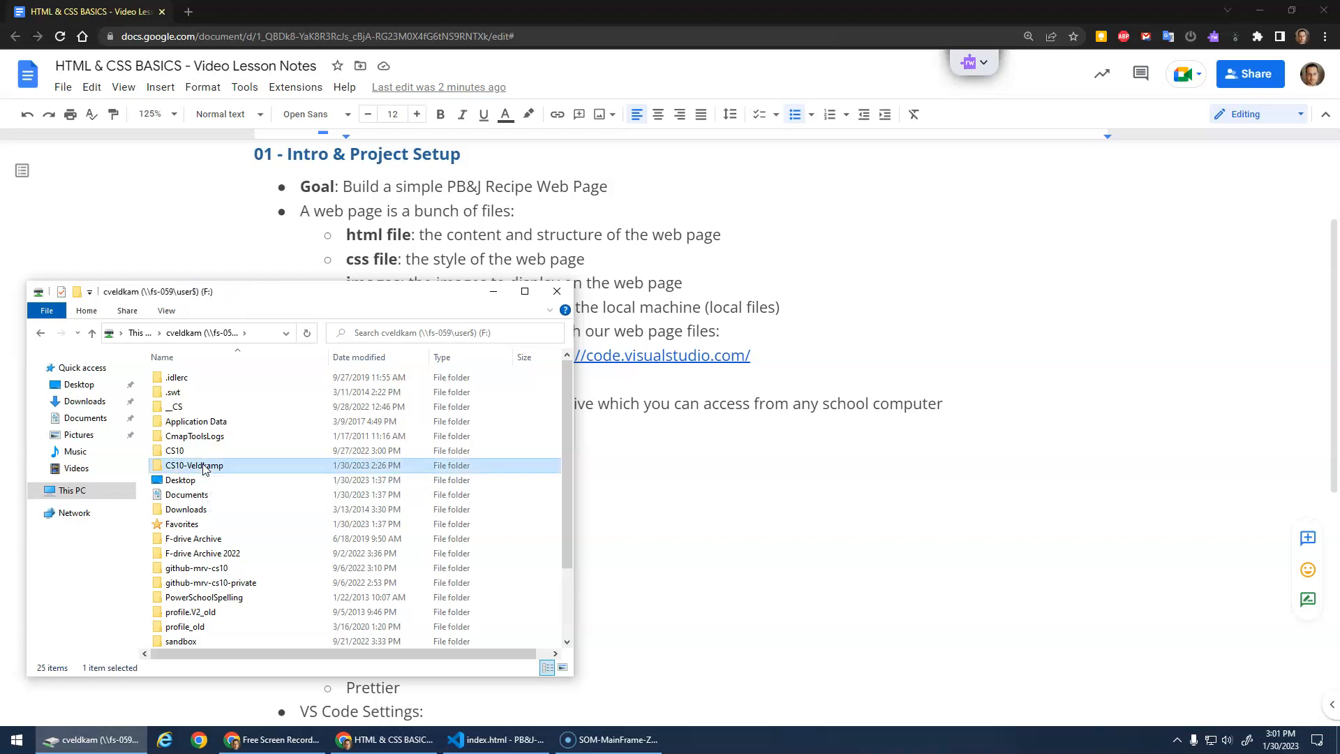
double_click(194, 465)
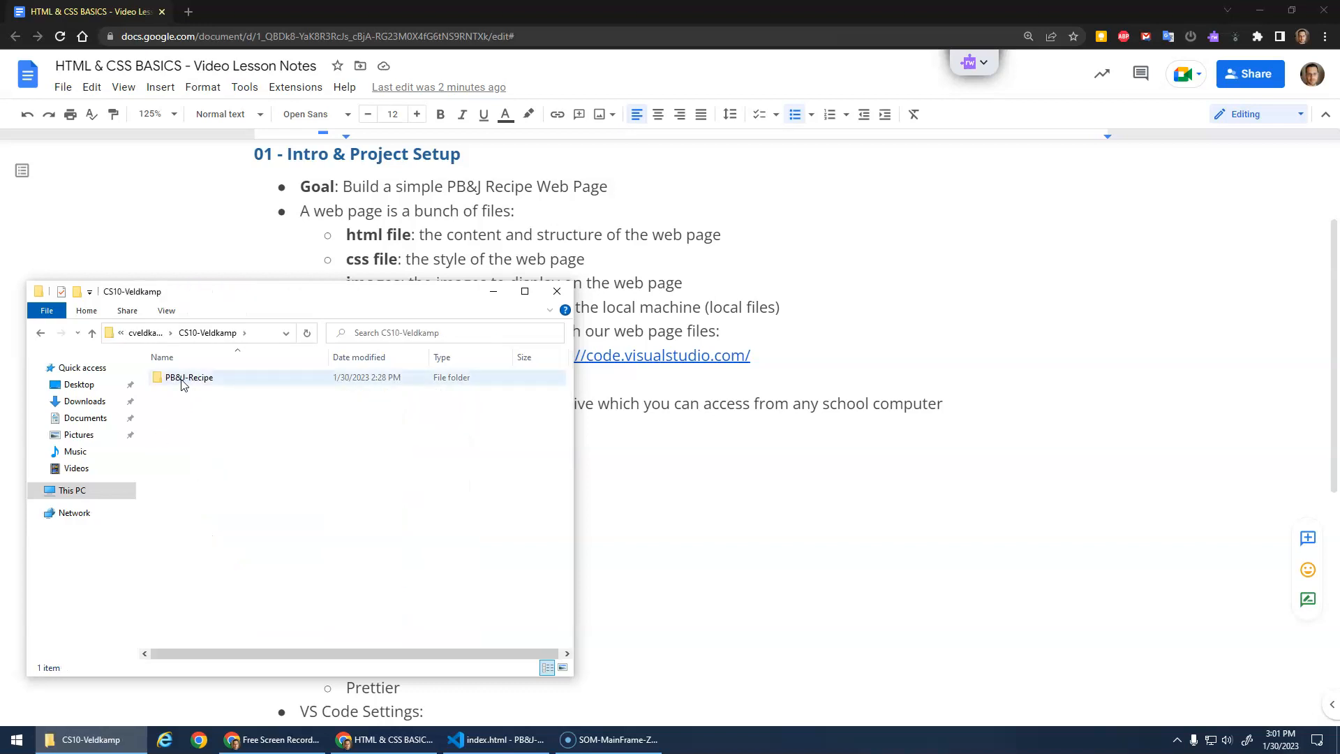
double_click(188, 378)
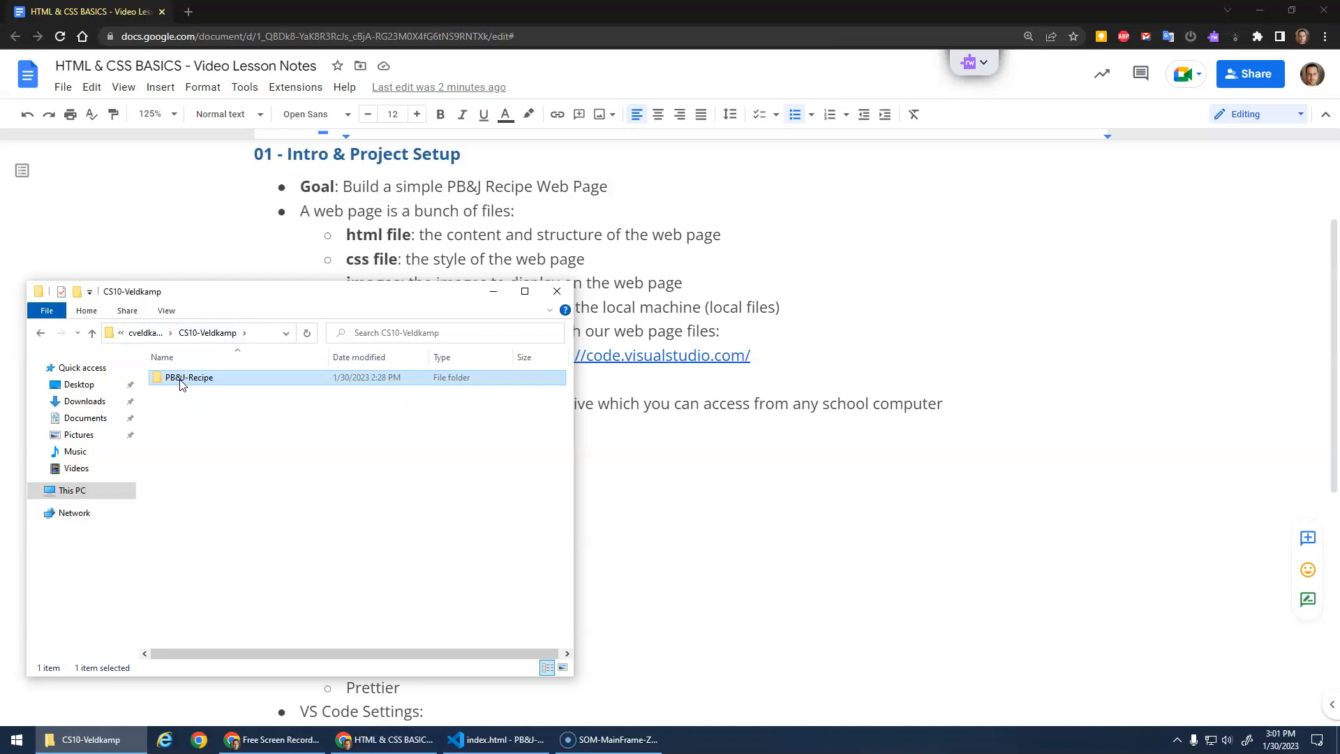
right_click(181, 377)
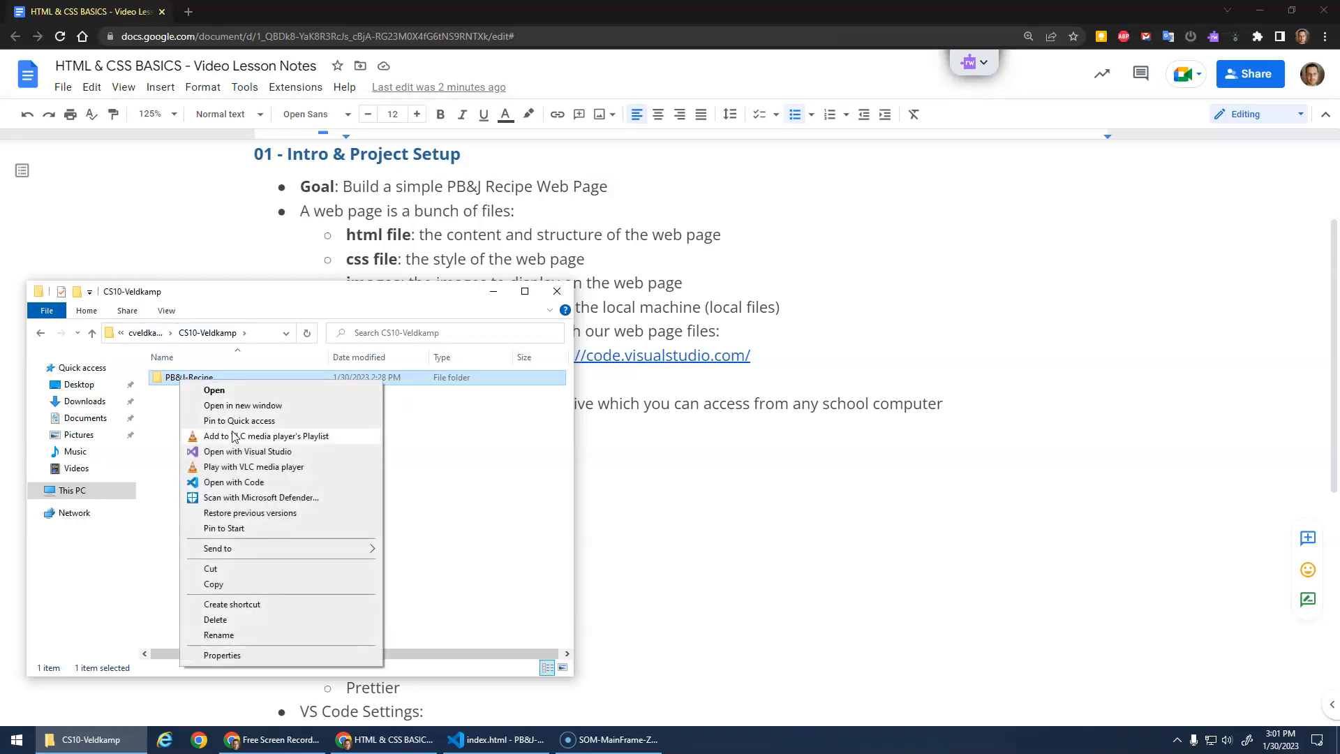
Open PB&J-Recipe with Code and return to the VS Code window
click(234, 481)
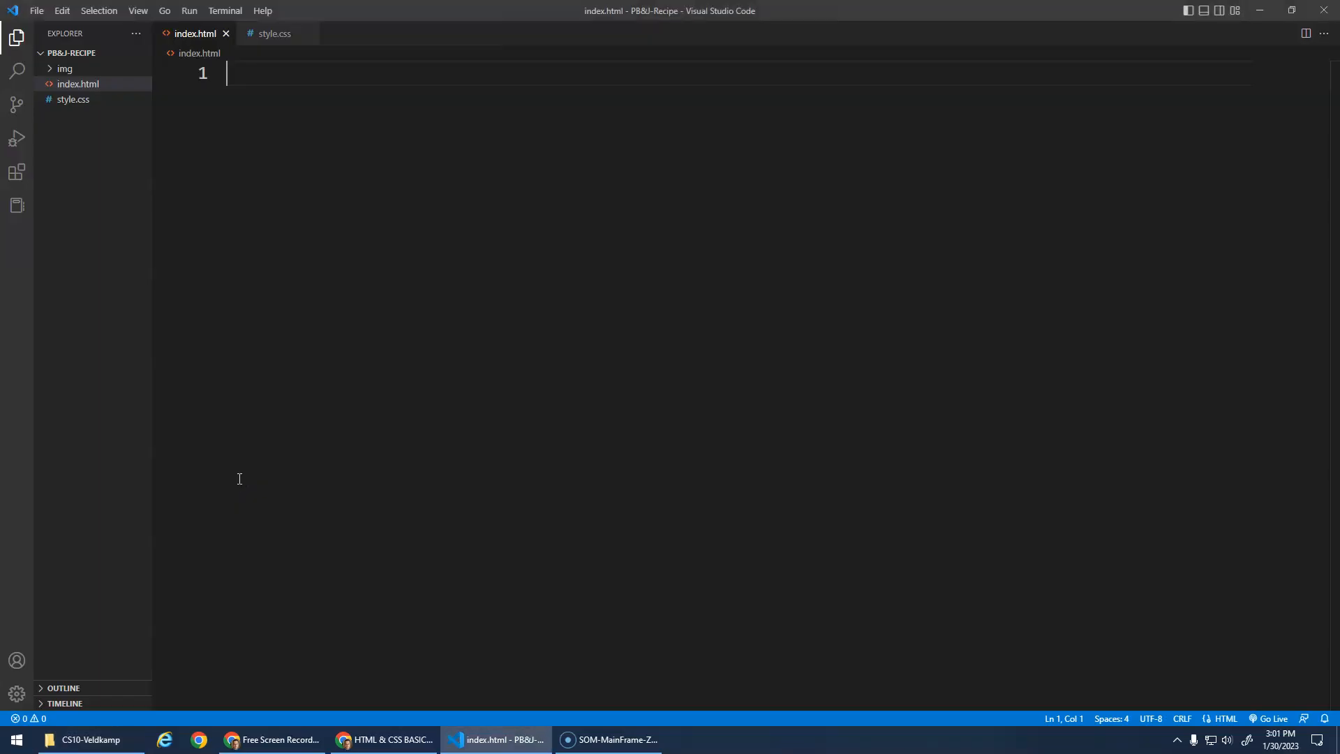
mouse_move(290, 721)
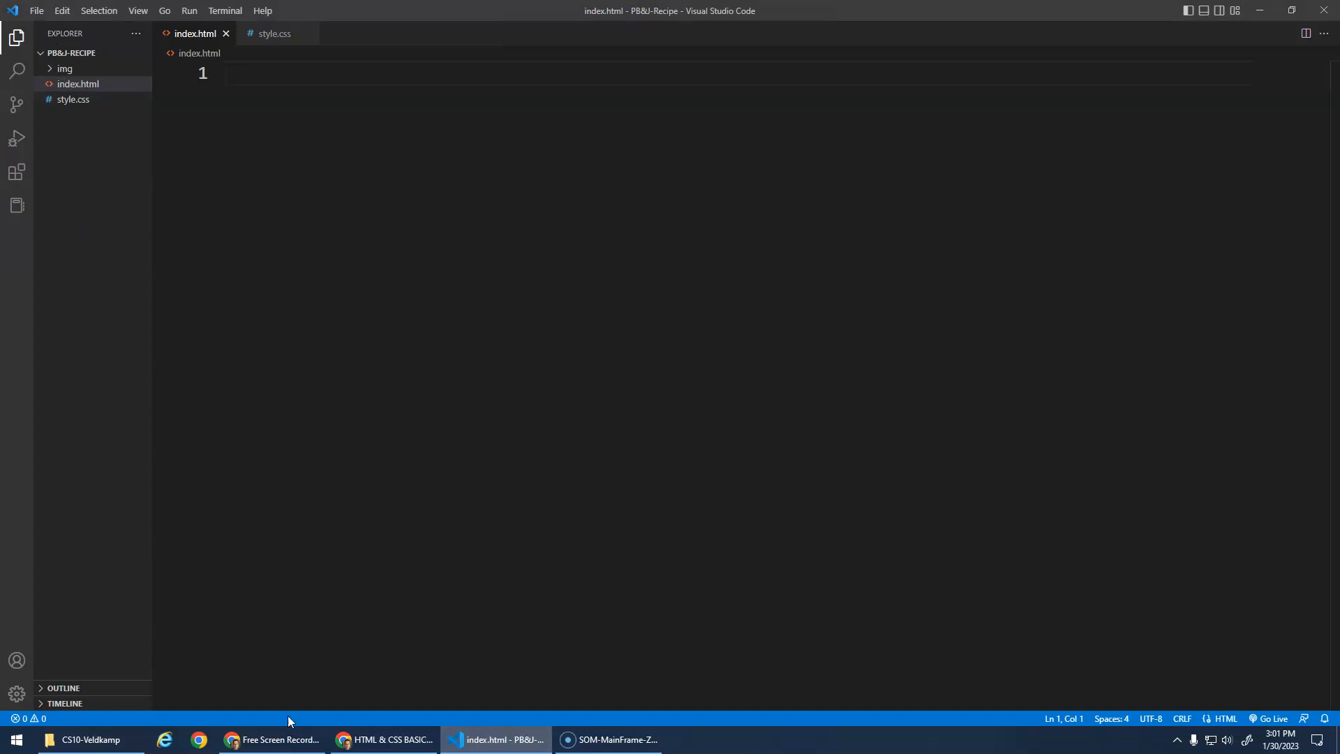
click(91, 738)
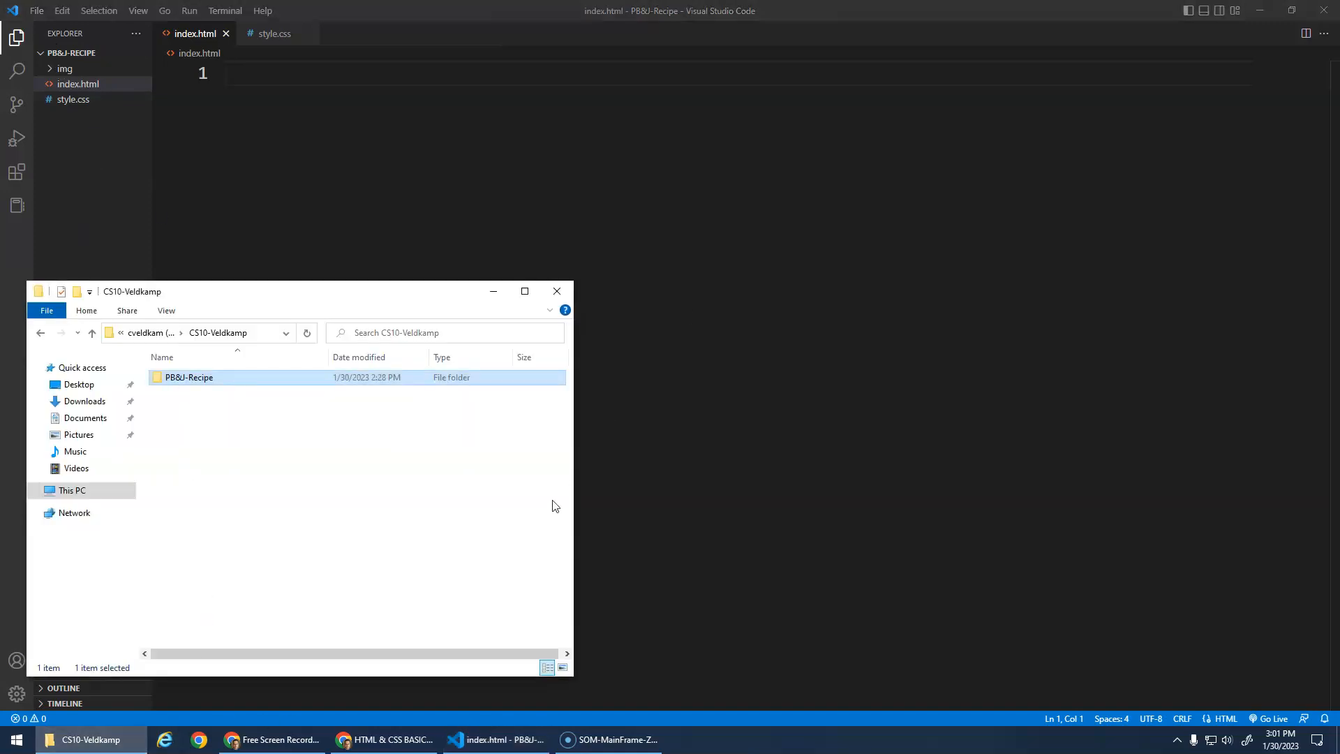
click(37, 10)
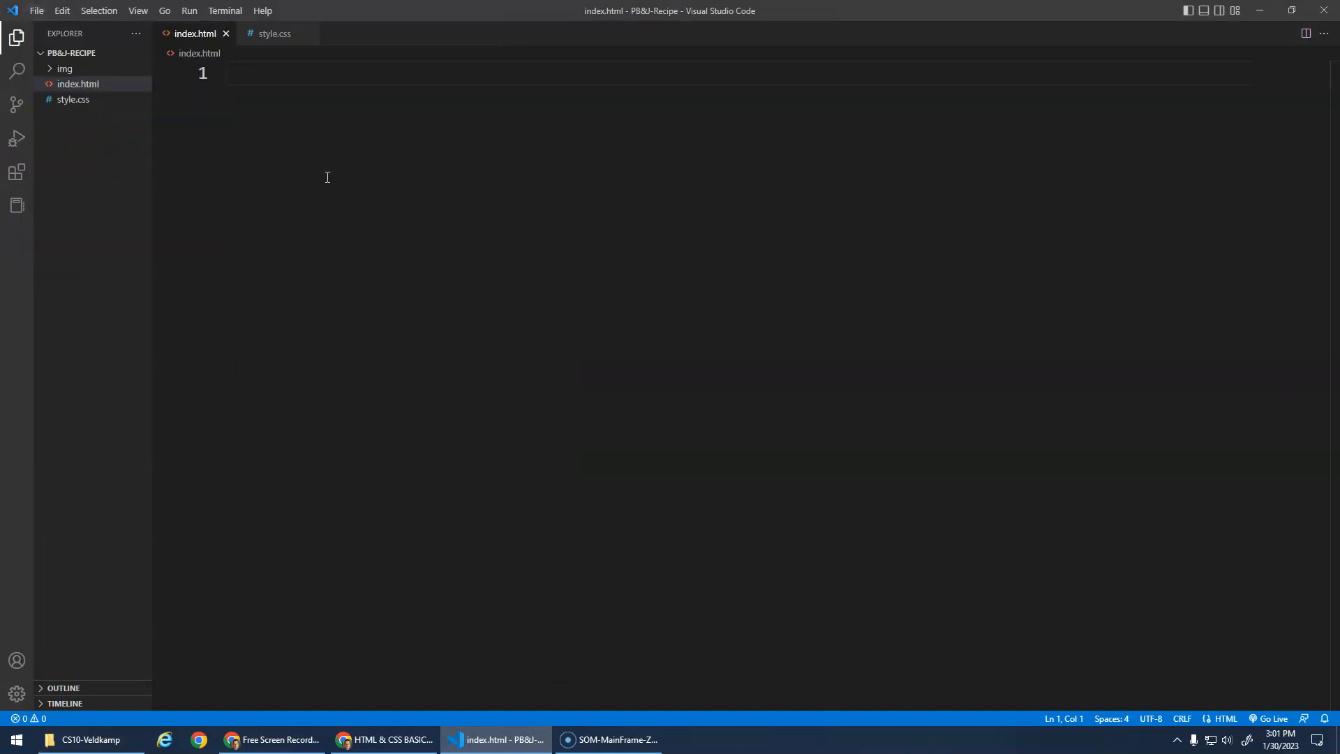
mouse_move(207, 40)
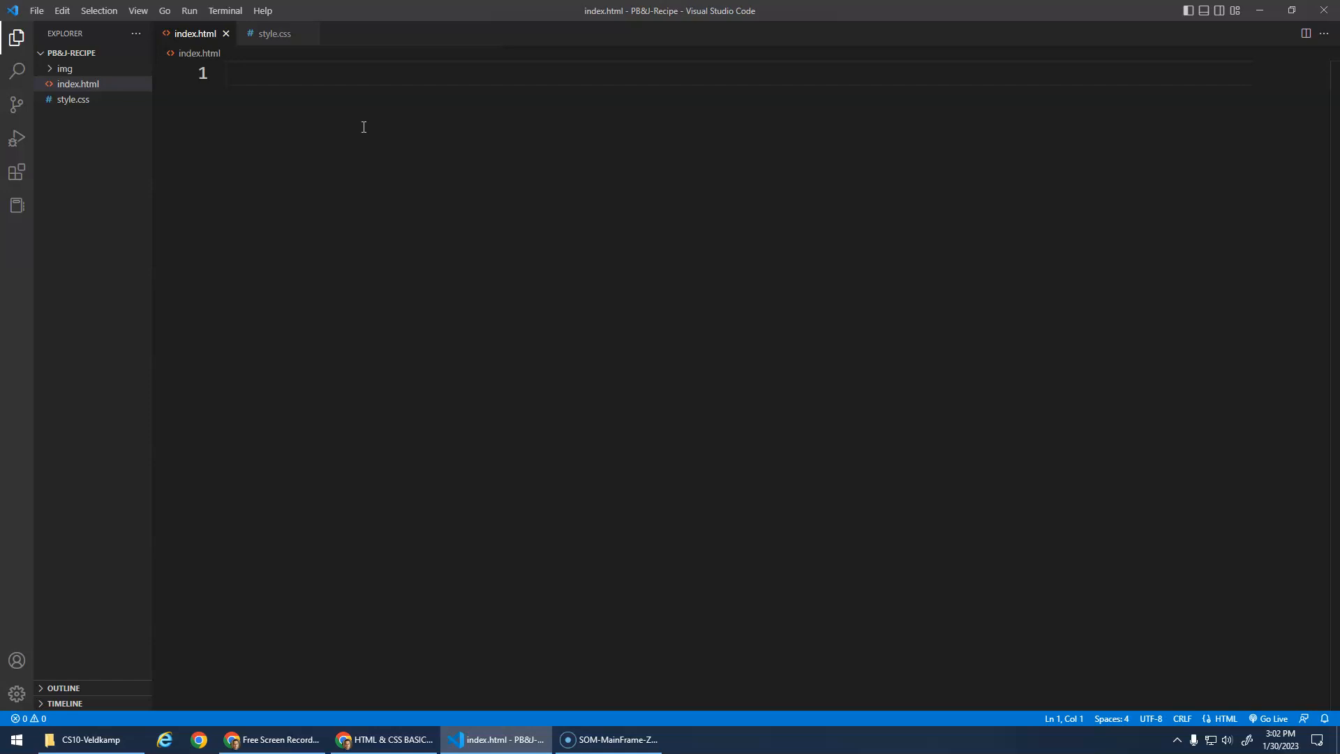
Type <!DOCTYPE html> on line 1 and start a second line
text(<!DOCTYPE html>)
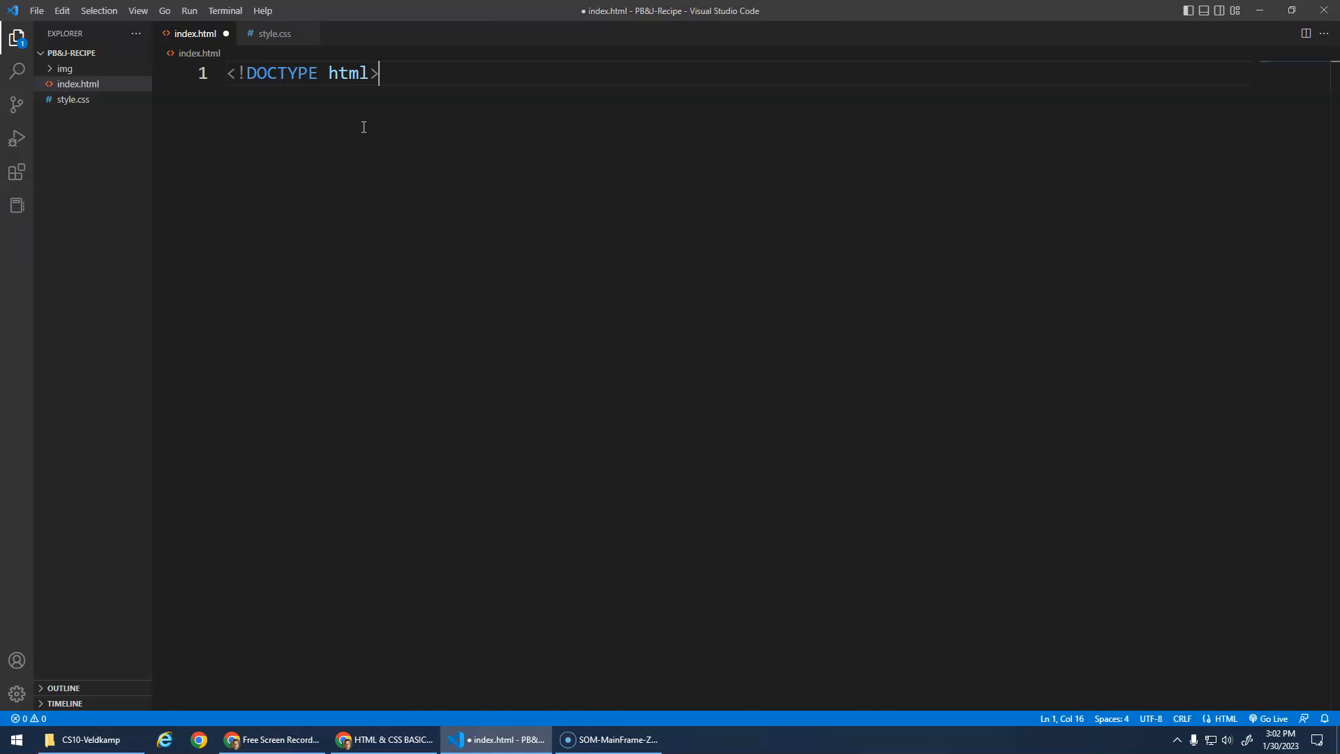
key(Enter)
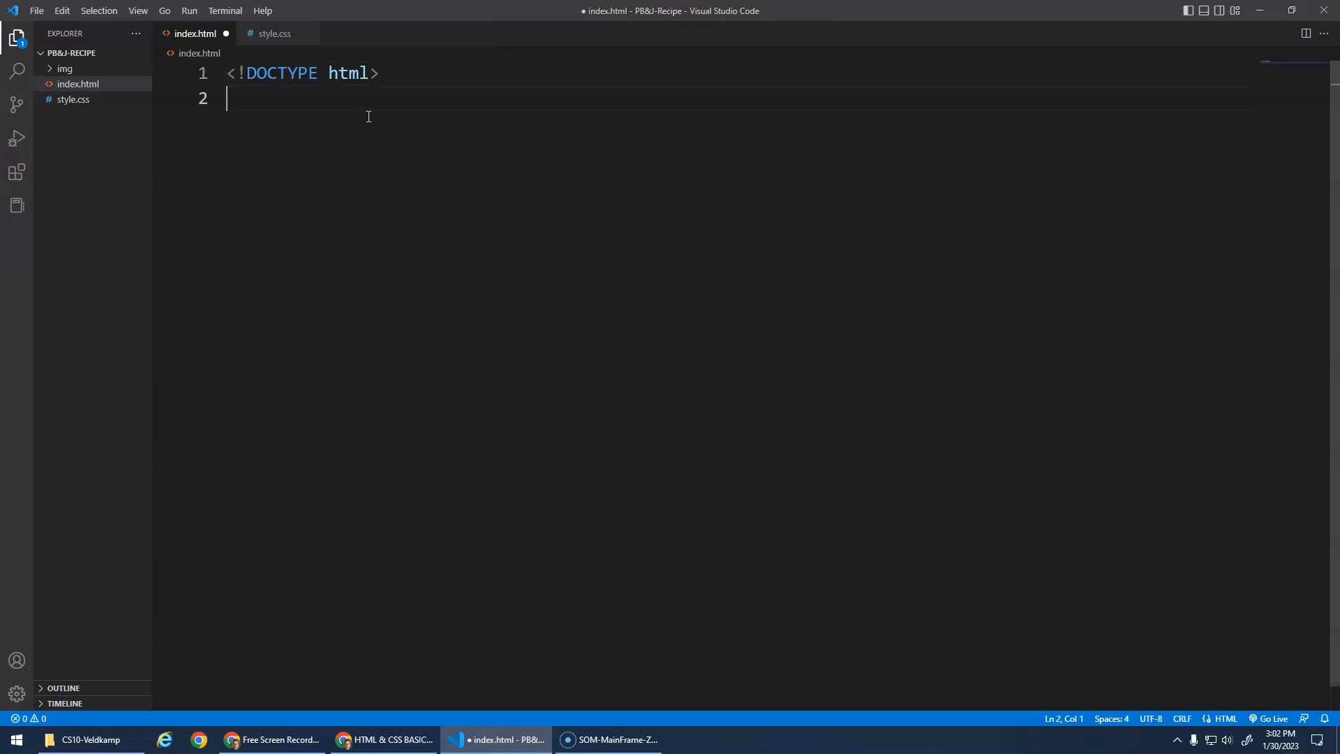
mouse_move(162, 33)
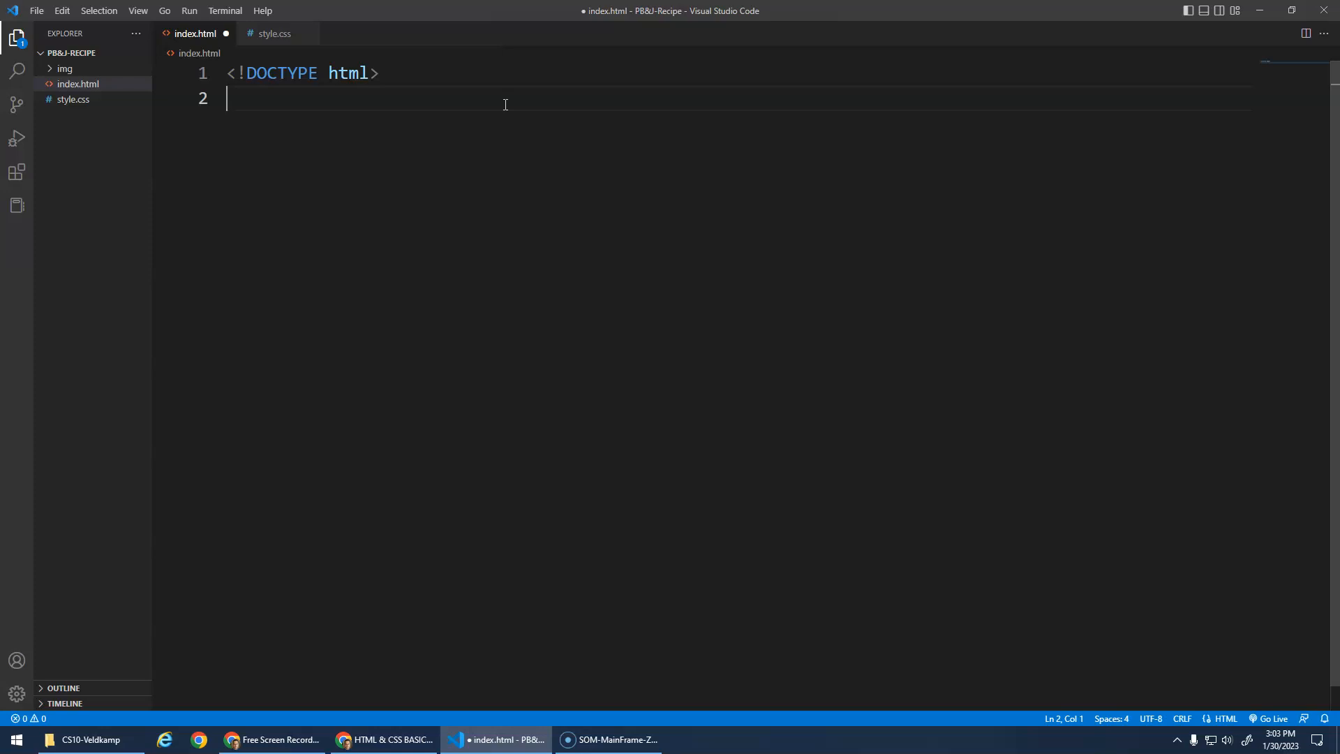
Insert an html element below the doctype using the Emmet suggestion
text(htm)
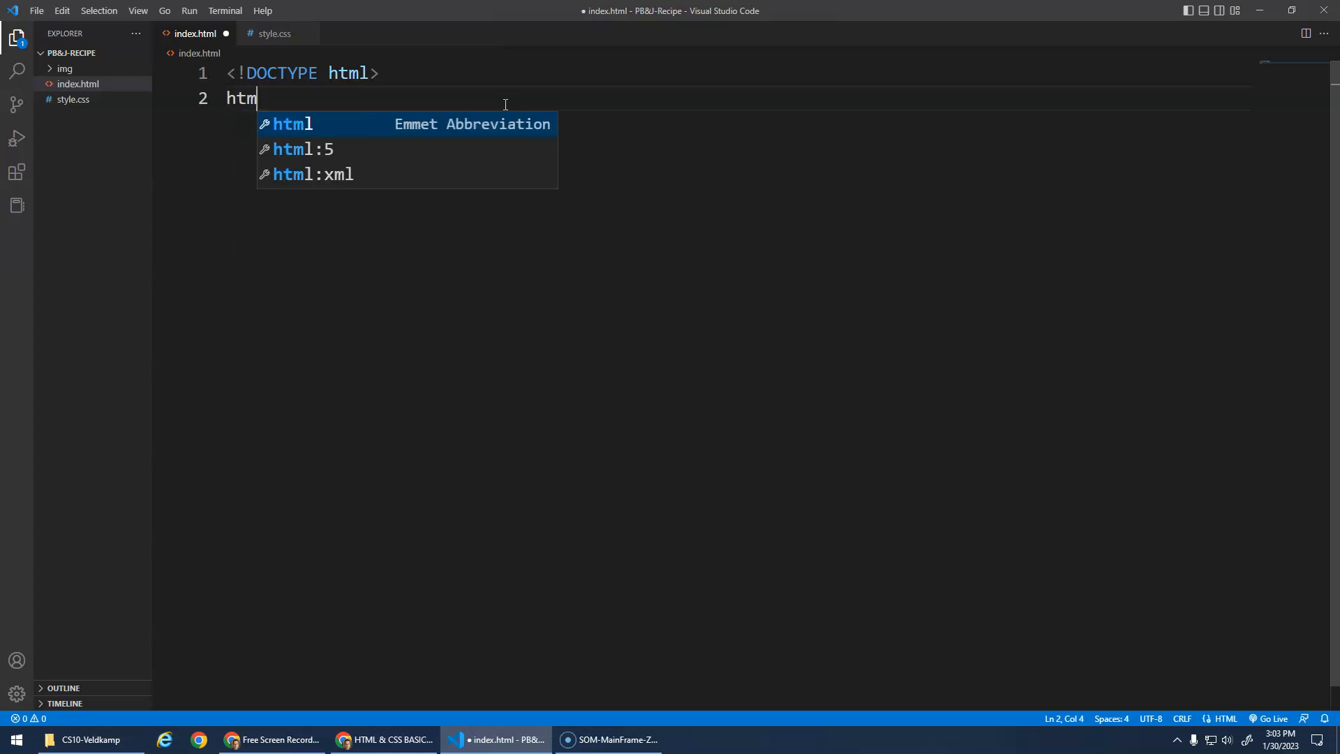
text(l)
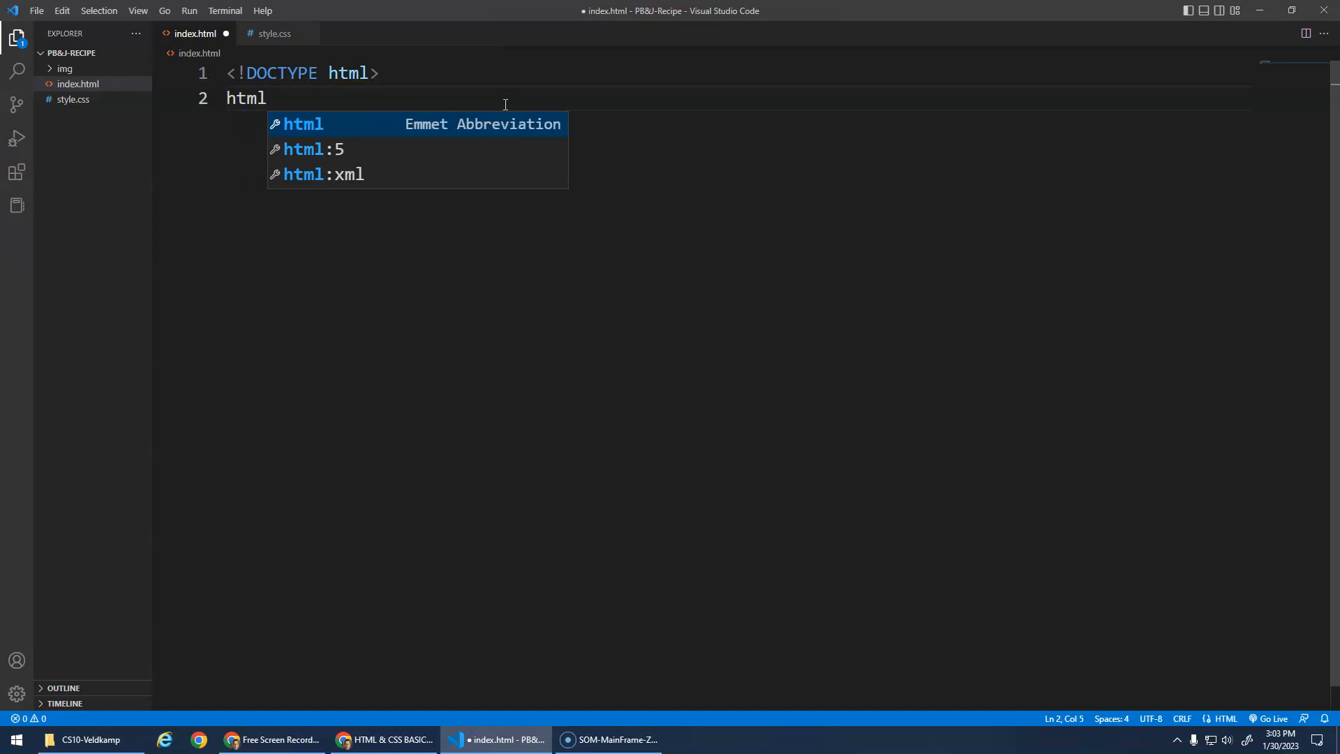
mouse_move(480, 129)
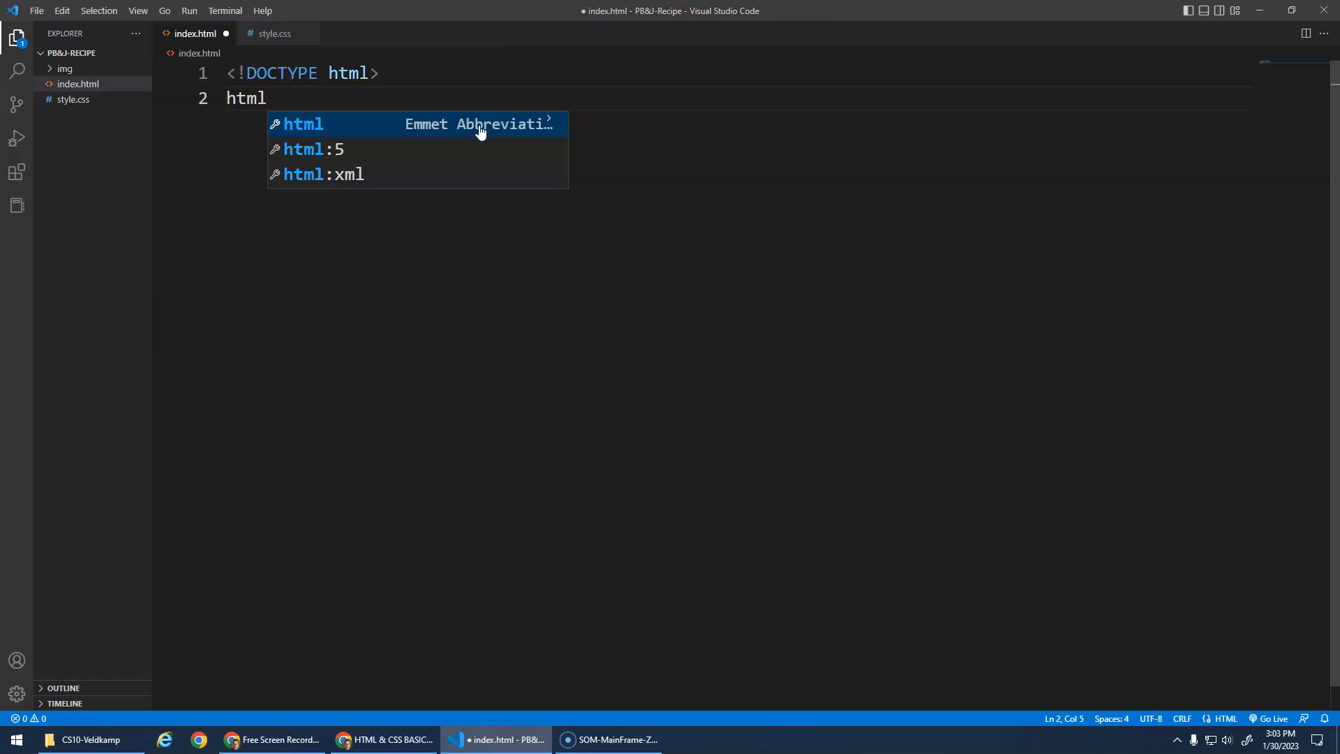
text(<)
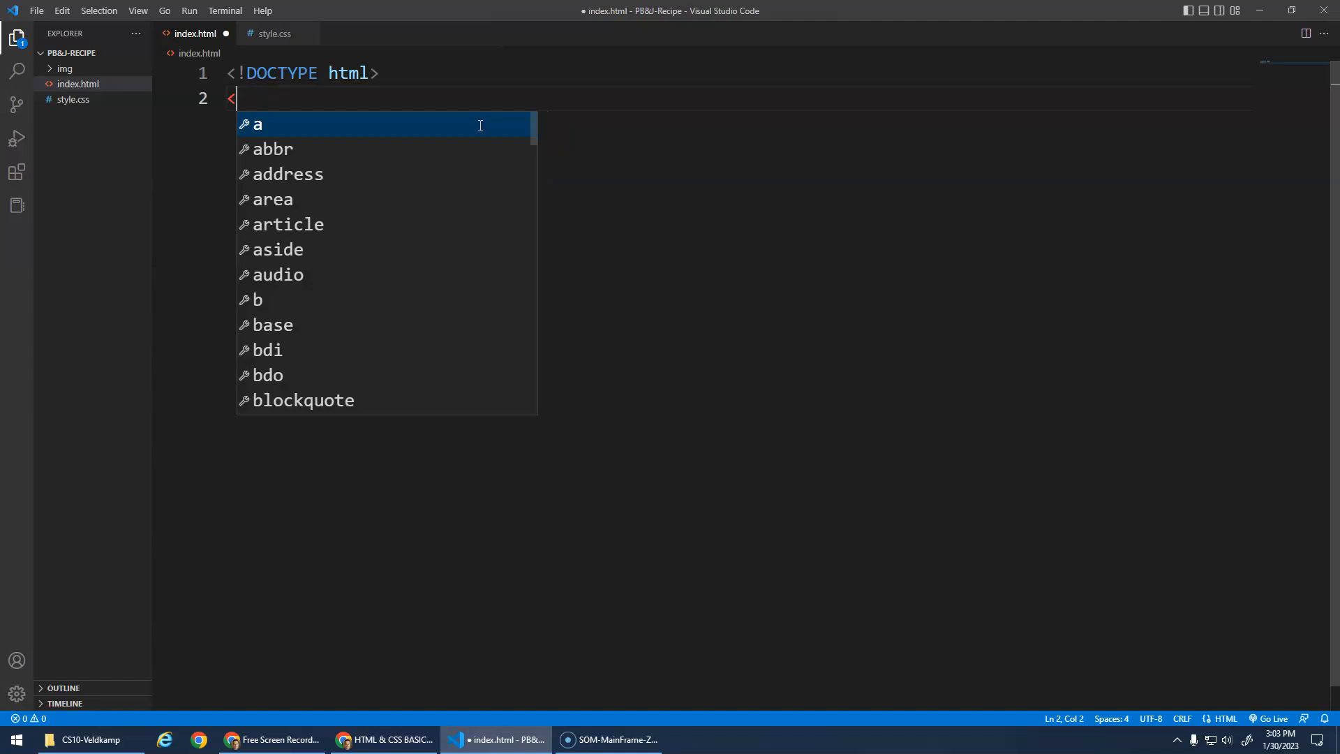
text(html></html>)
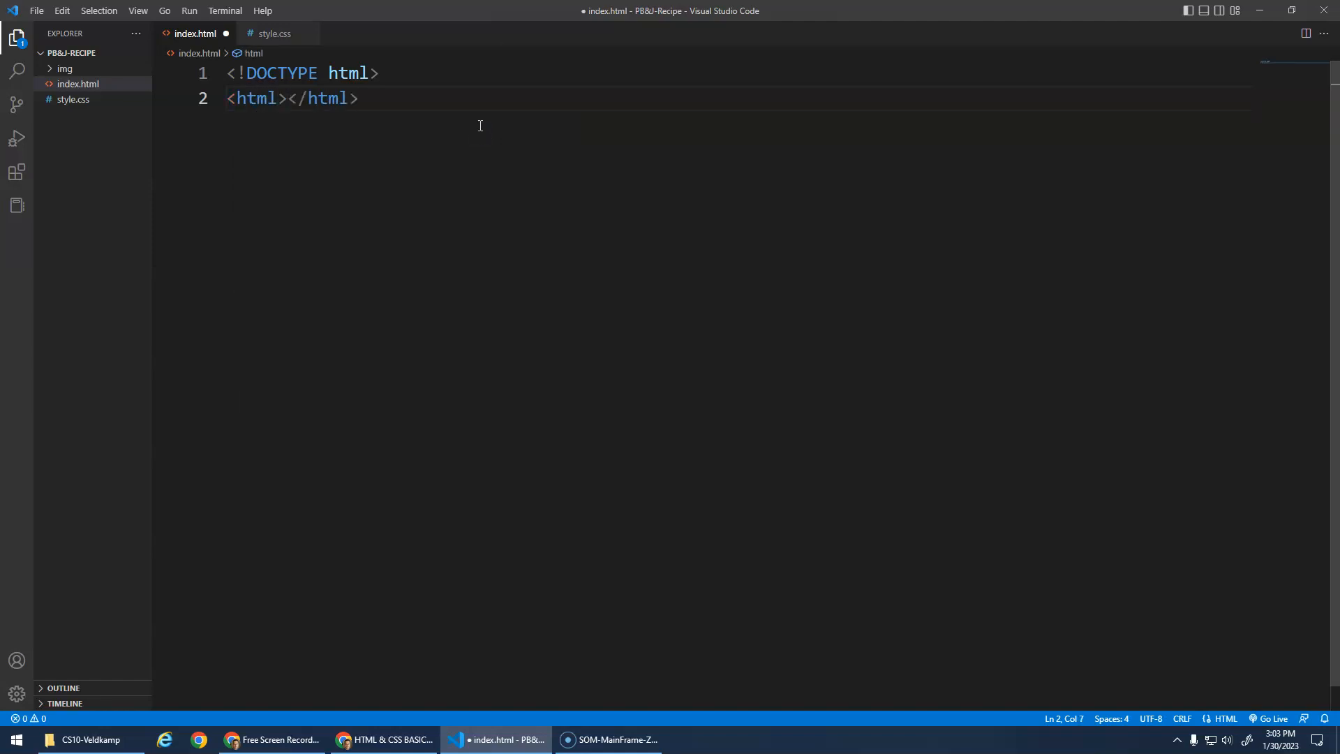
key(Backspace)
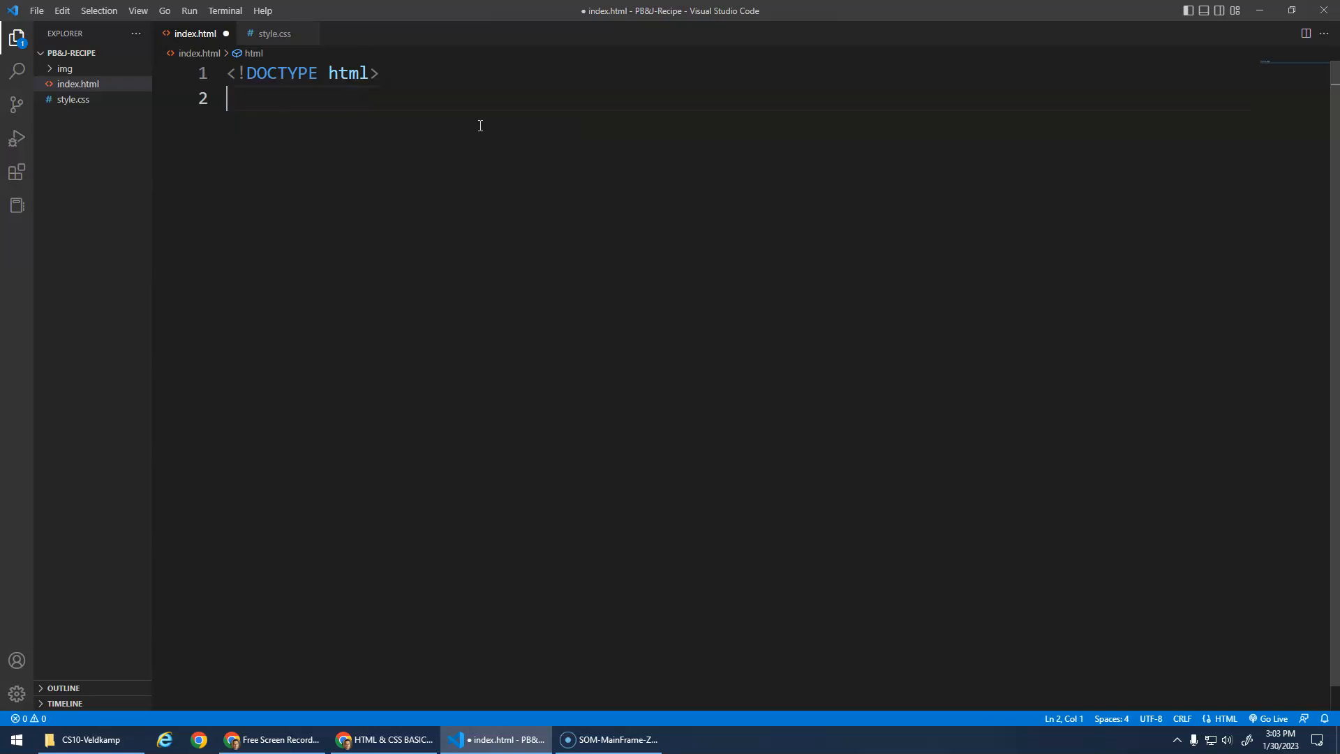
text(ht)
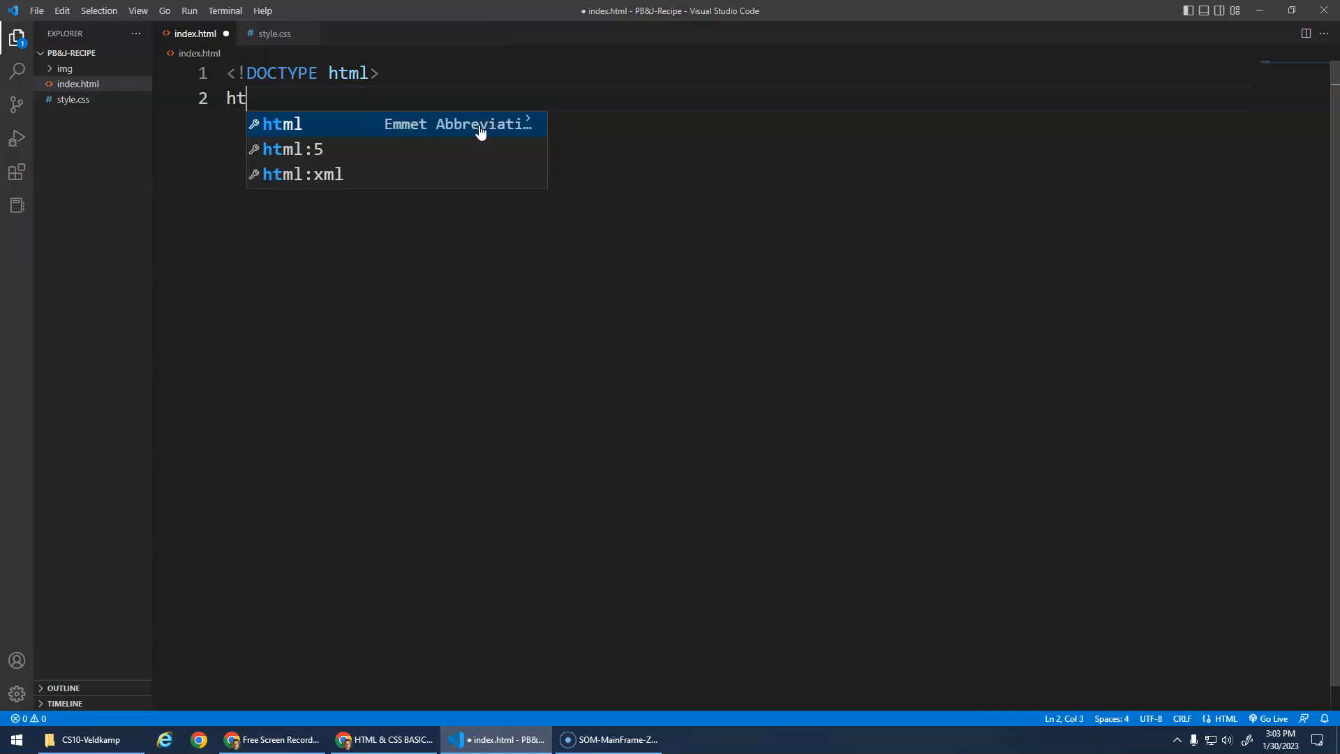
text(ml)
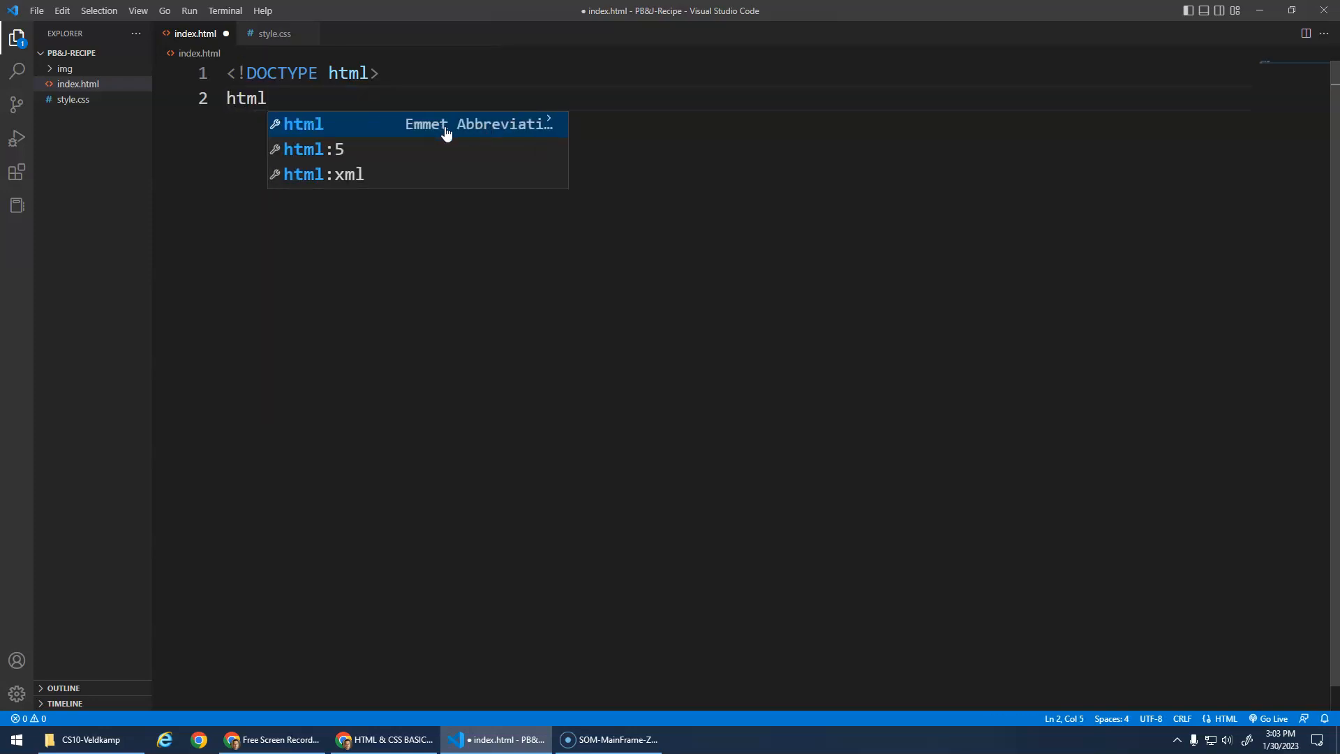
key(Tab)
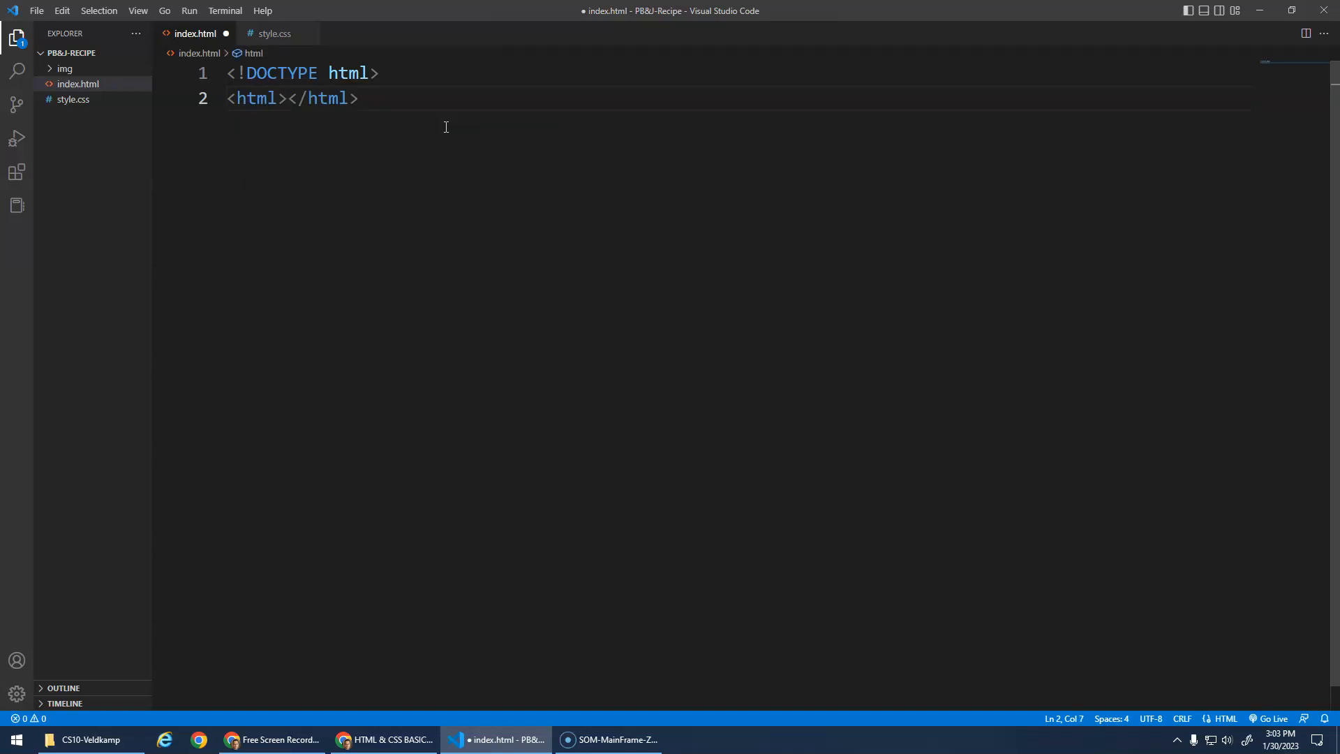
Split <html> and </html> onto separate lines
click(227, 98)
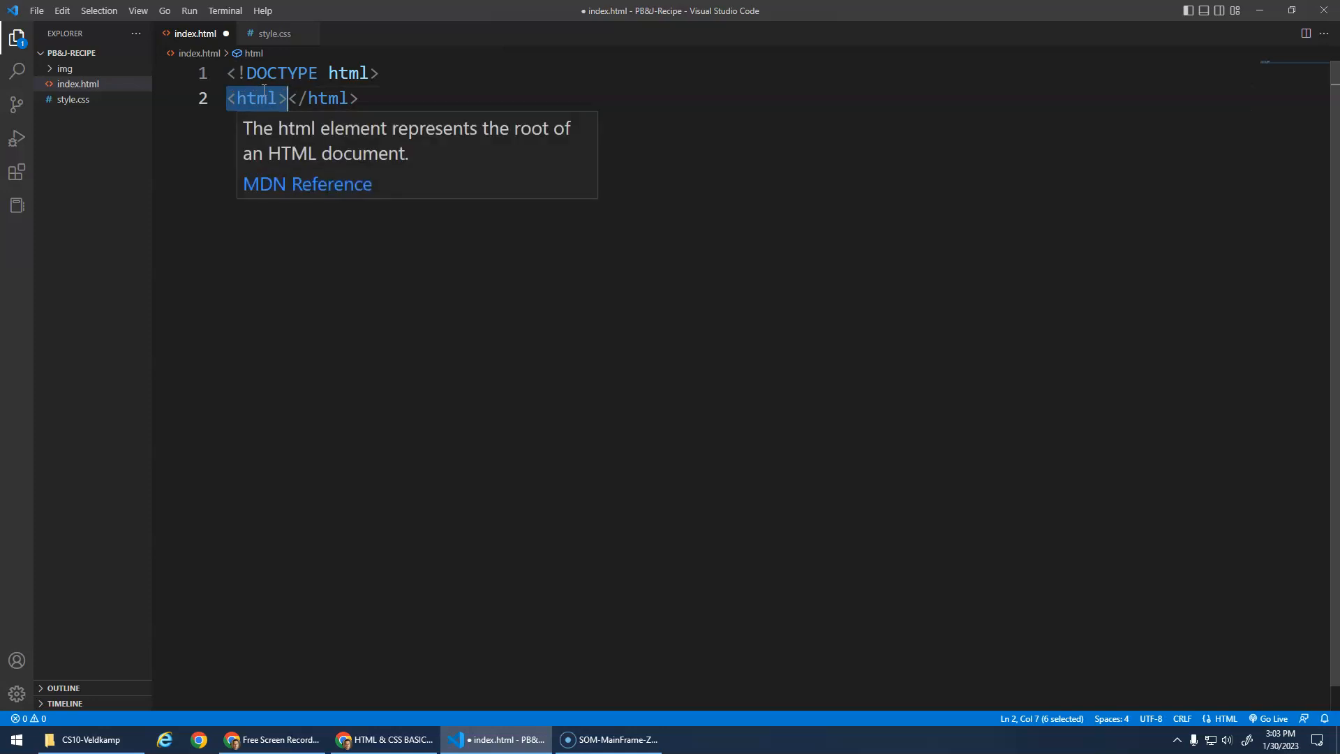
click(300, 98)
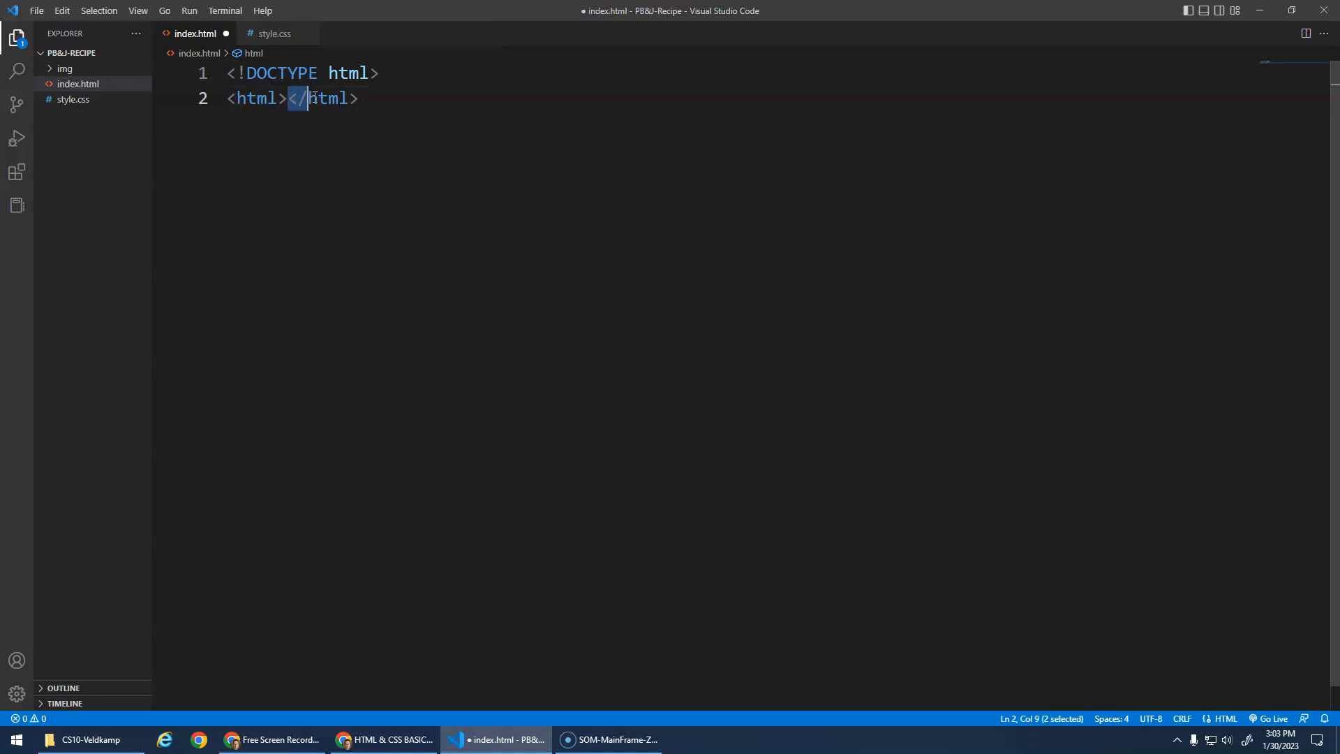
drag(297, 98, 358, 99)
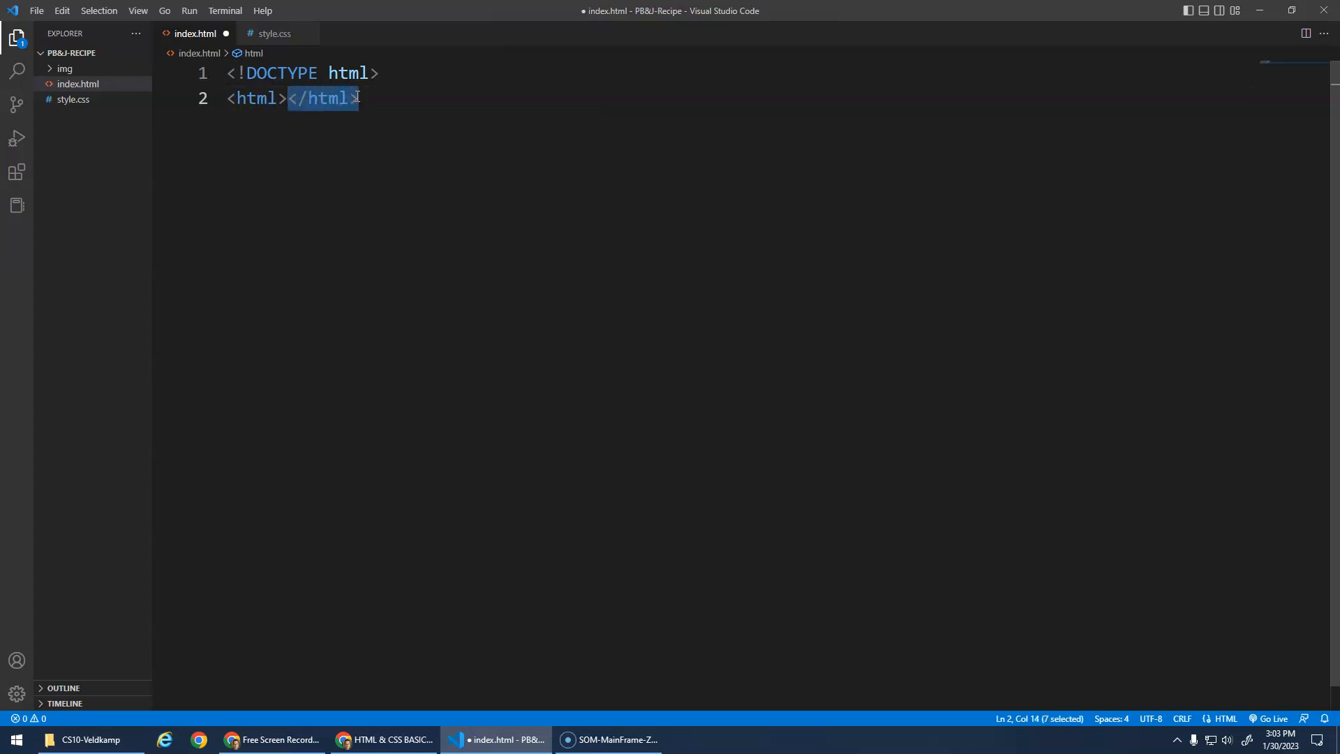
click(284, 99)
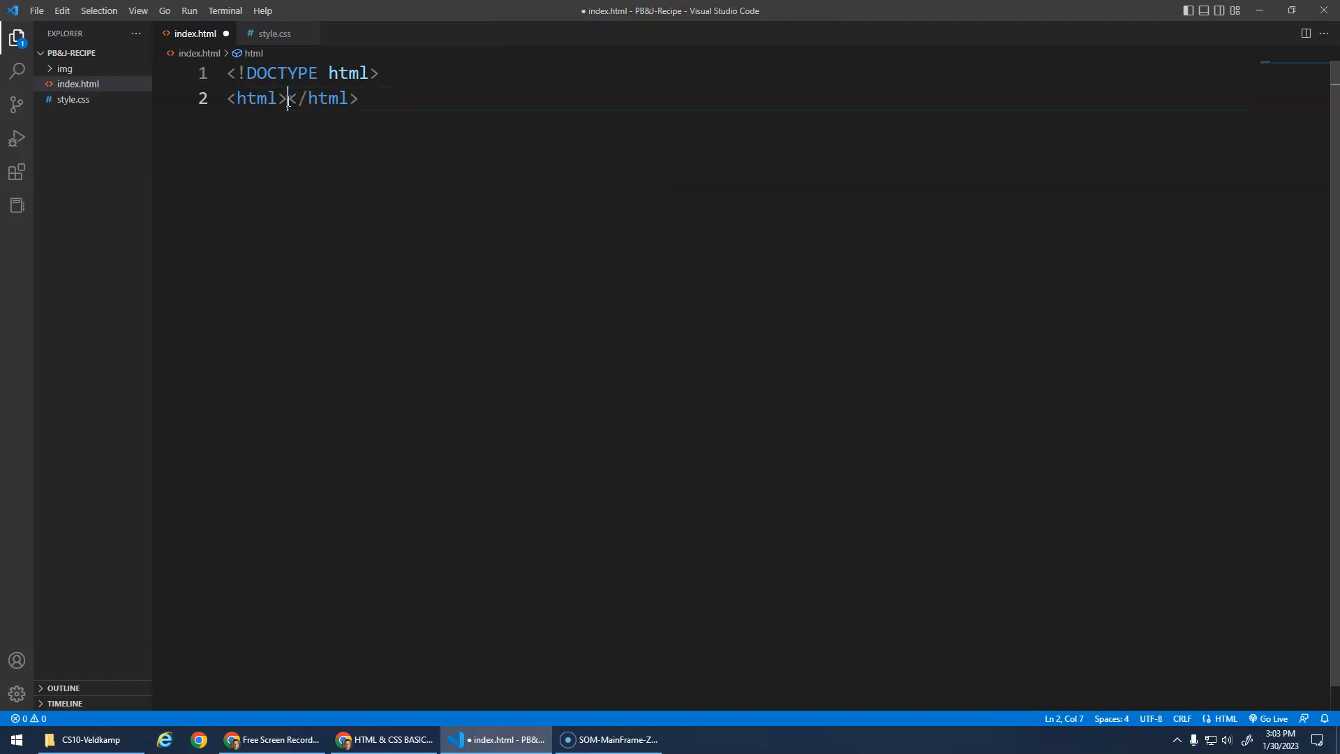
key(Enter)
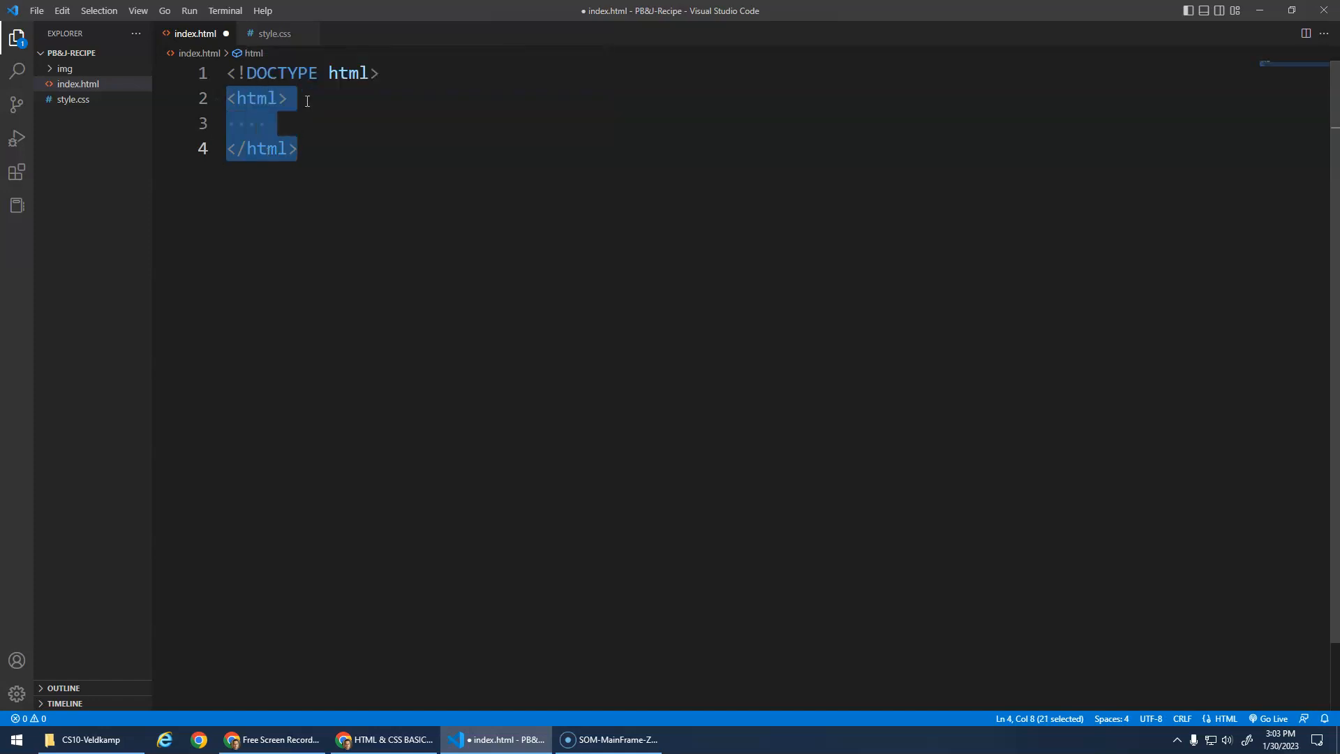
Expand a head element inside html with its tags on separate lines, then reach the body section
click(248, 124)
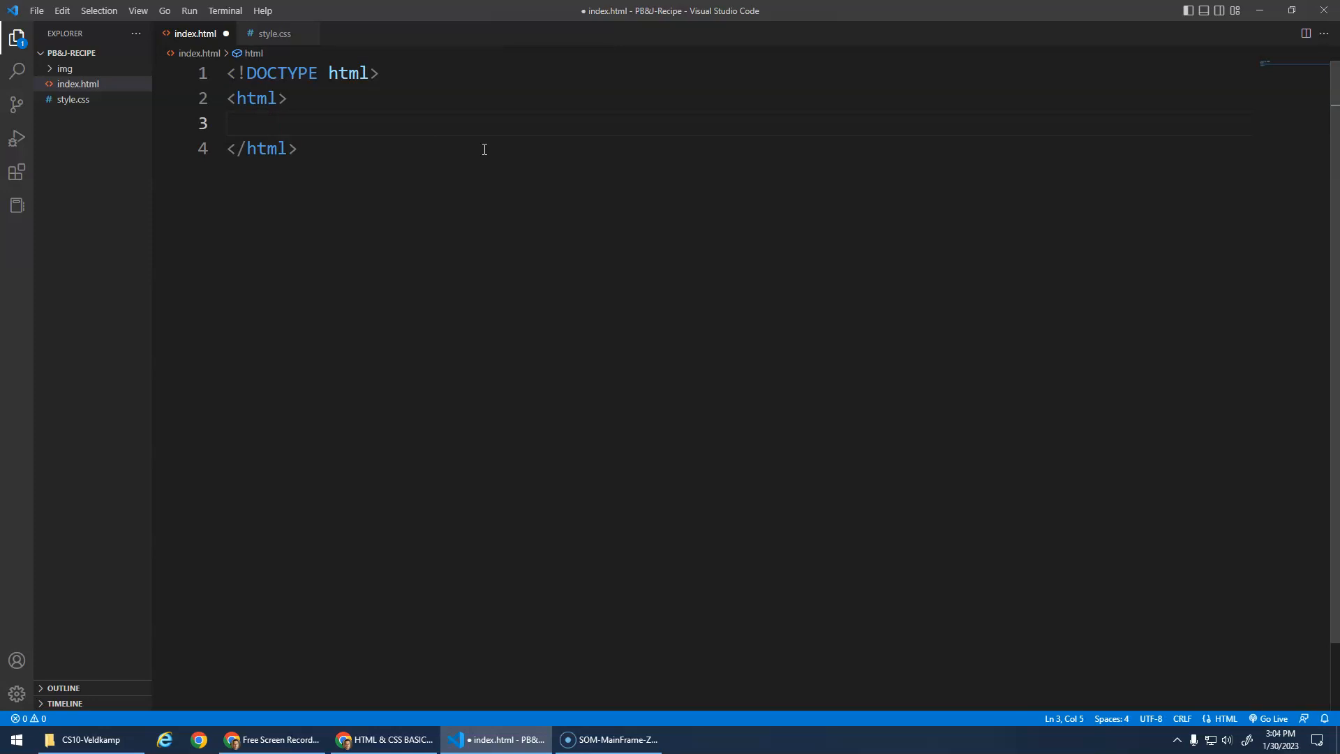
text(head)
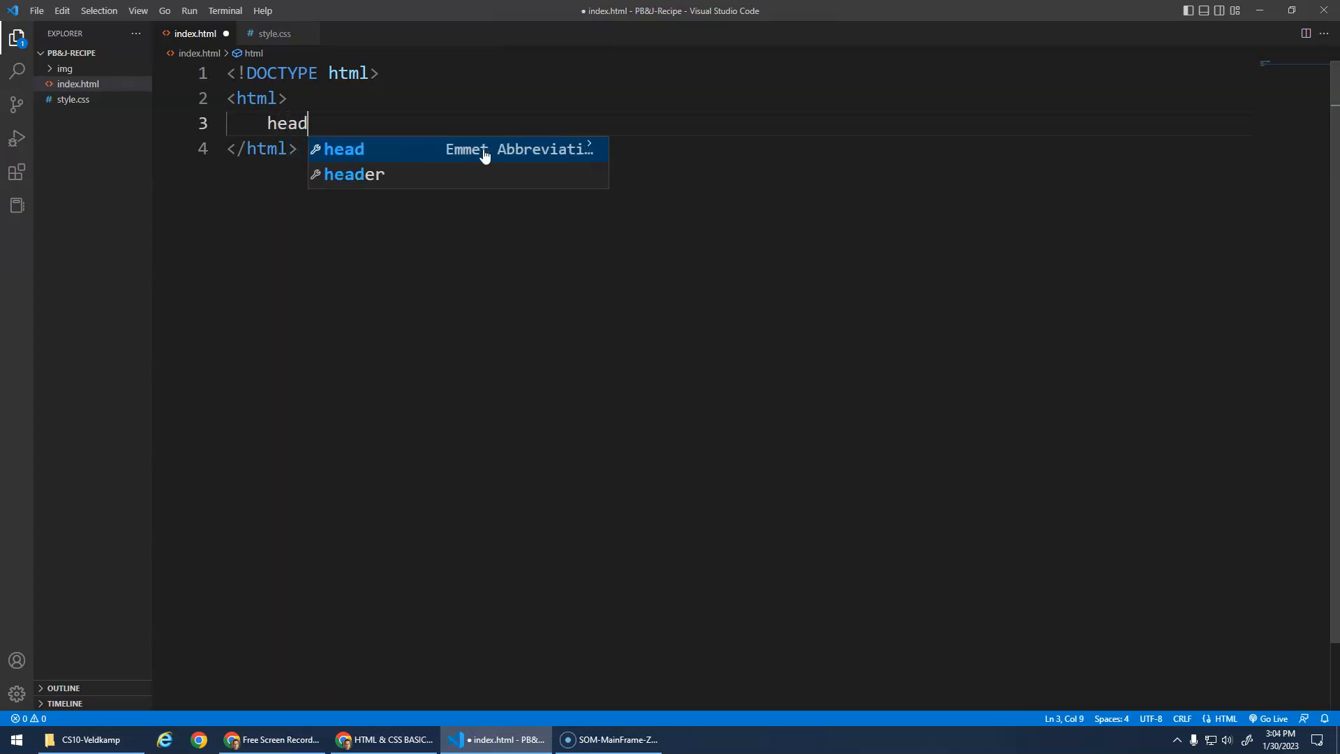
key(Tab)
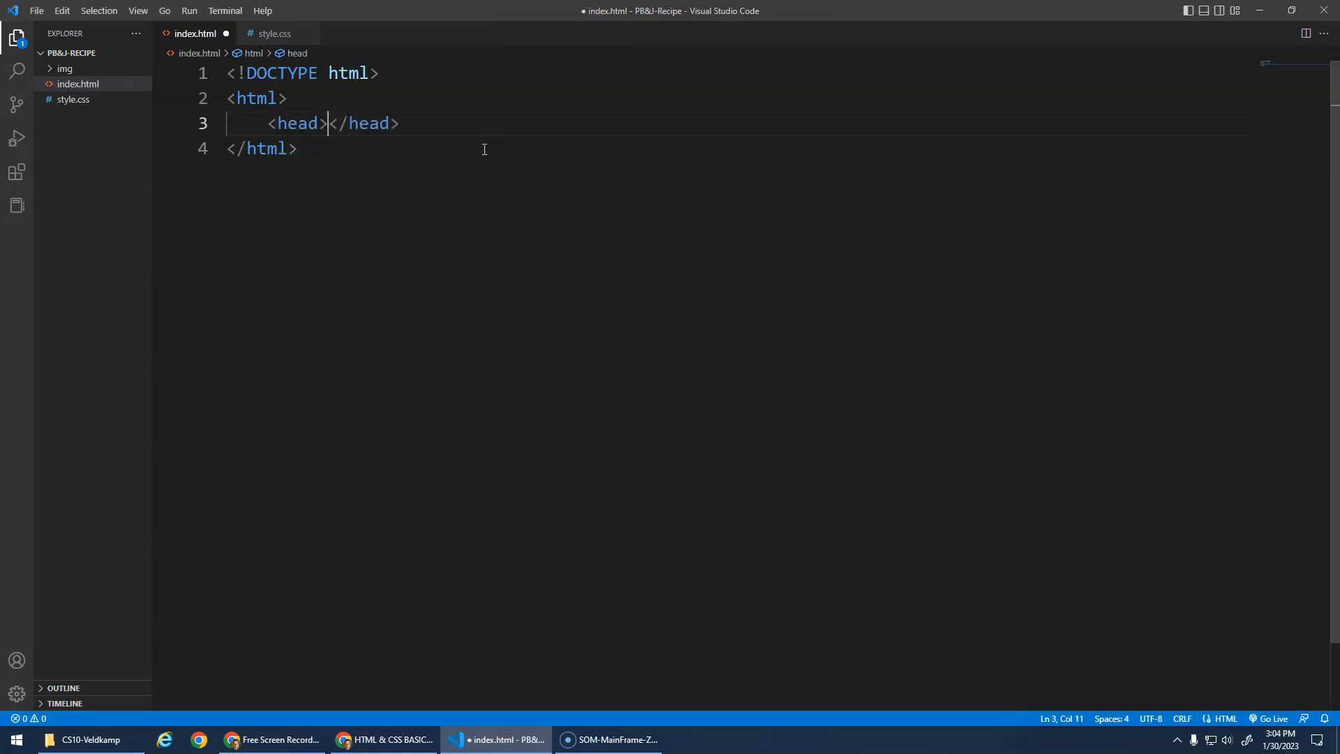
key(Enter)
text(<body>)
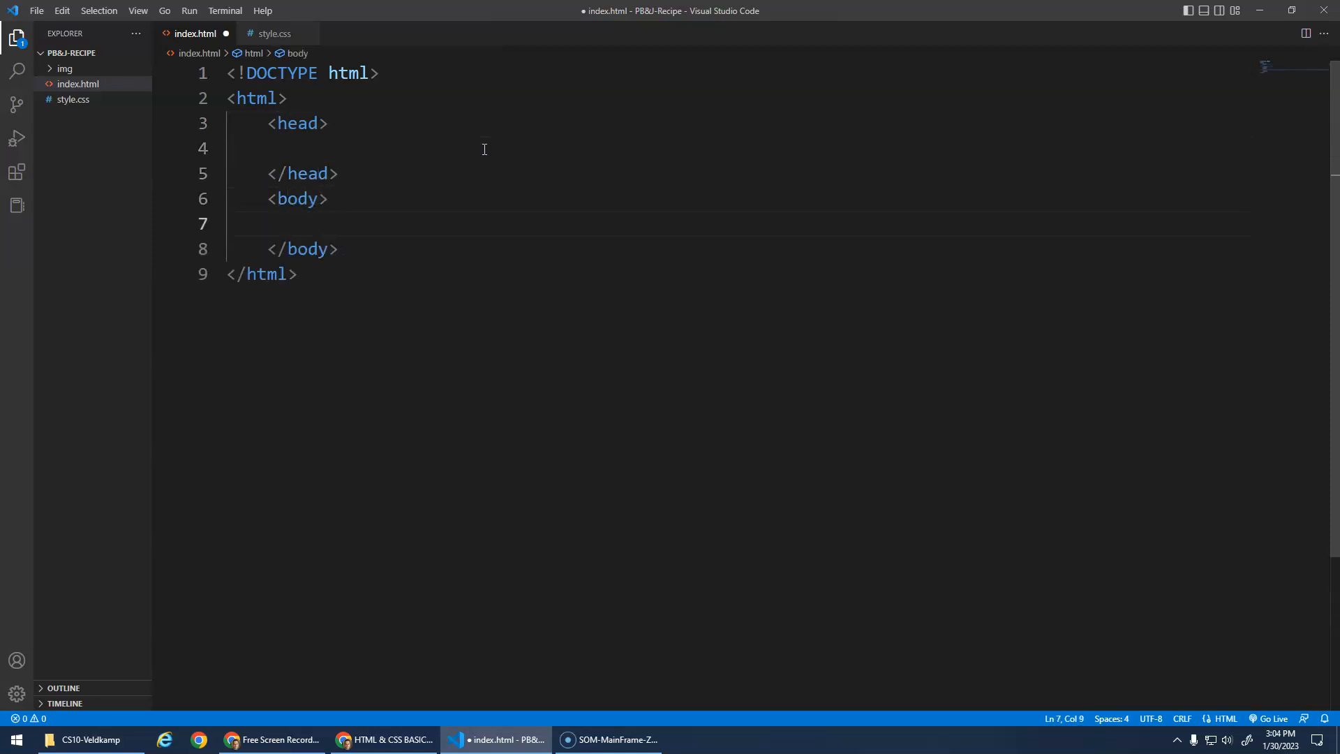
drag(267, 123, 338, 174)
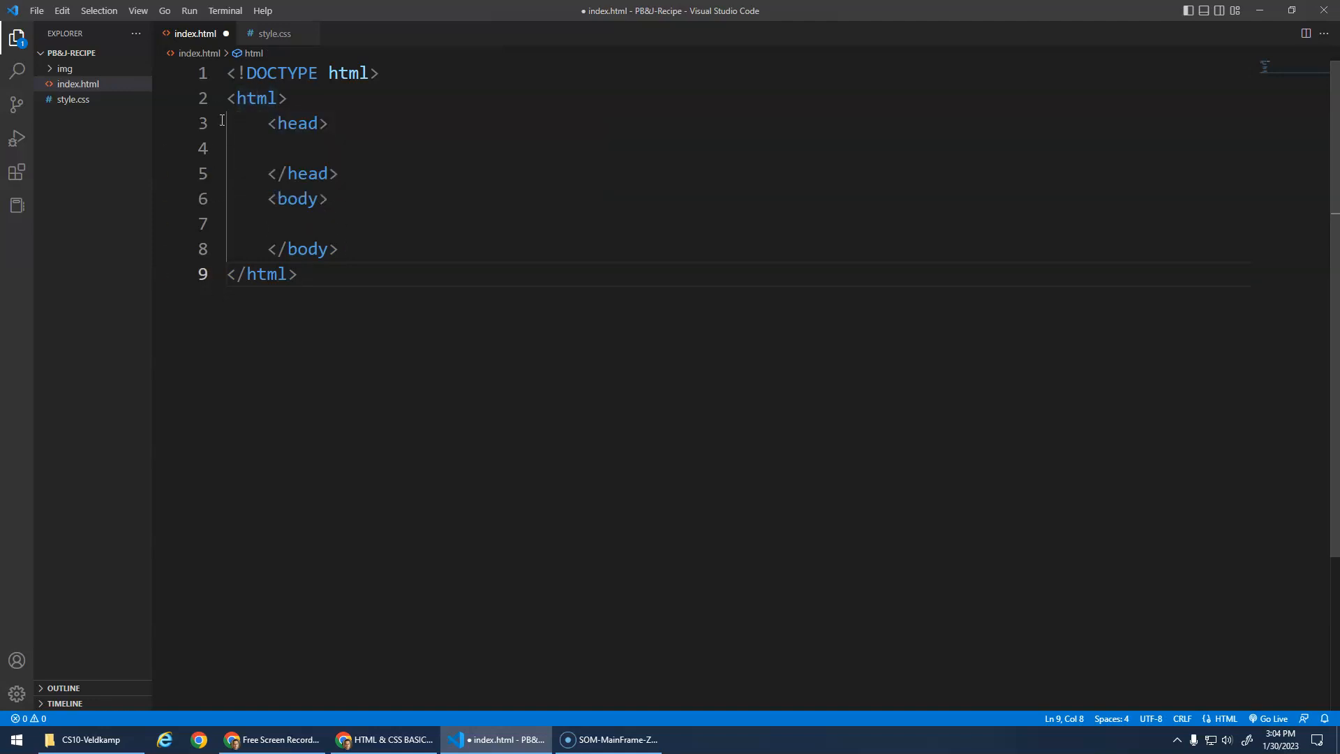
mouse_move(421, 305)
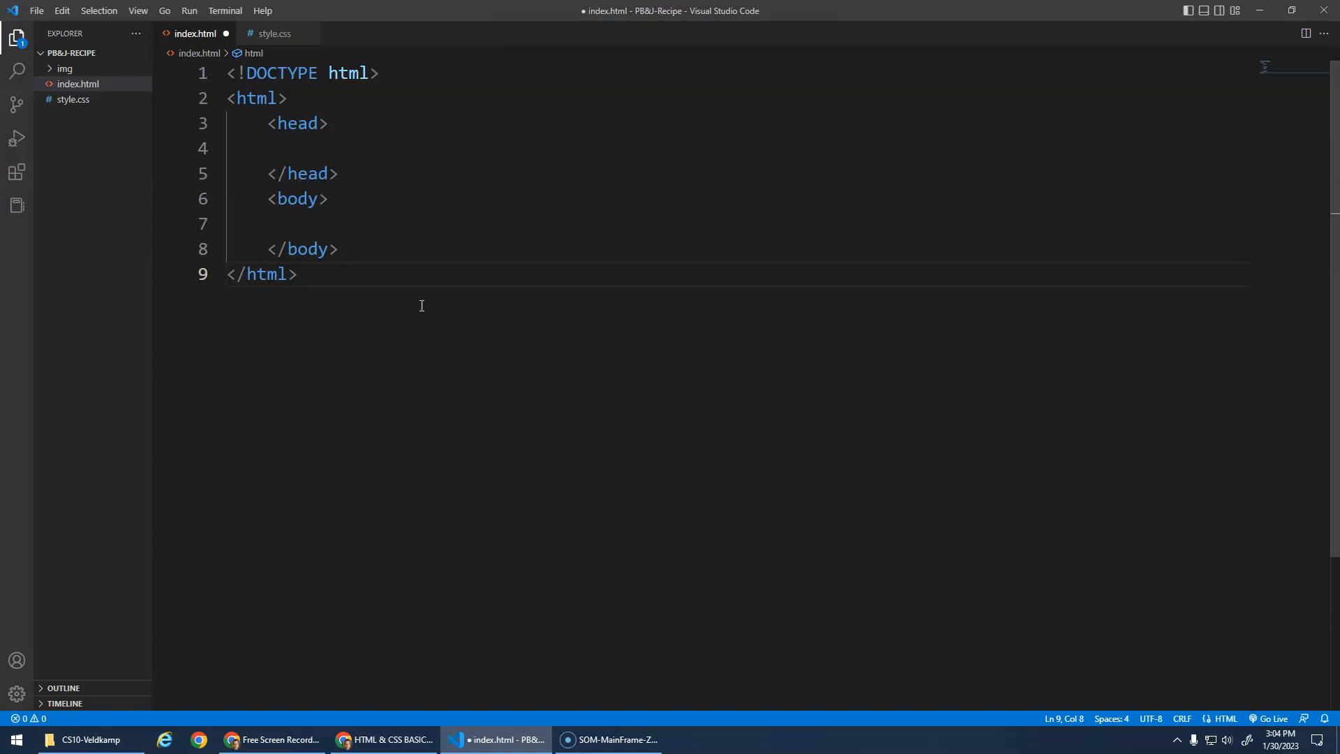
mouse_move(395, 368)
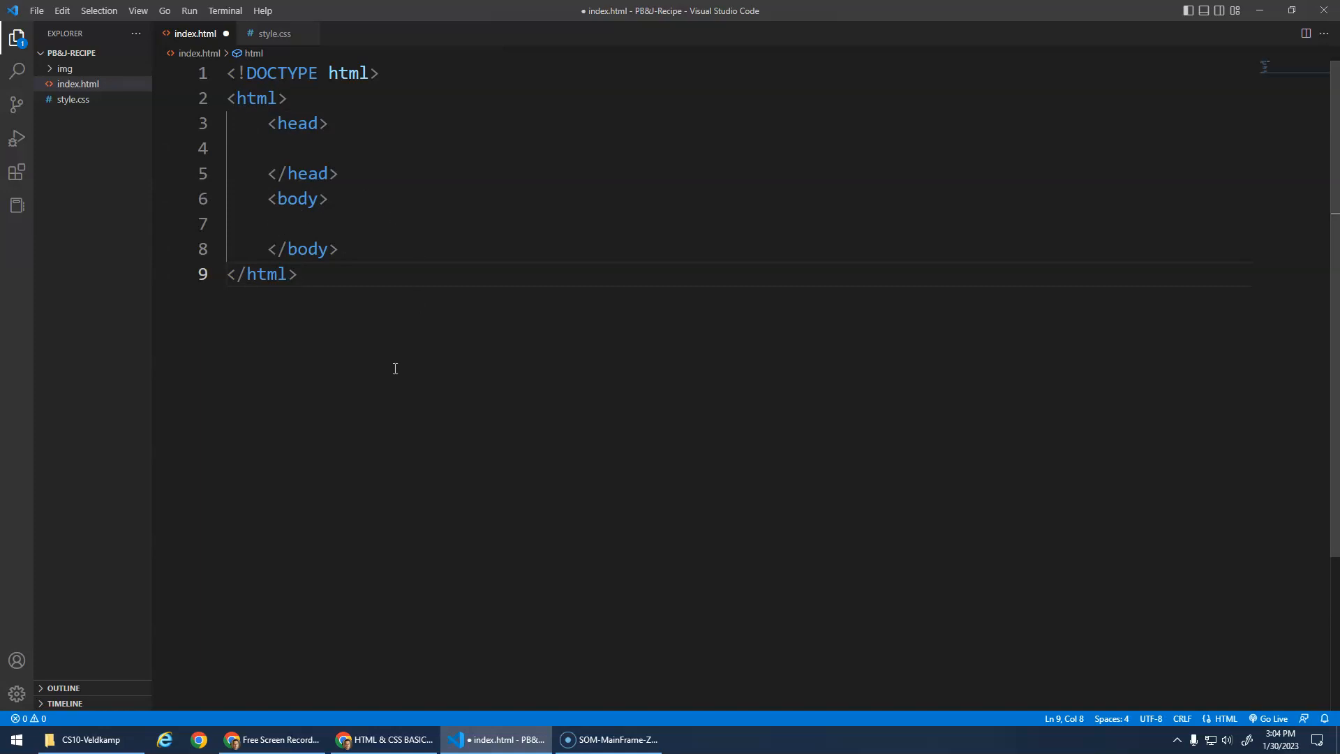
mouse_move(345, 359)
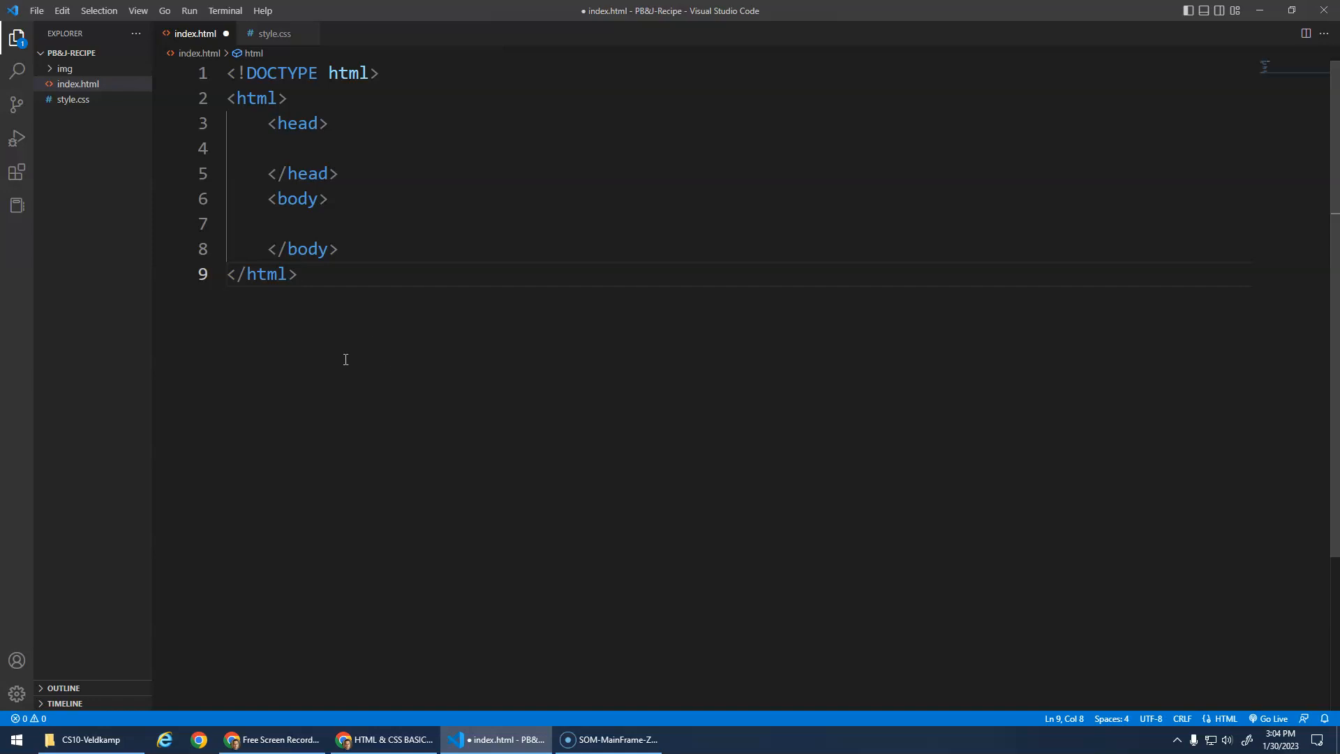
mouse_move(364, 236)
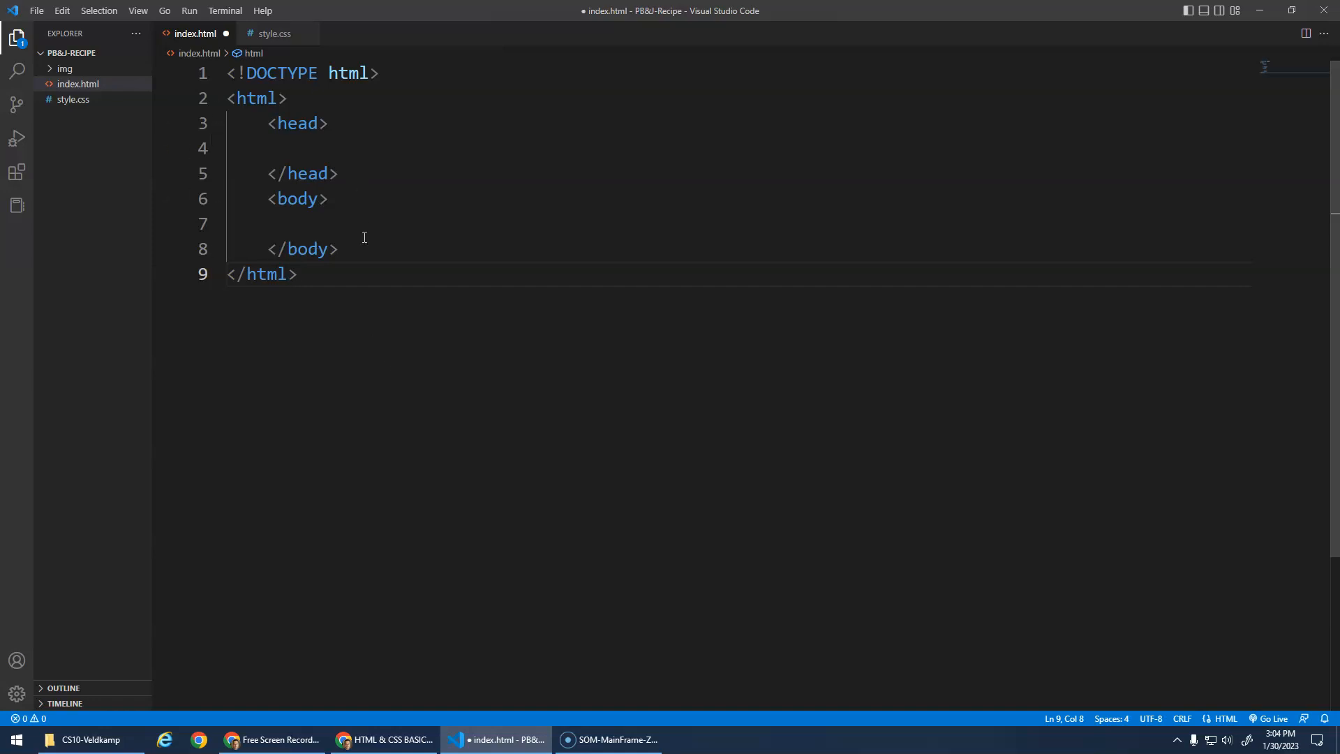
click(314, 148)
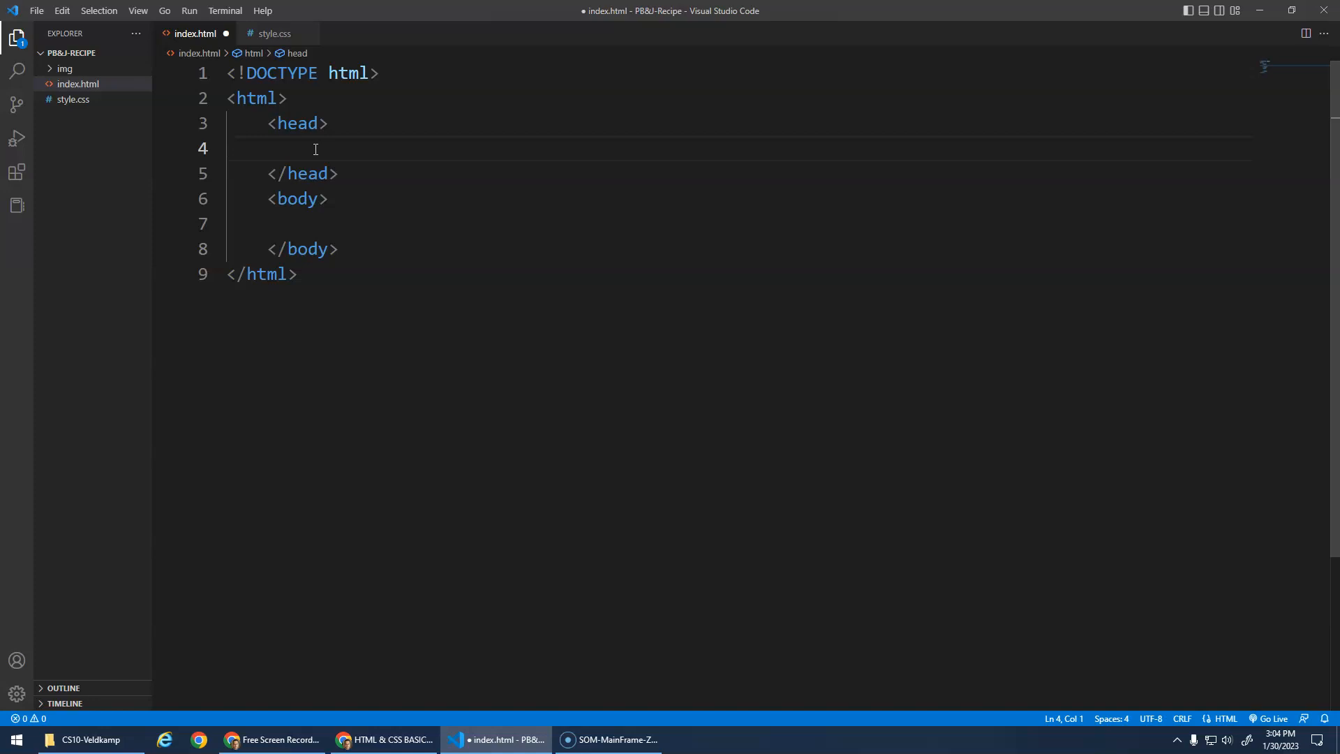
click(308, 223)
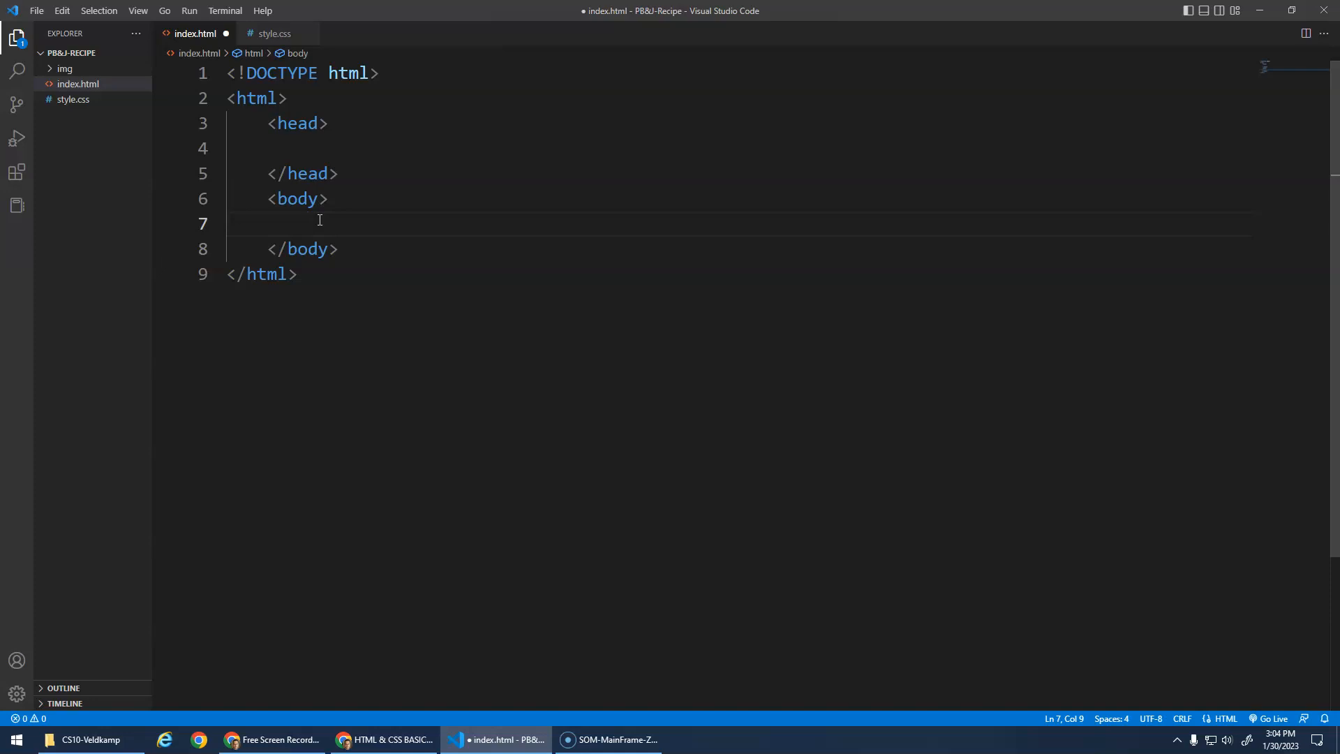
Create an h1 in the body via Emmet, after browsing the heading options
text(h1)
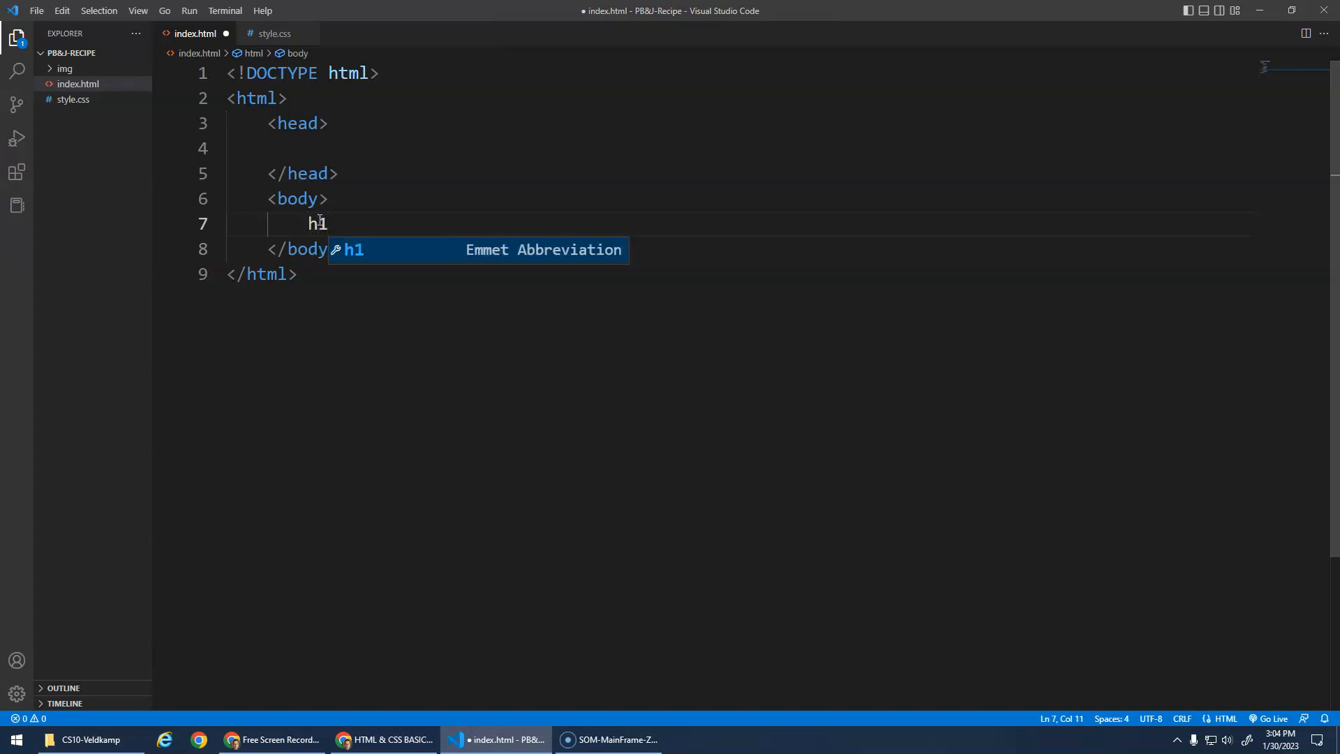
key(Backspace)
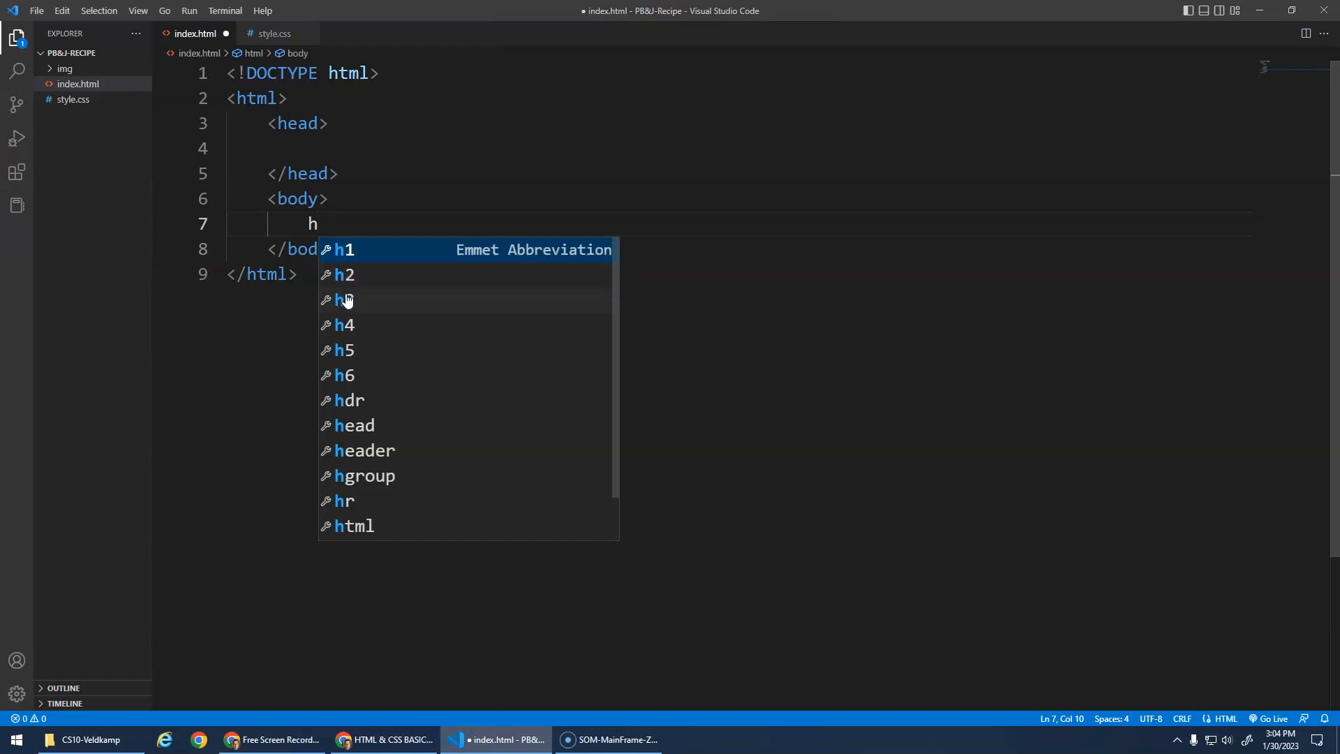
mouse_move(346, 257)
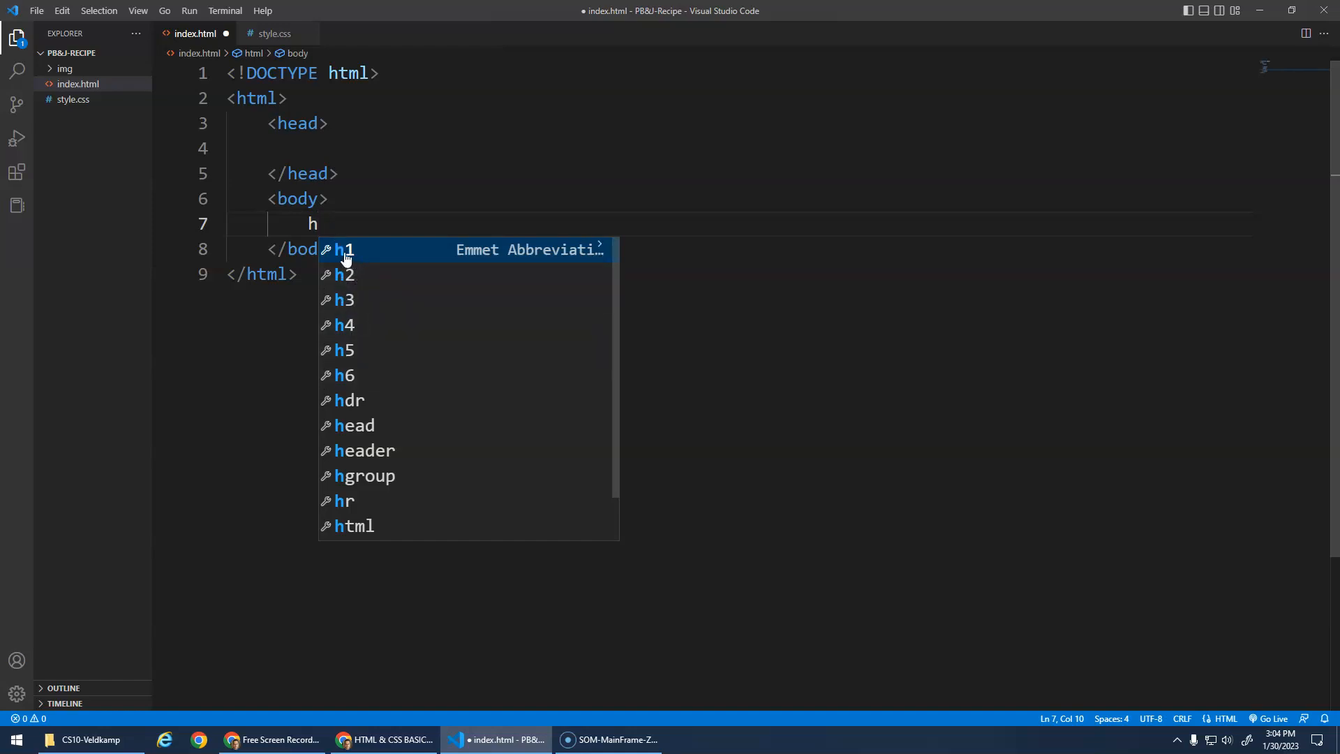
mouse_move(358, 254)
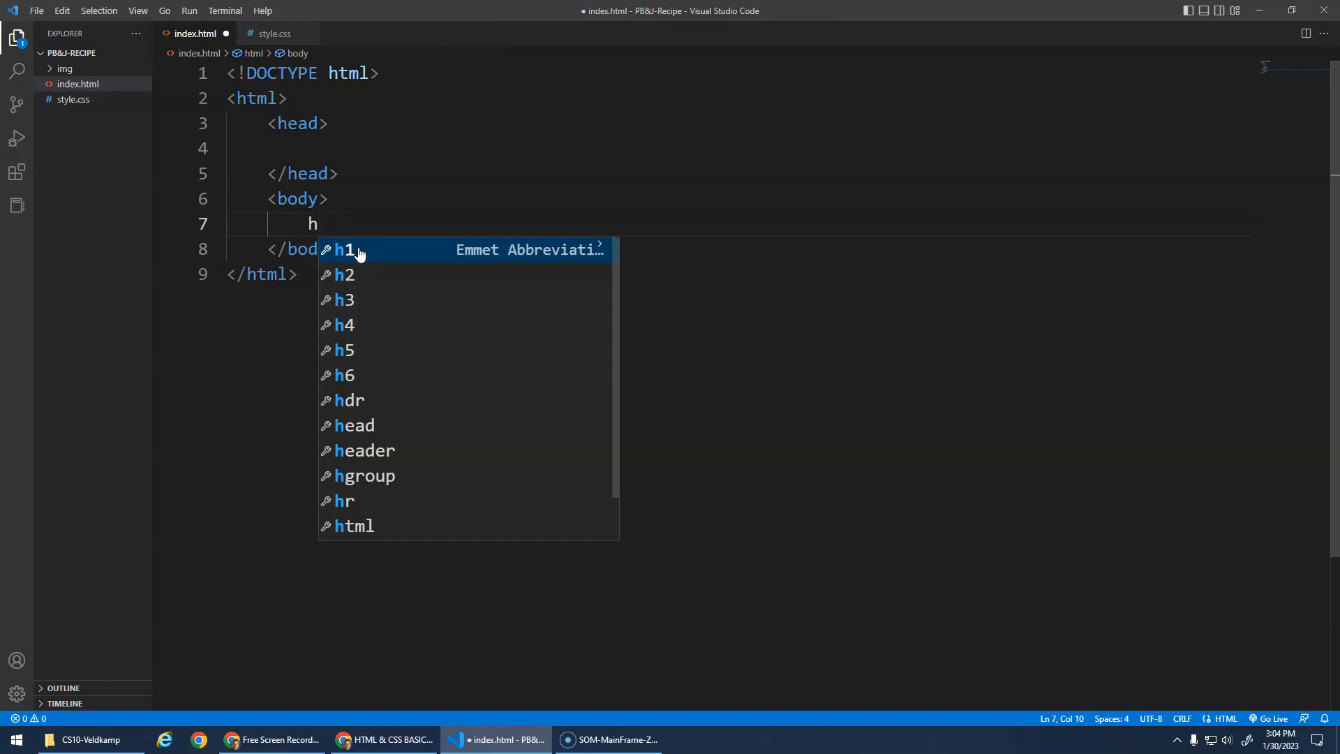
mouse_move(365, 277)
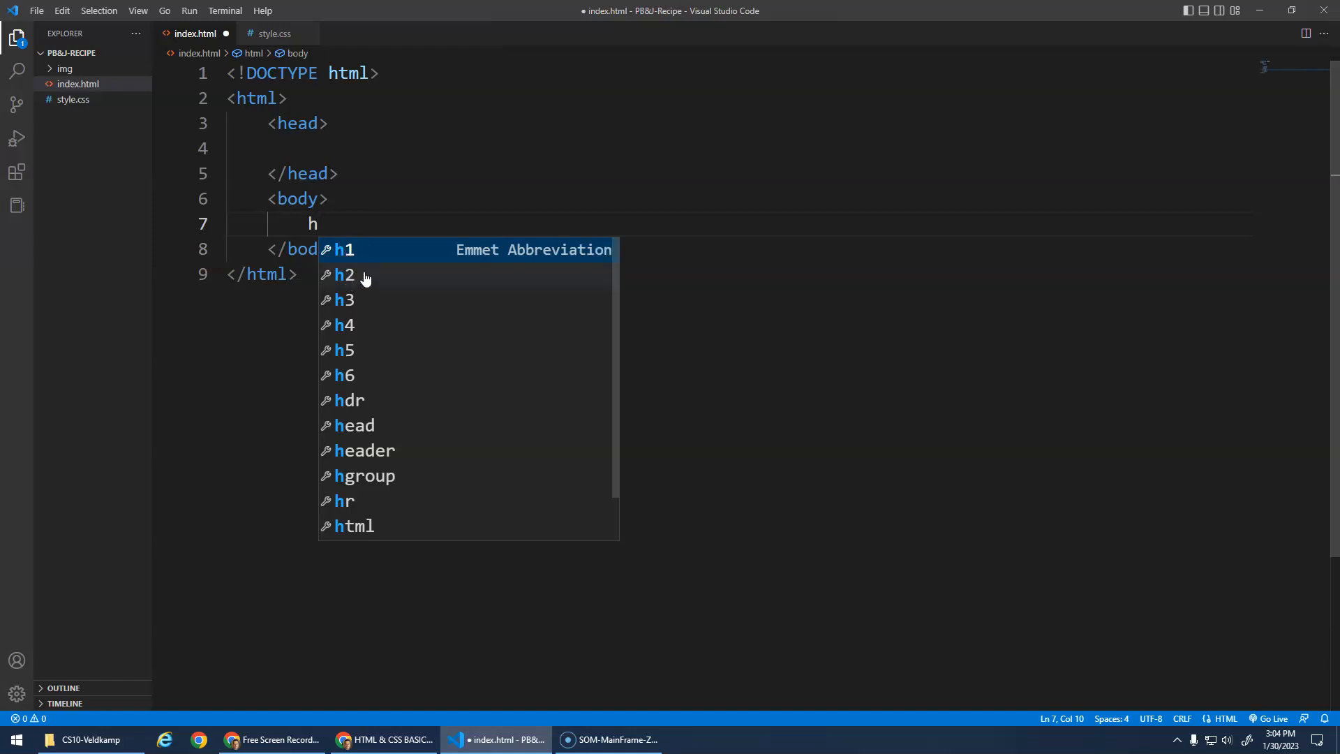
mouse_move(351, 300)
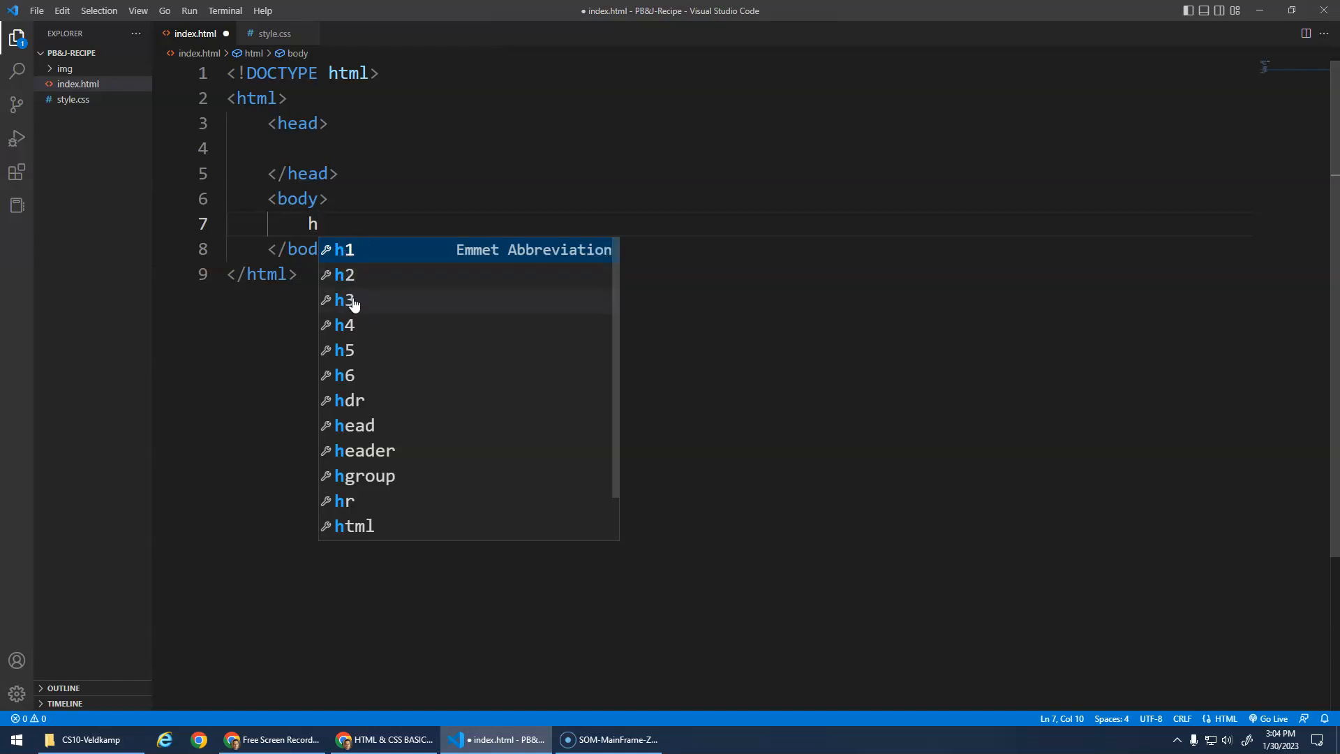
mouse_move(345, 254)
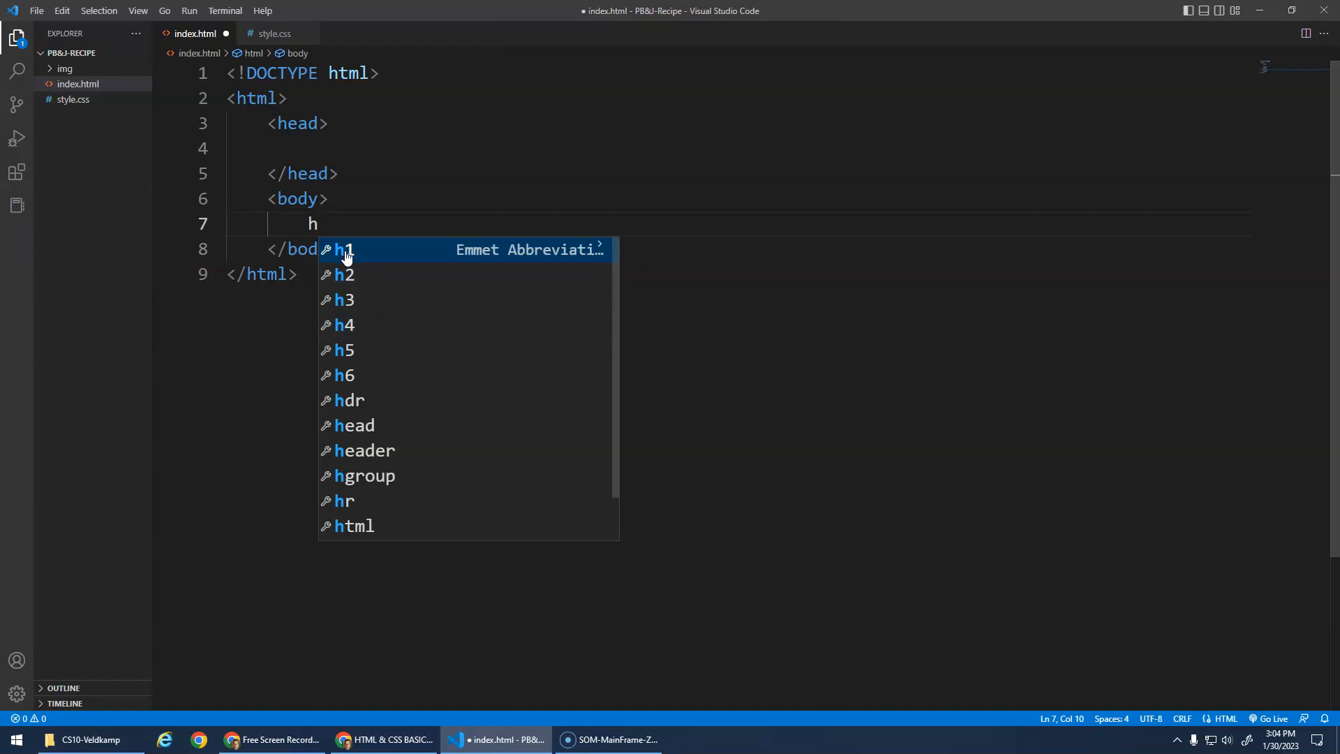
mouse_move(356, 254)
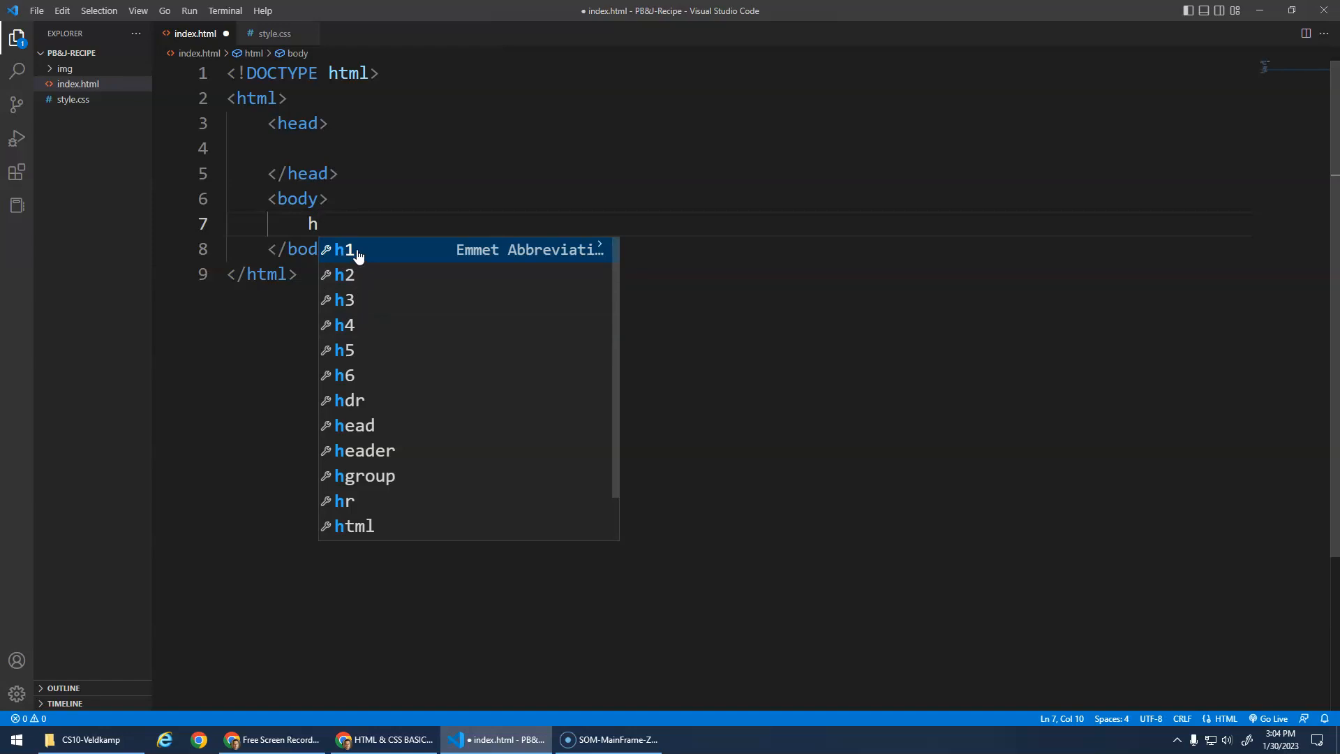
mouse_move(362, 277)
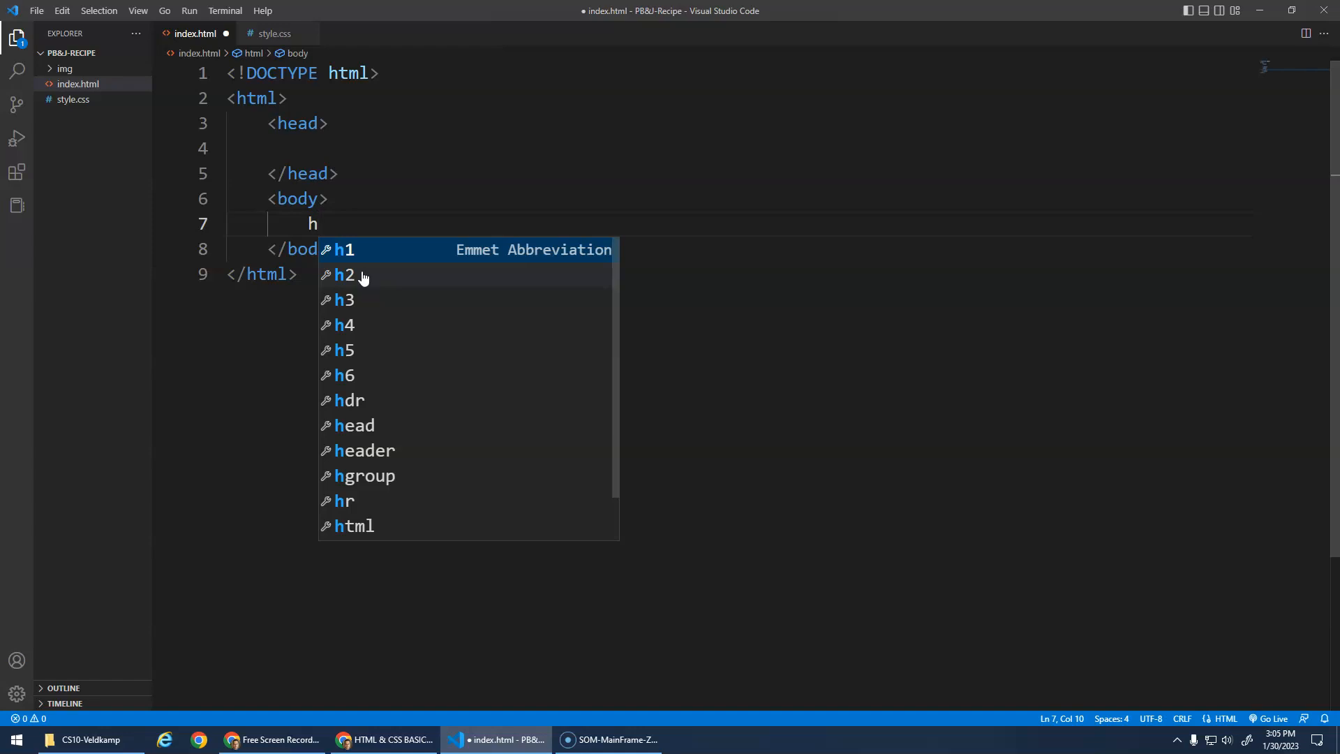
mouse_move(366, 370)
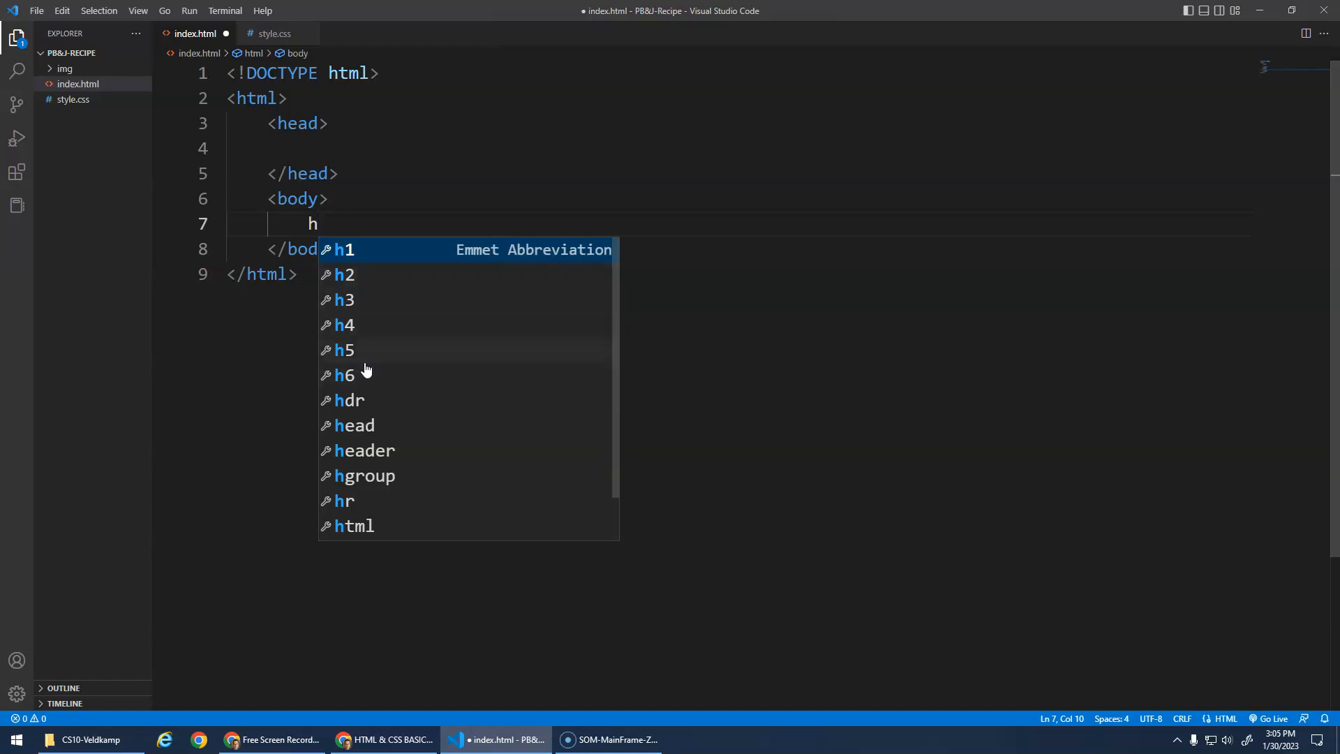
mouse_move(369, 287)
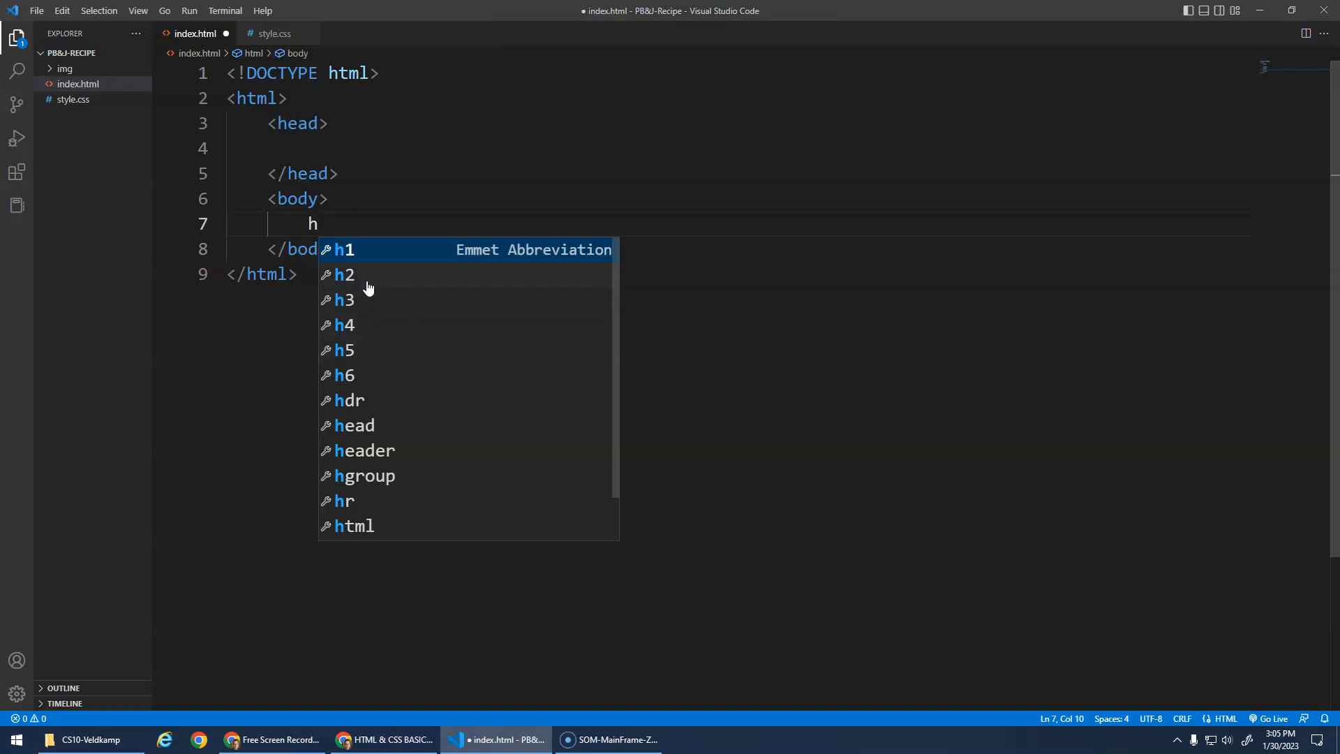
mouse_move(339, 244)
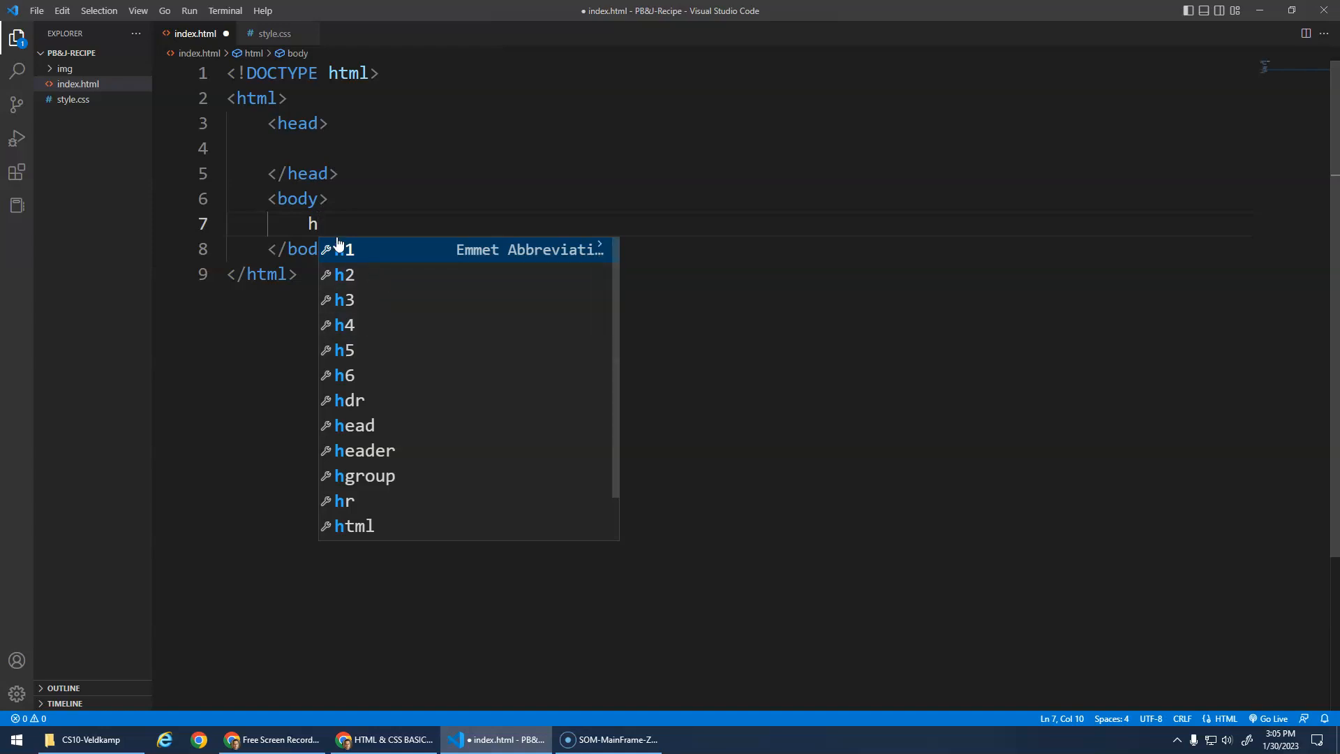
text(1>PB&J Recipe</h1>)
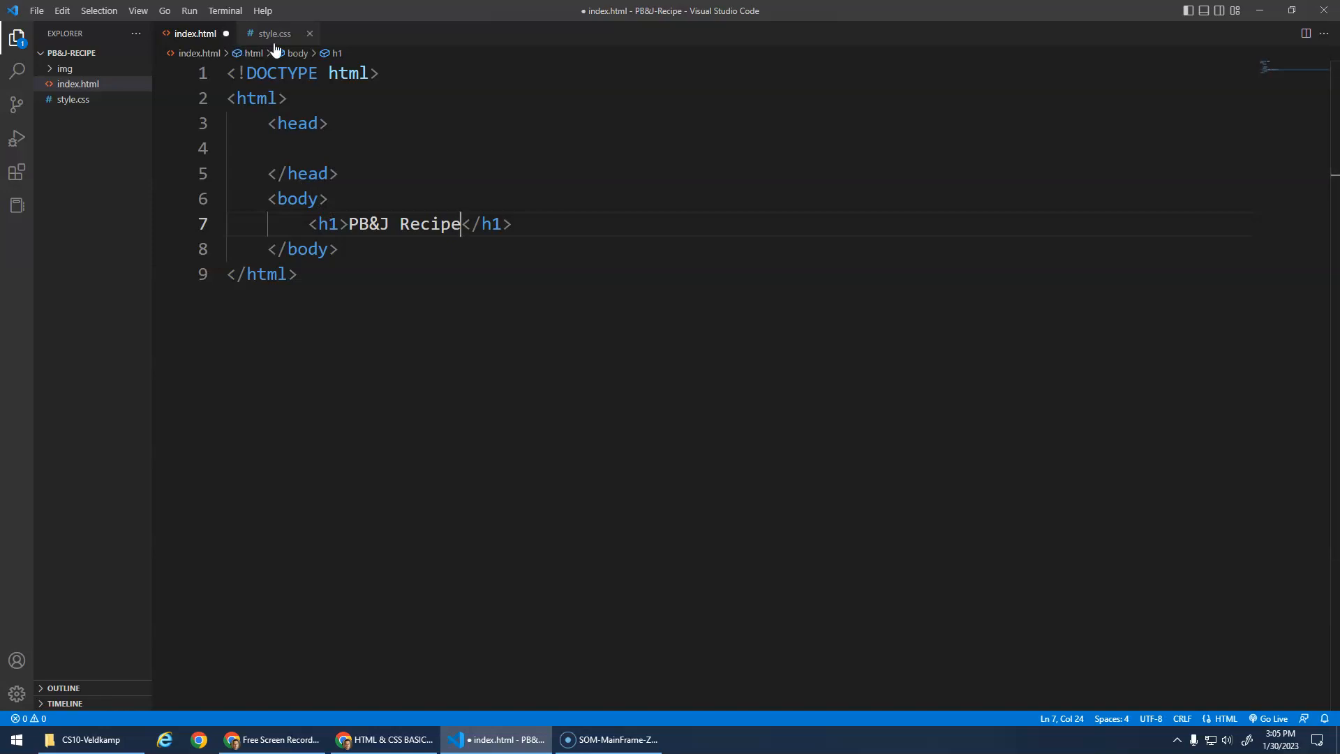
click(275, 33)
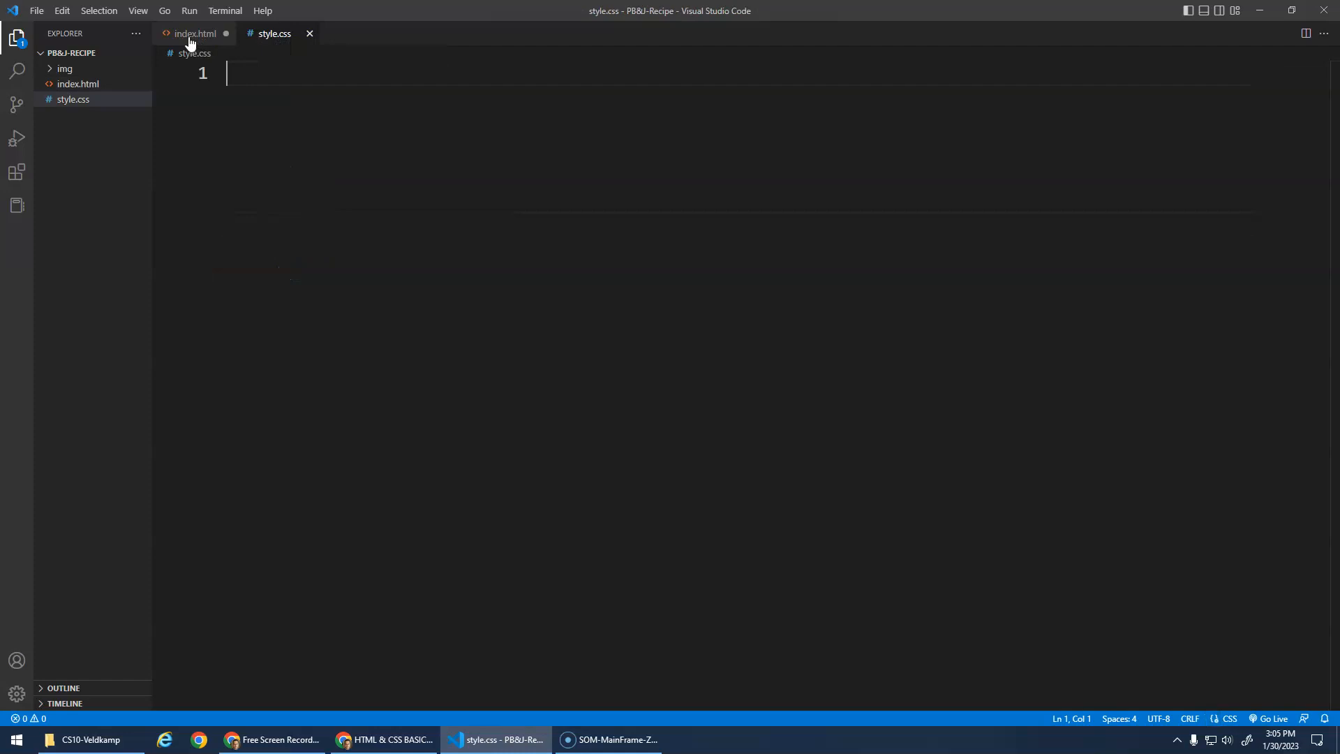
click(187, 34)
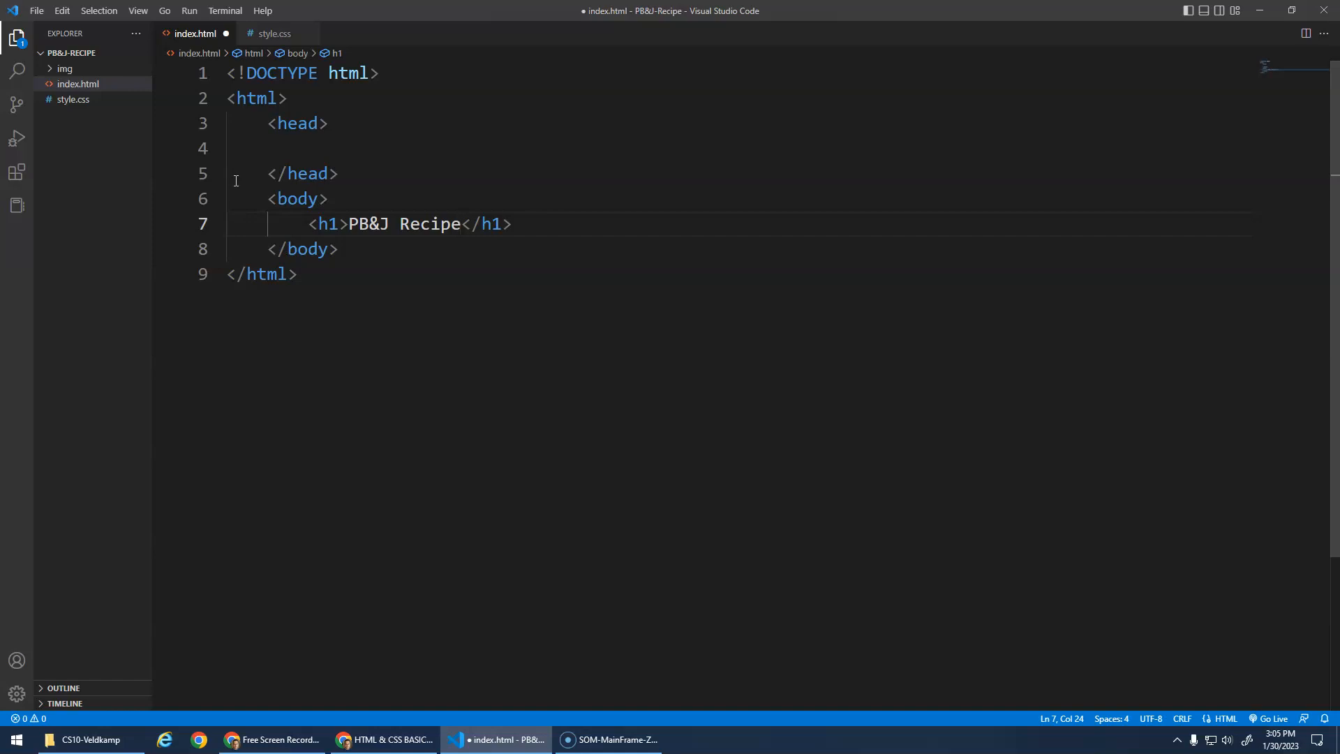
click(41, 10)
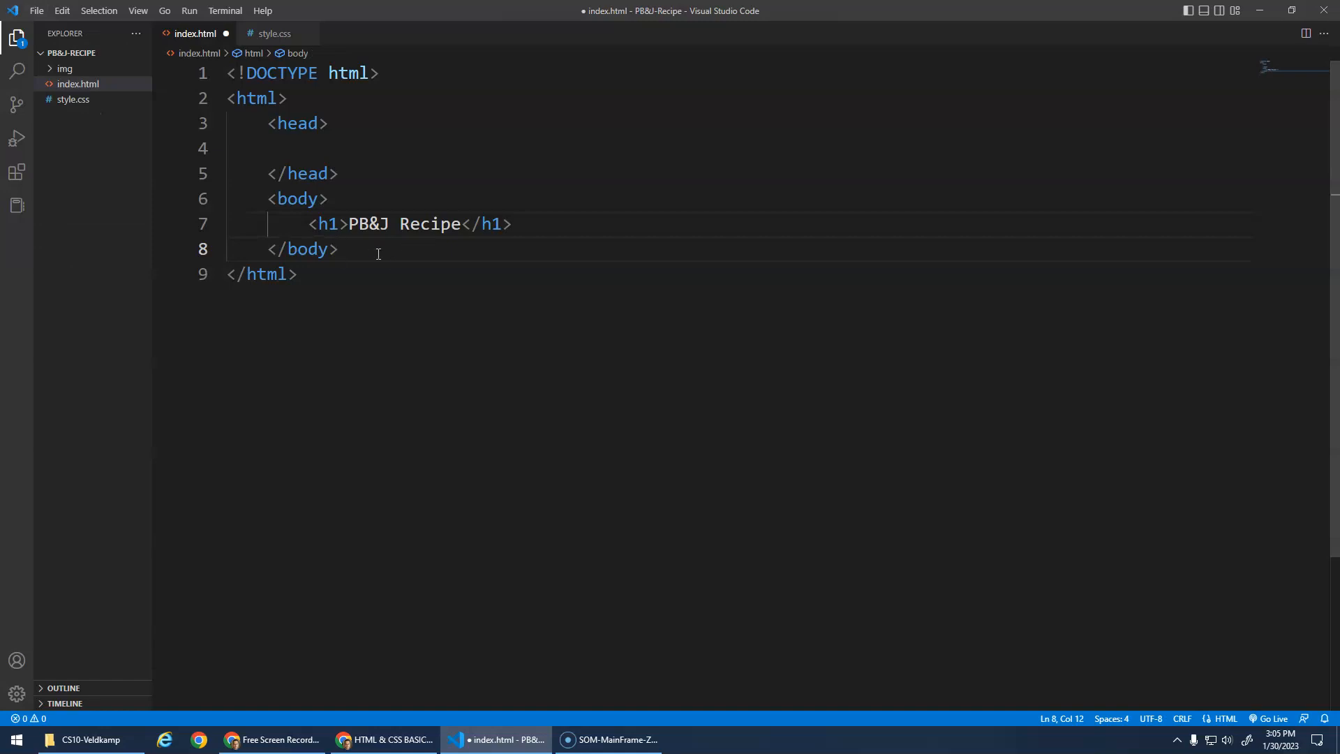
key(Ctrl+s)
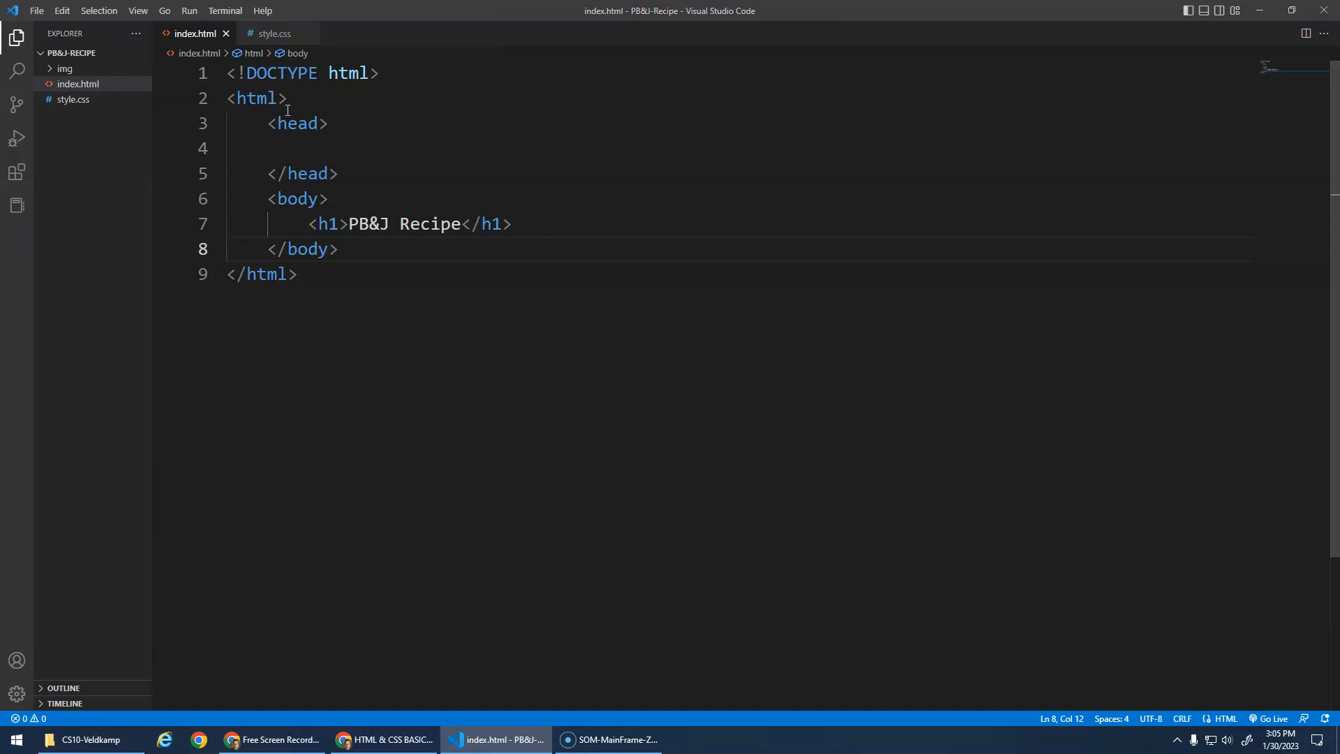
mouse_move(305, 660)
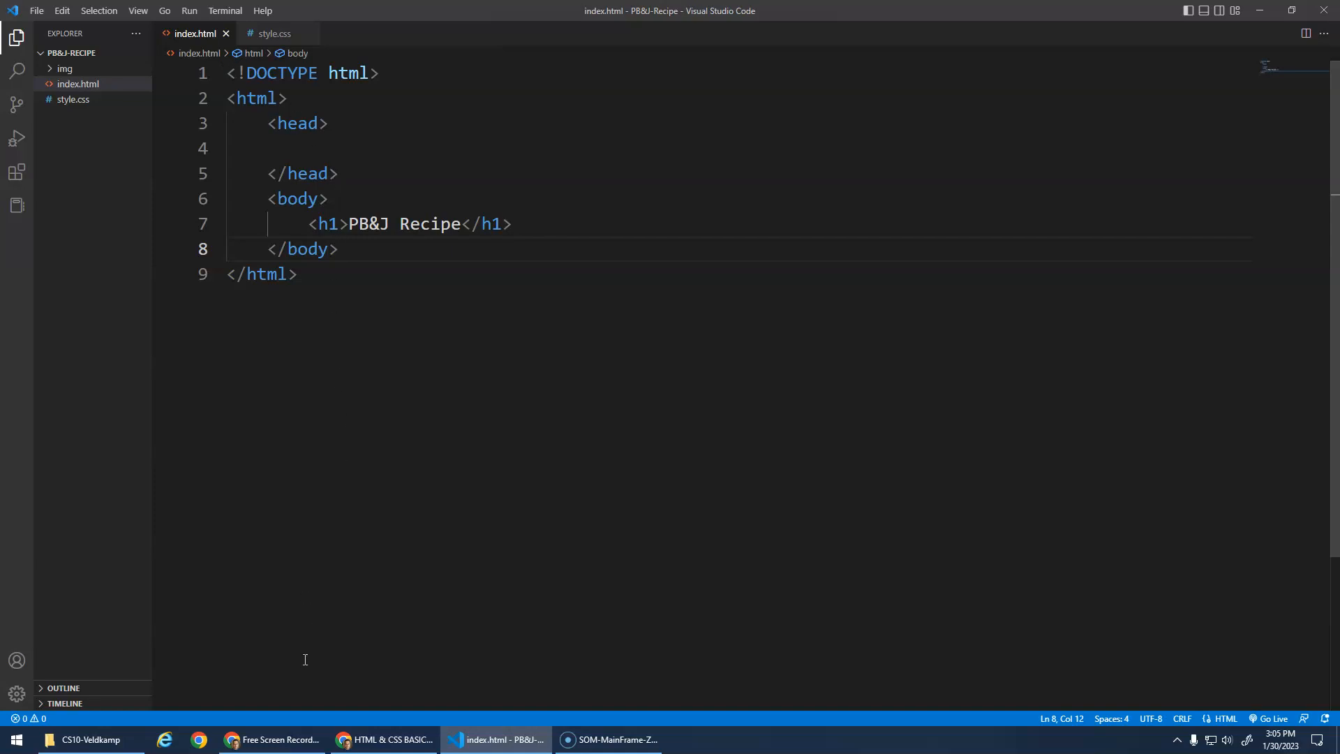
Open the PB&J-Recipe folder in File Explorer and launch index.html in Chrome
click(91, 738)
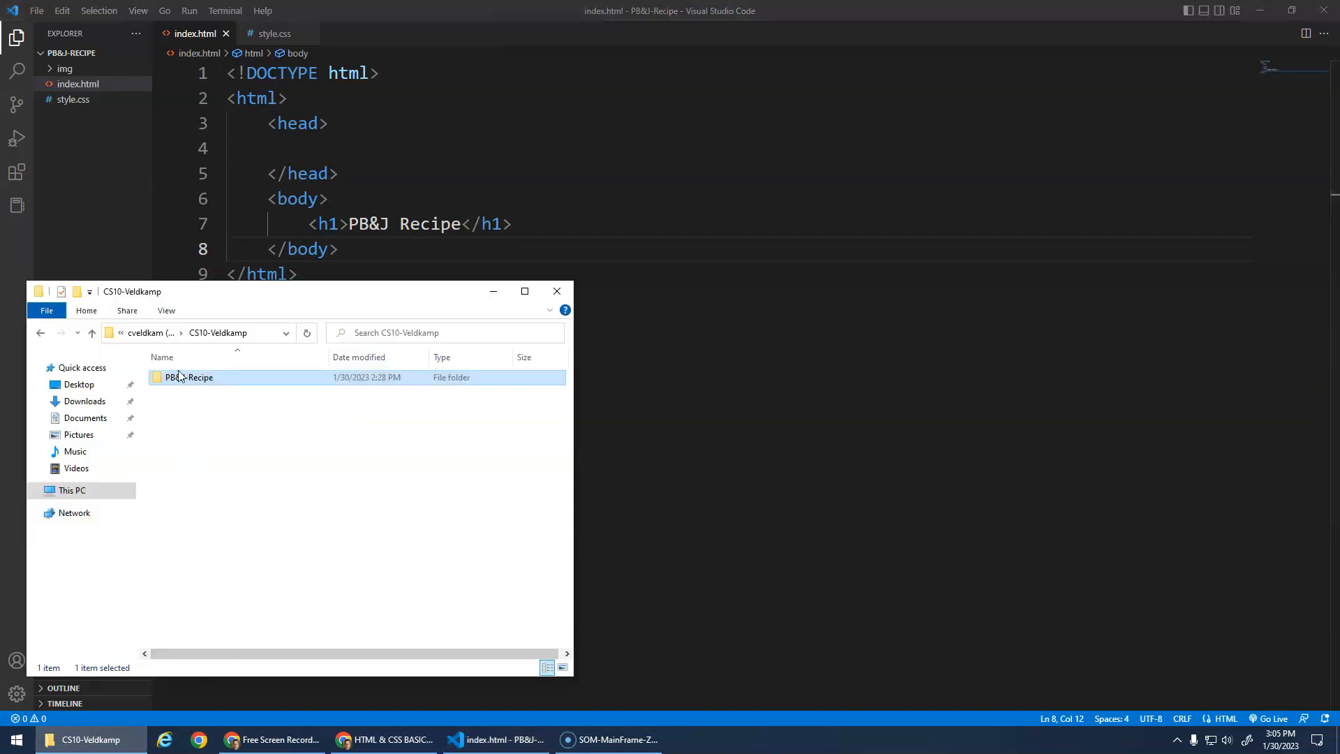
double_click(188, 377)
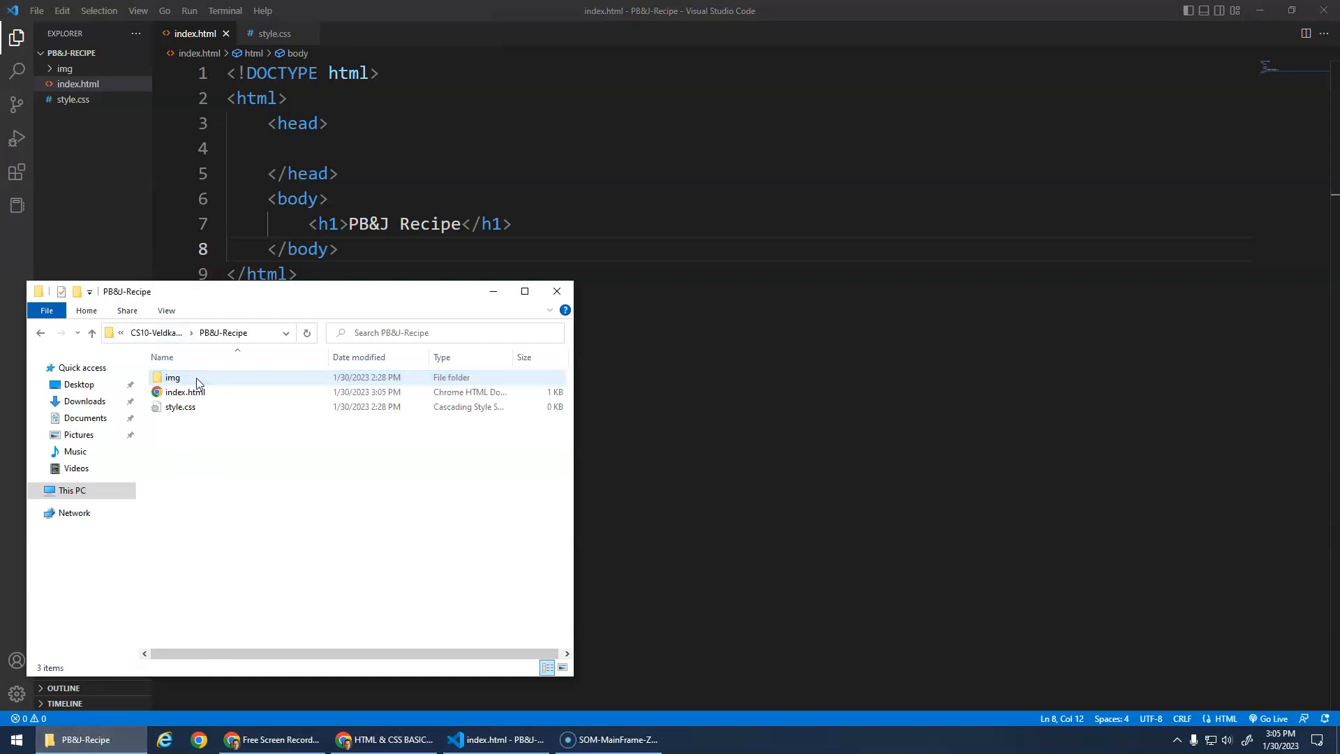
mouse_move(185, 392)
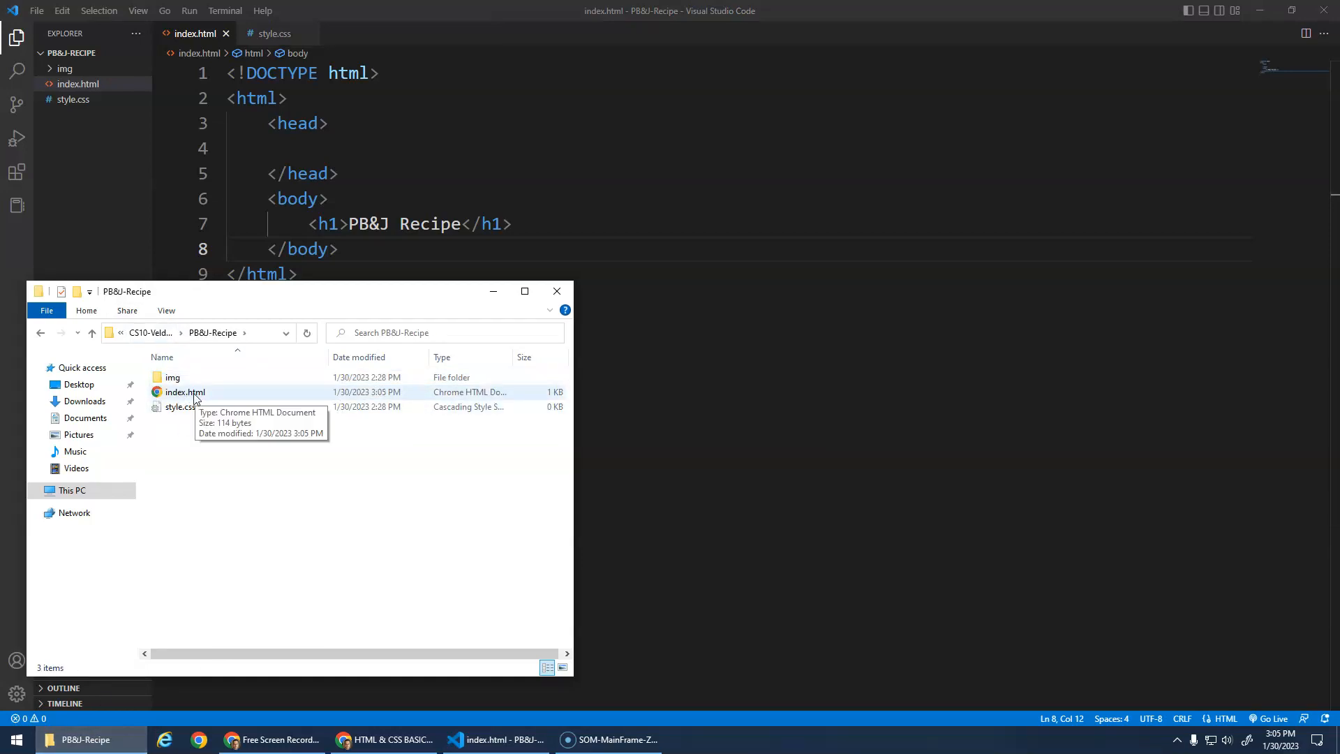
mouse_move(194, 396)
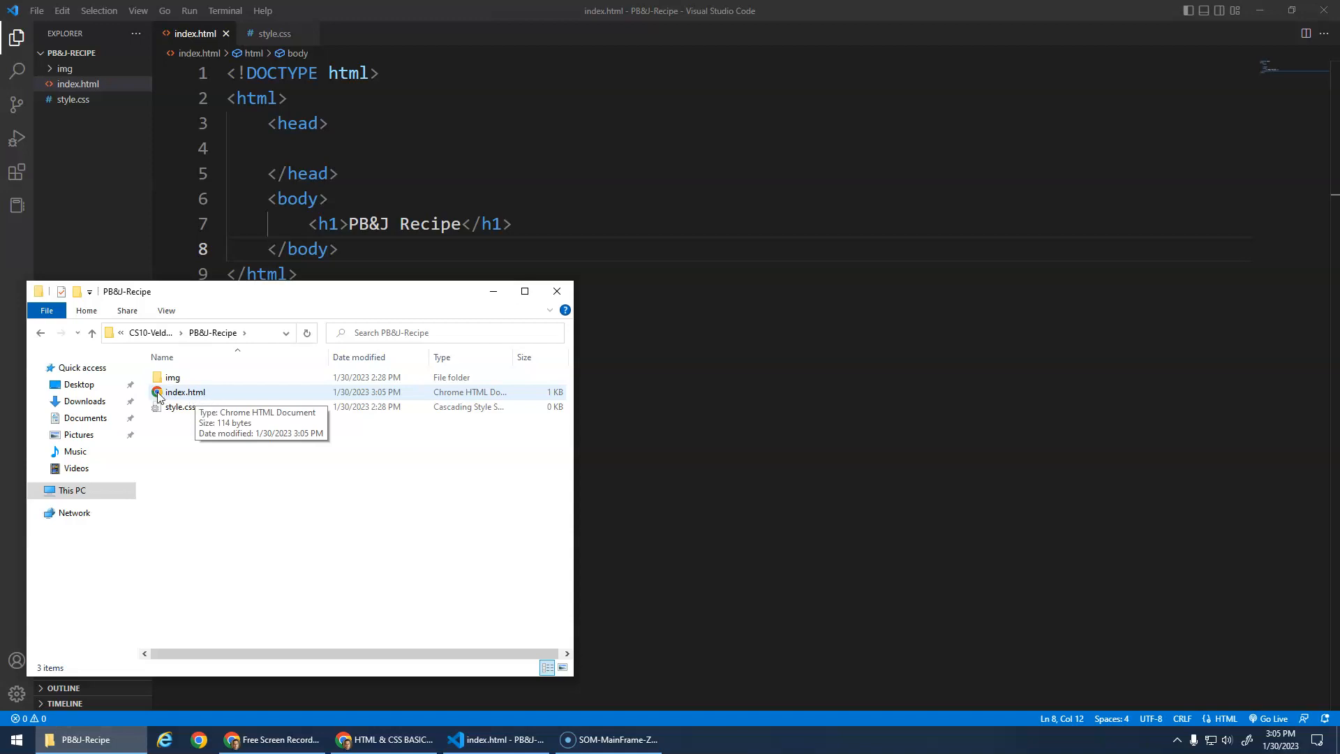
mouse_move(183, 392)
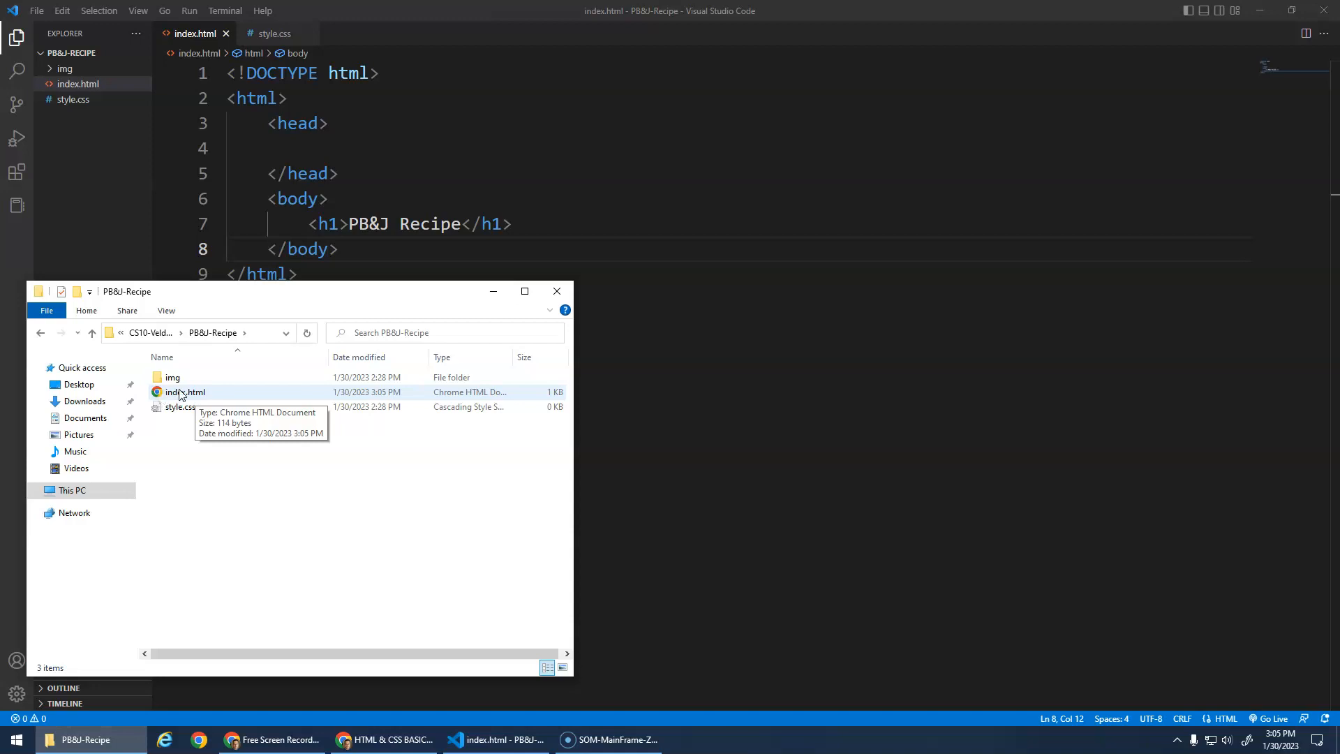
double_click(180, 391)
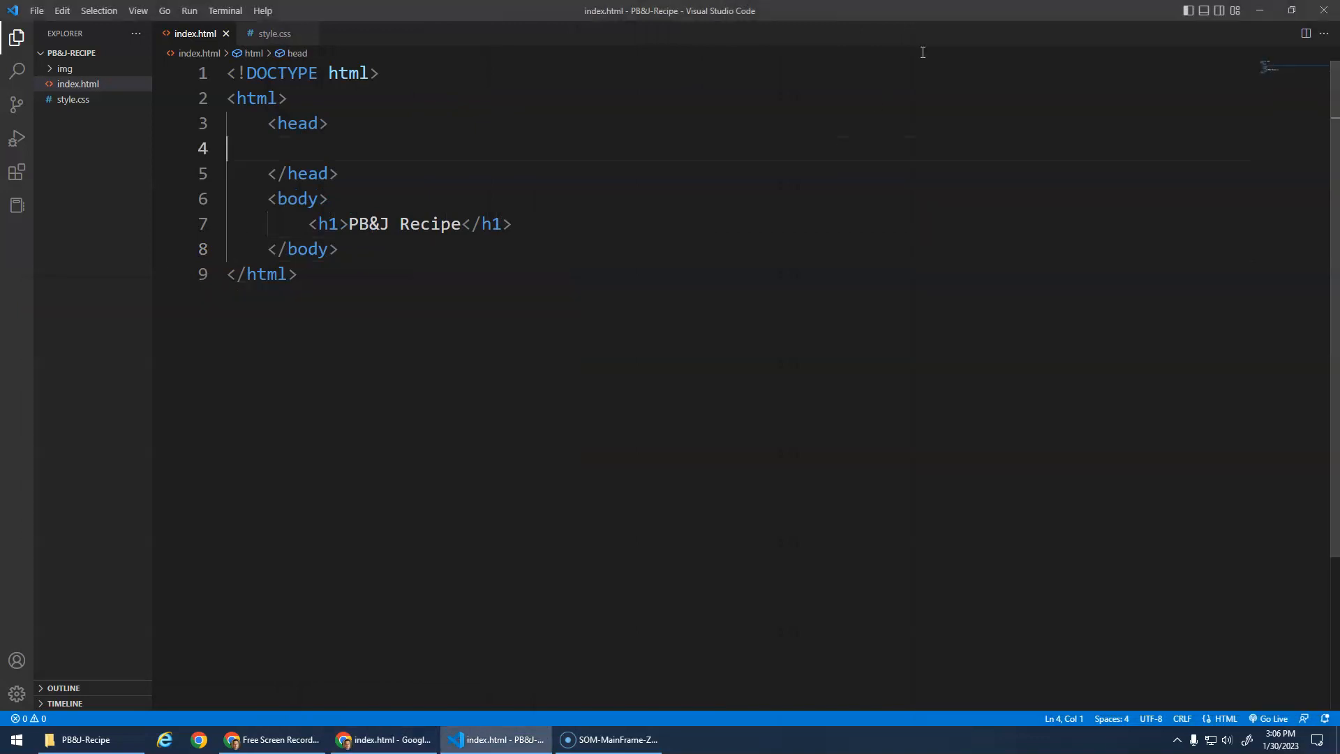
Place Chrome beside VS Code, append '!' to the heading, and reload the preview
click(1273, 718)
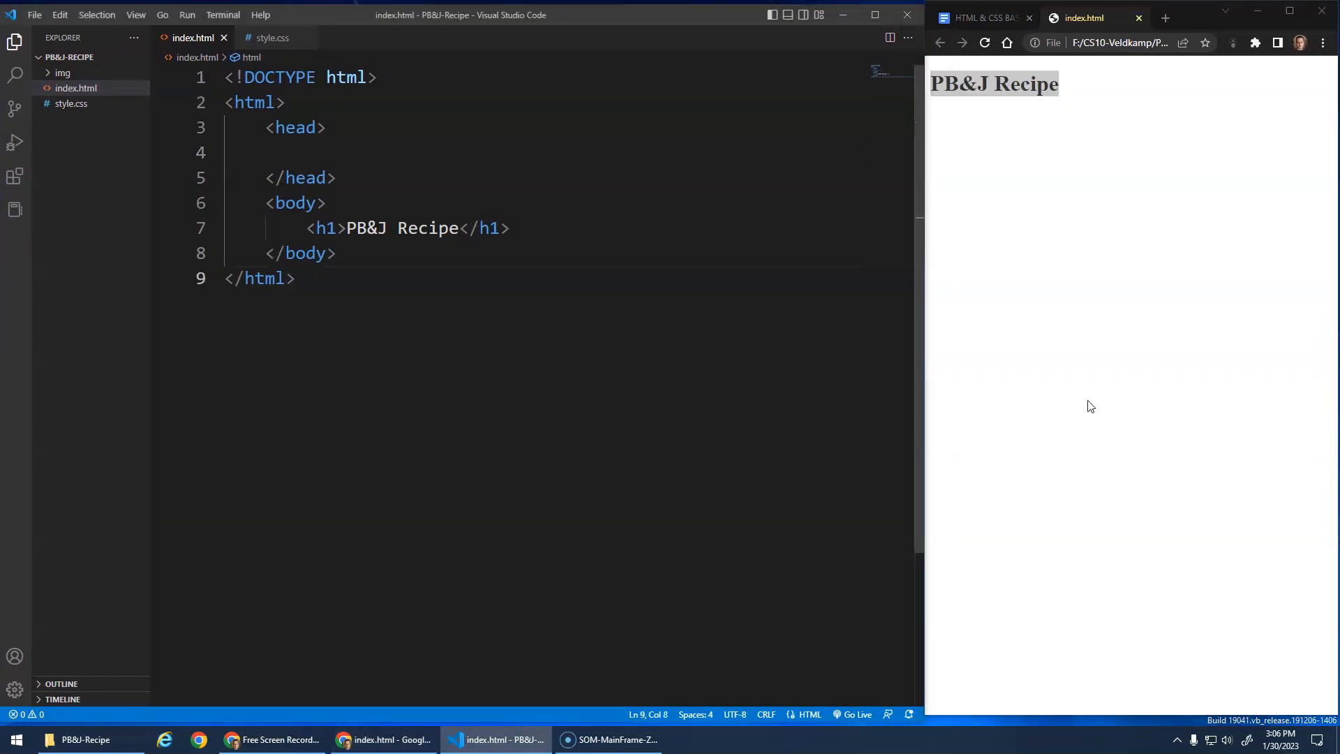
click(457, 228)
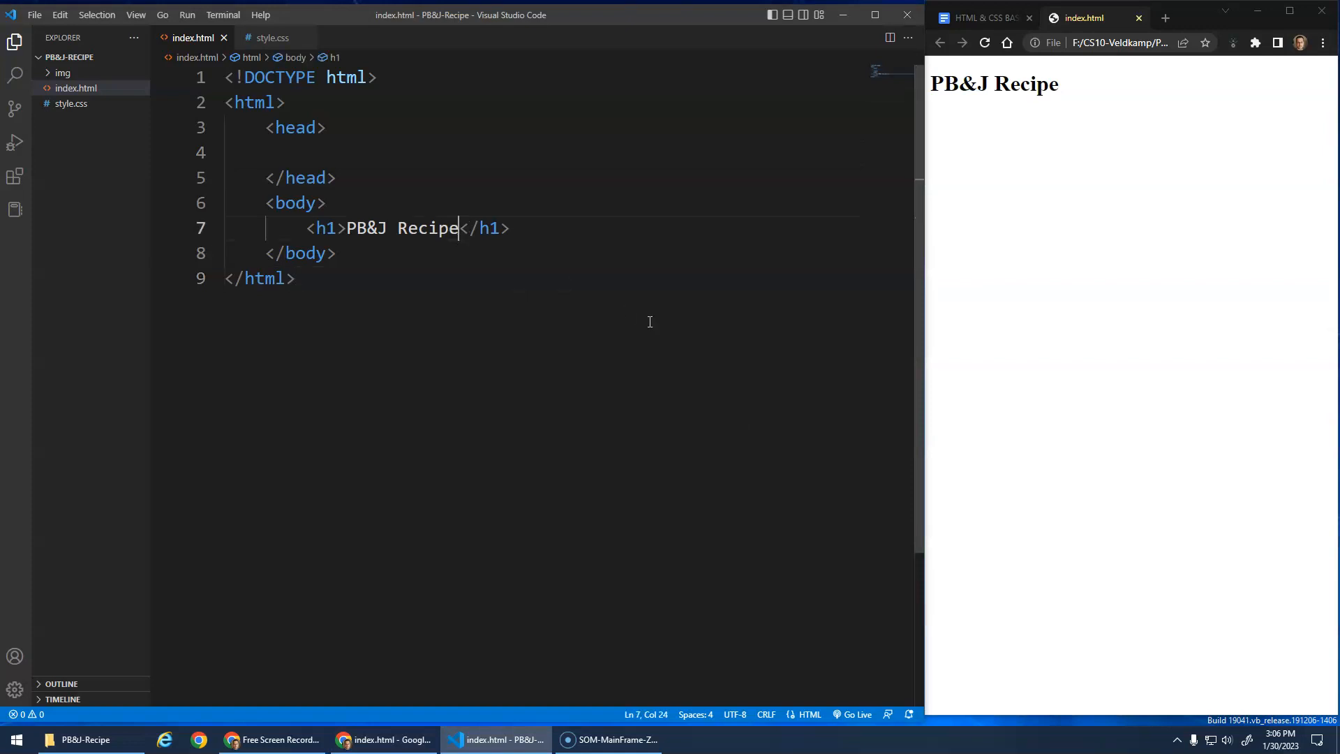
text(!)
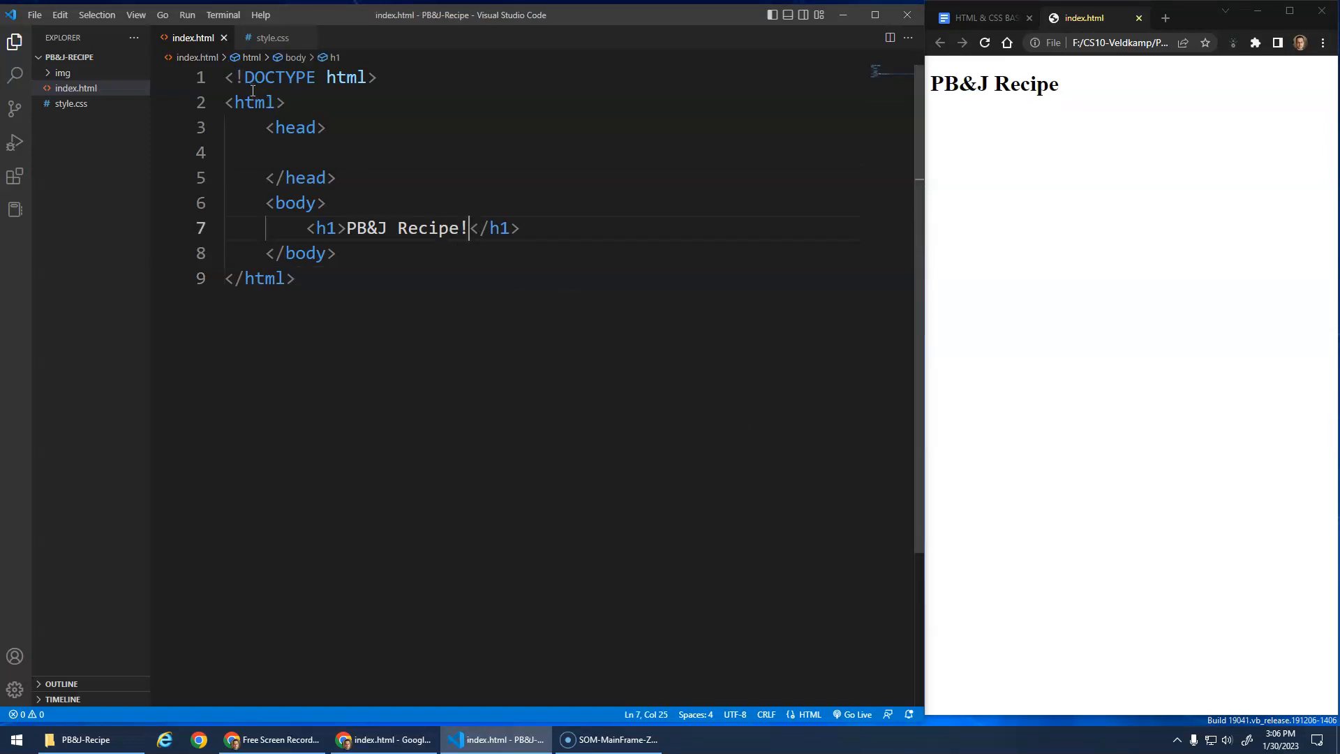
click(985, 42)
text(<p></p>)
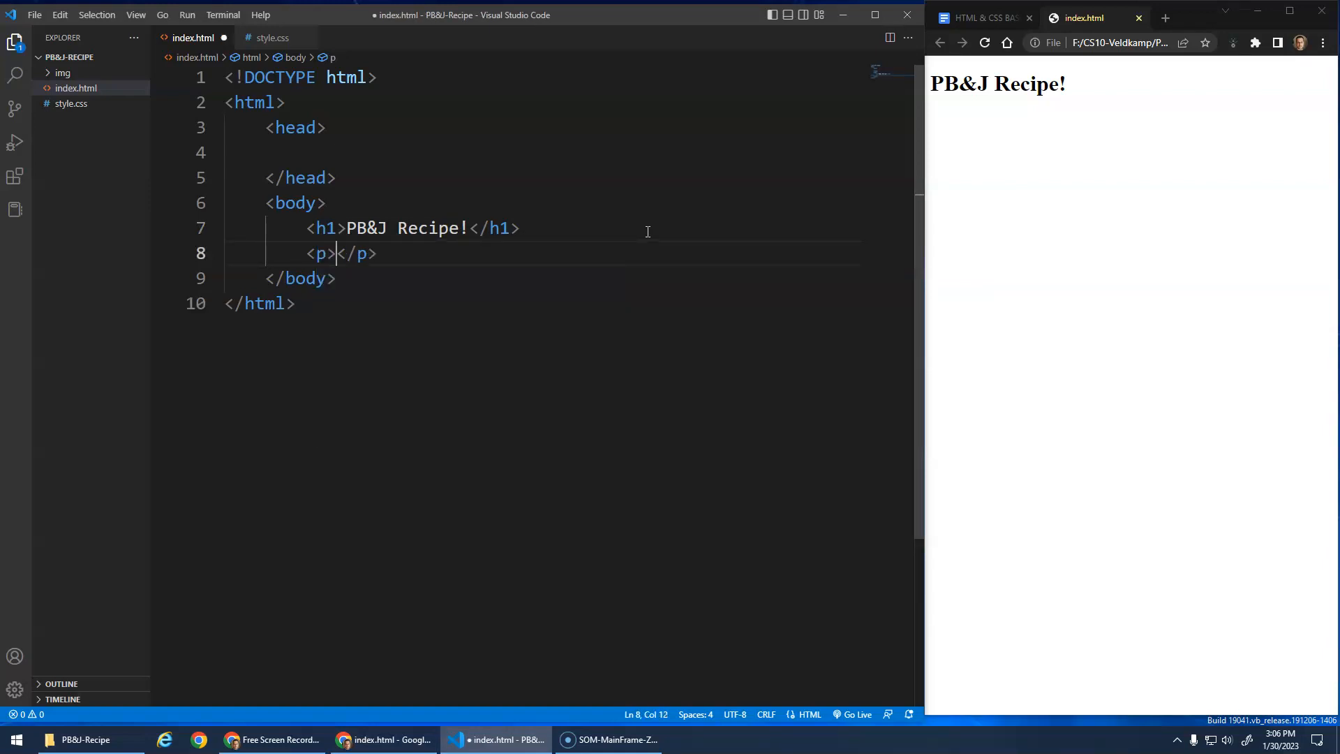
Type 'Learn how to make a simple Peanut Butter and Jelly Sandiwch.', save, and reload Chrome
text(Learn)
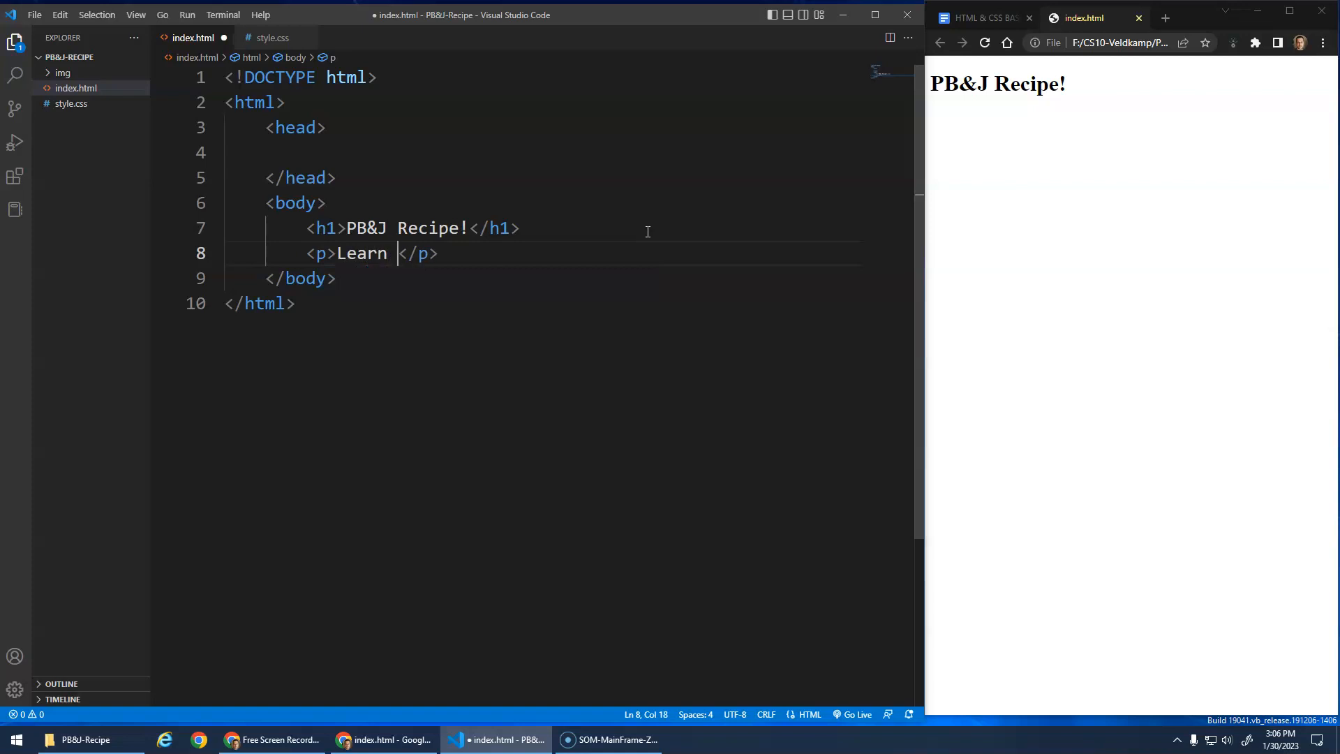
text(how to make a si)
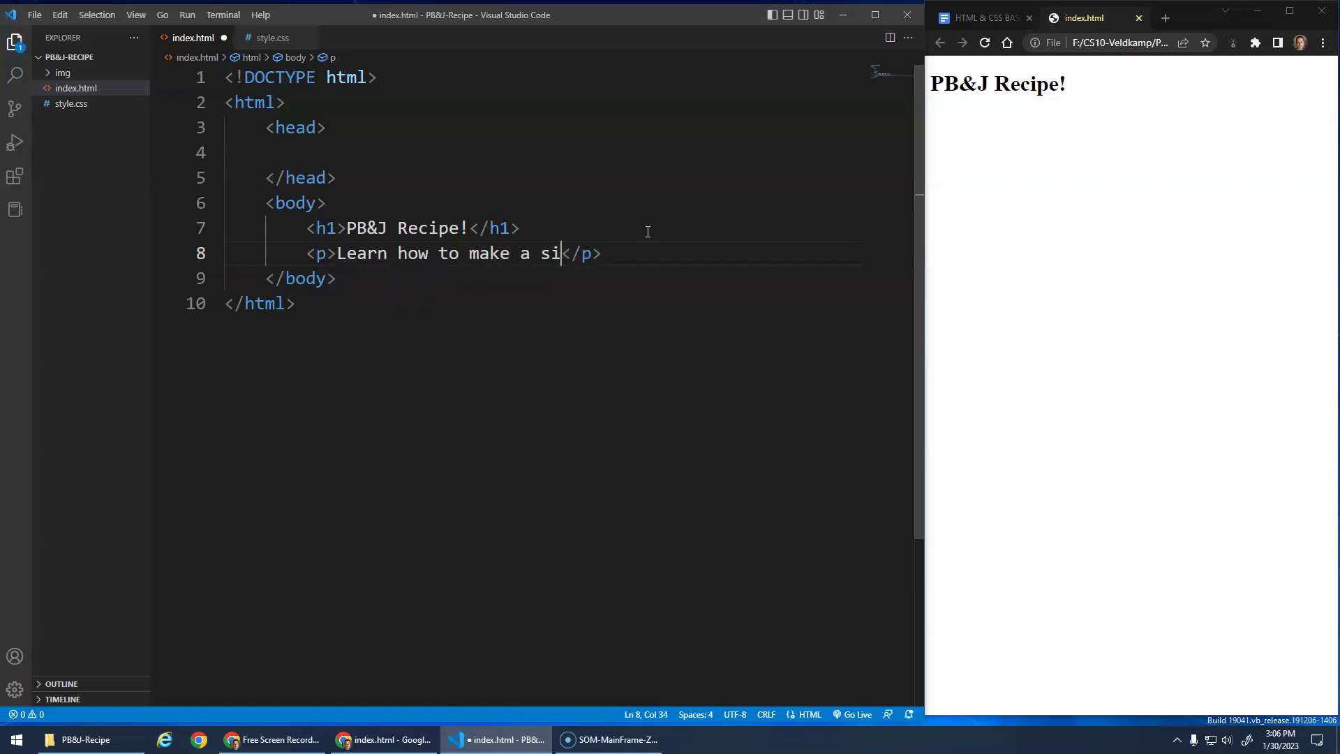
text(mple)
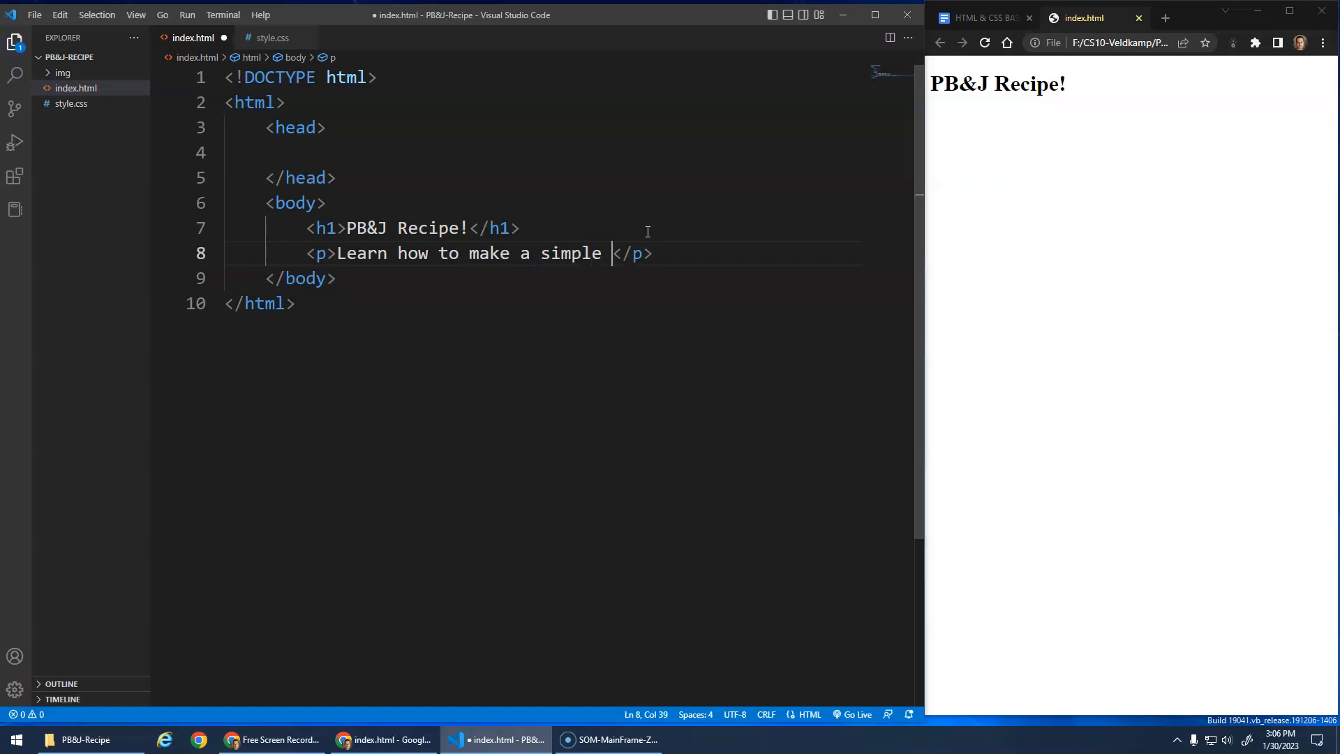
text(PB&)
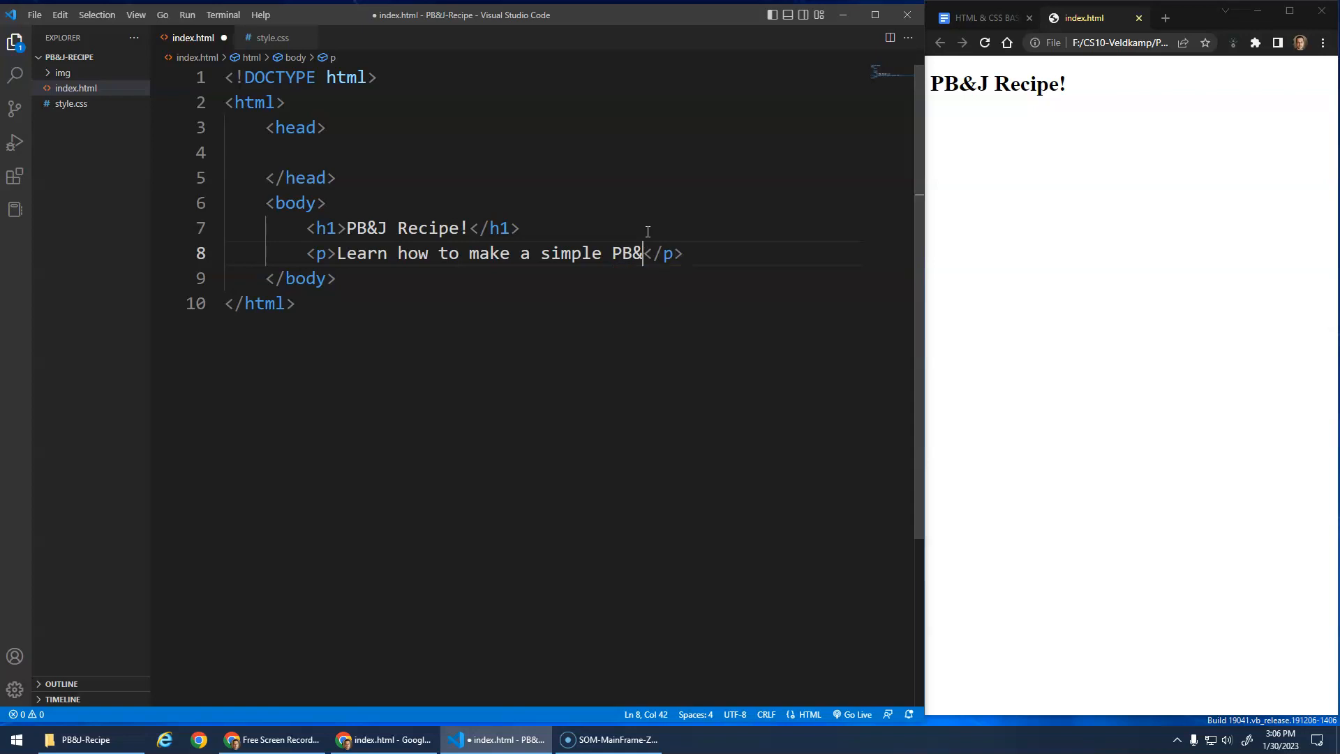
text(Peanut But)
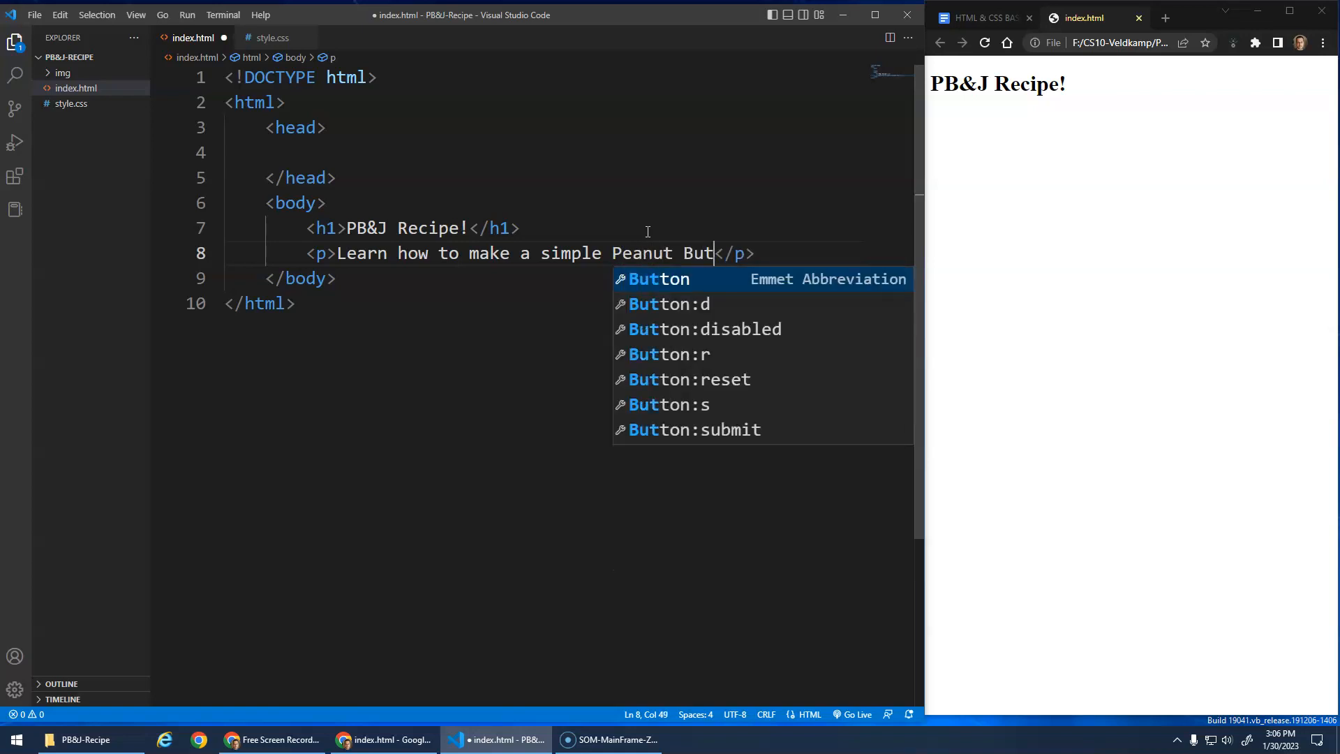
text(ter and Jelly)
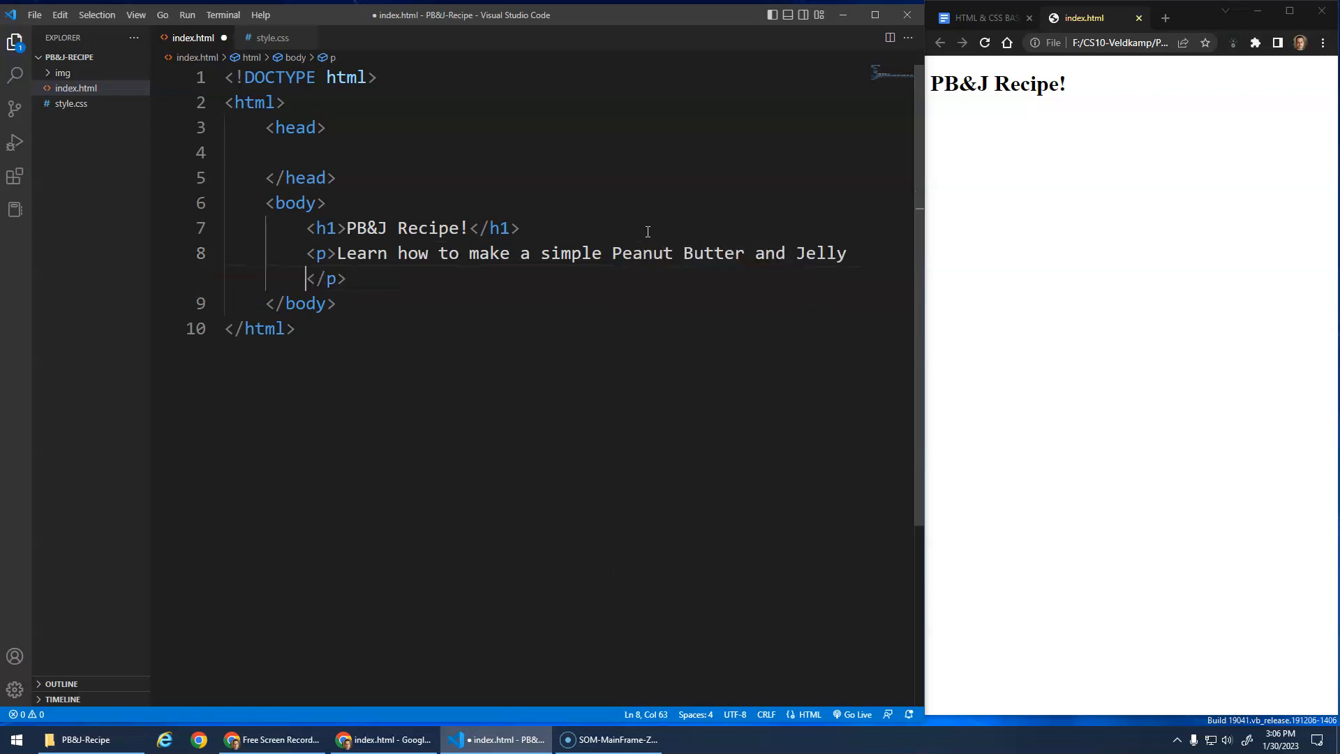
text(Sandiwch)
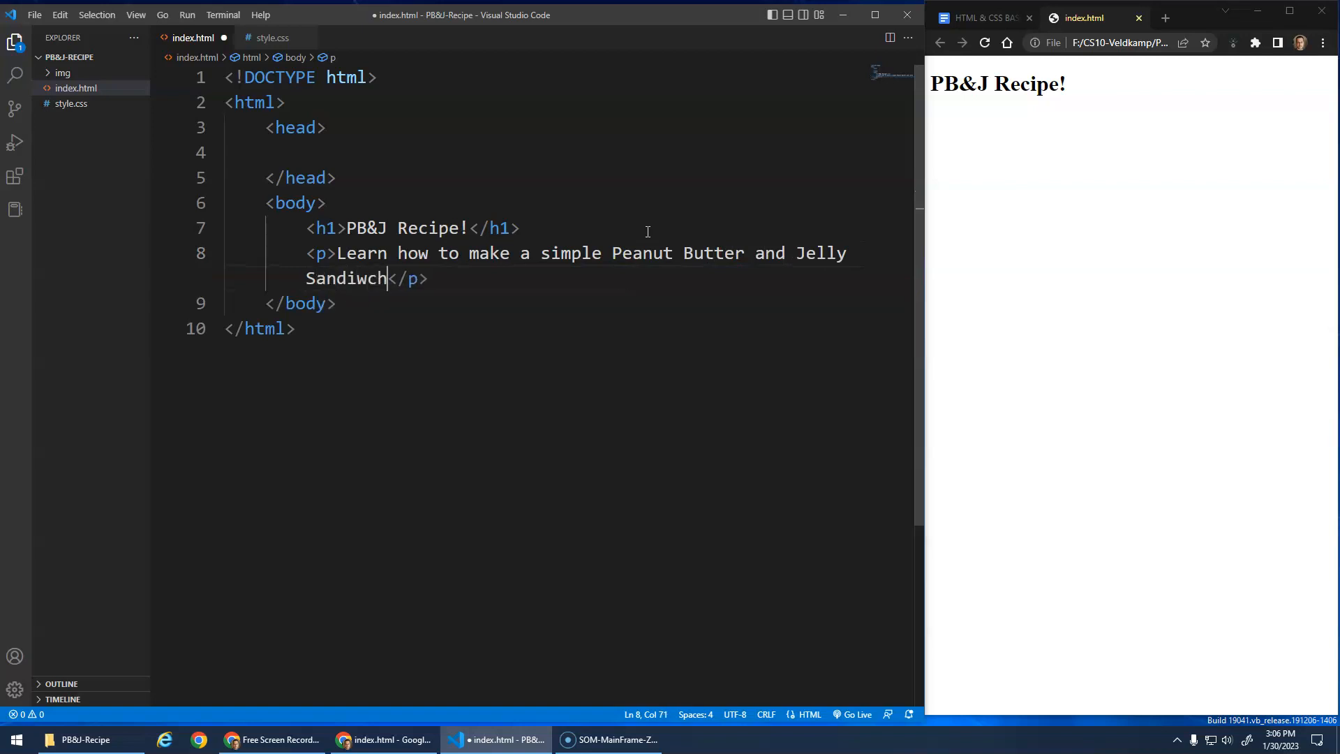
text(.)
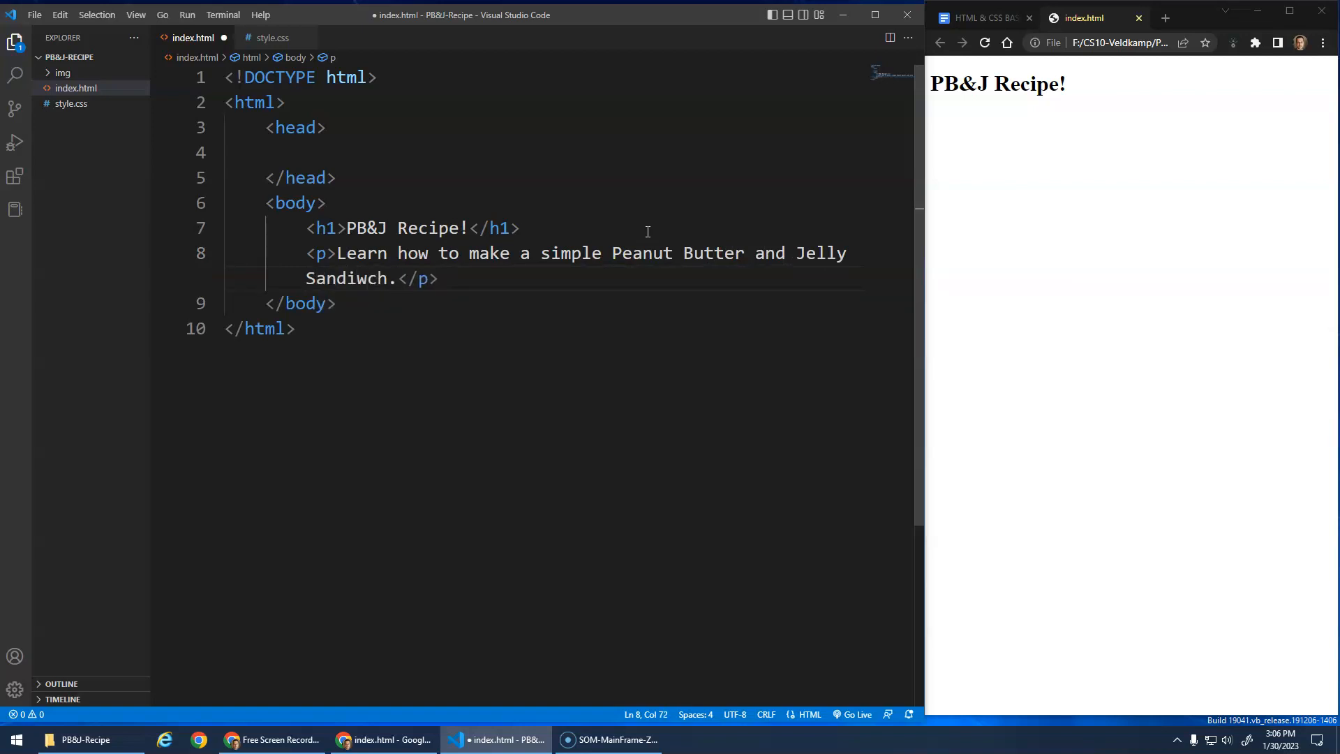
key(Ctrl+s)
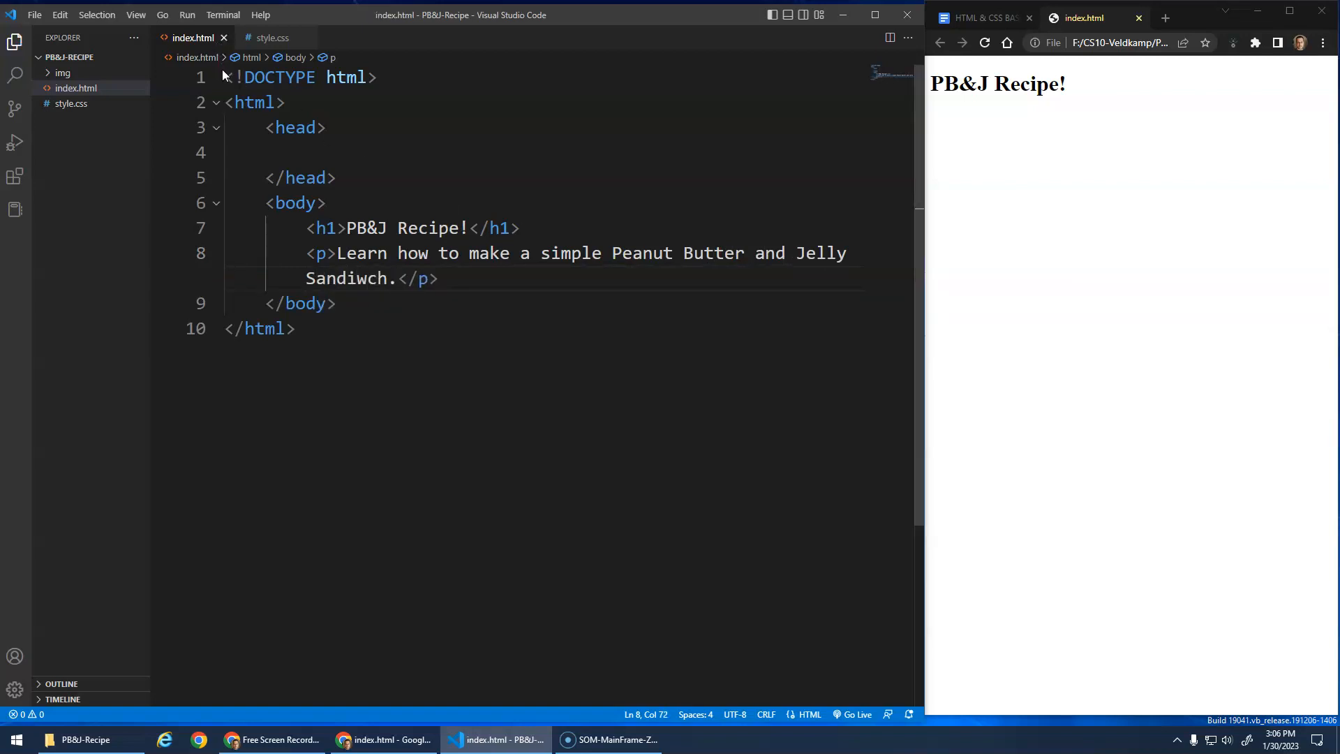
click(985, 43)
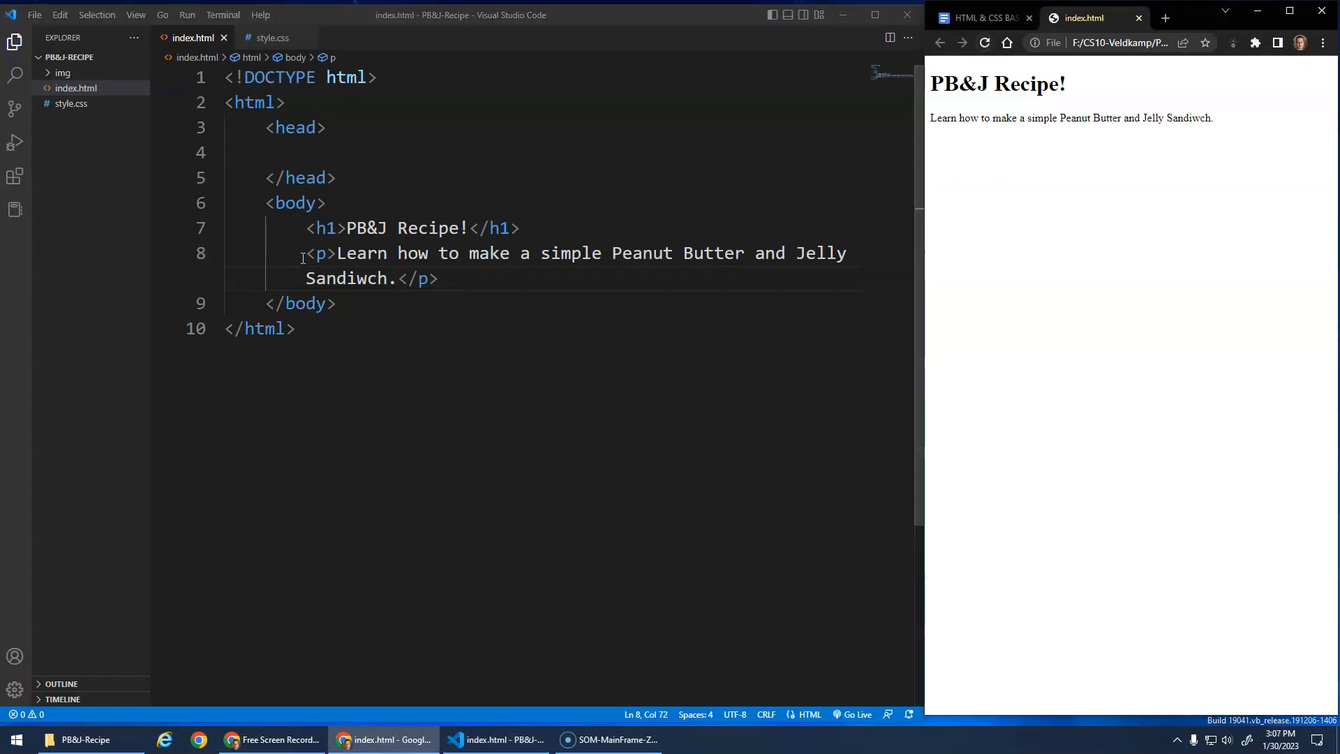
mouse_move(418, 393)
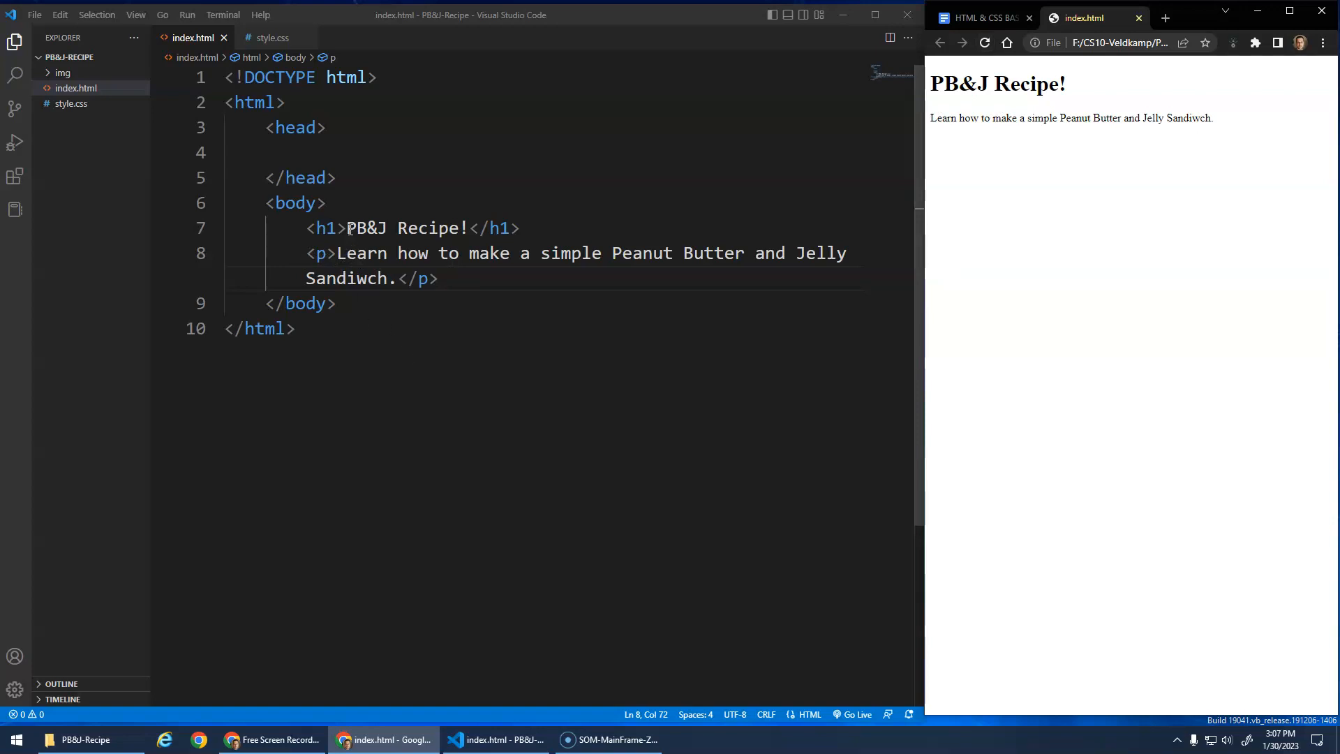
click(398, 228)
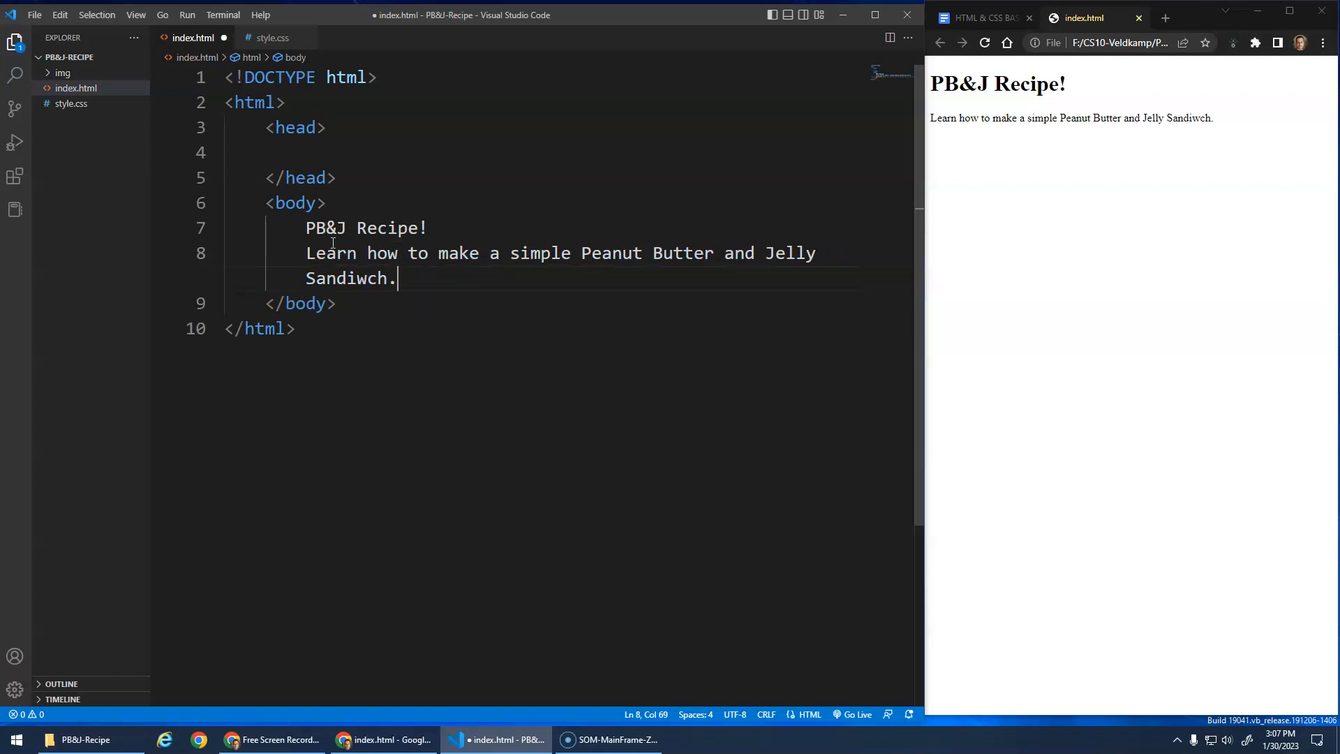
Reload Chrome to view the untagged text, then select the heading and paragraph lines
click(984, 42)
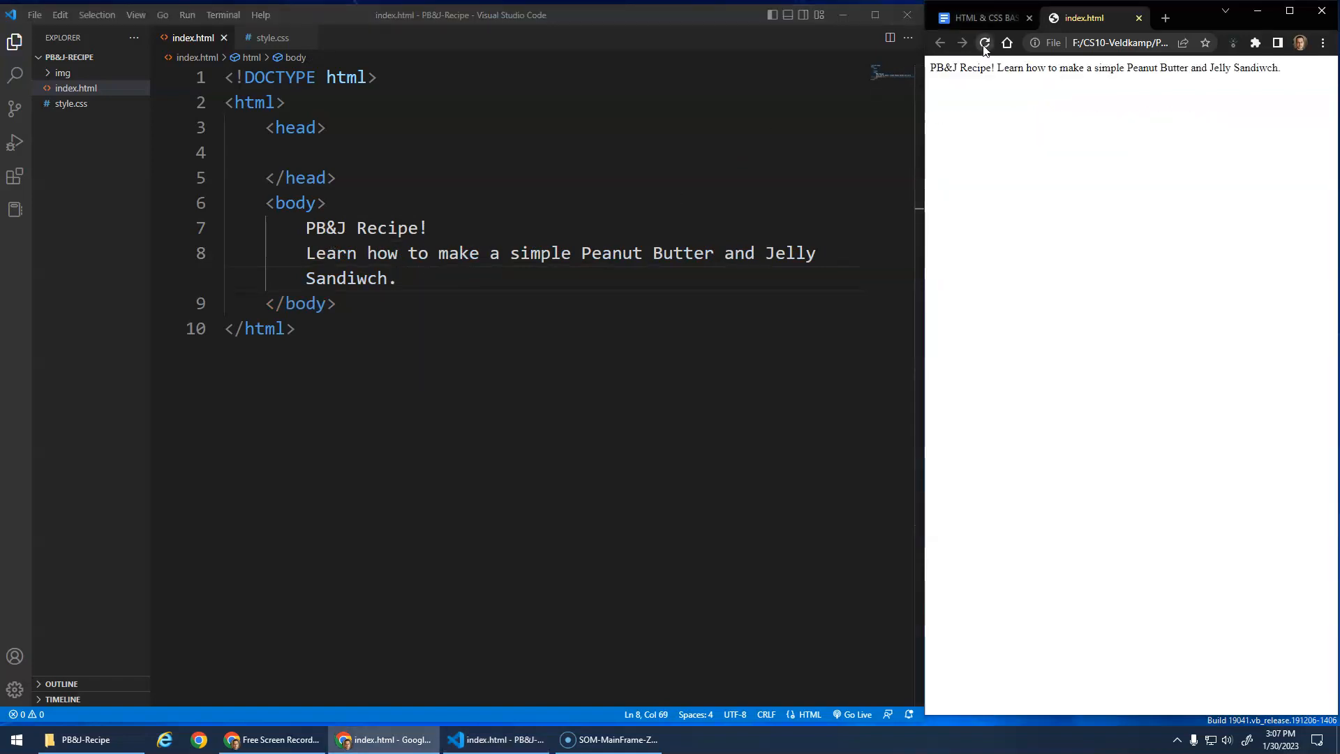
click(985, 42)
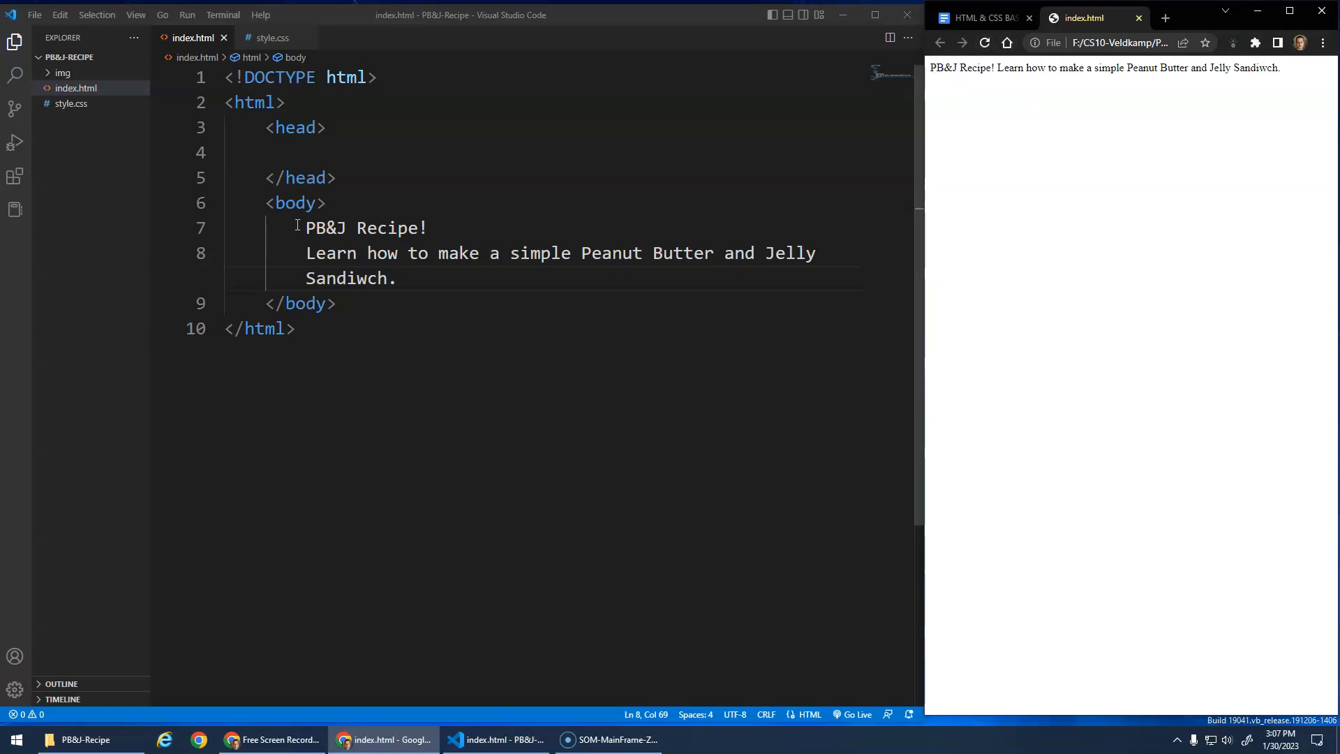
drag(305, 228, 395, 278)
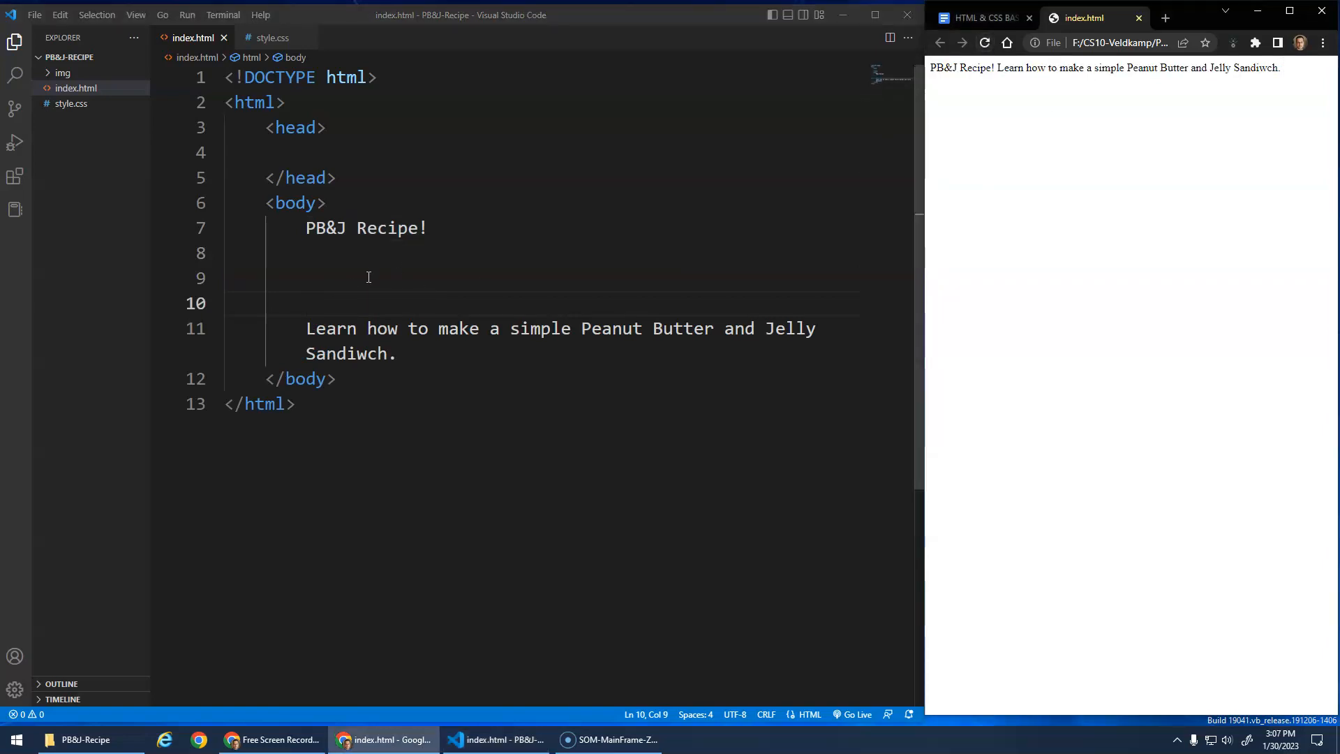
mouse_move(972, 103)
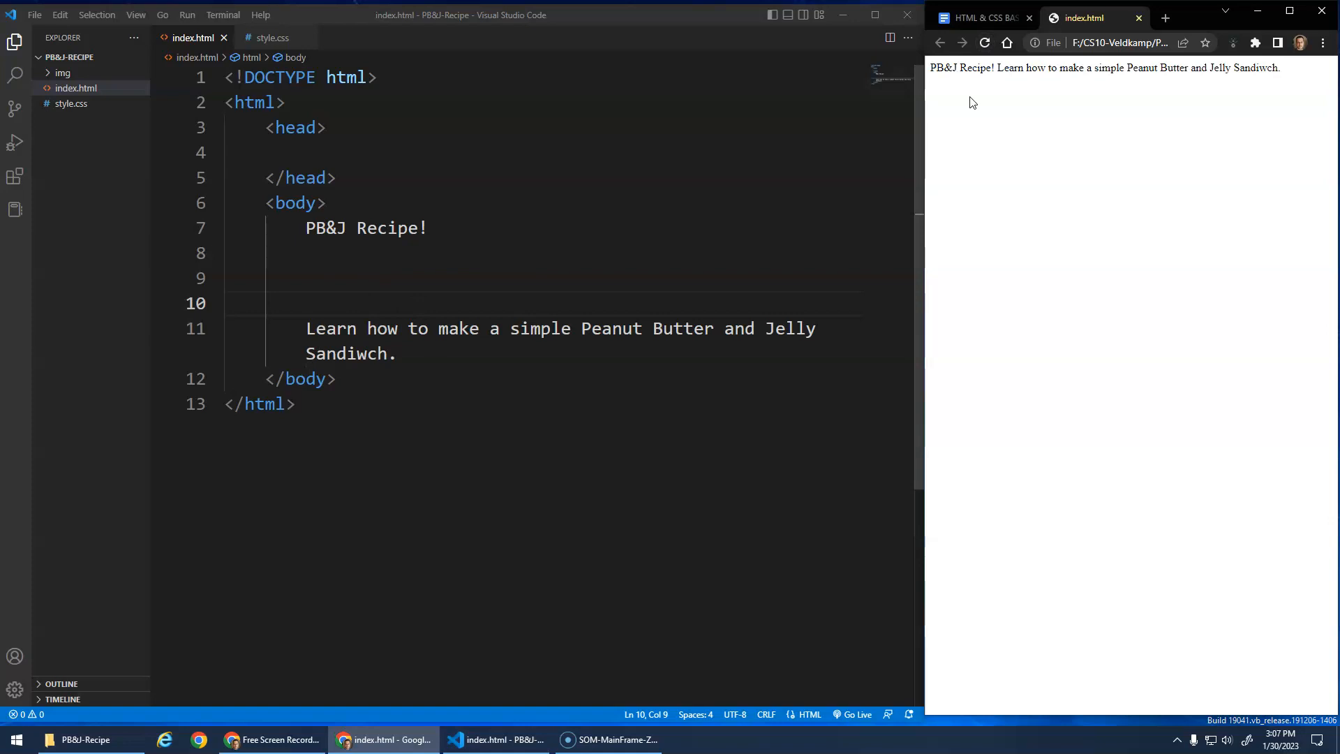
mouse_move(600, 182)
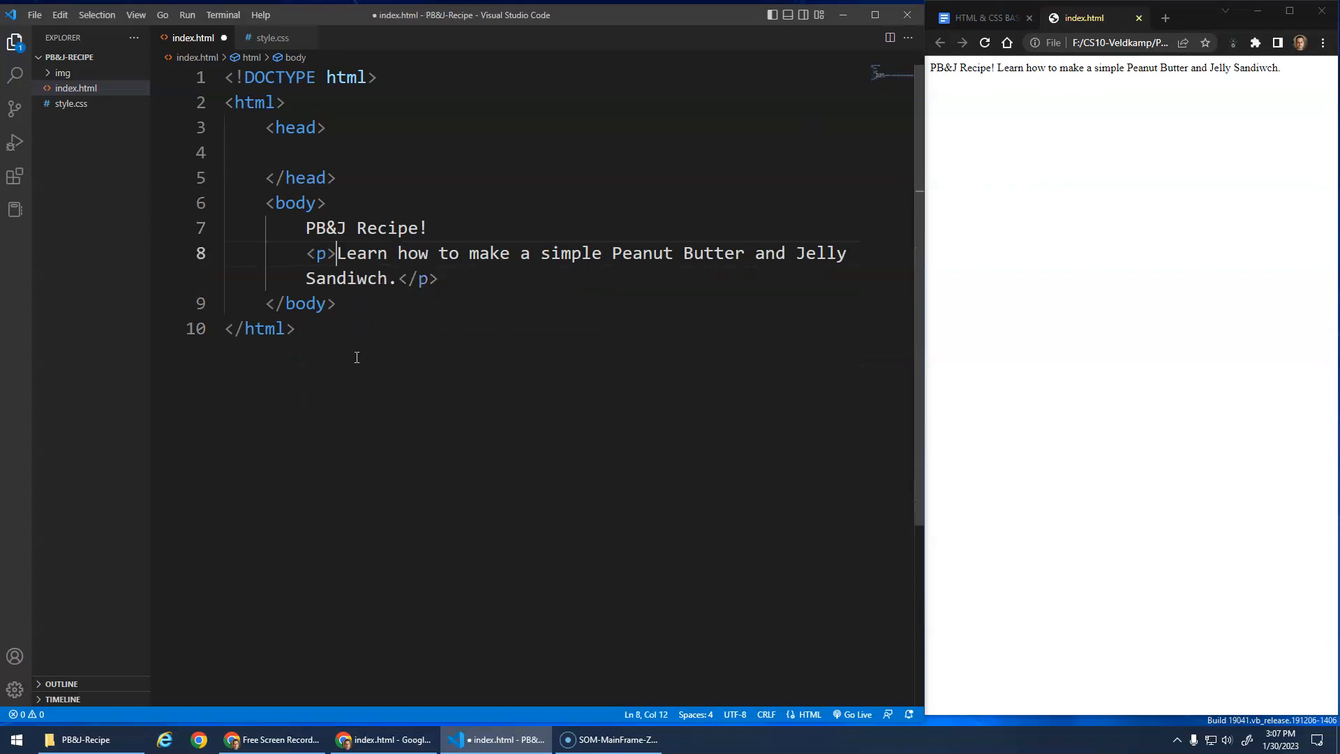
Add the <h1>PB&J Recipe!</h1> heading and reload the Chrome preview
text(<h1>PB&J Recipe!</h1>)
text(w)
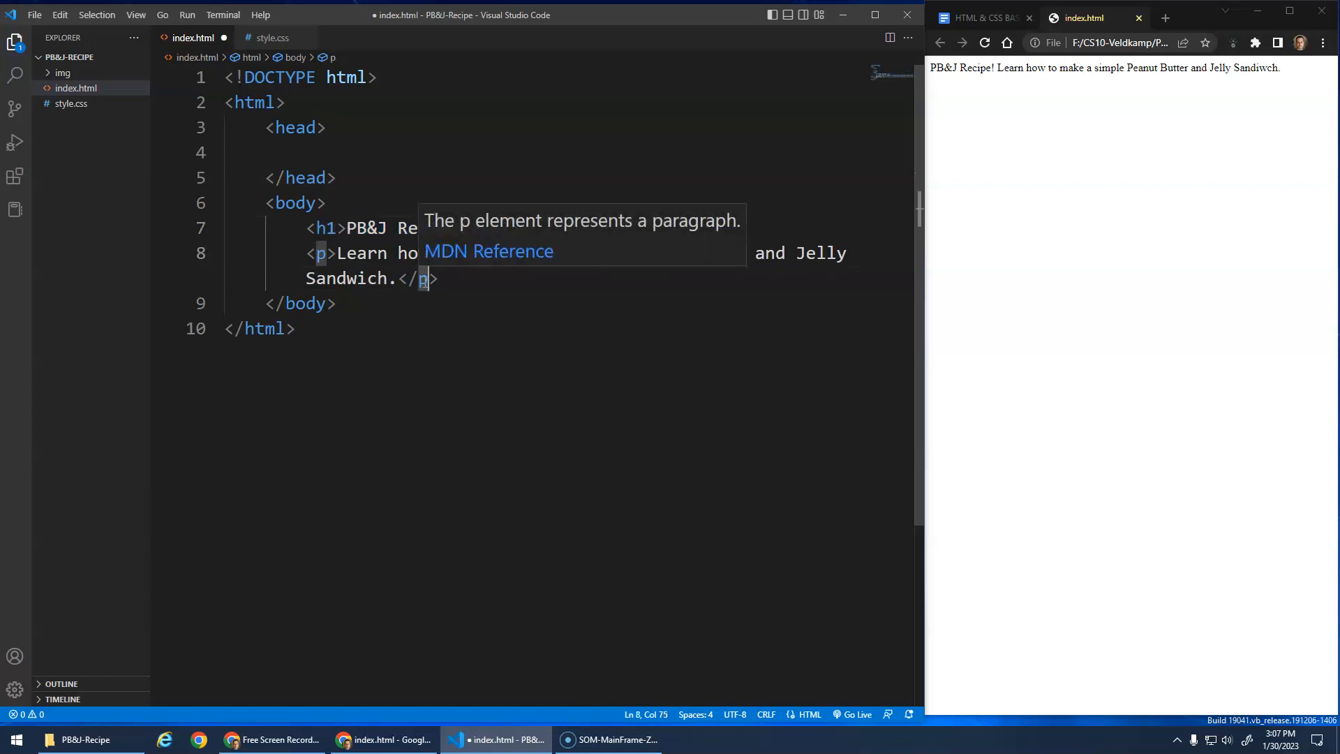
mouse_move(364, 240)
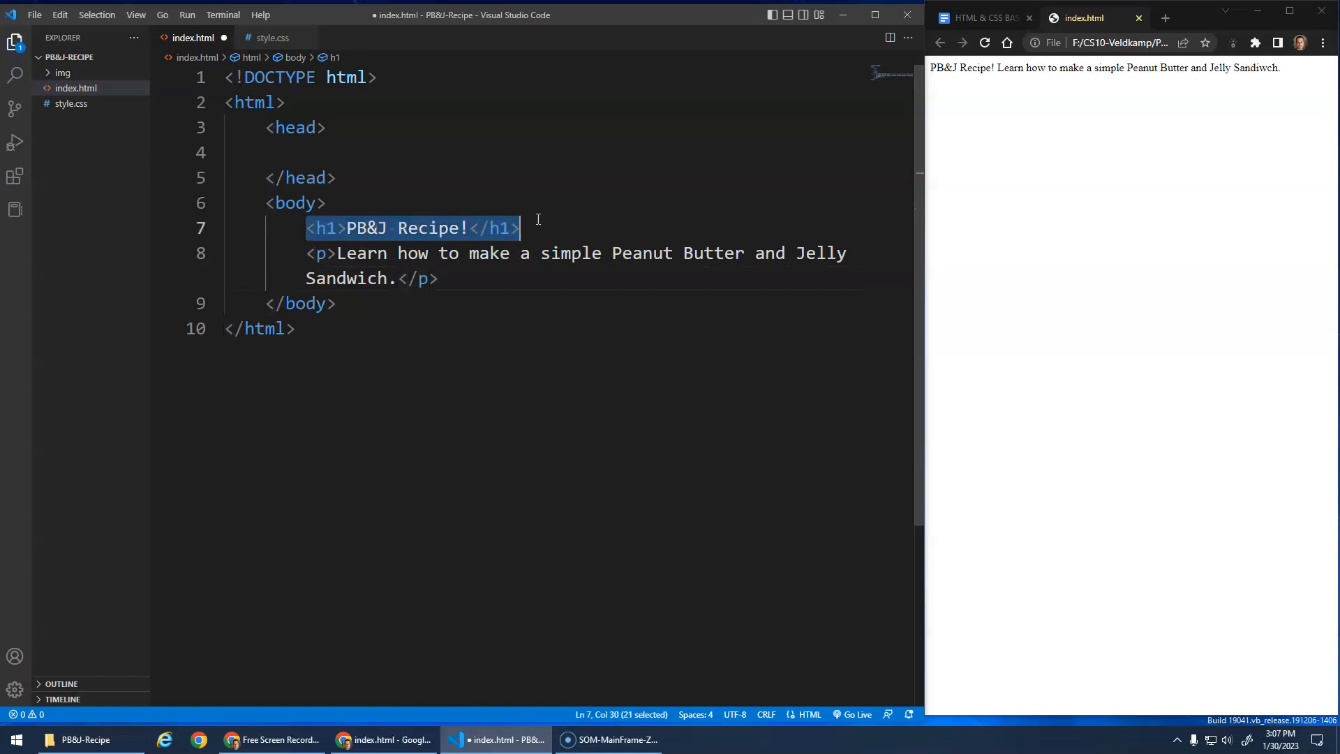
click(984, 43)
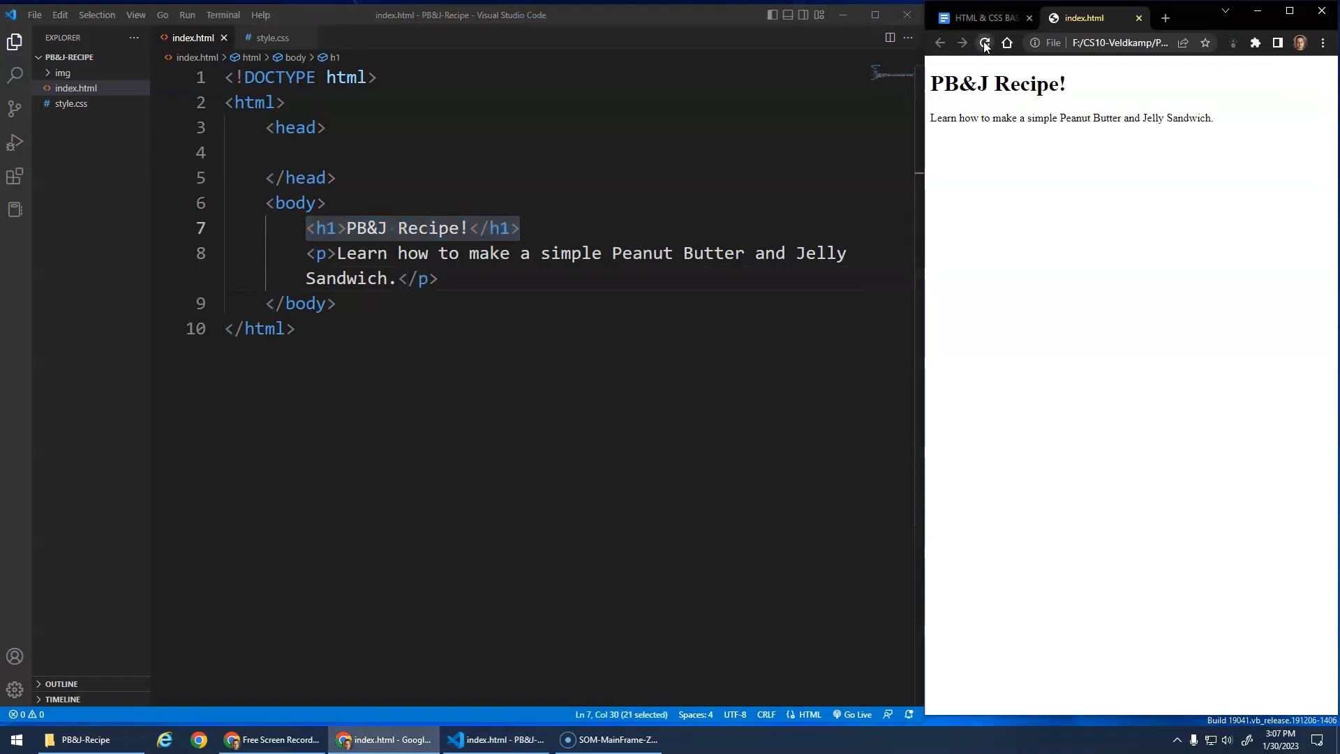
click(985, 42)
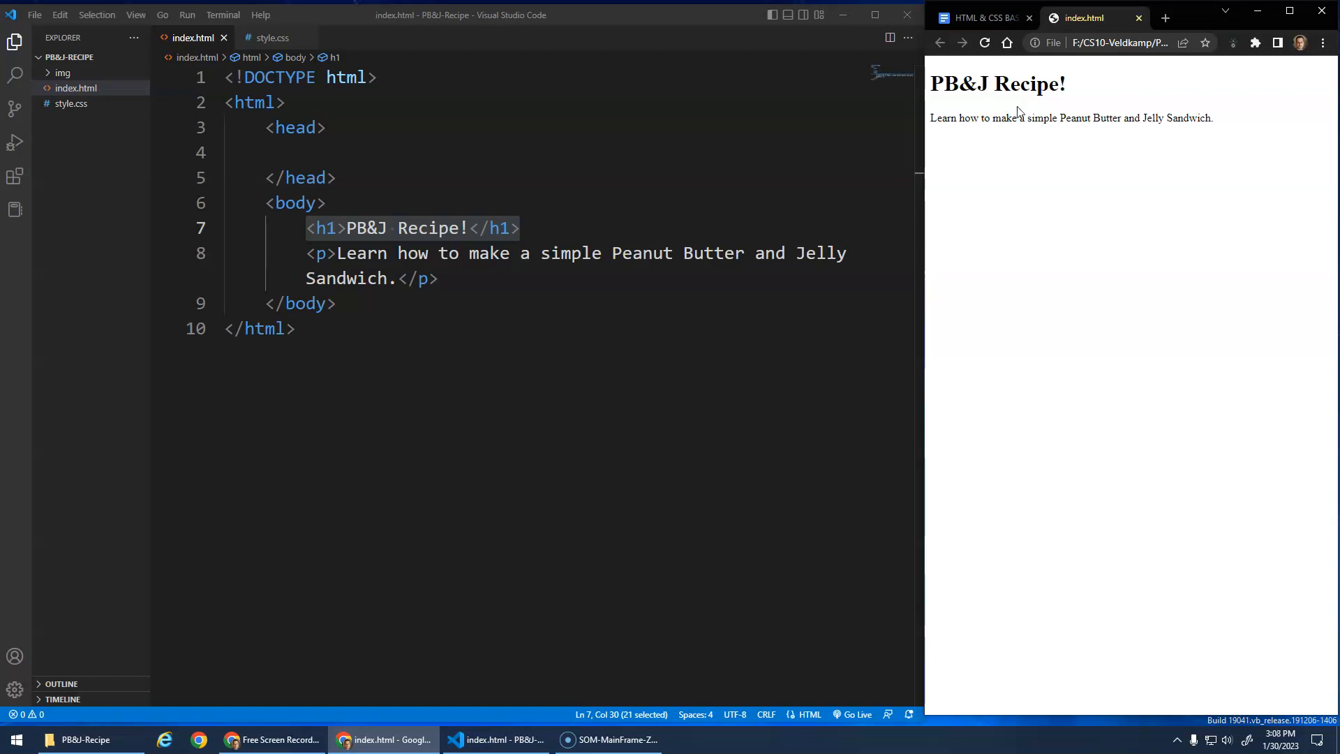
mouse_move(1032, 130)
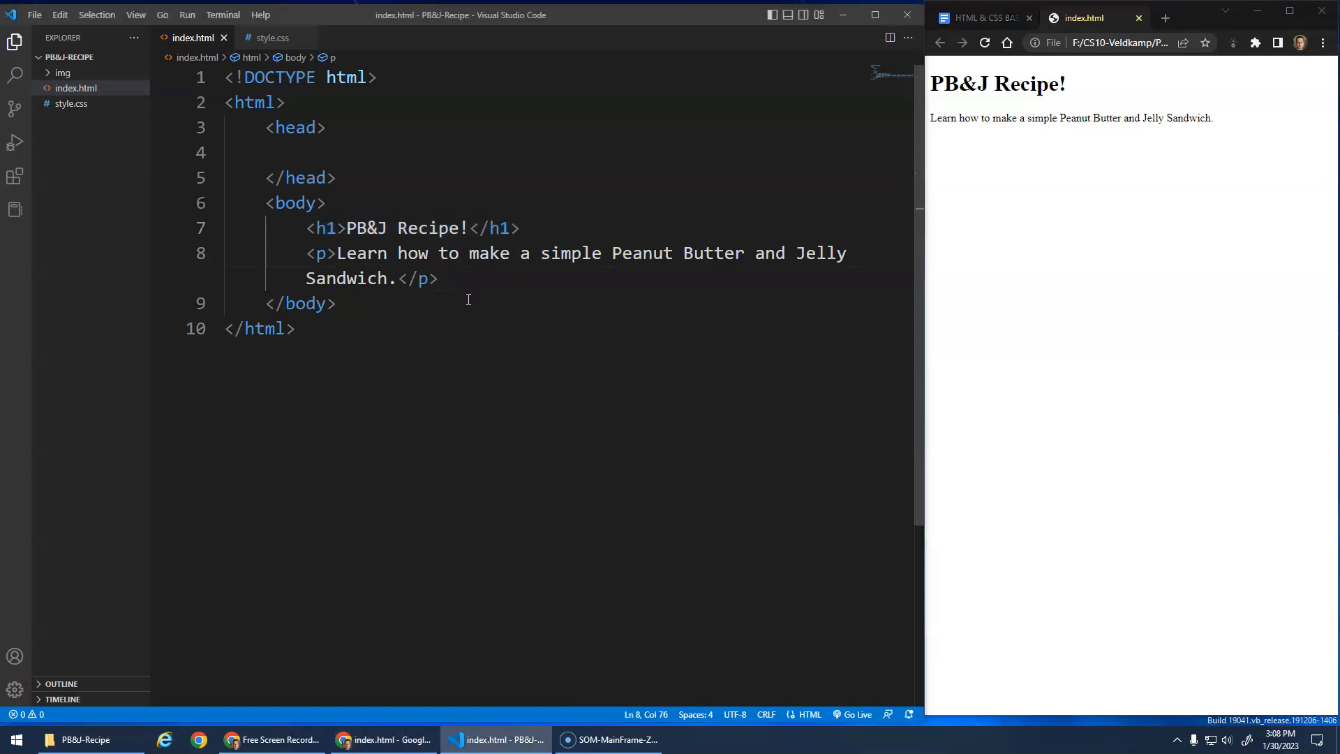
mouse_move(1044, 107)
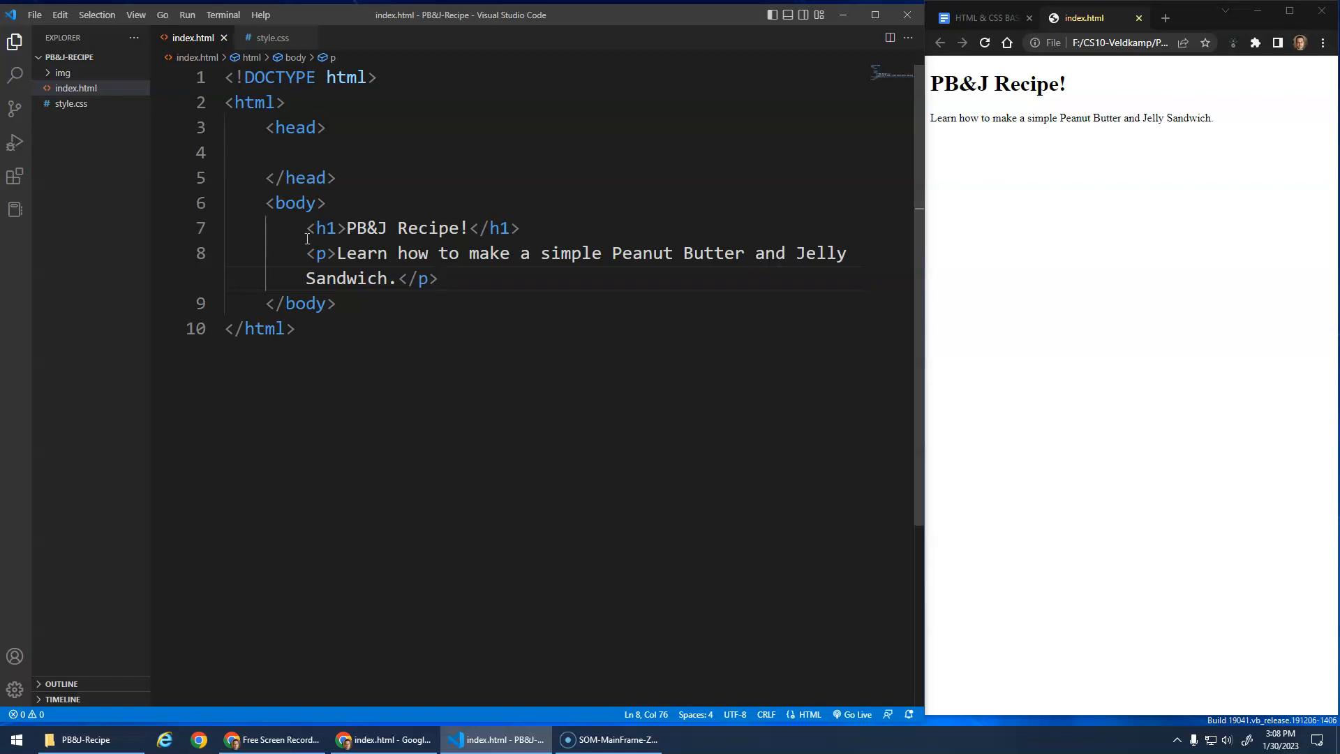
Highlight the h1 and p tags to explain them, then insert an empty h2 below
drag(306, 227, 344, 227)
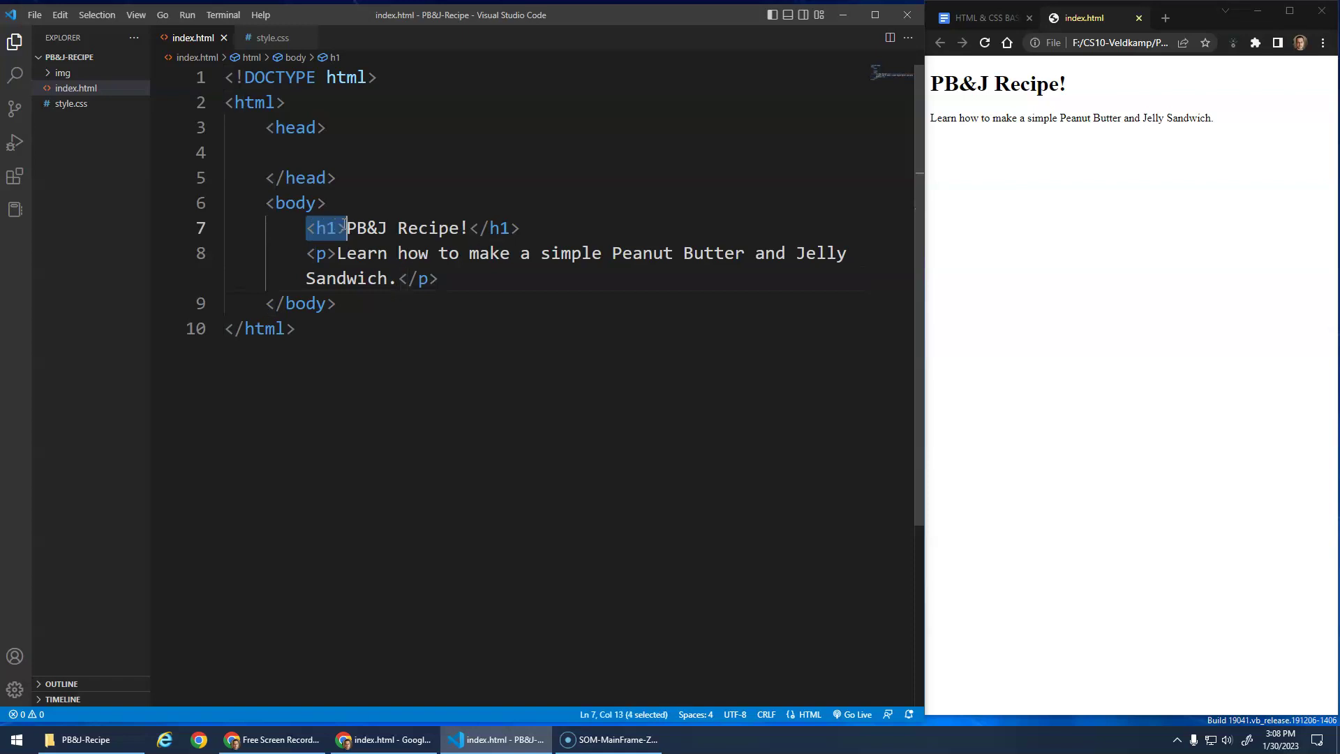
drag(346, 228, 468, 228)
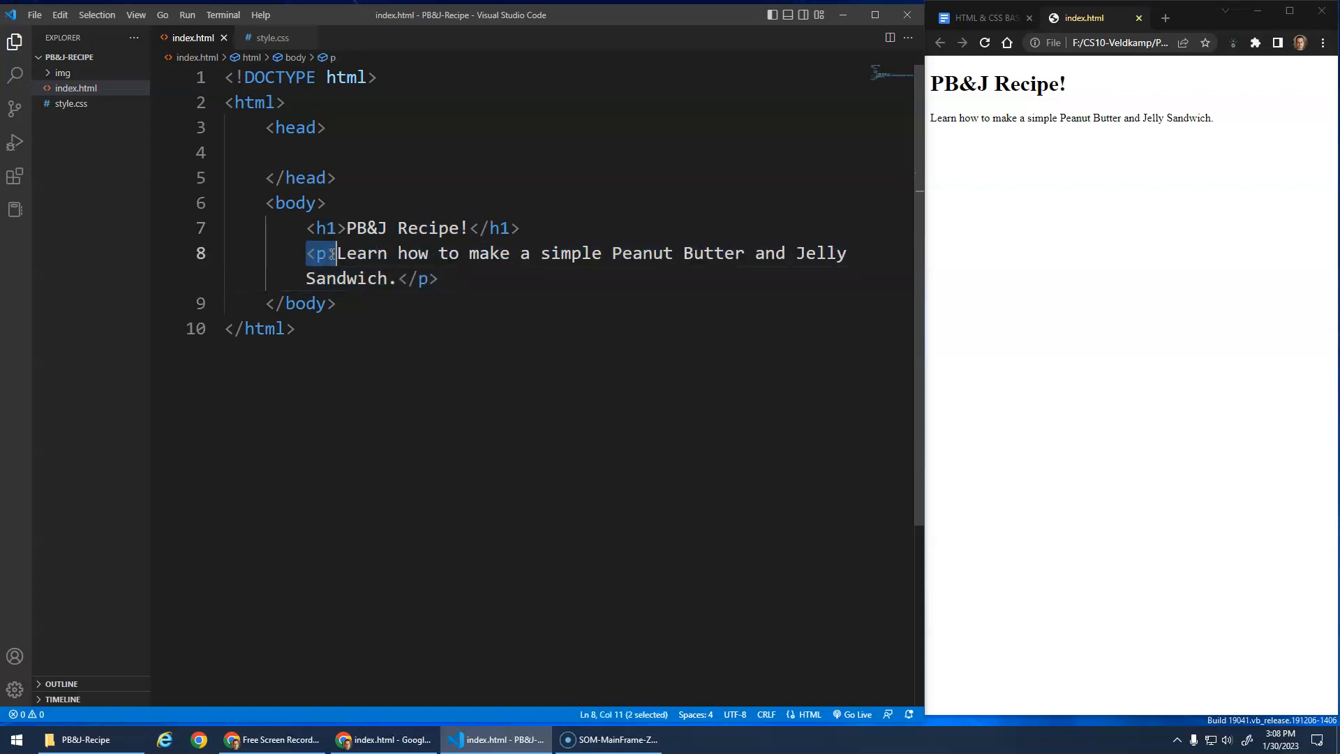
drag(336, 252, 385, 277)
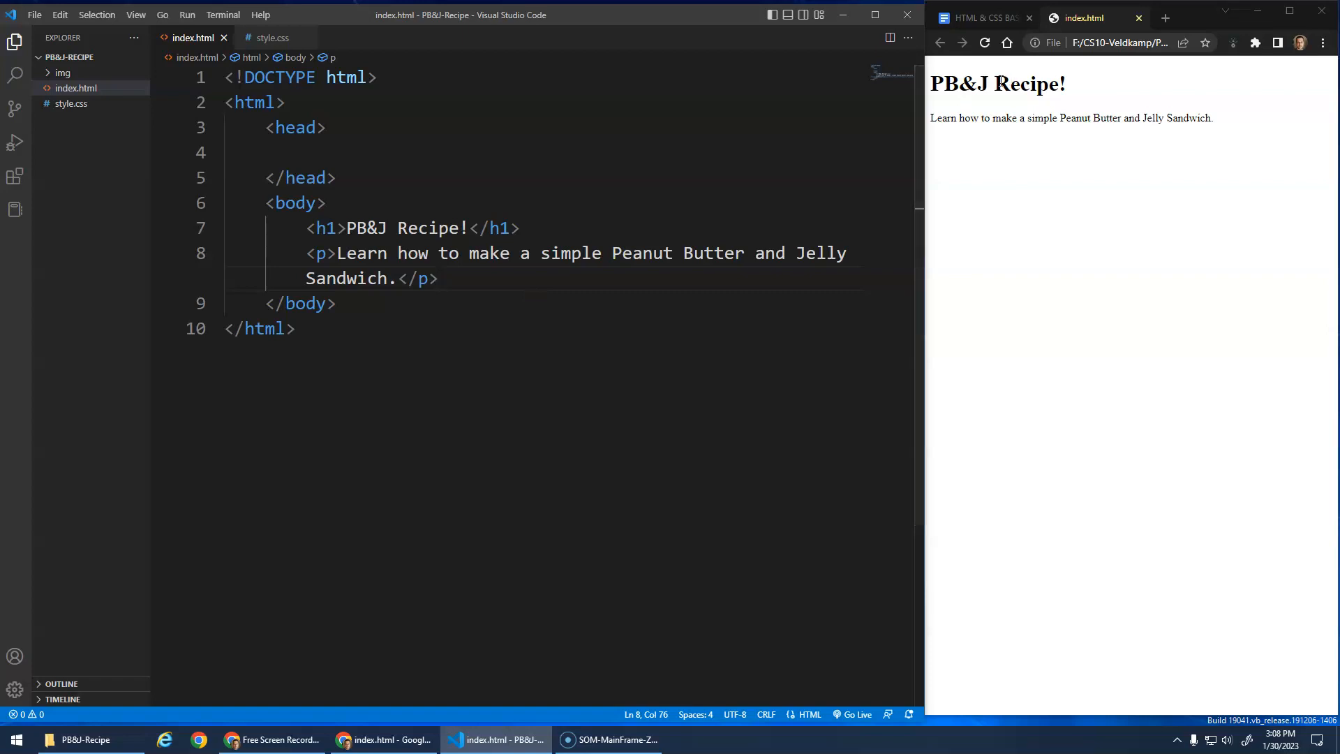
mouse_move(1050, 104)
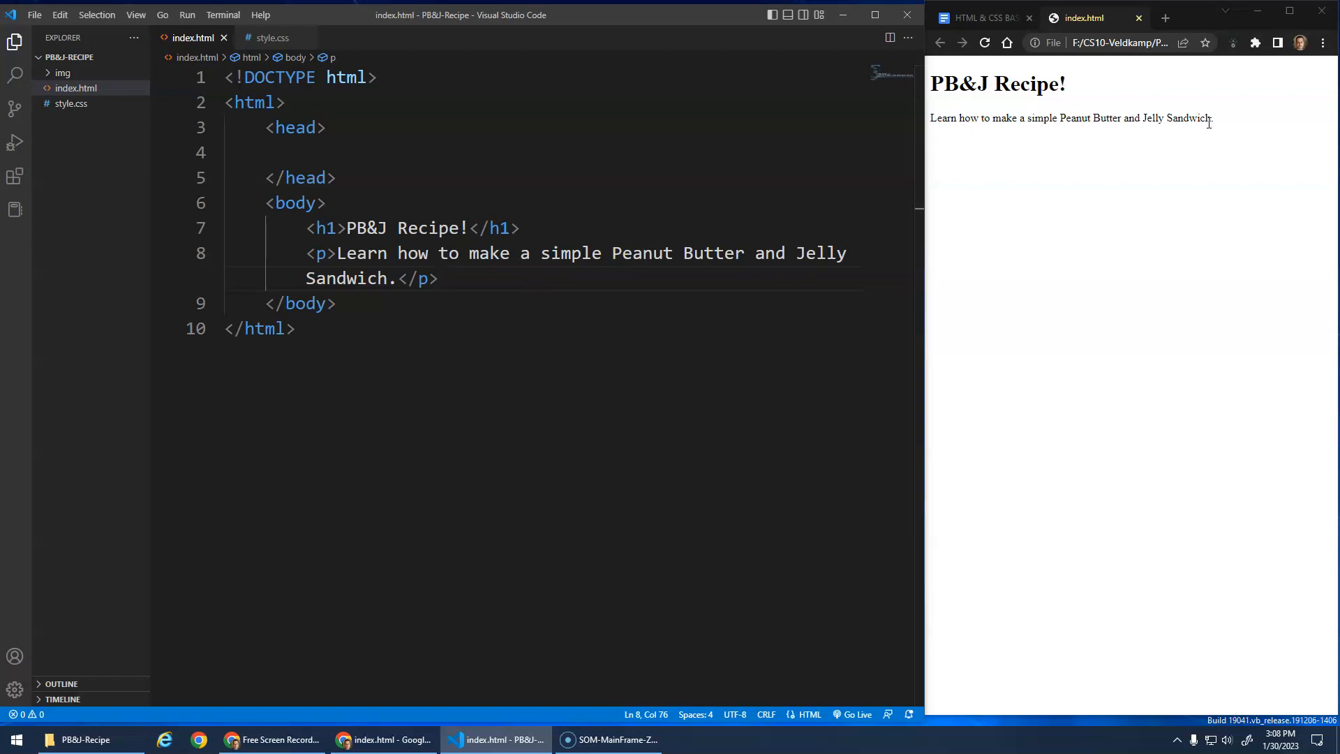
key(Enter)
text(<h2></h2>)
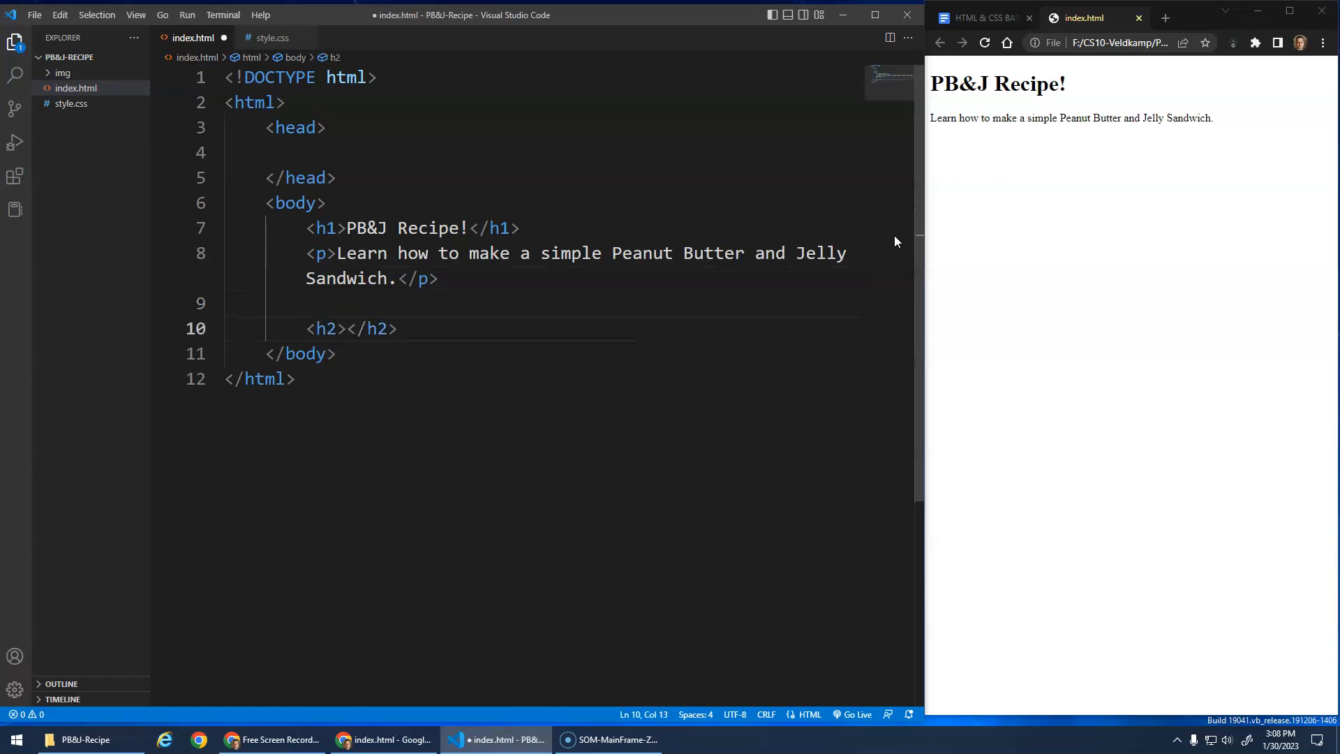
Add 'Ingredients' and 'Instructions' h2 subheadings and reload the Chrome preview
text(Ingredients)
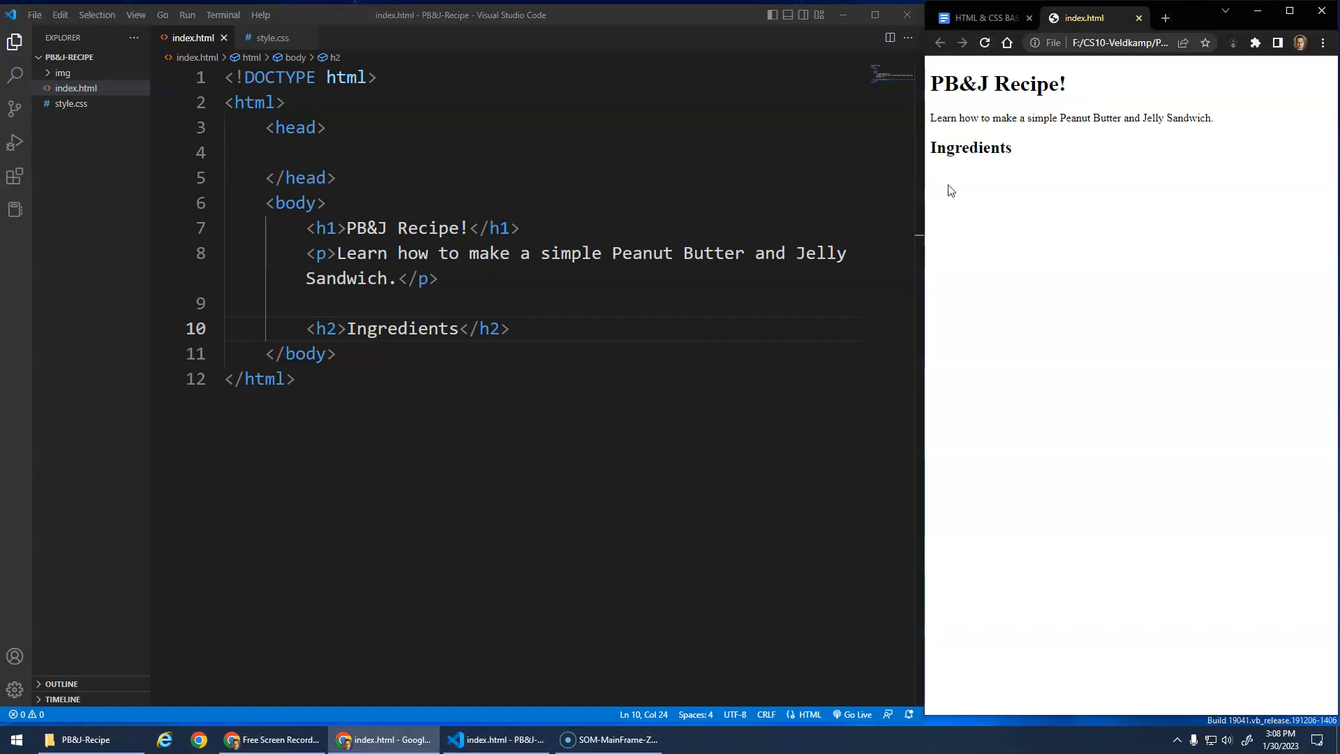
mouse_move(989, 150)
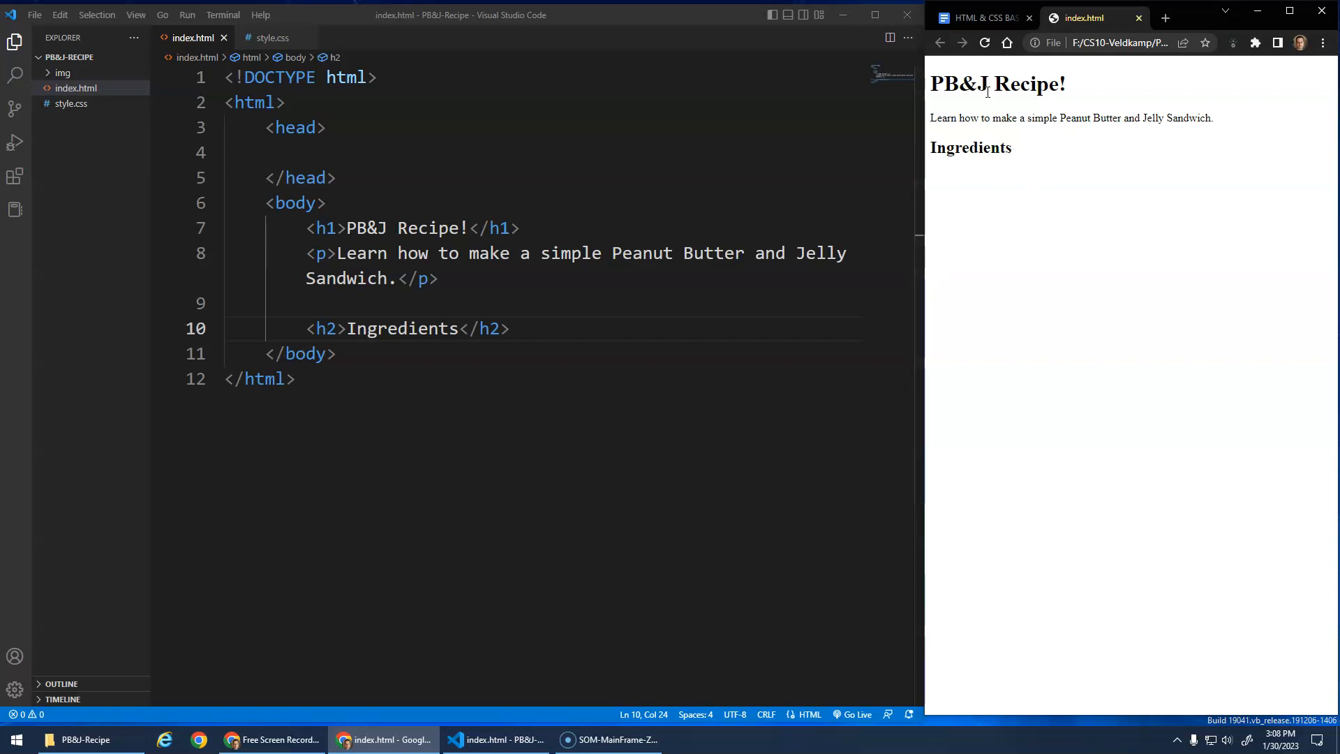
click(538, 329)
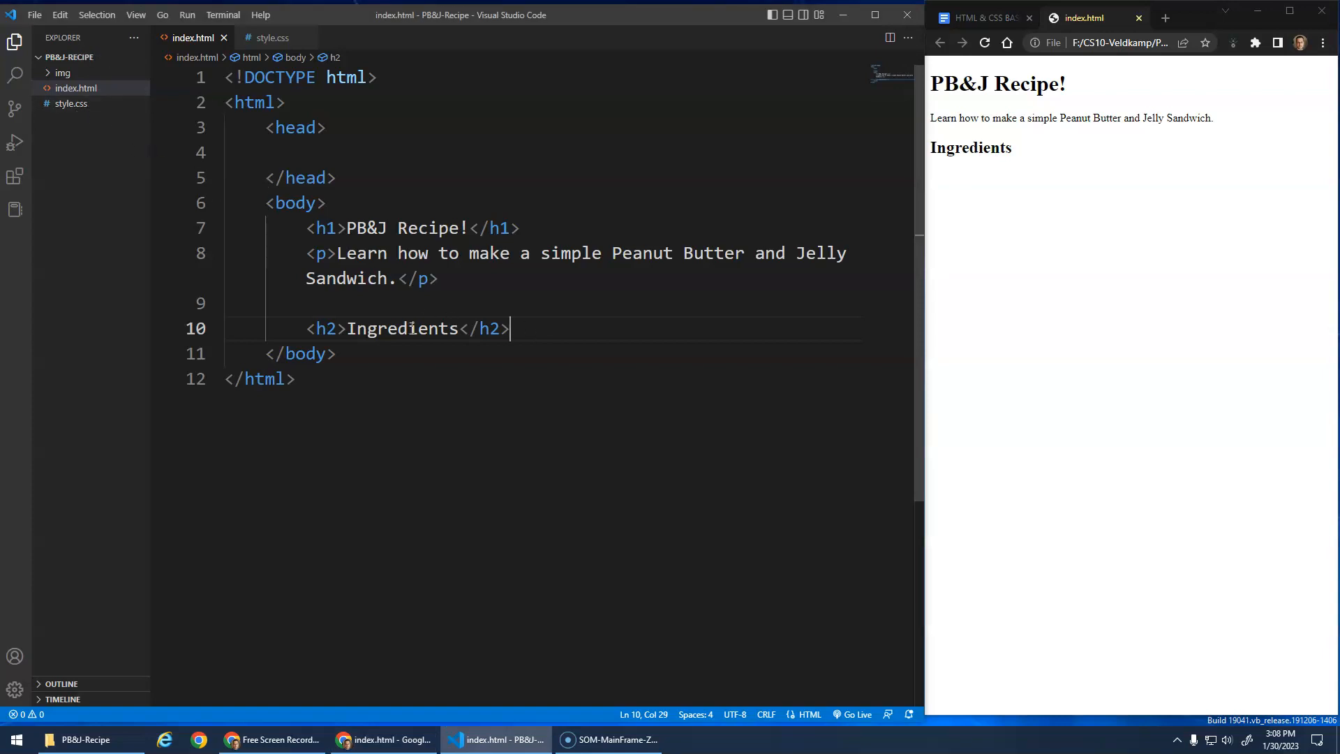
mouse_move(537, 334)
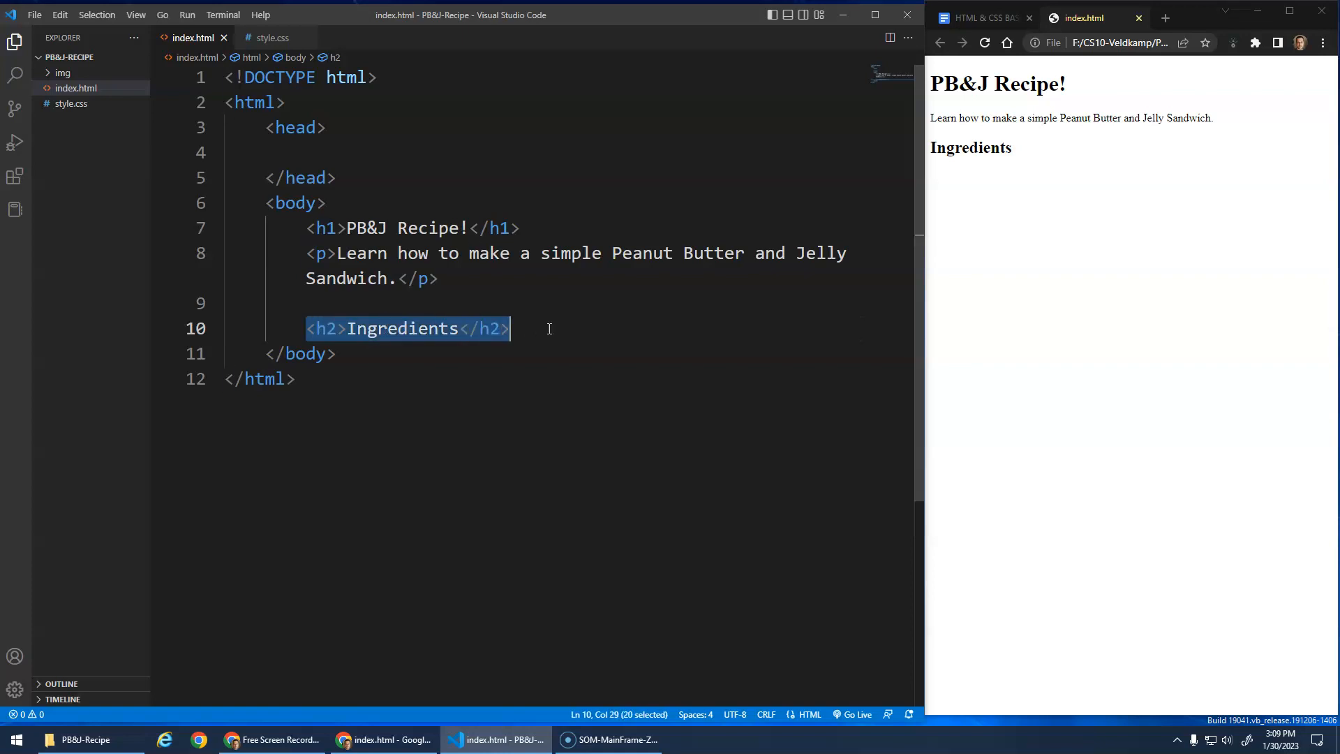
key(Enter)
text(<h2></h2>)
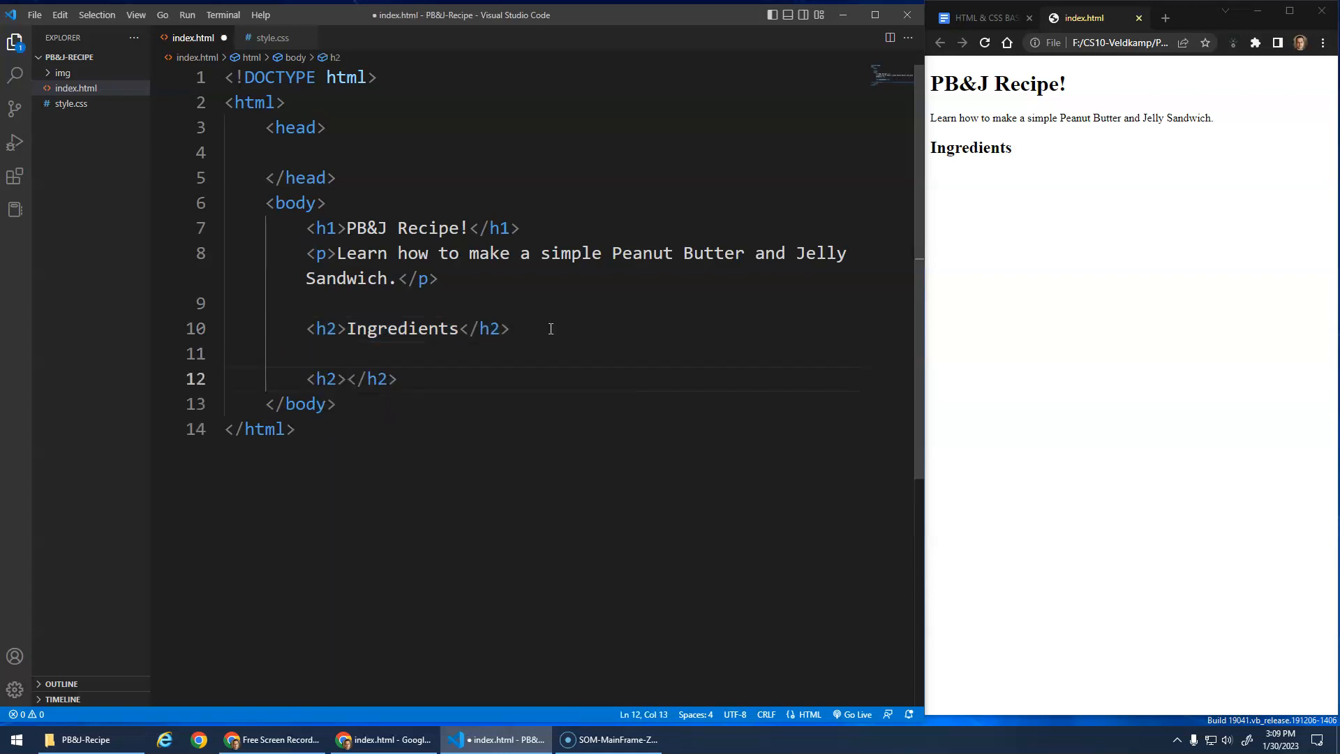
text(In)
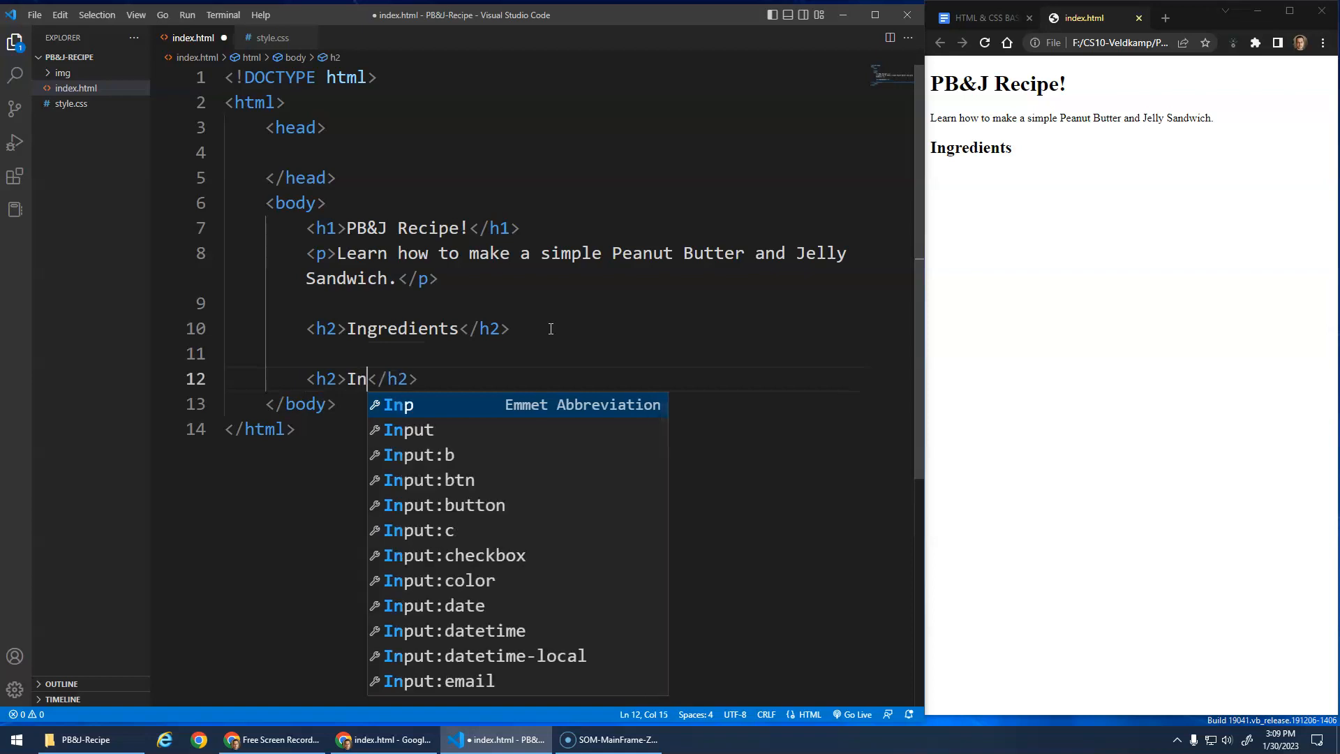
text(sturc)
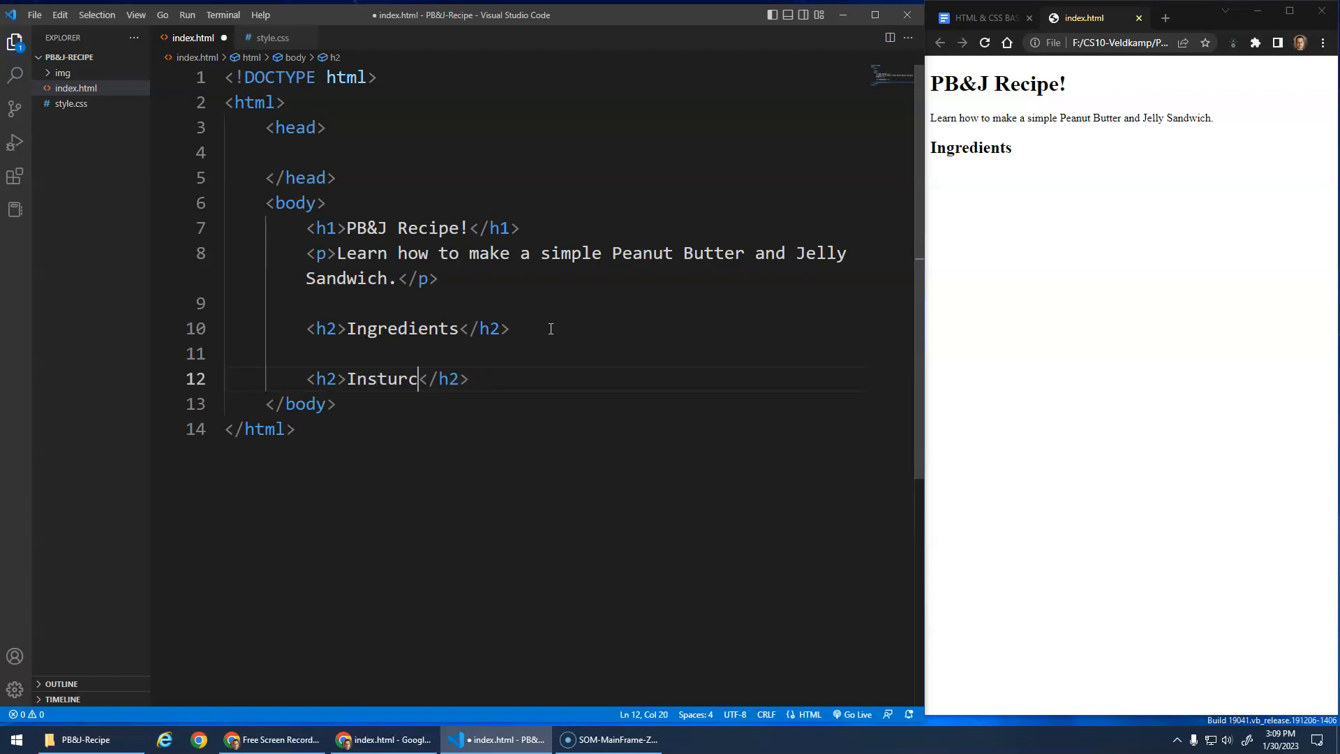
text(tions)
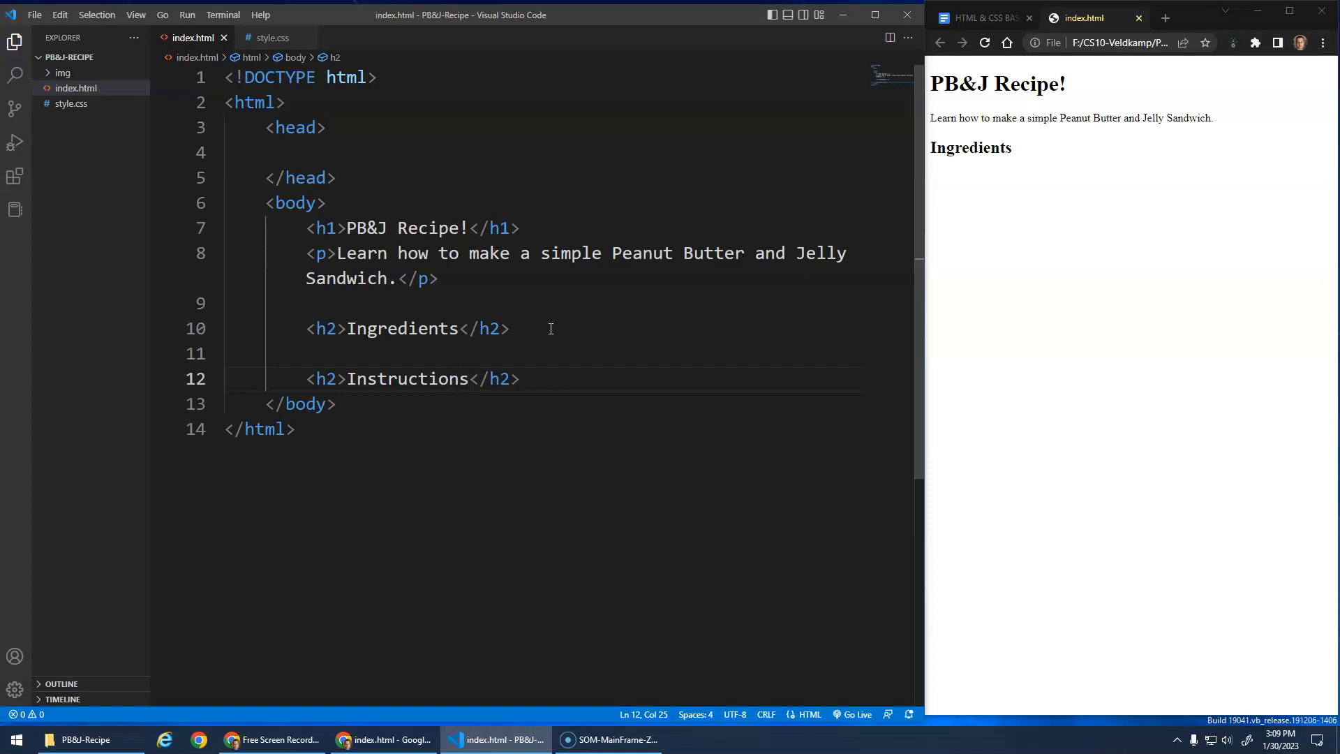
click(984, 42)
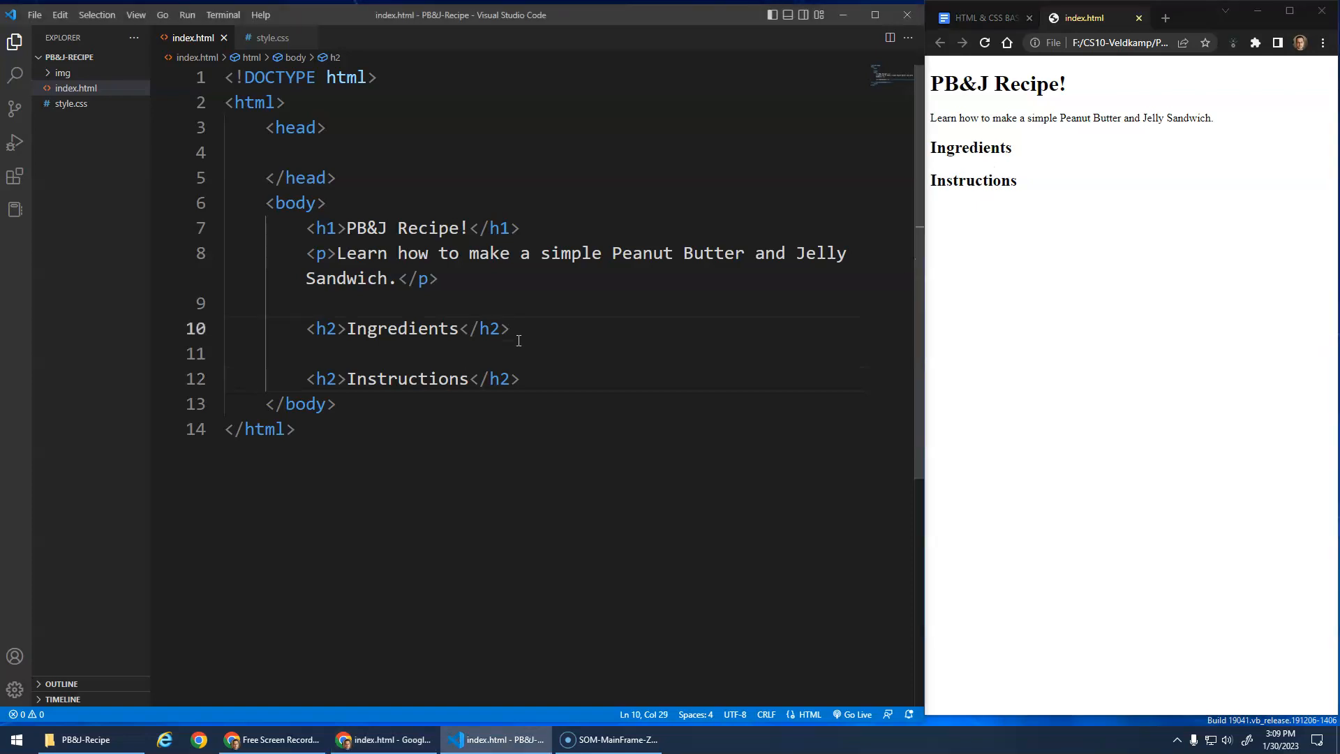
Expand a ul under Ingredients and add the first item, 2 slices of bread
key(Enter)
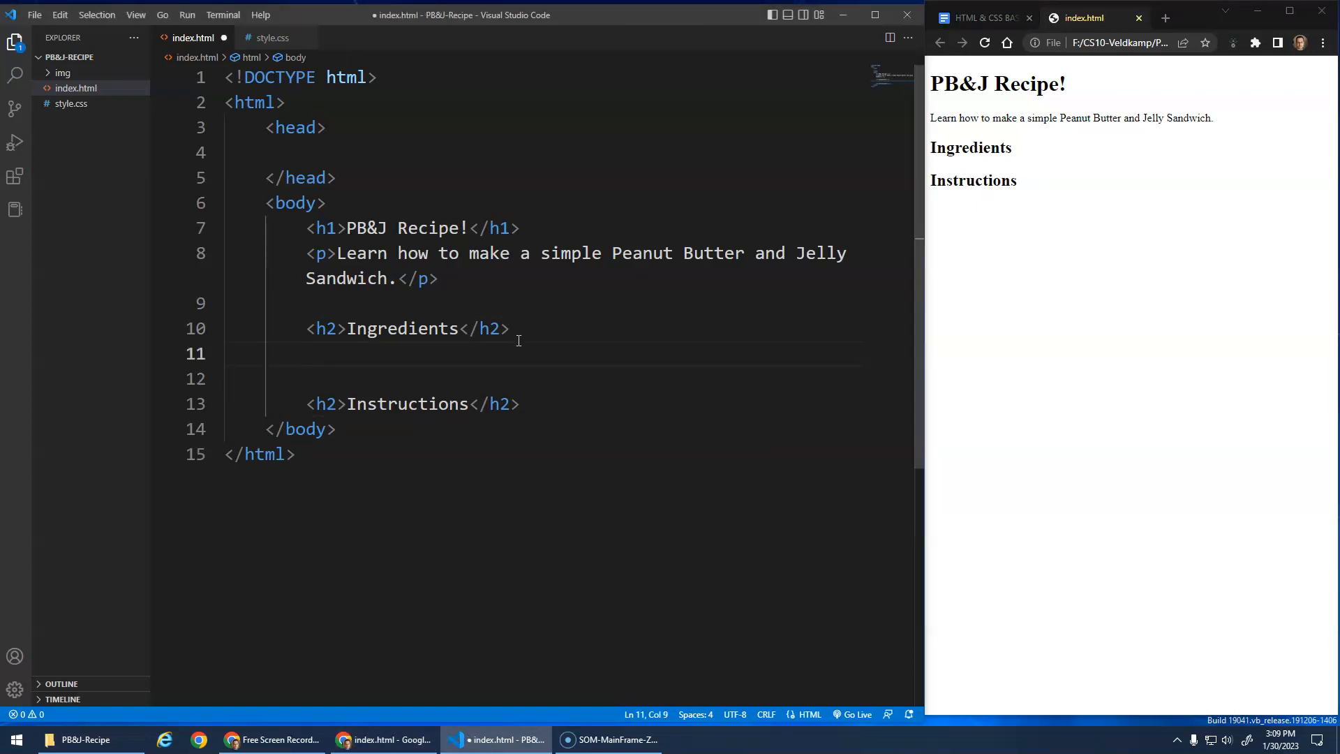
text(ul)
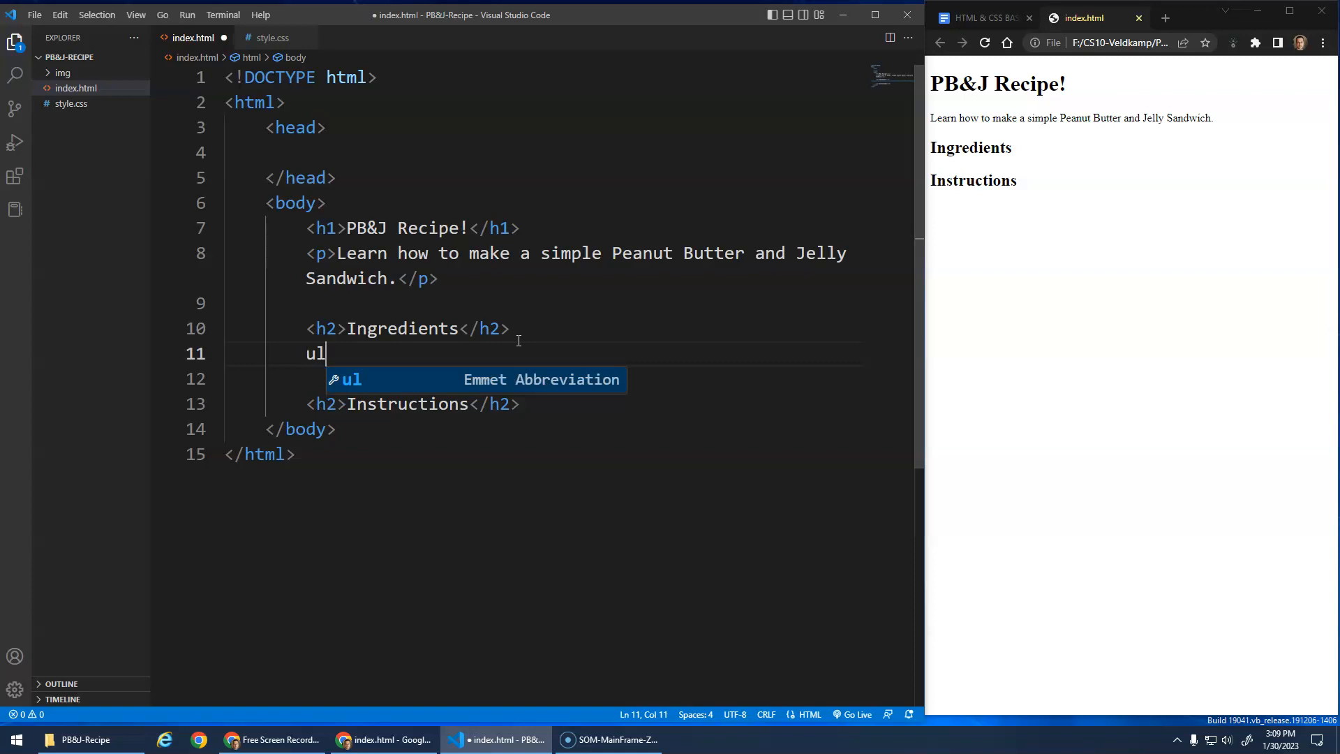
key(Tab)
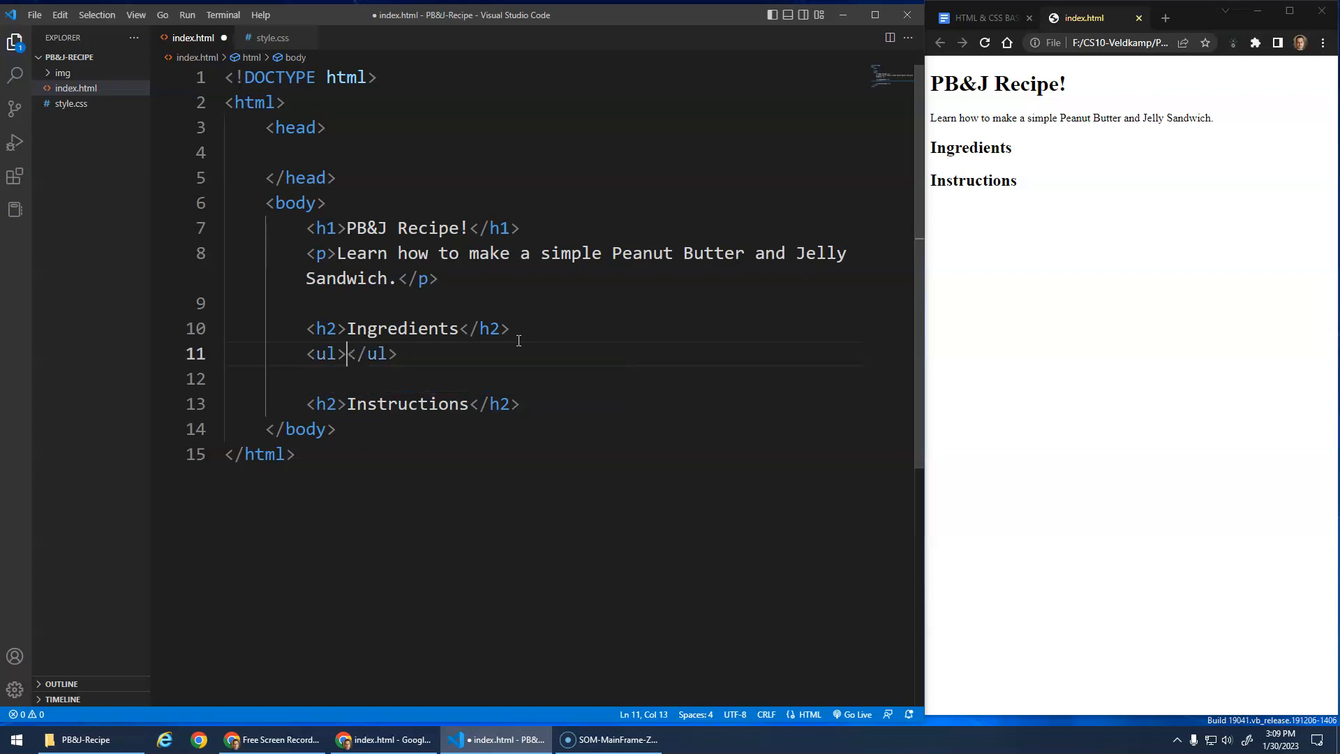
key(Enter)
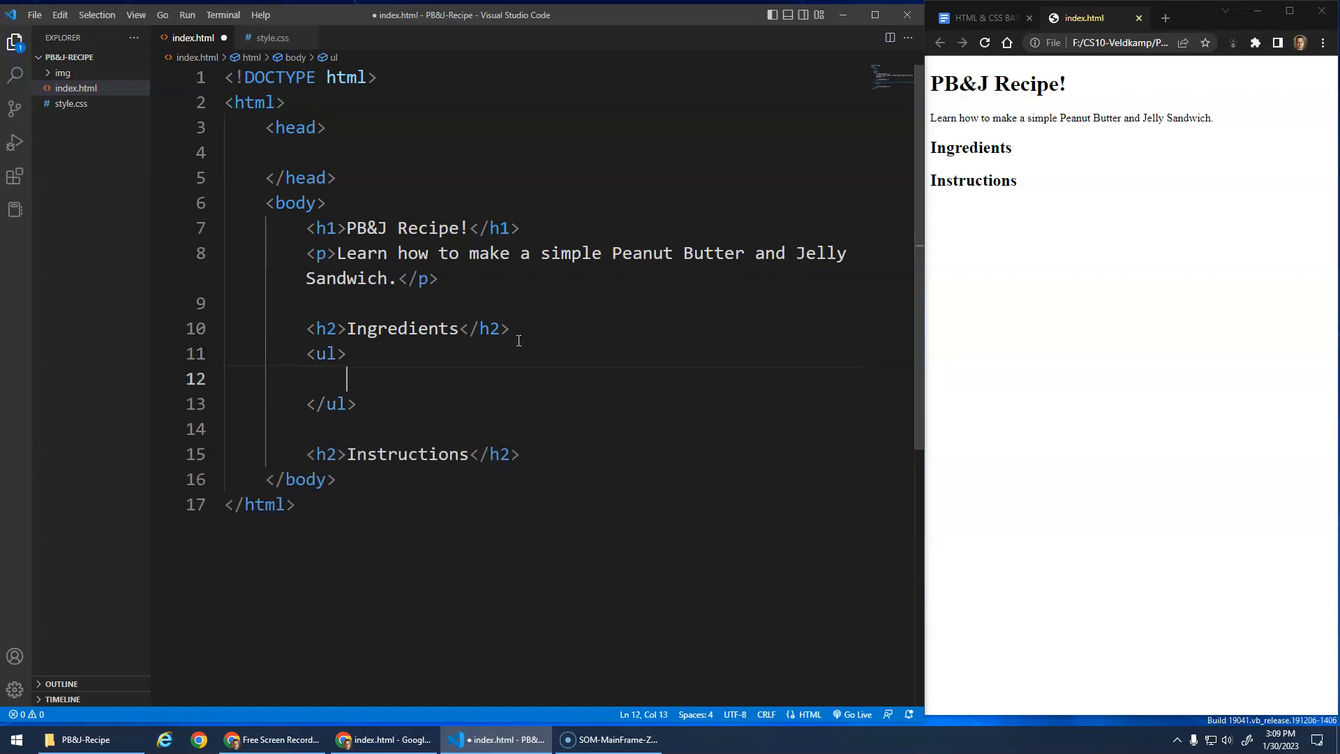
text(<li></li>)
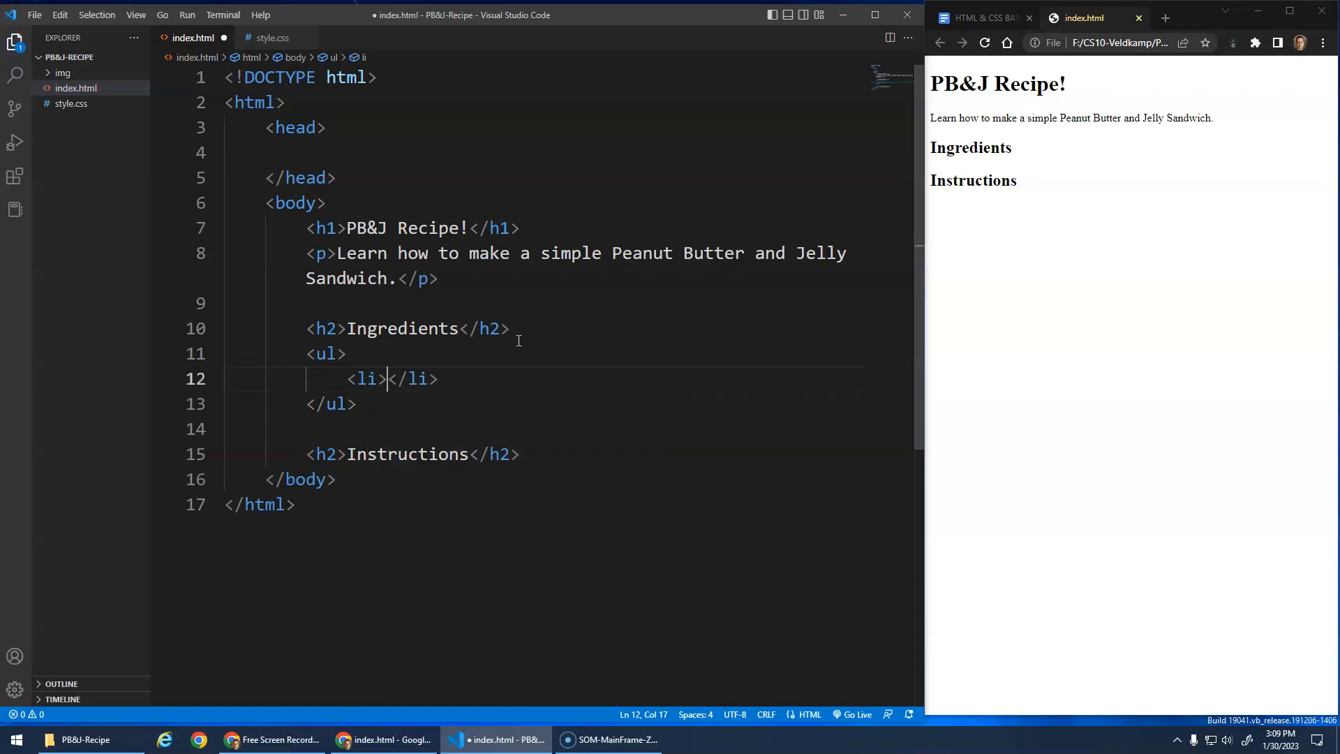
text(2 slices of bread)
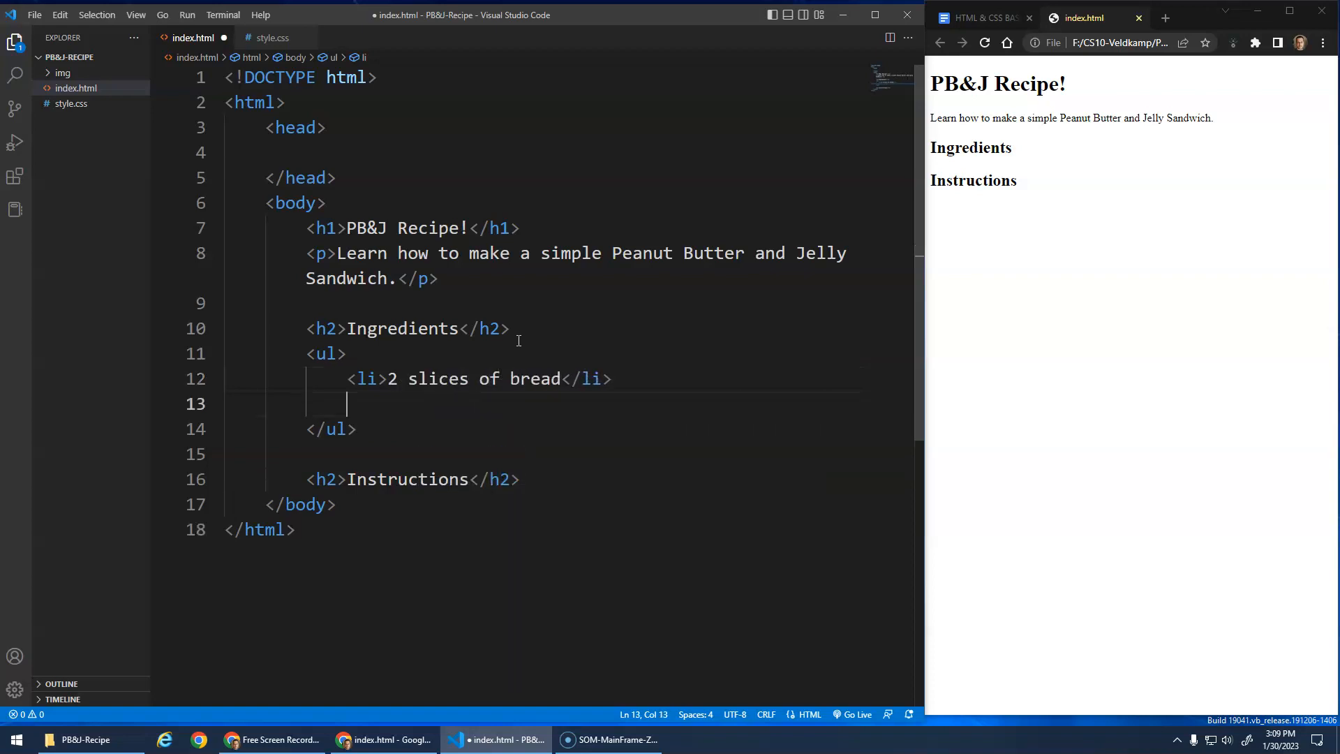
Add Peanut Butter and Jelly (Grape Jelly) list items and reload Chrome
text(<li></li>)
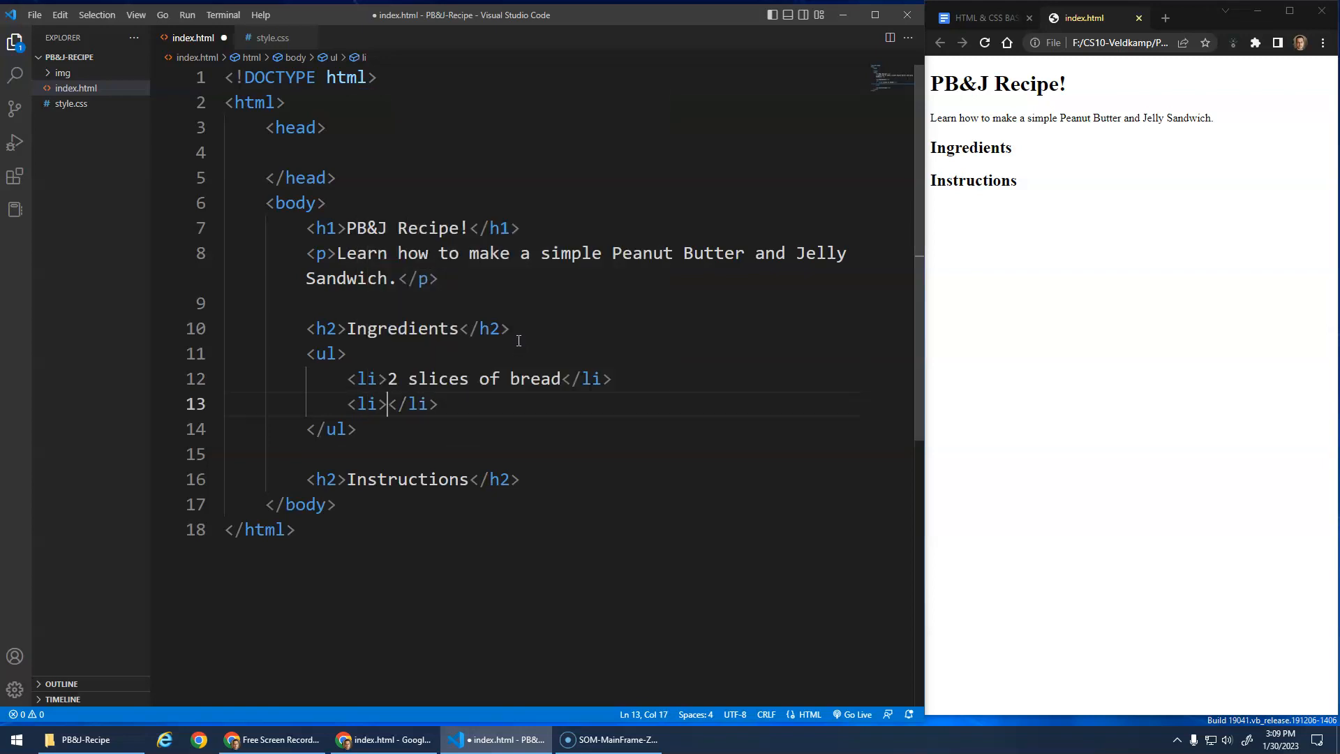
text(Peanut Butter)
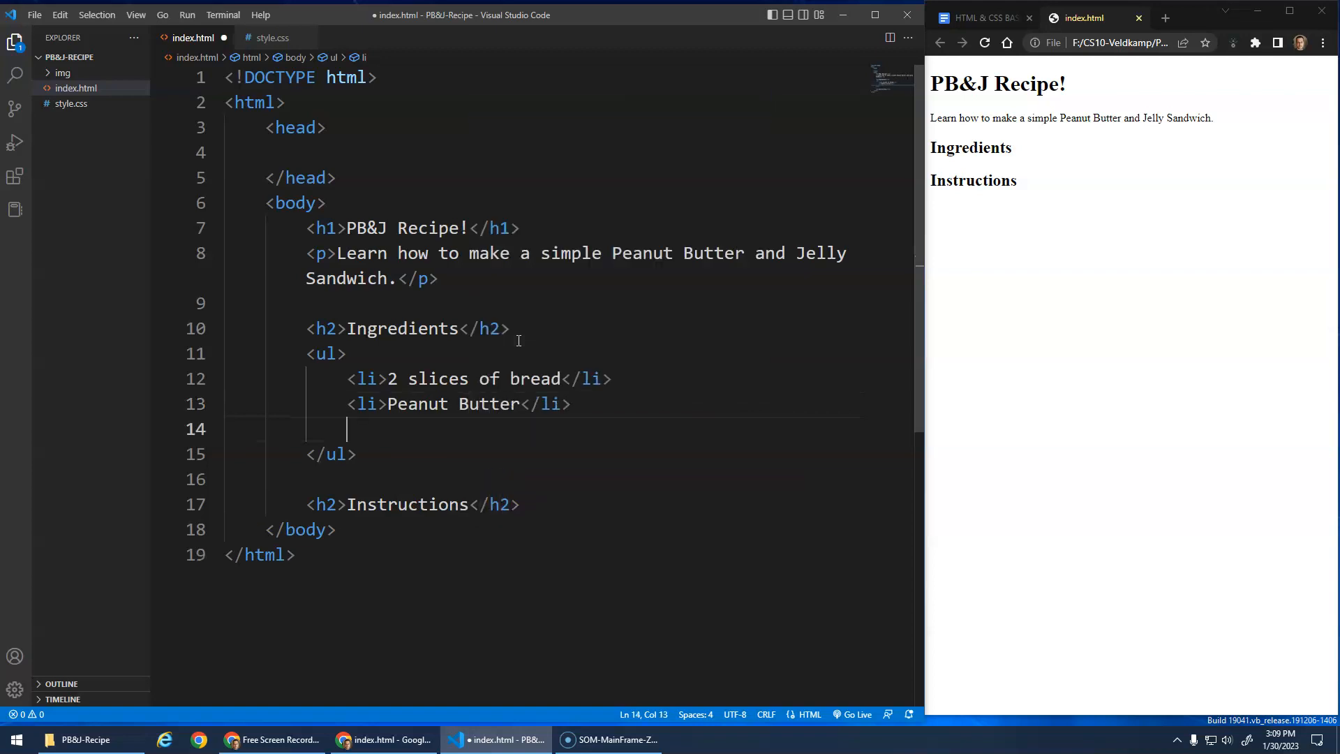
text(<li></li>)
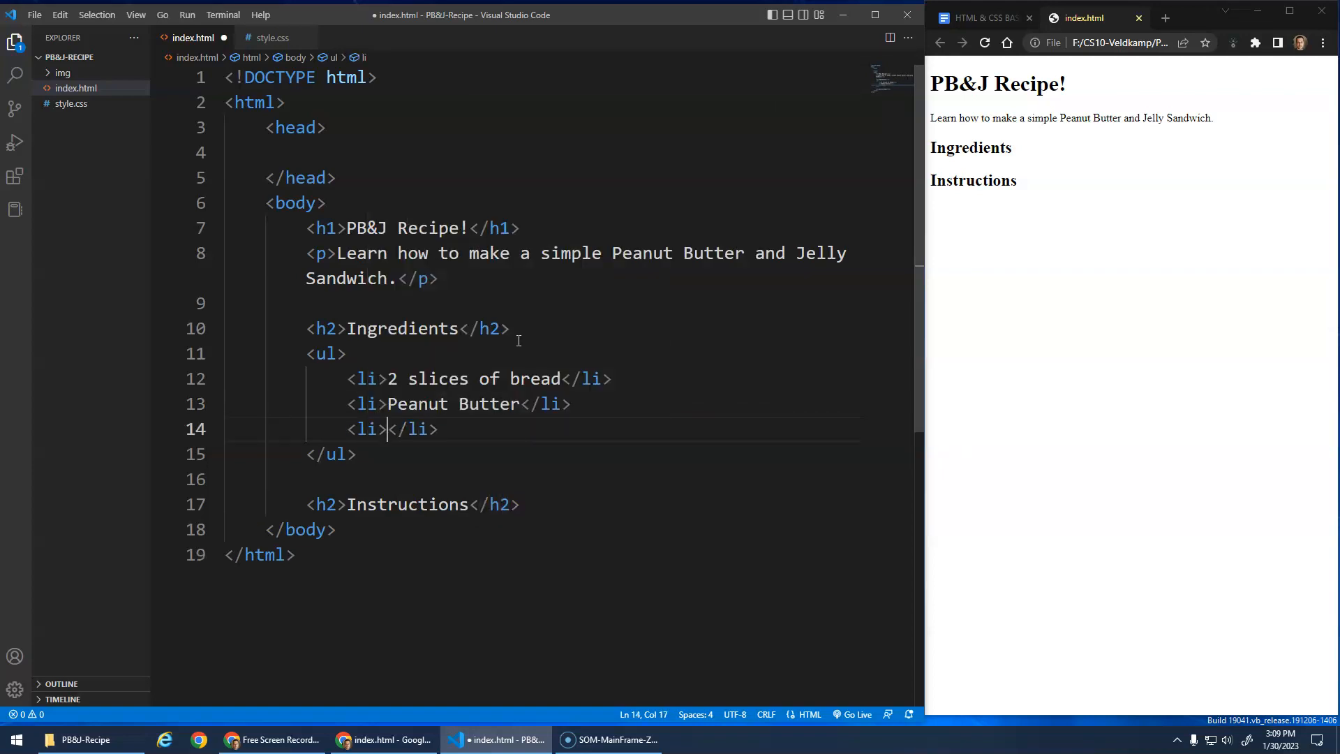
text(Jelly (G)
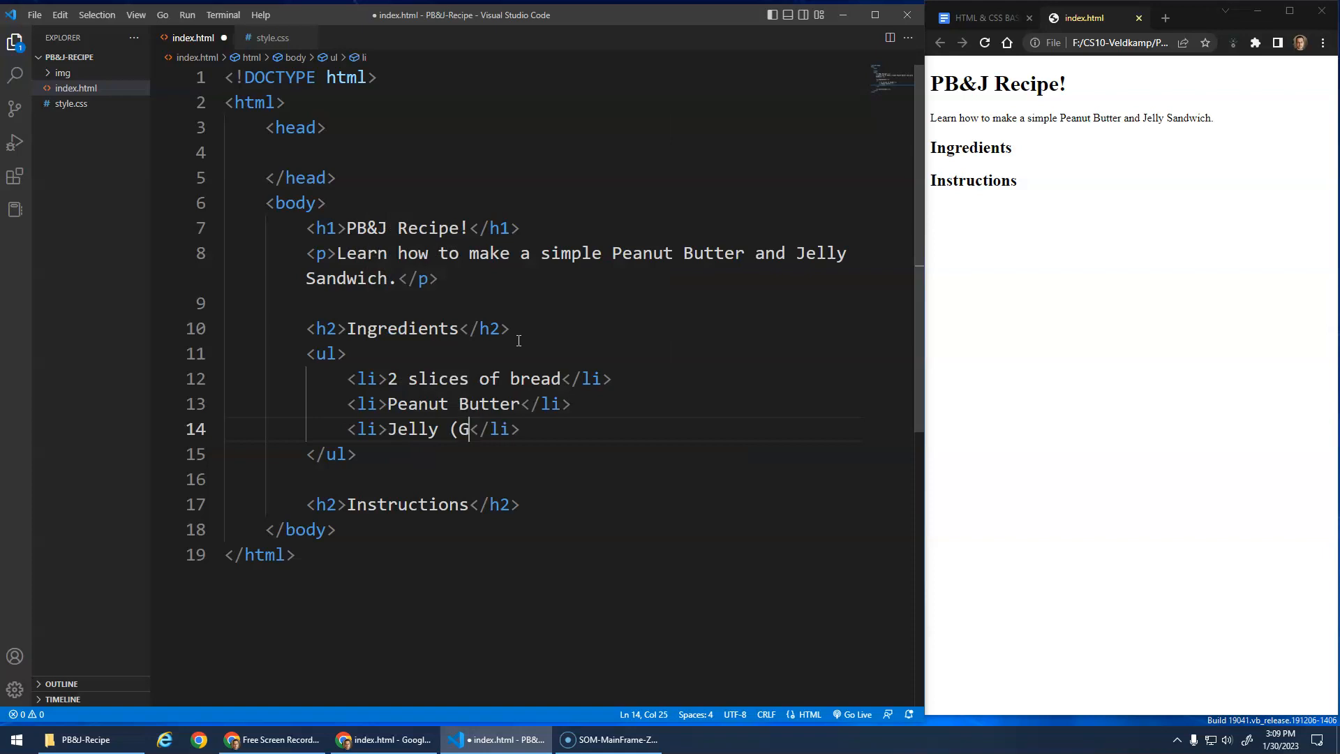
text(rape Jelly))
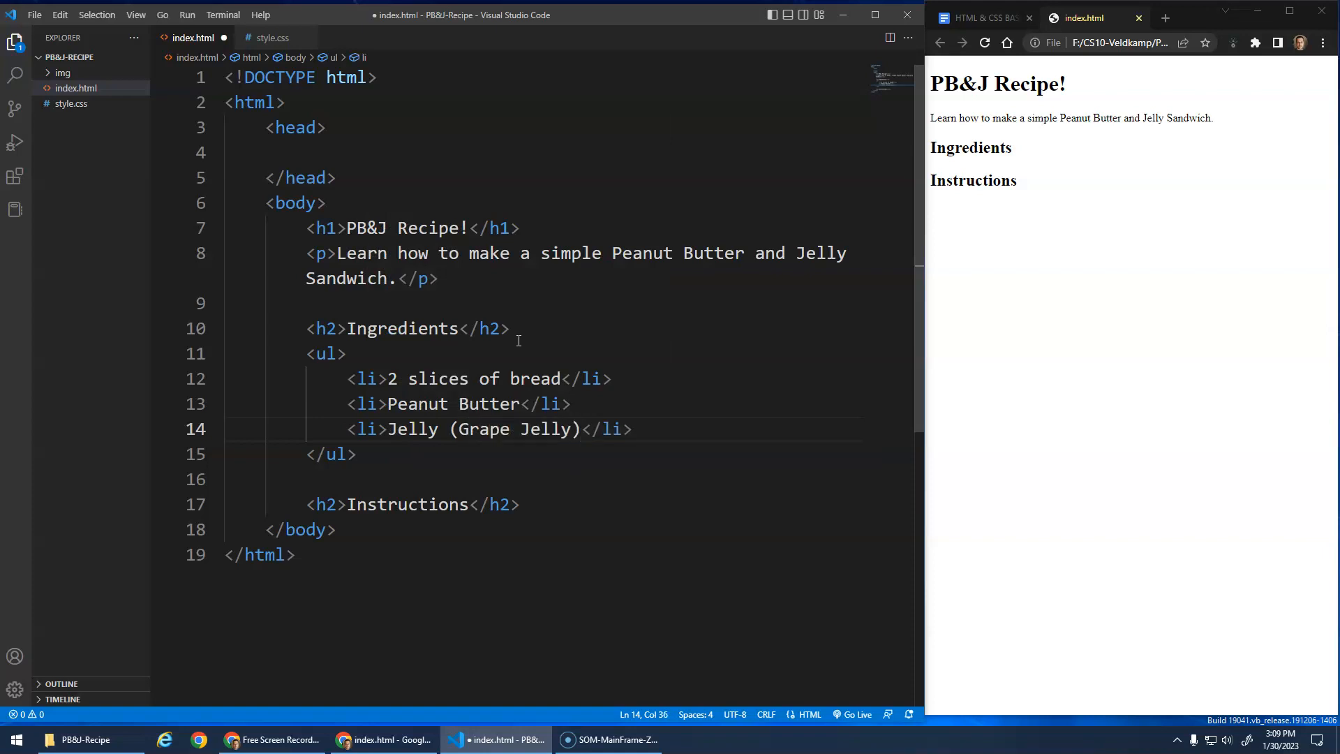
click(630, 428)
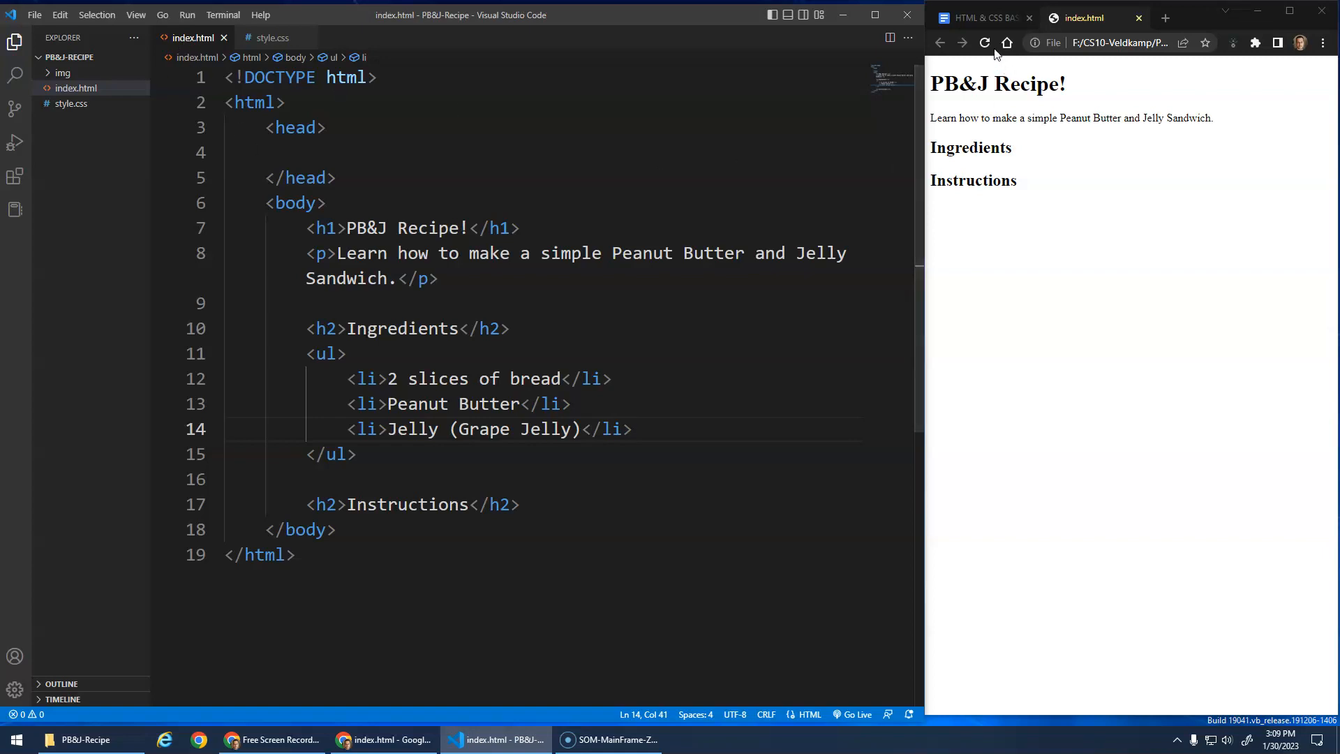
click(984, 42)
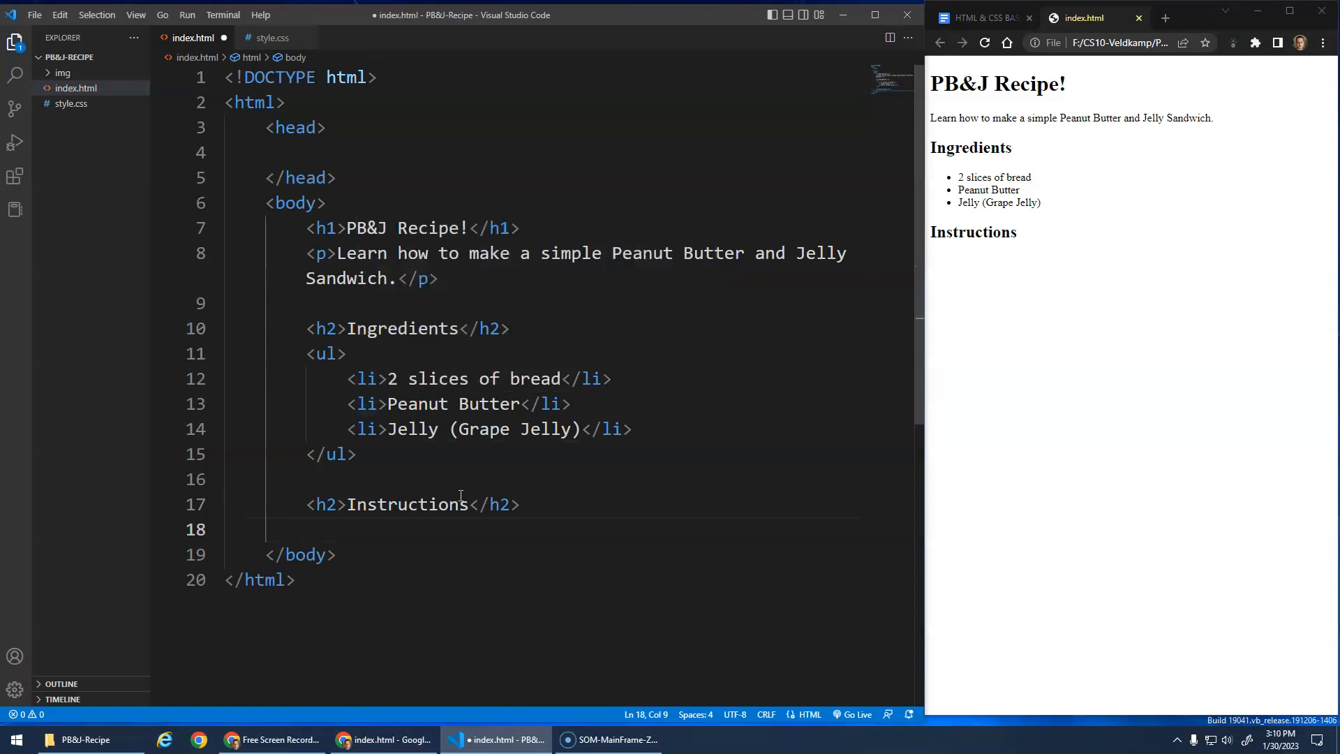
Create an ordered list whose first step is laying out the slices of bread
text(ol)
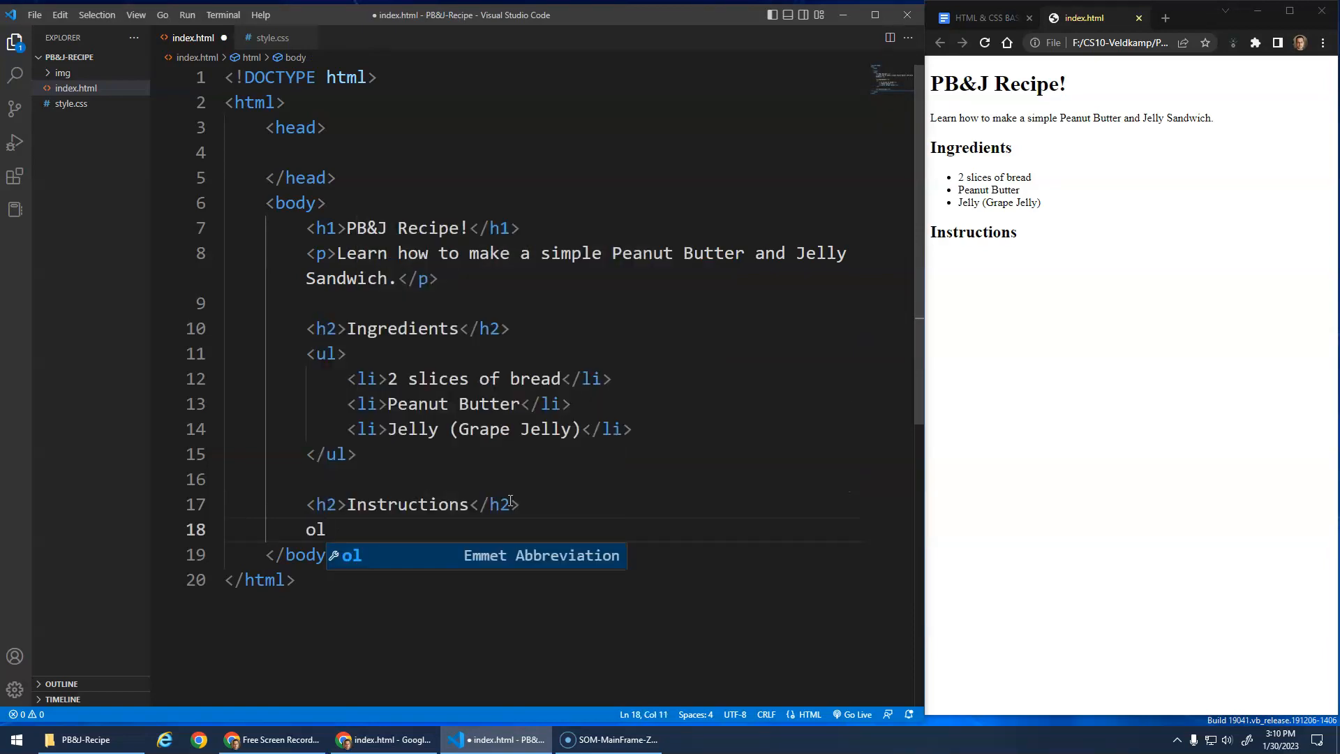
key(Tab)
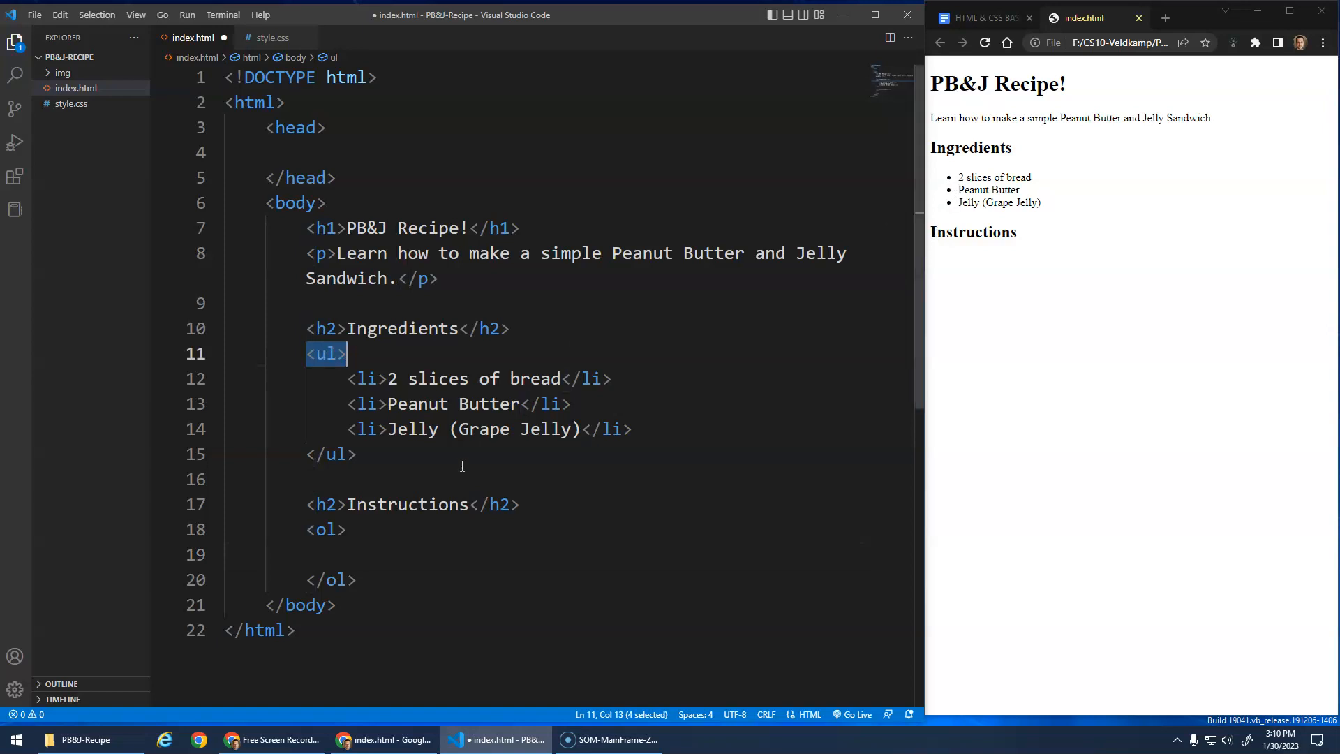
click(350, 554)
text(<li></li>)
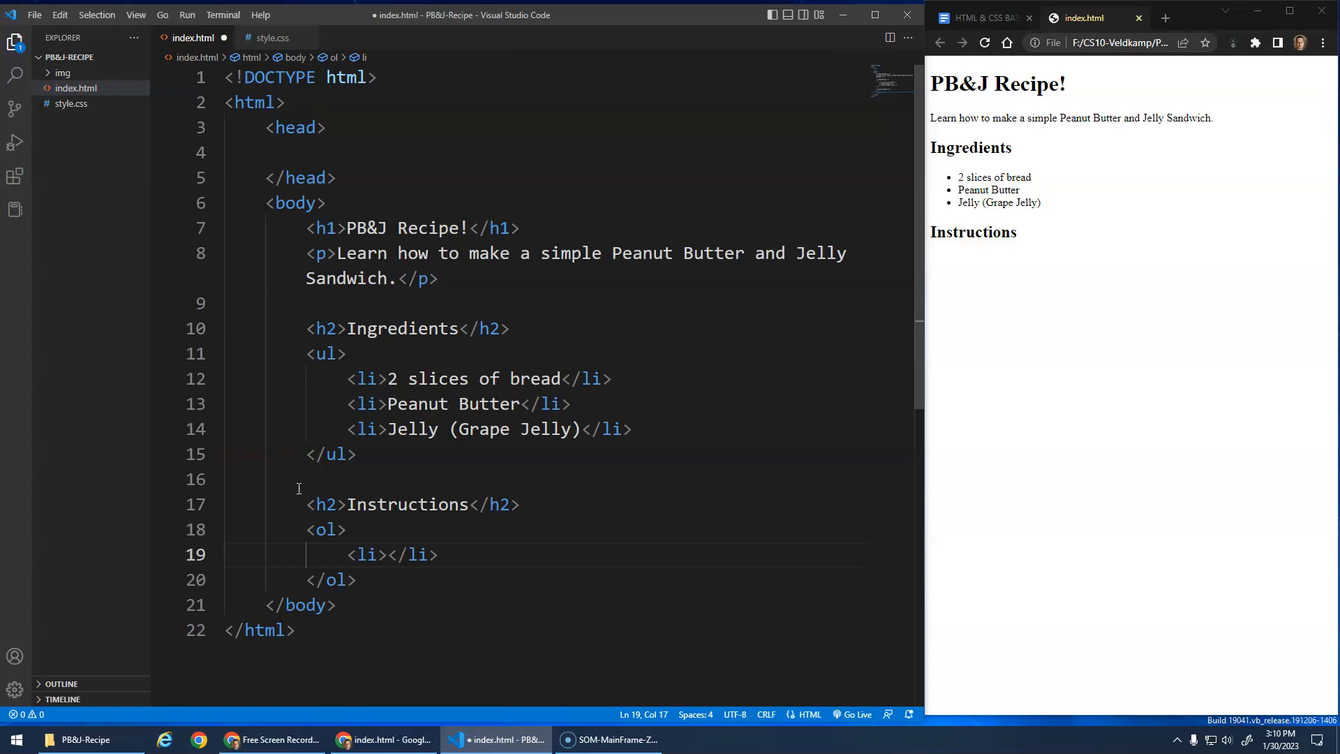
text(Lay out two sl)
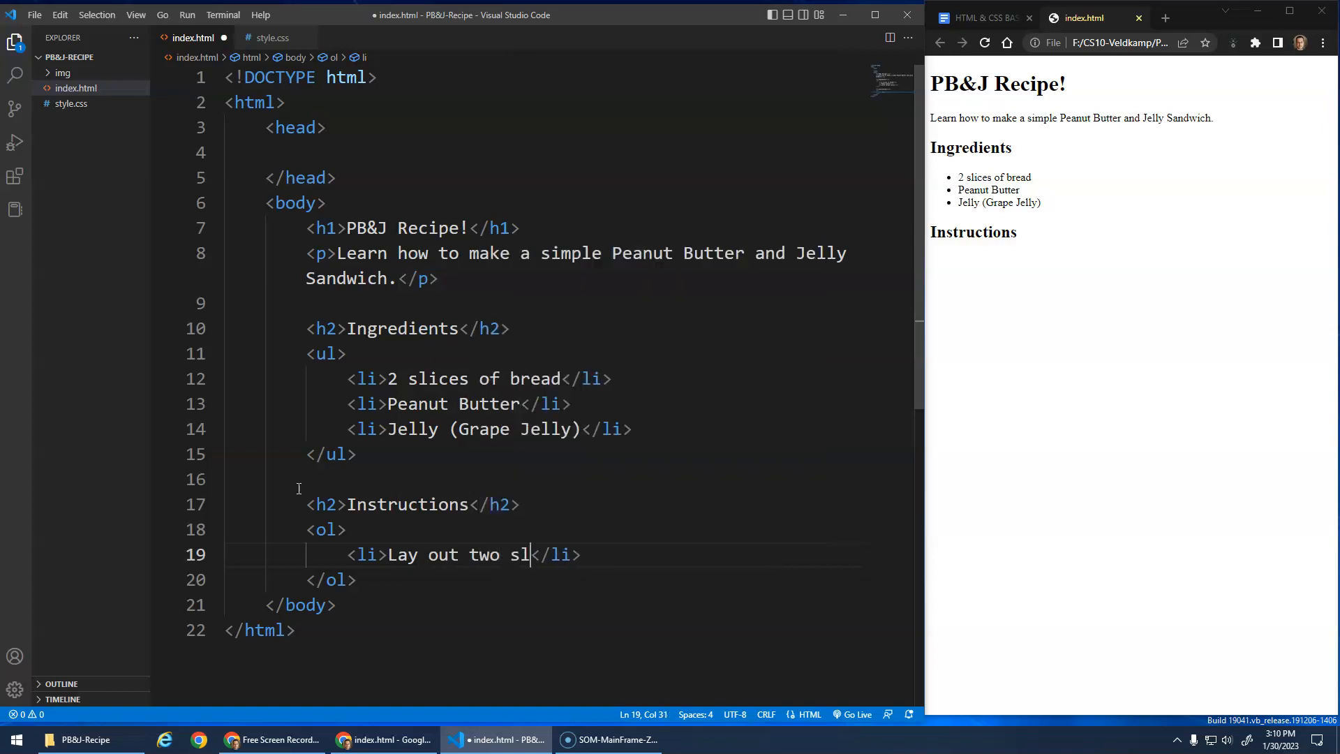
text(ices of bread.)
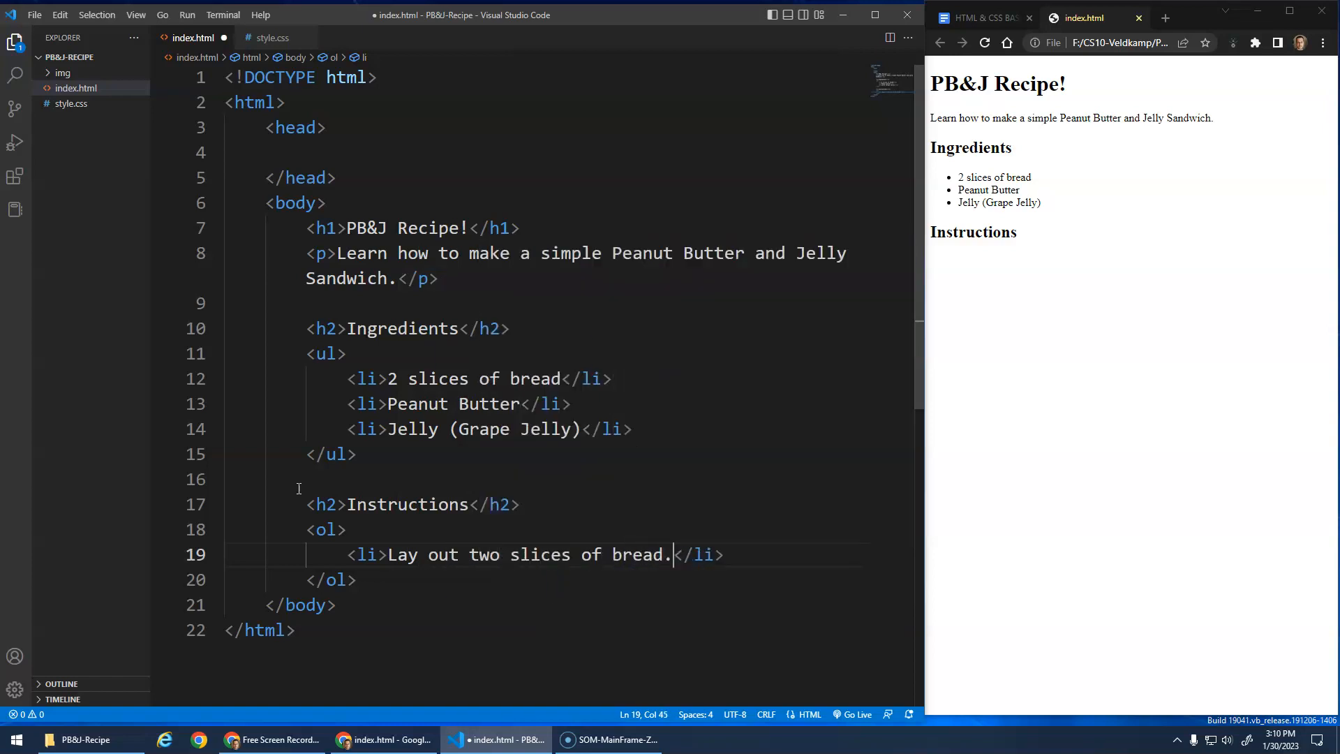
key(Enter)
text(<li></li>)
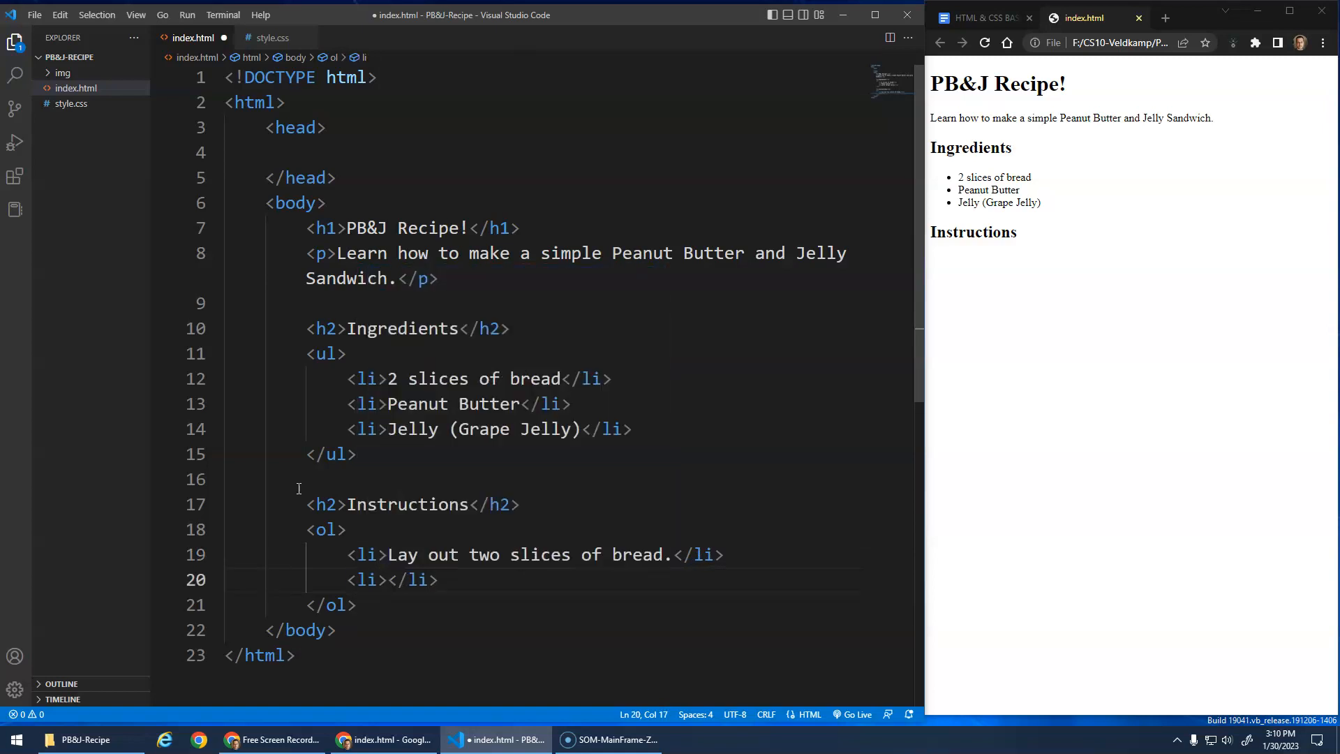
Add the peanut butter, jelly, and put-slices-together steps, then save
text(Spread pen)
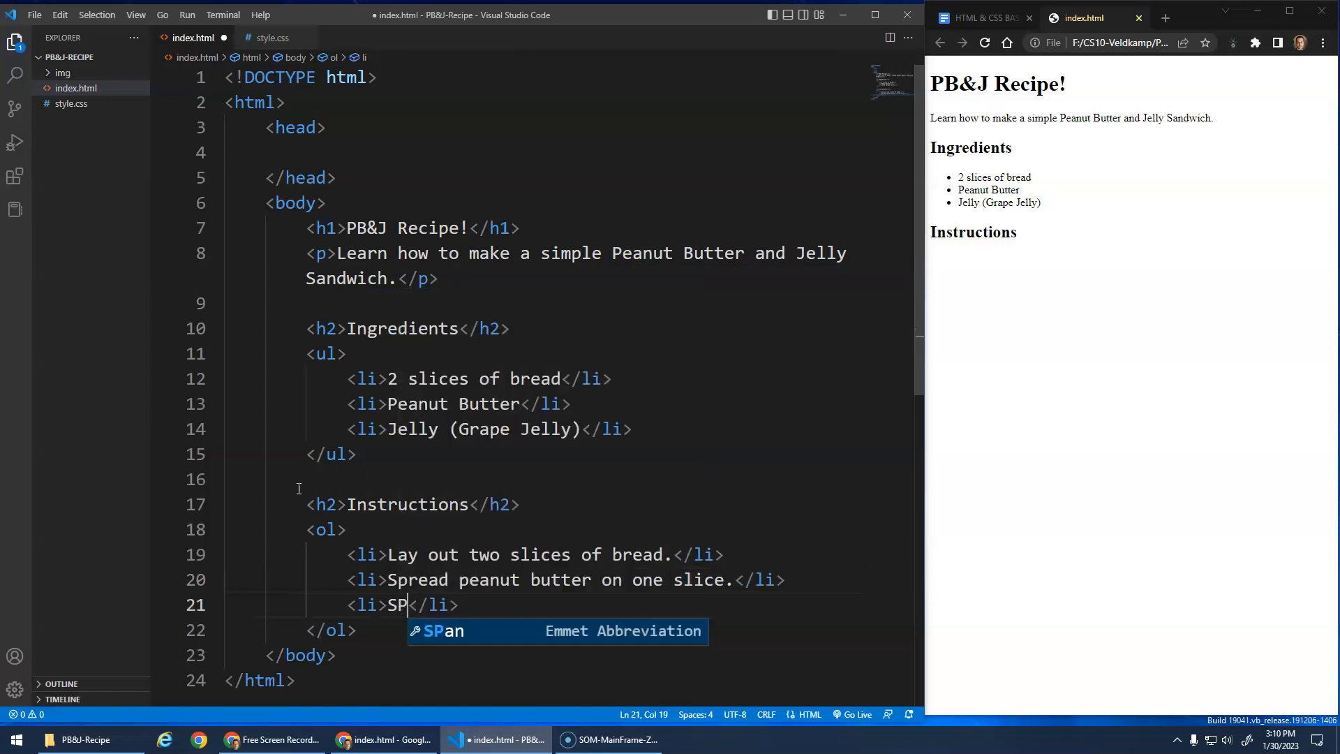
text(Spread jelly on the other slic)
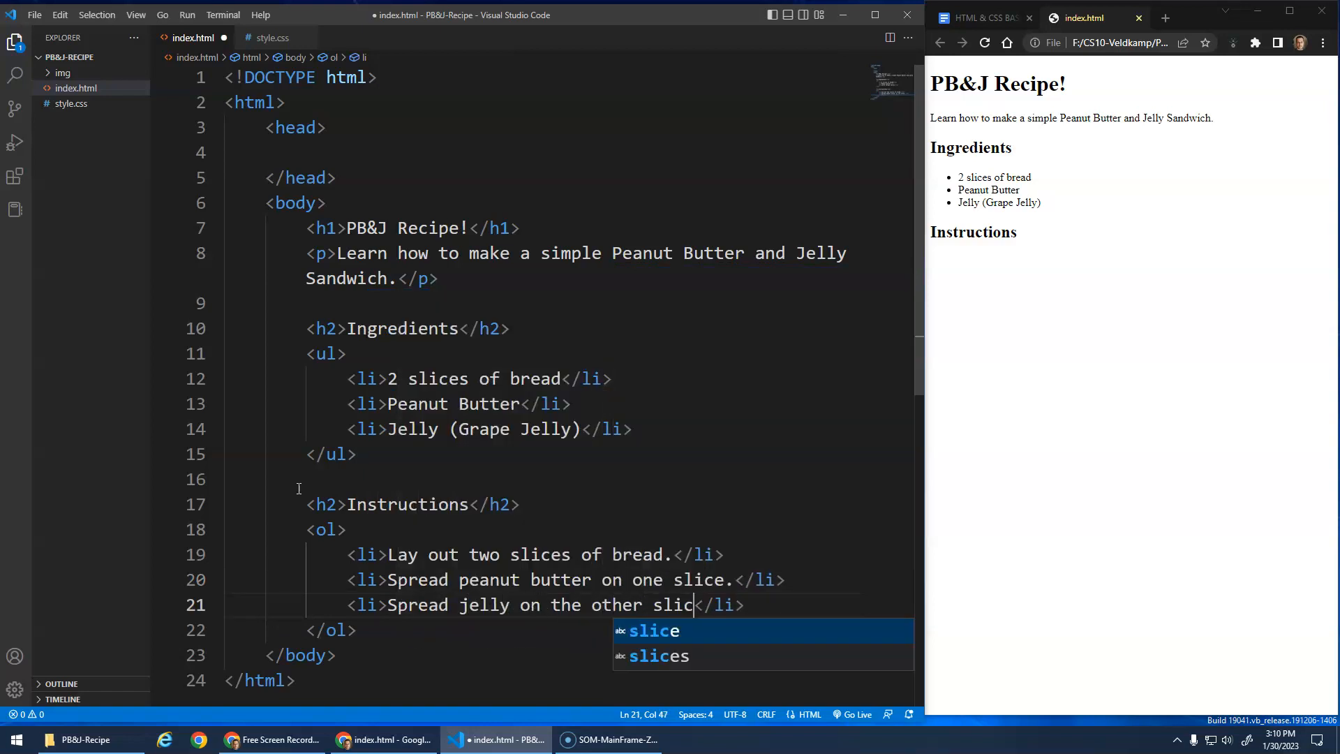
text(e.)
text(<li>Put </li>)
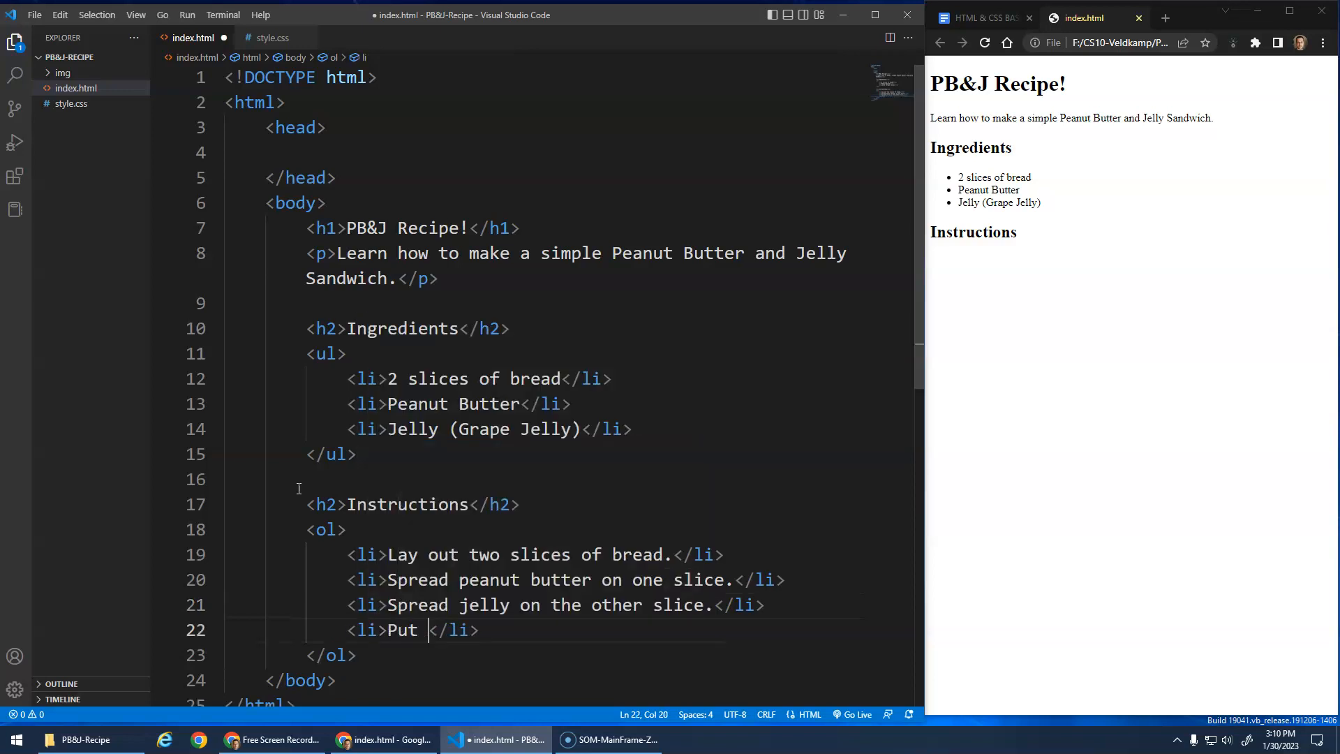
text(the two slices)
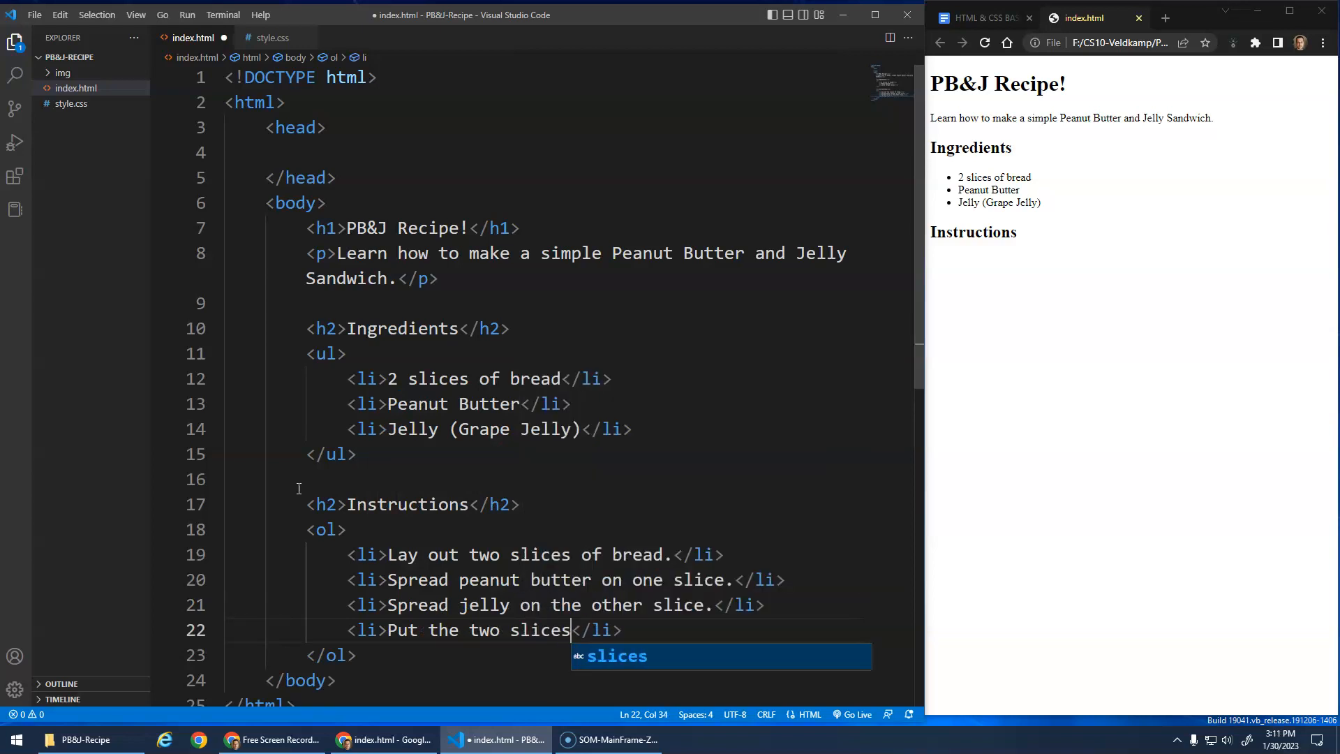
text(together.)
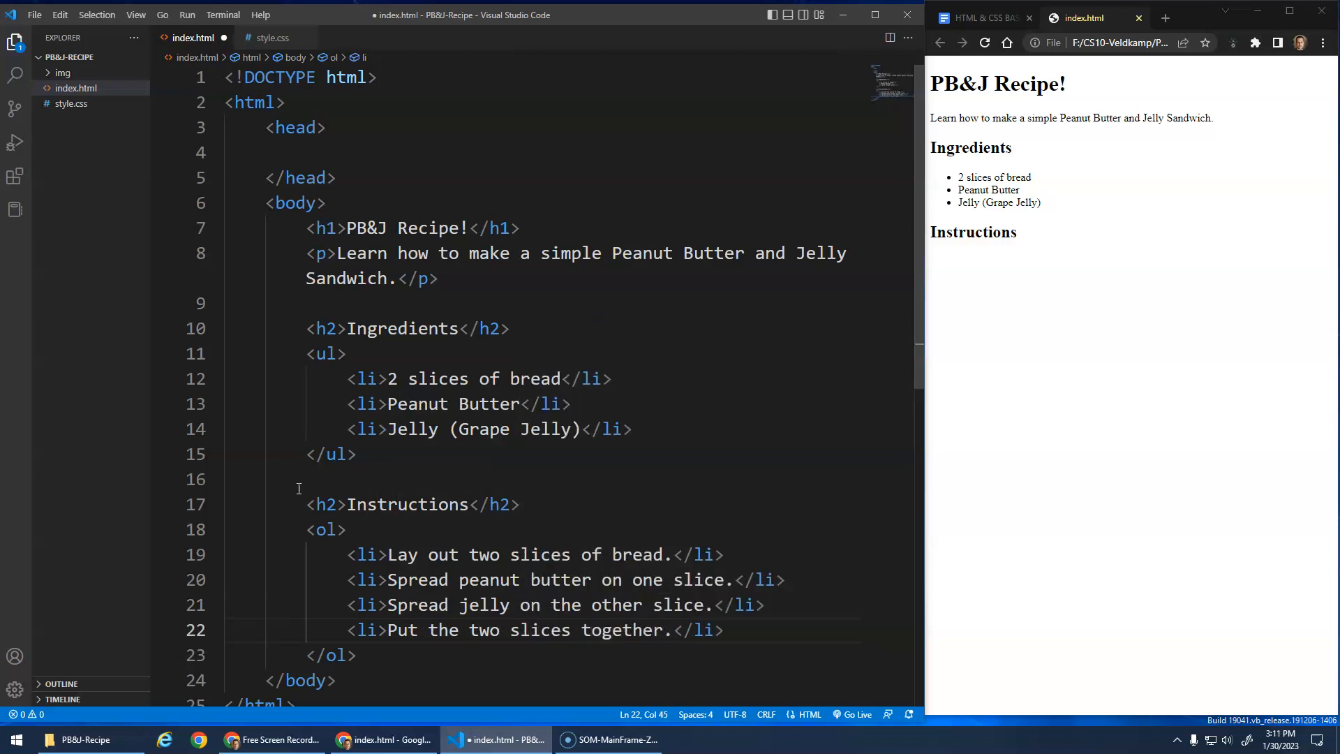
key(Ctrl+s)
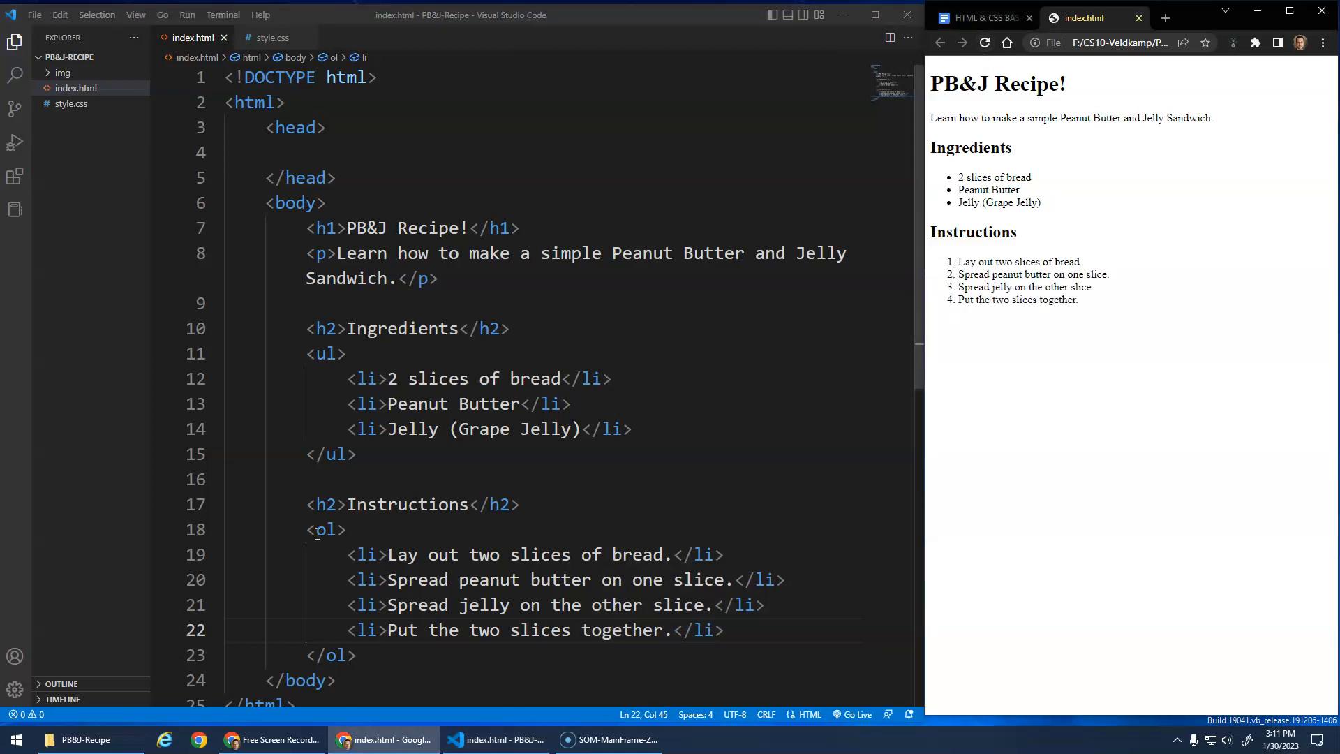
Highlight the ol tag, then switch to the Google Docs course notes and scroll
double_click(326, 529)
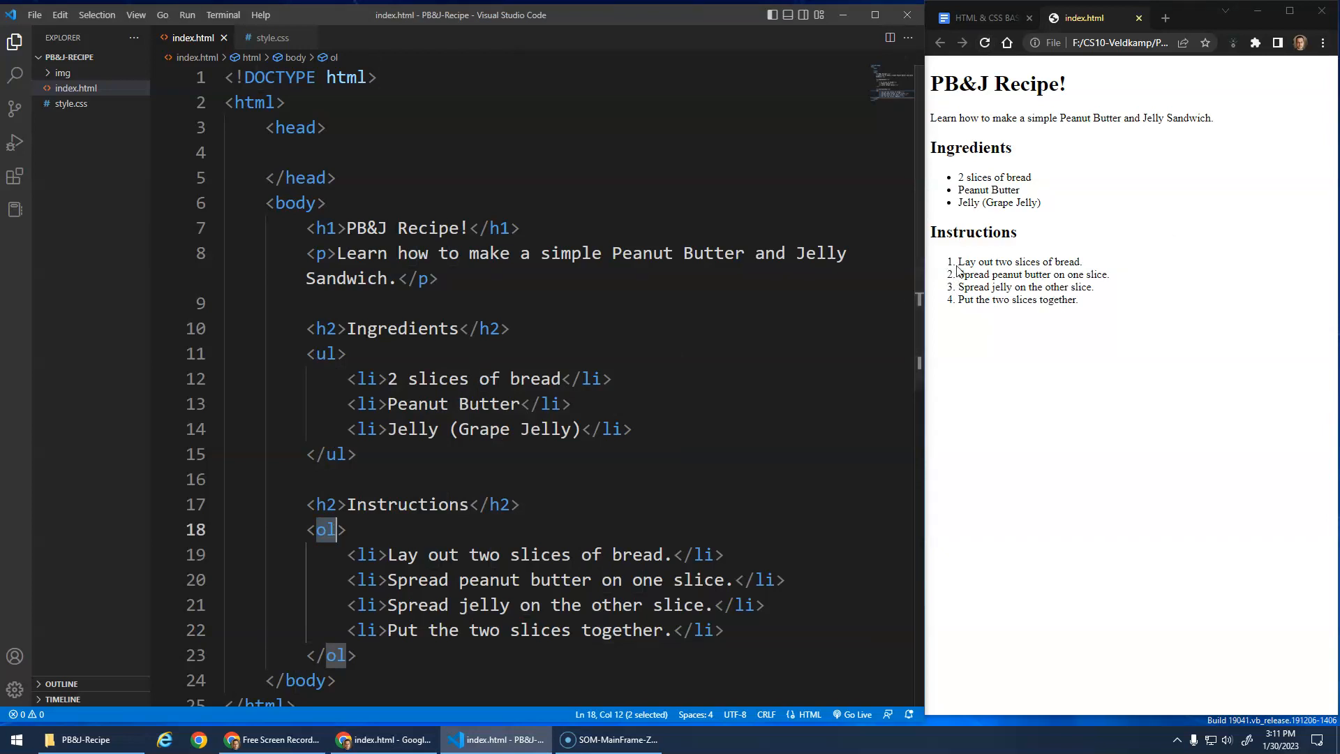
mouse_move(949, 188)
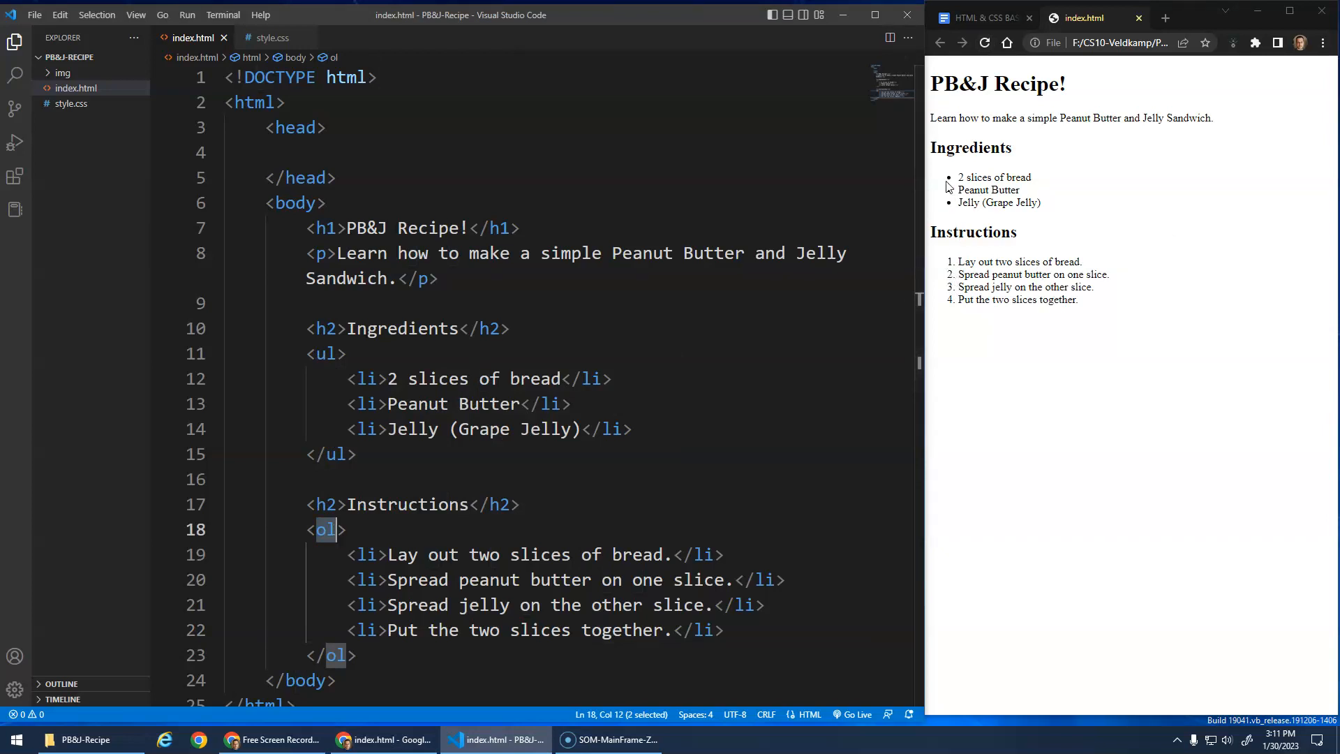
mouse_move(960, 72)
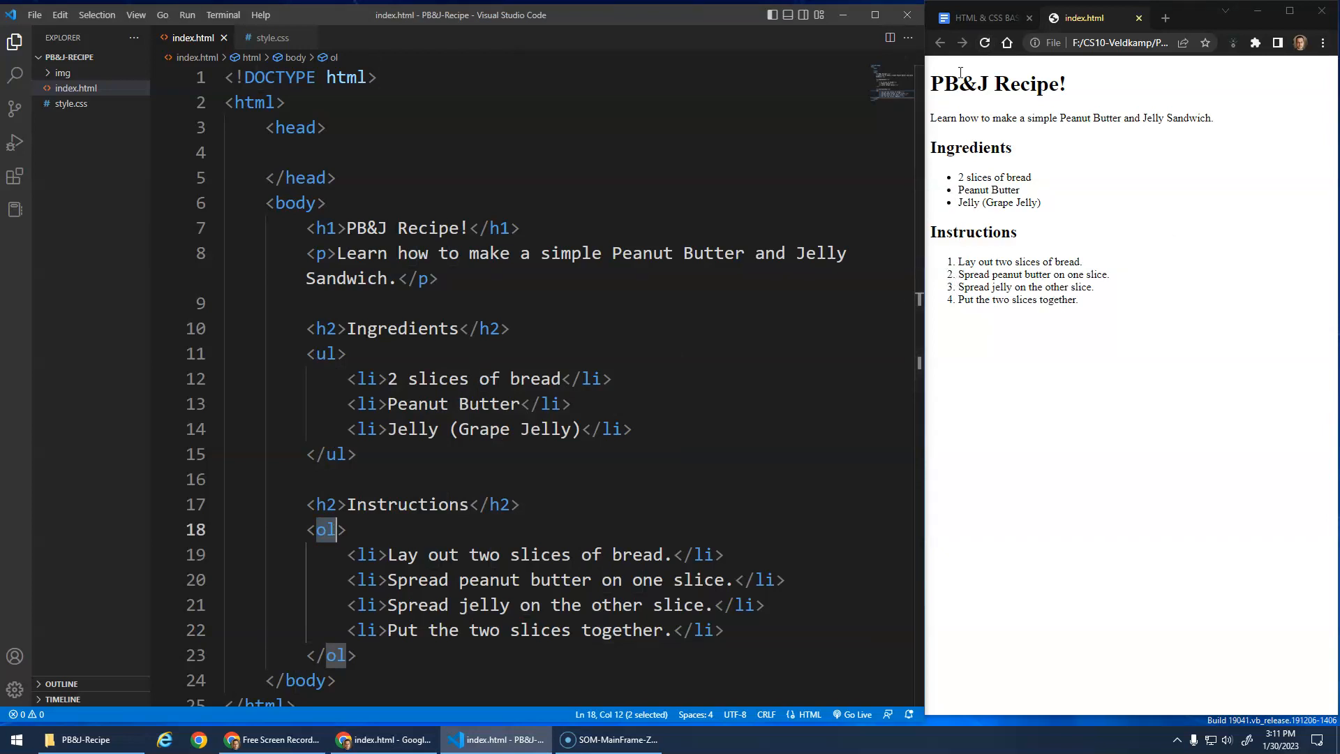
click(990, 17)
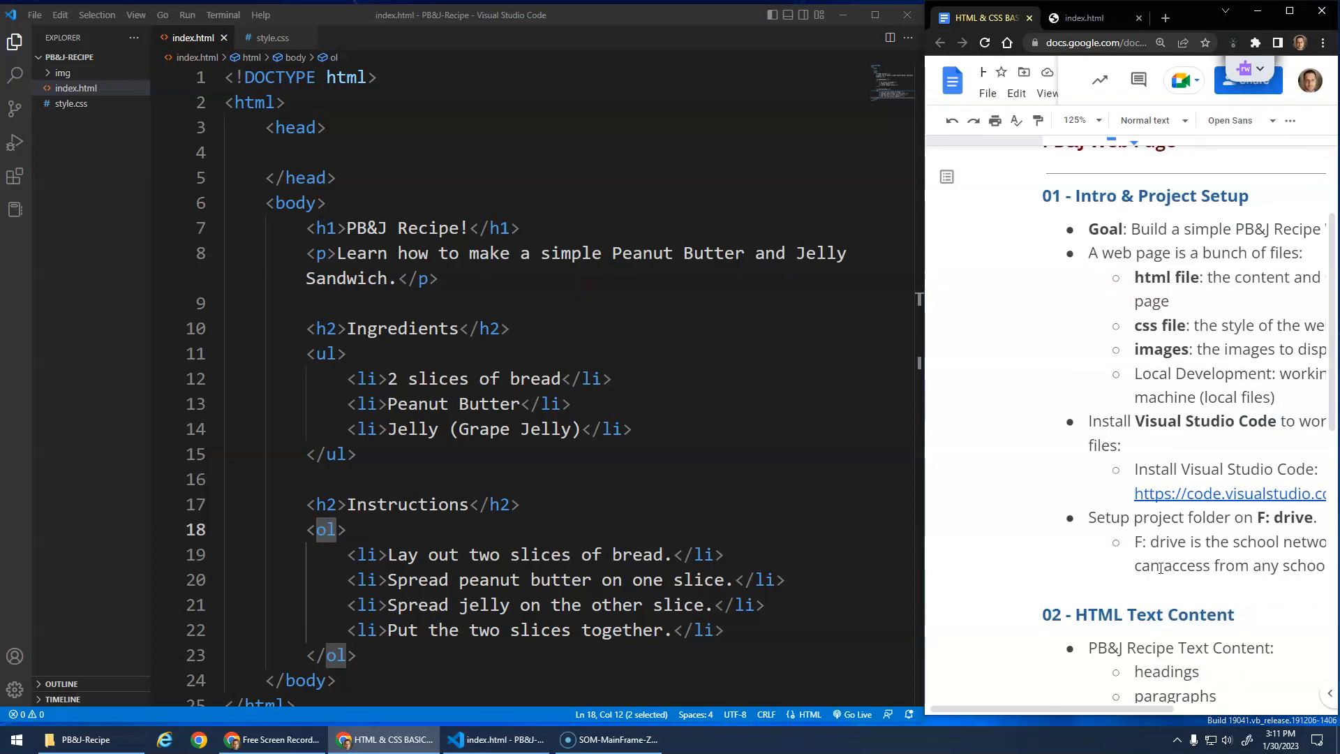
scroll(down, 3)
text(p)
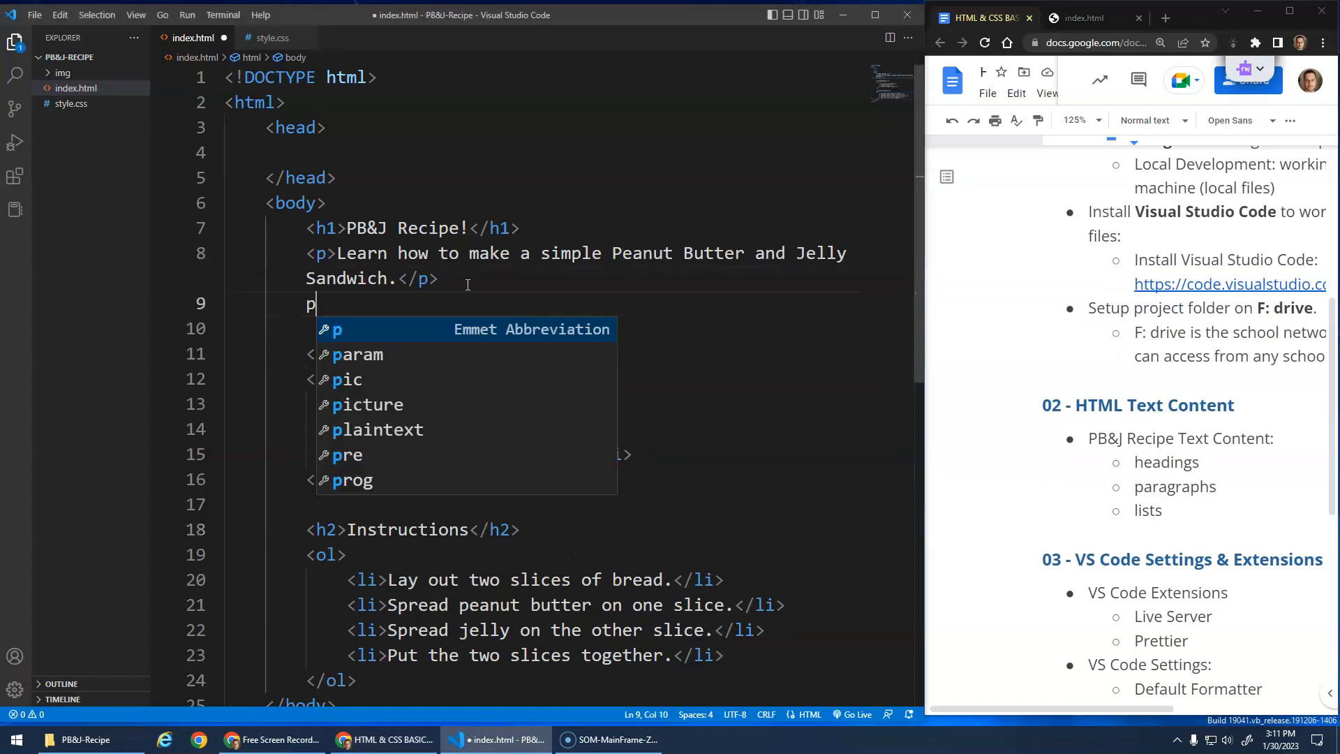
Type a throwaway test paragraph, preview it in Chrome, then delete it
text(fds</p>)
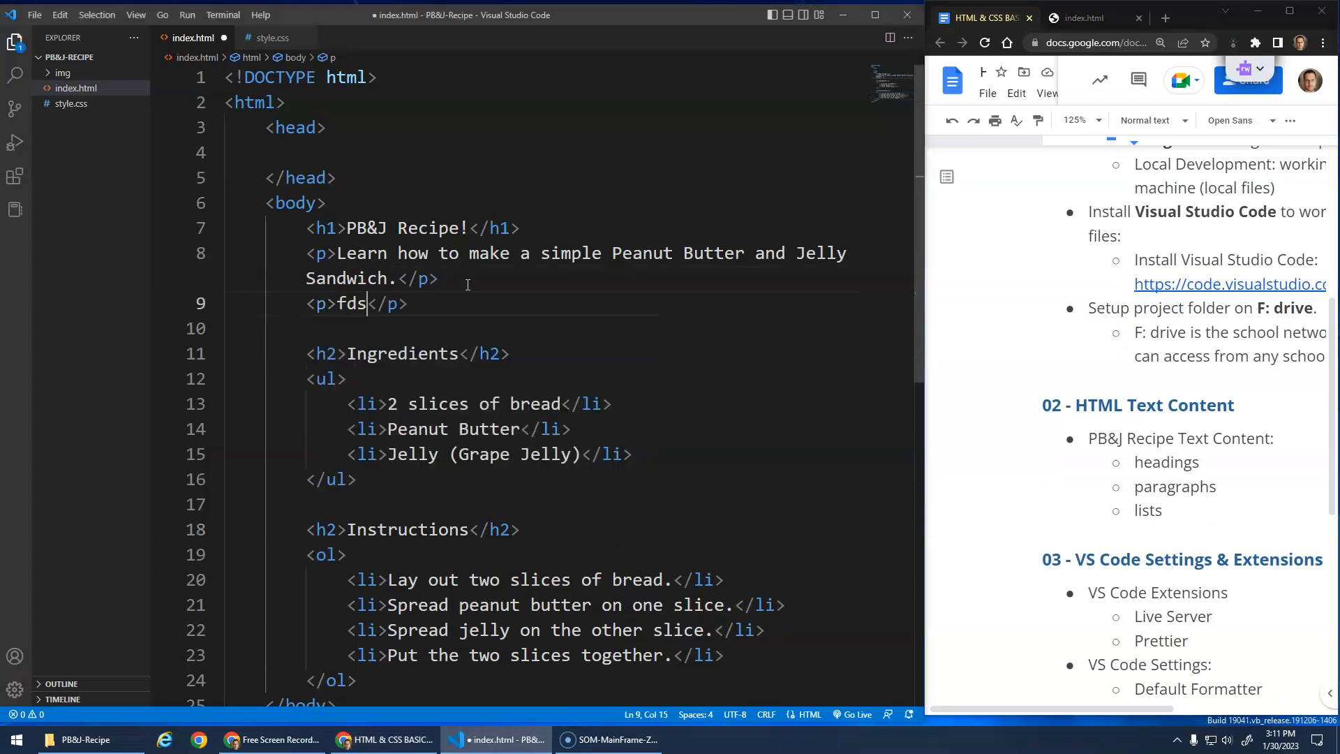
text(afdsa)
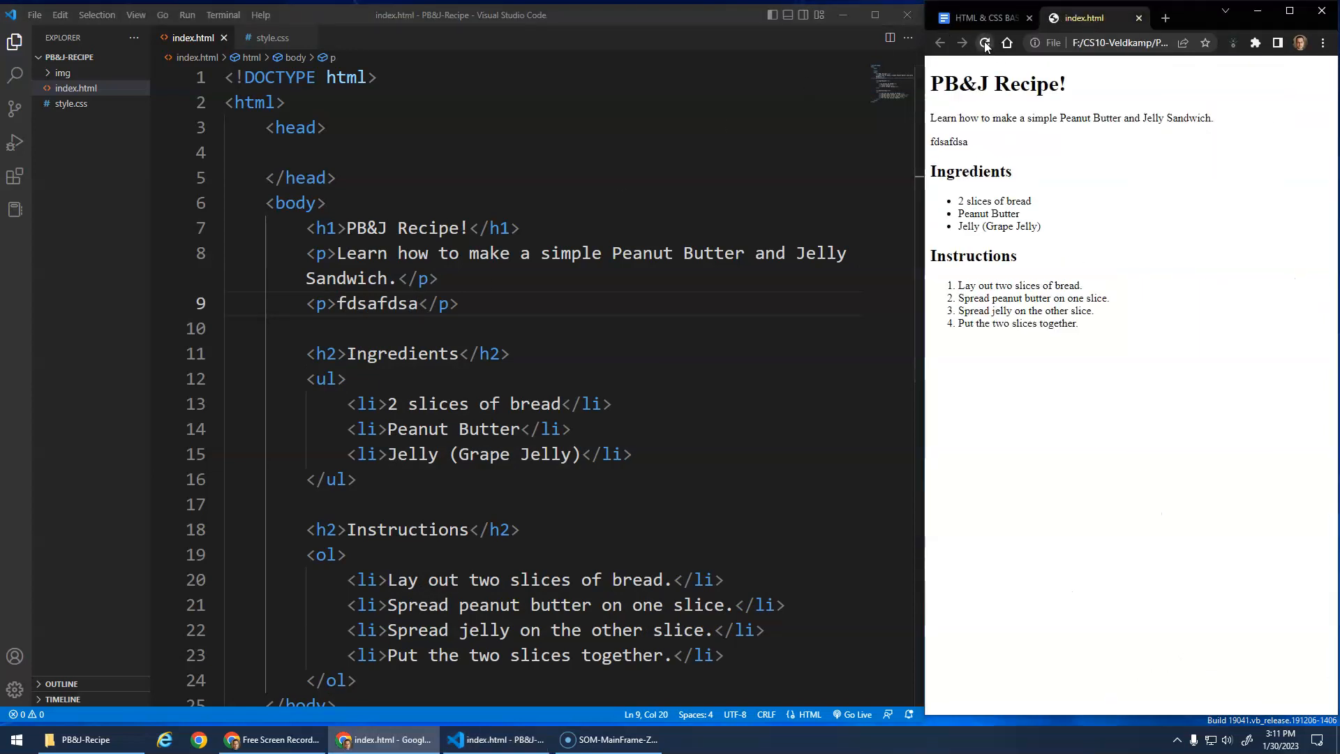
click(985, 43)
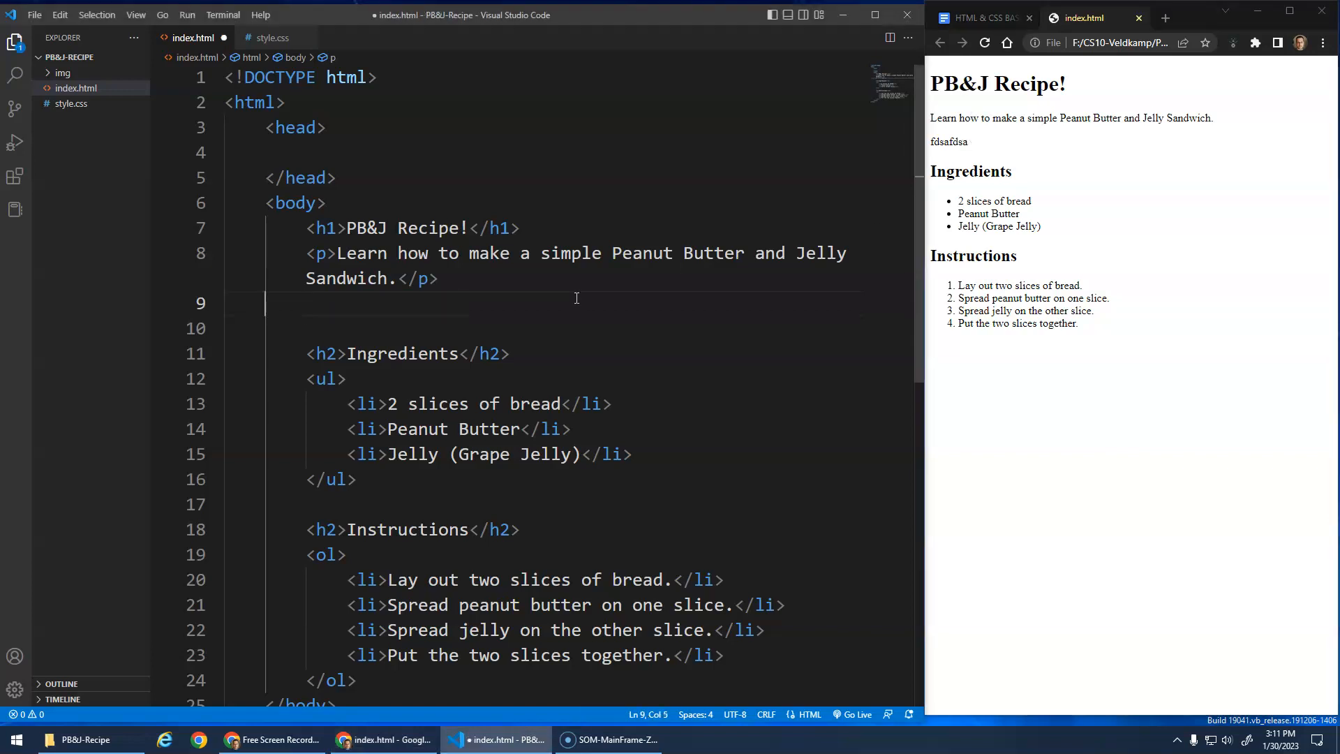
key(Backspace)
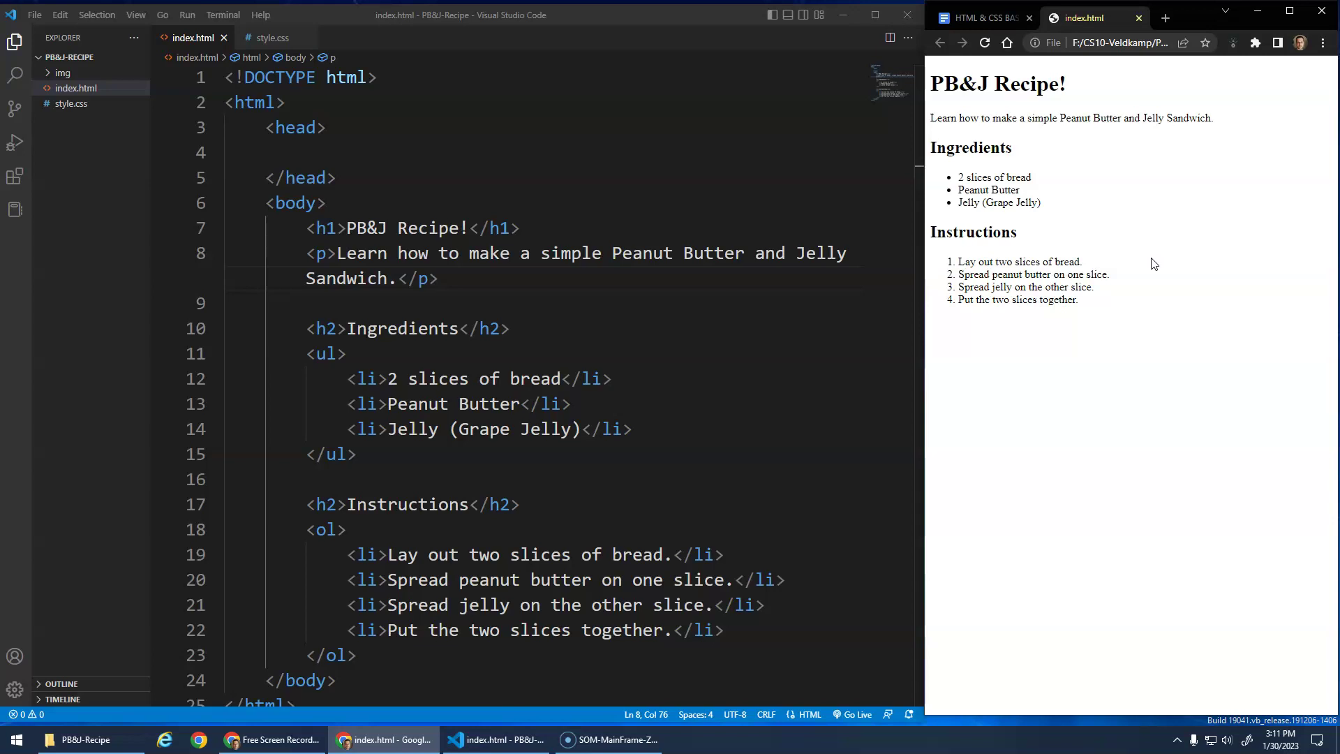
mouse_move(954, 213)
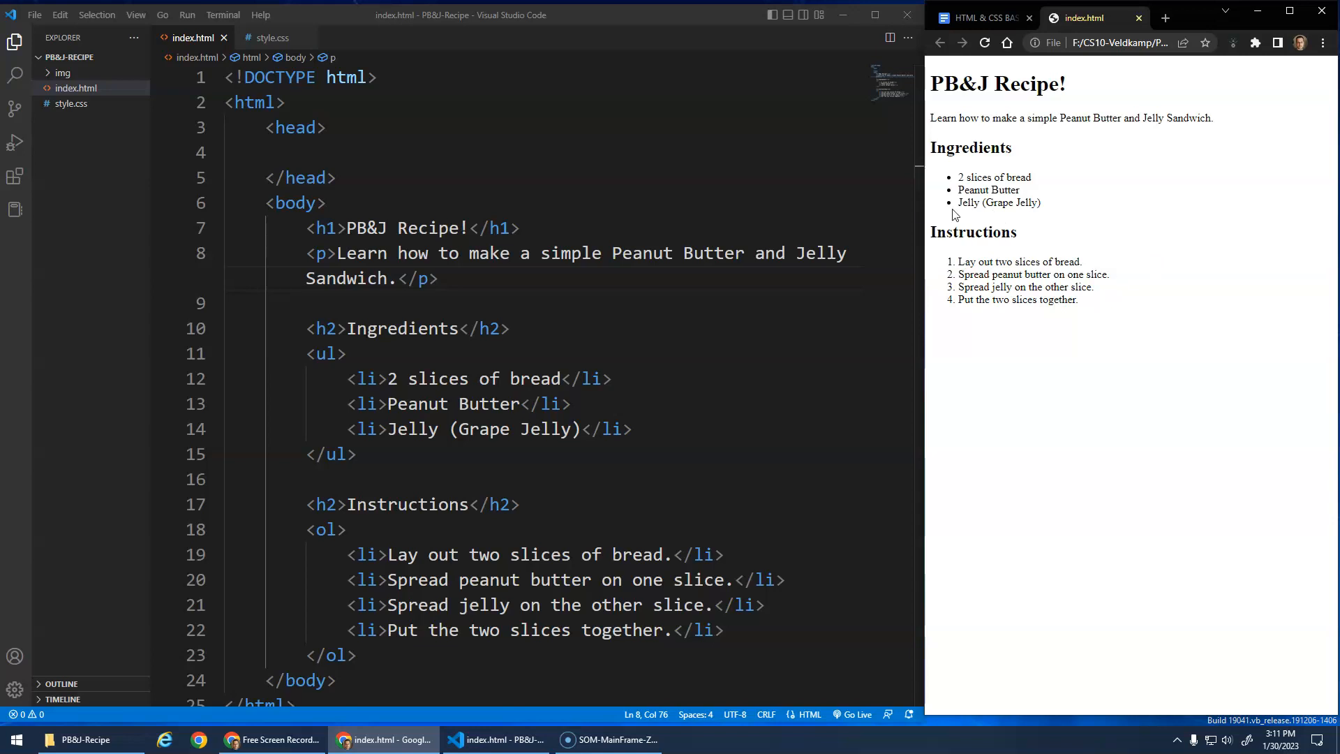
mouse_move(254, 103)
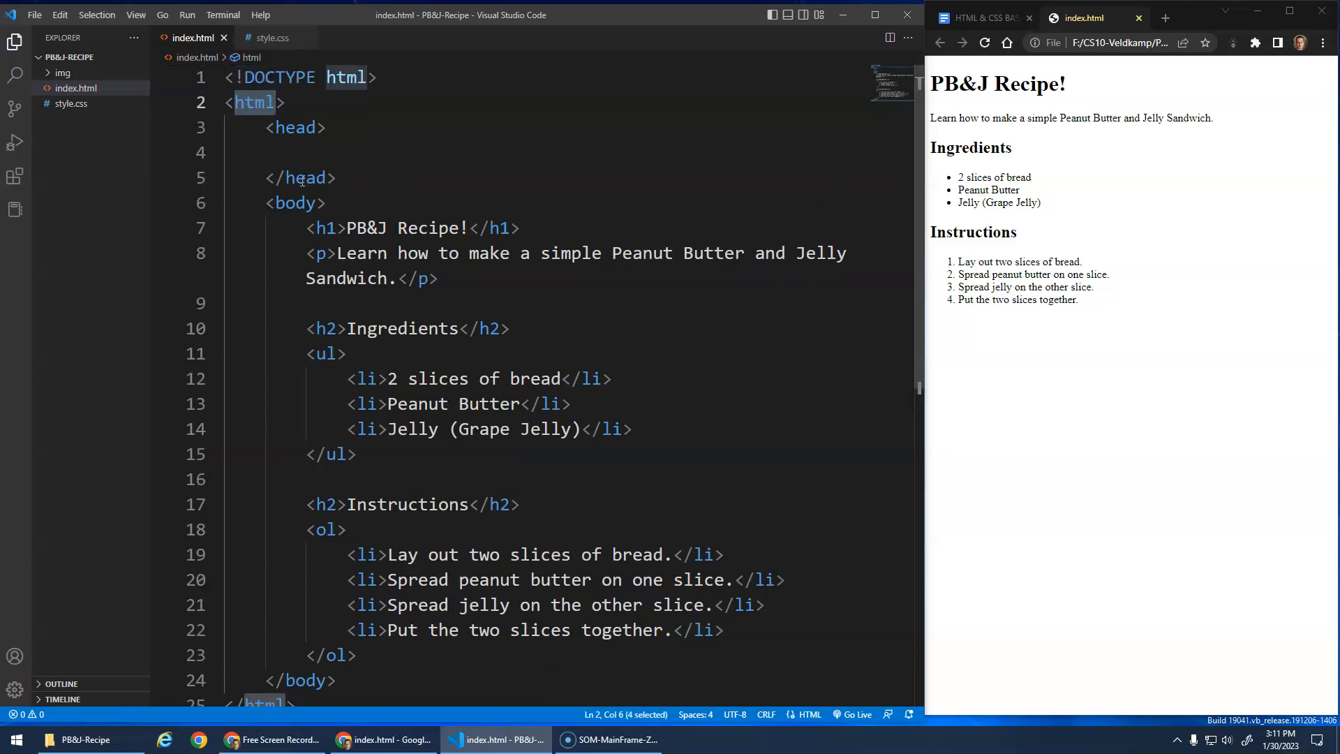
mouse_move(258, 236)
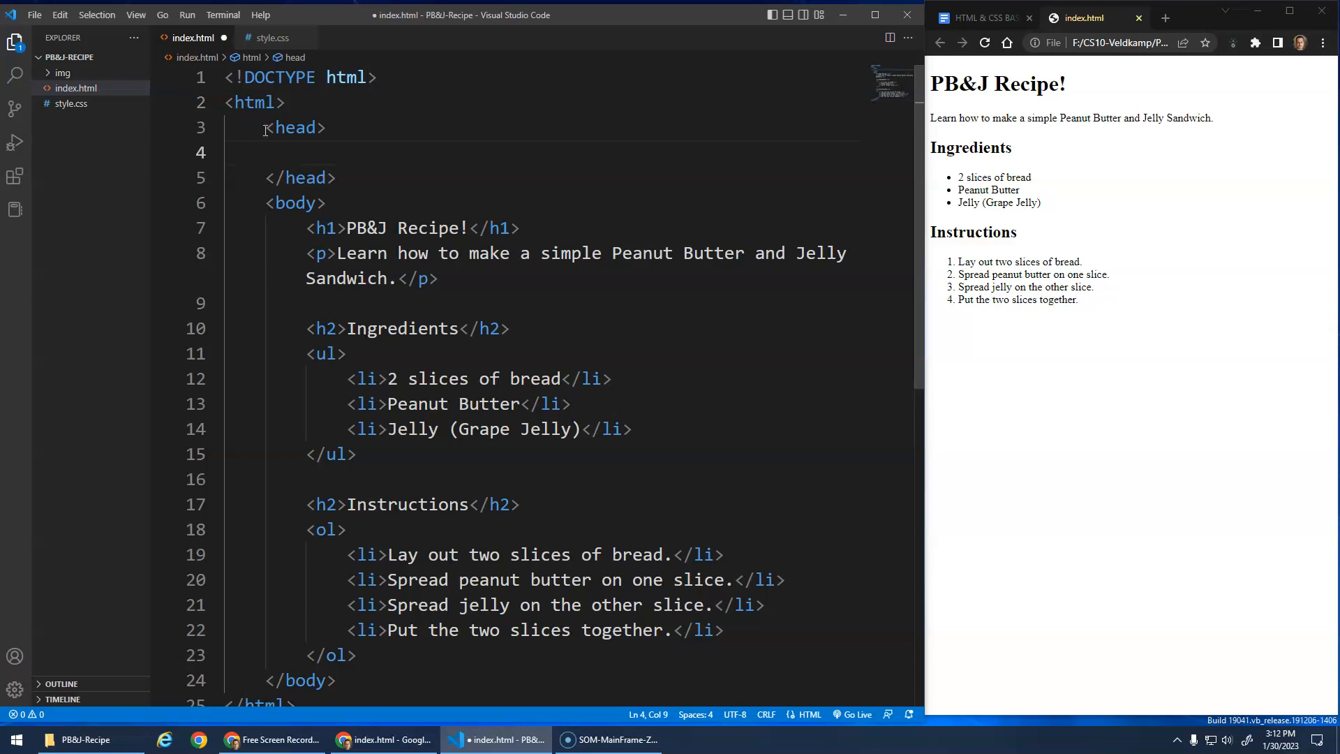
Add a title element reading 'PB&J Recipe' inside the head
text(title)
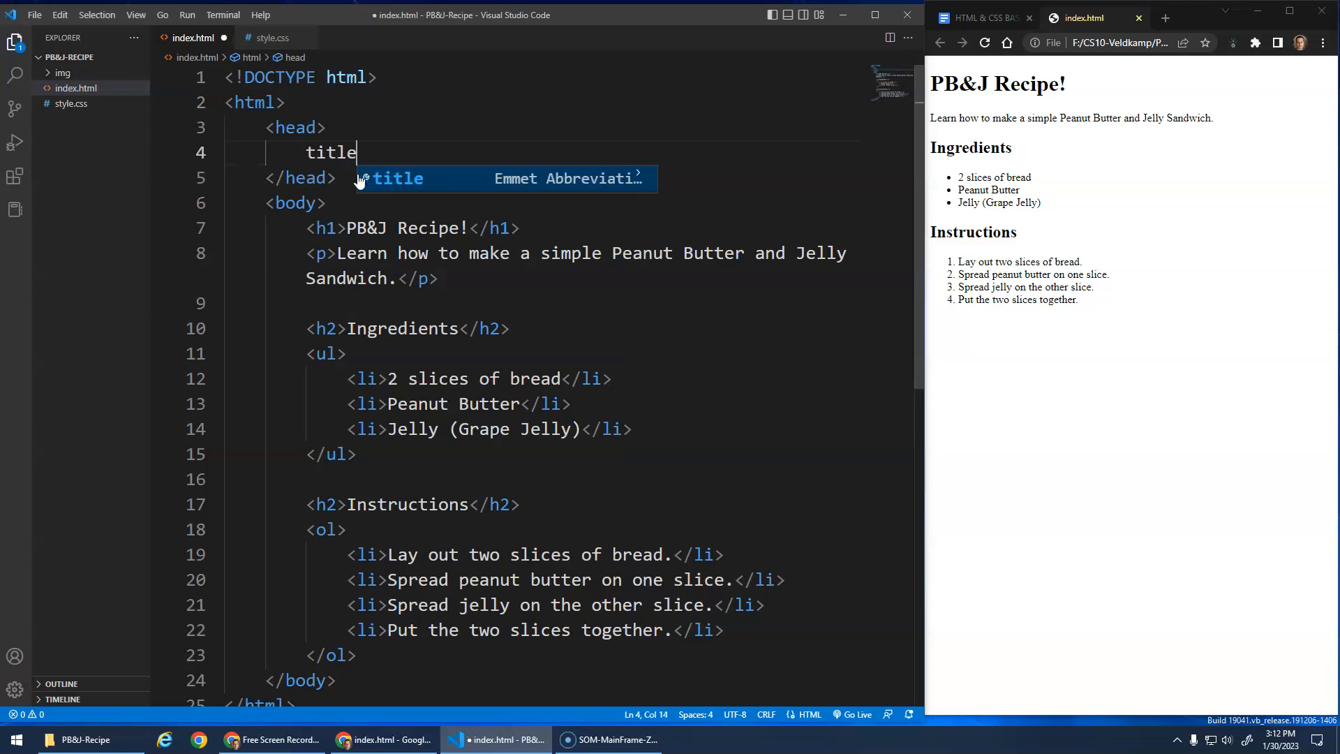
text(PB&J Recipe</title>)
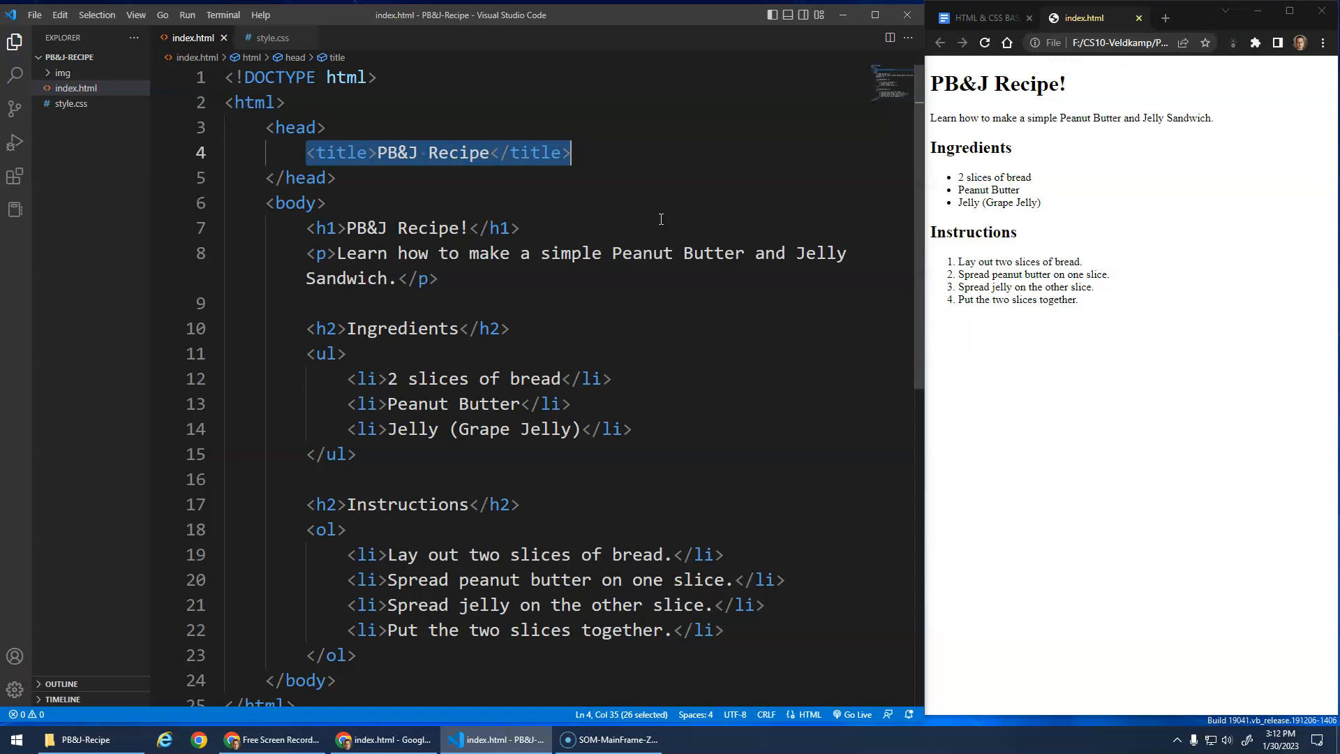
mouse_move(565, 252)
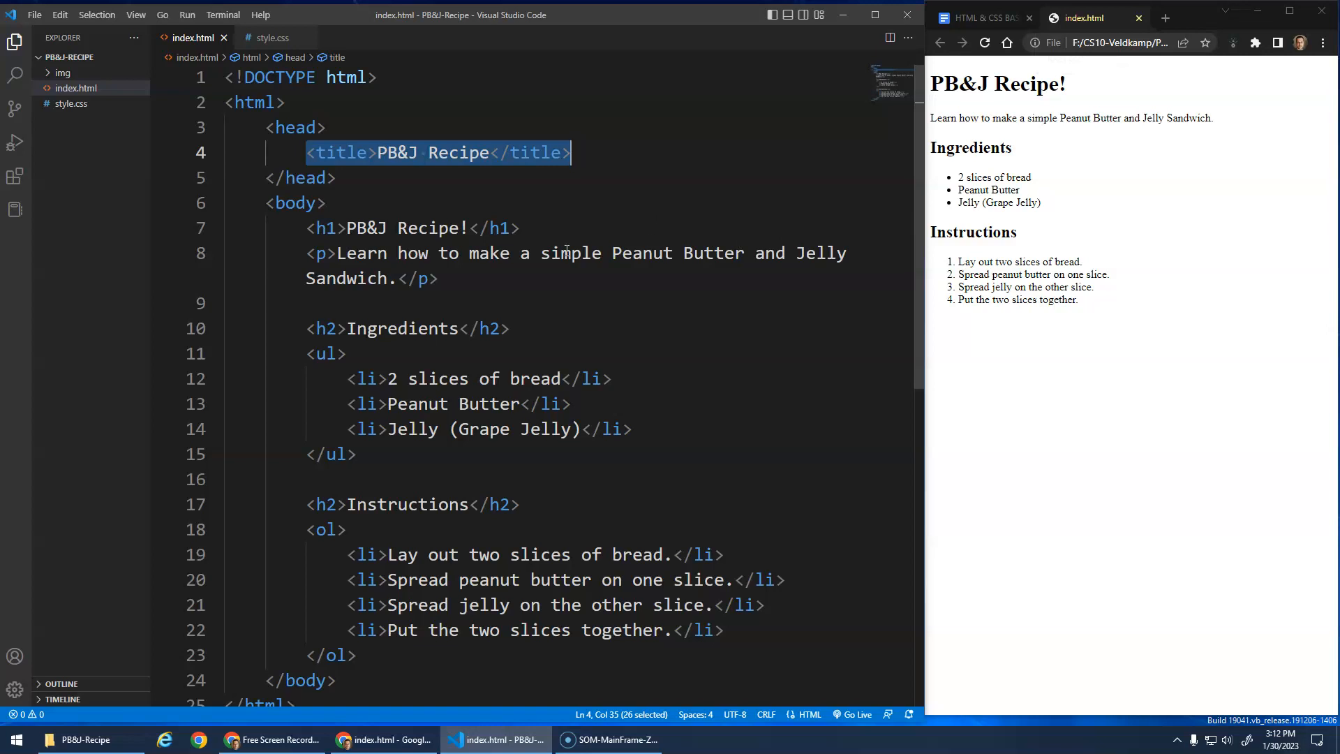